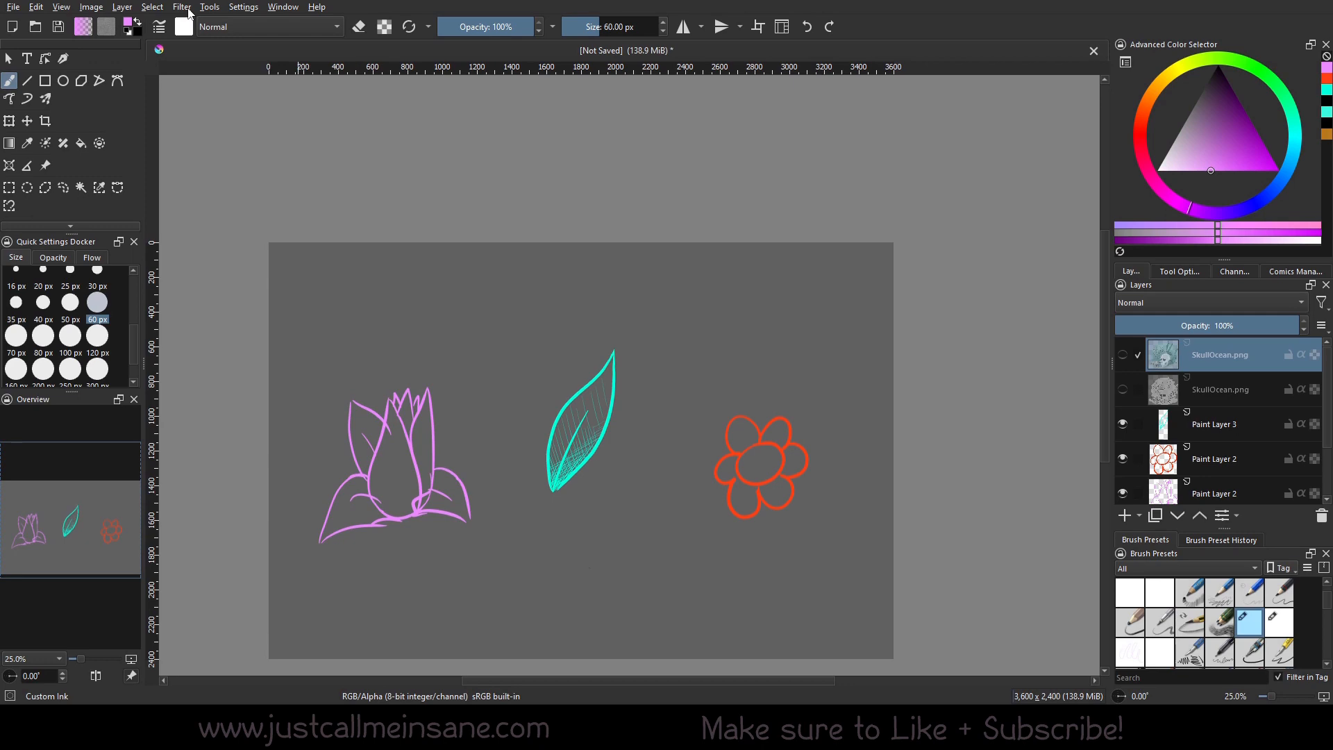
Launch G'MIC-Qt from the Filter menu and expand the Arrays & Tiles category
left_click(181, 7)
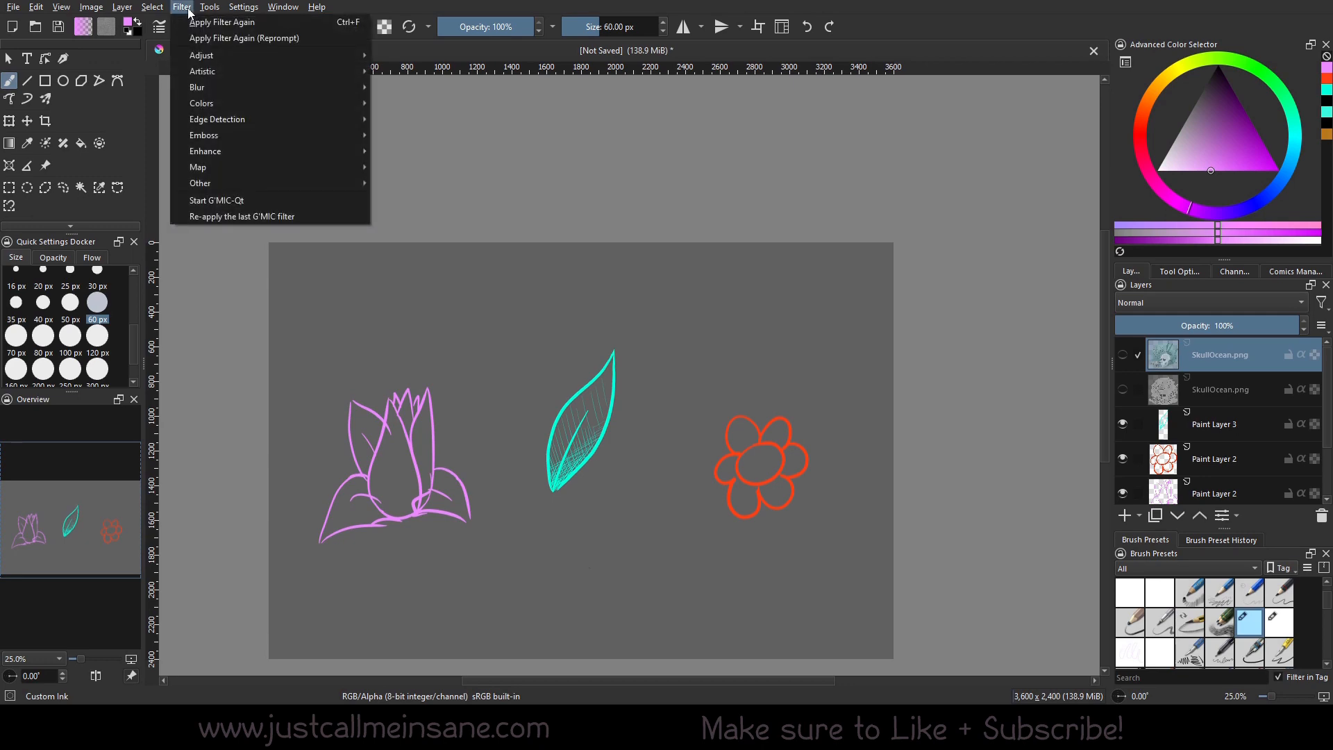
left_click(216, 200)
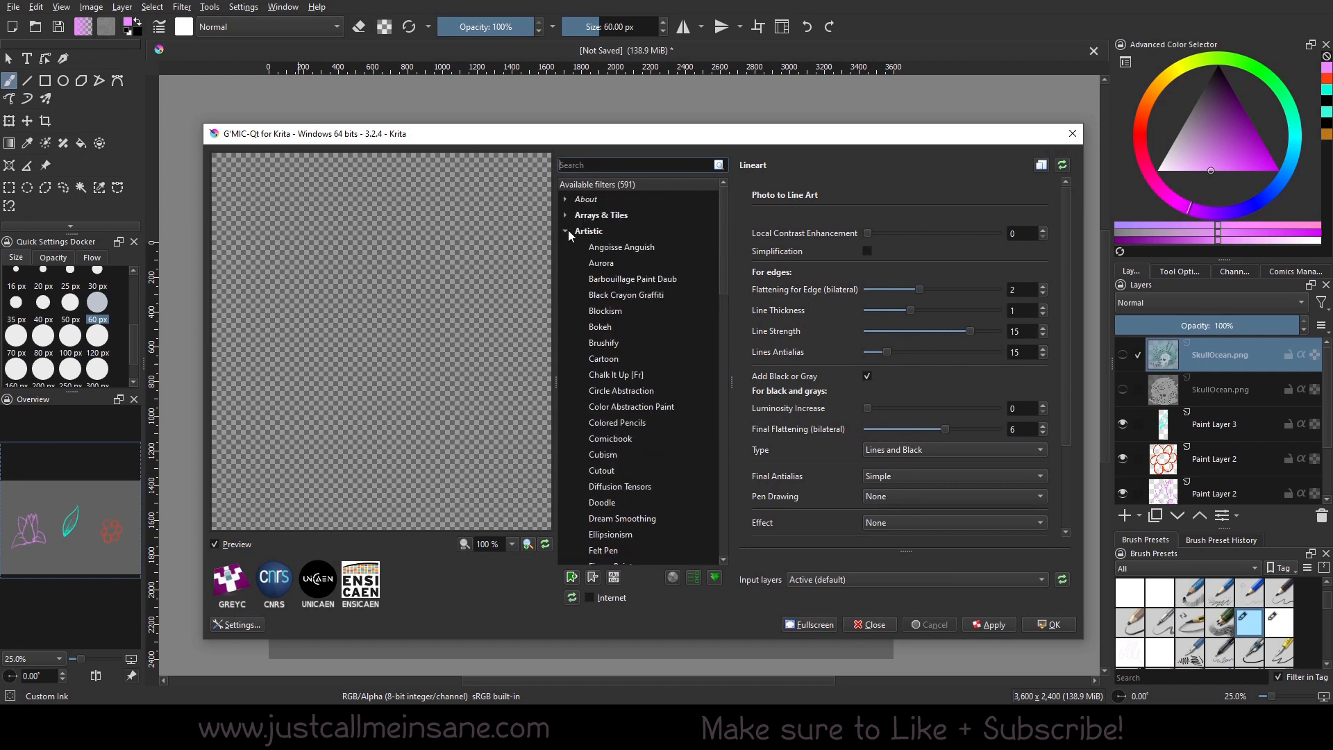
left_click(567, 214)
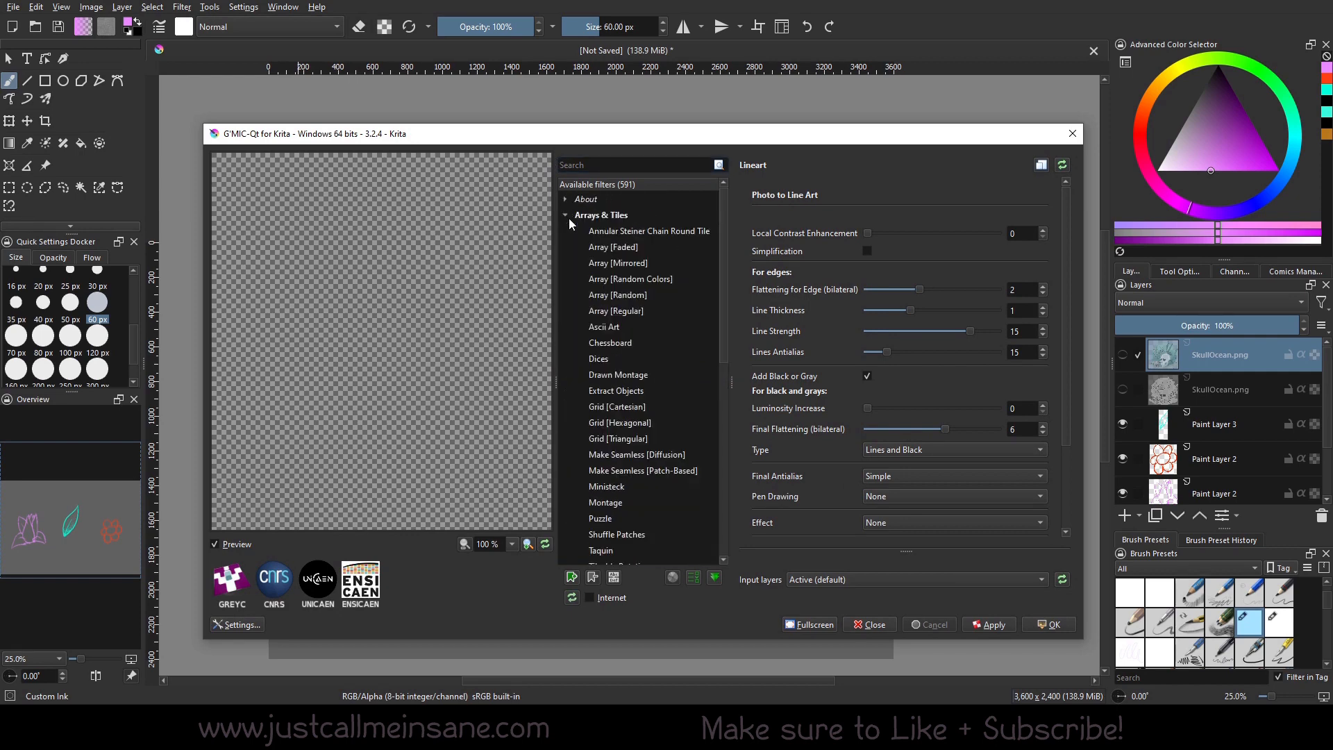
mouse_move(599, 306)
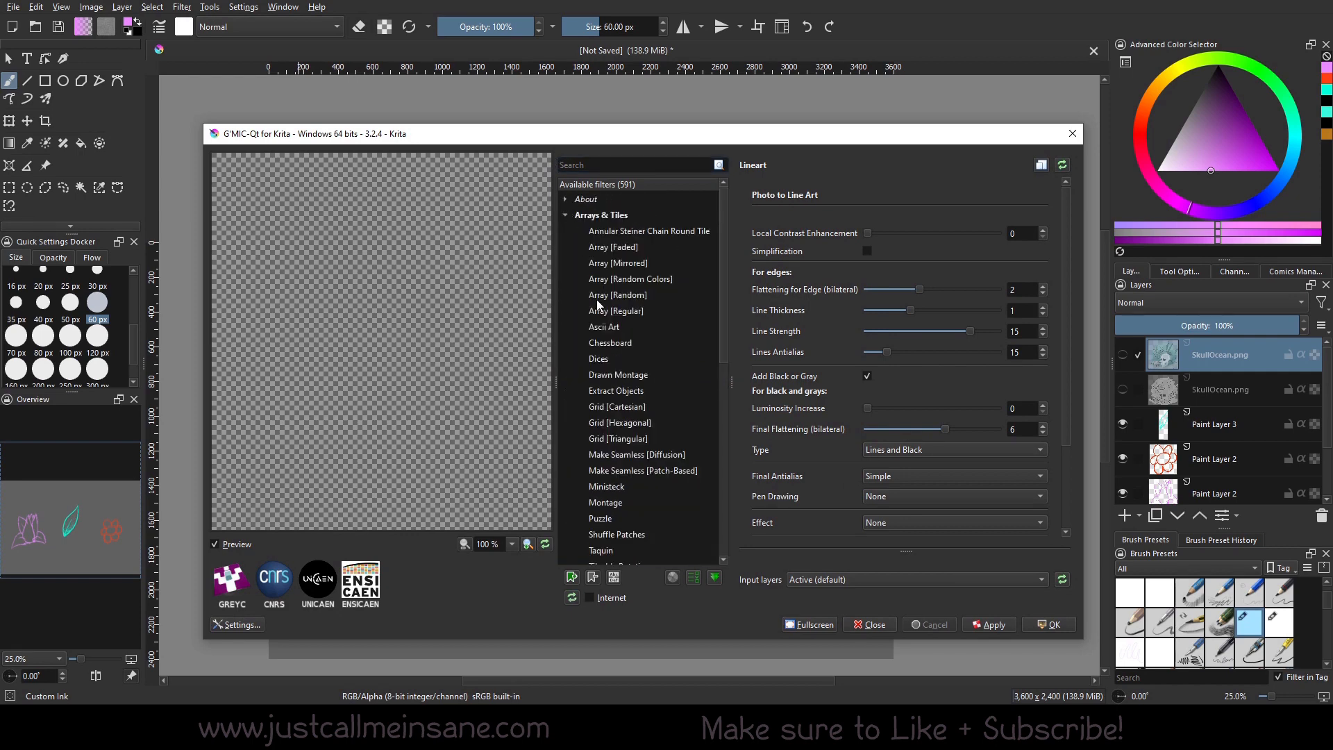
mouse_move(273, 397)
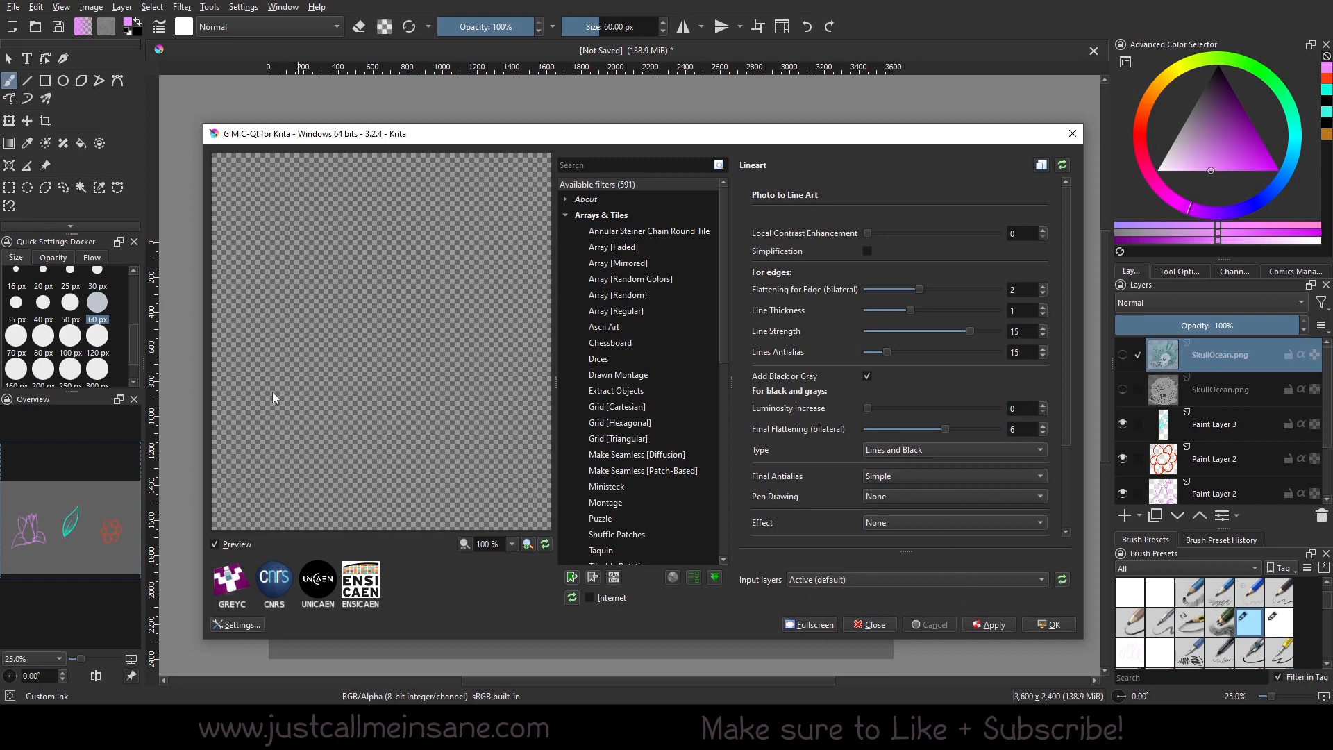
mouse_move(814, 547)
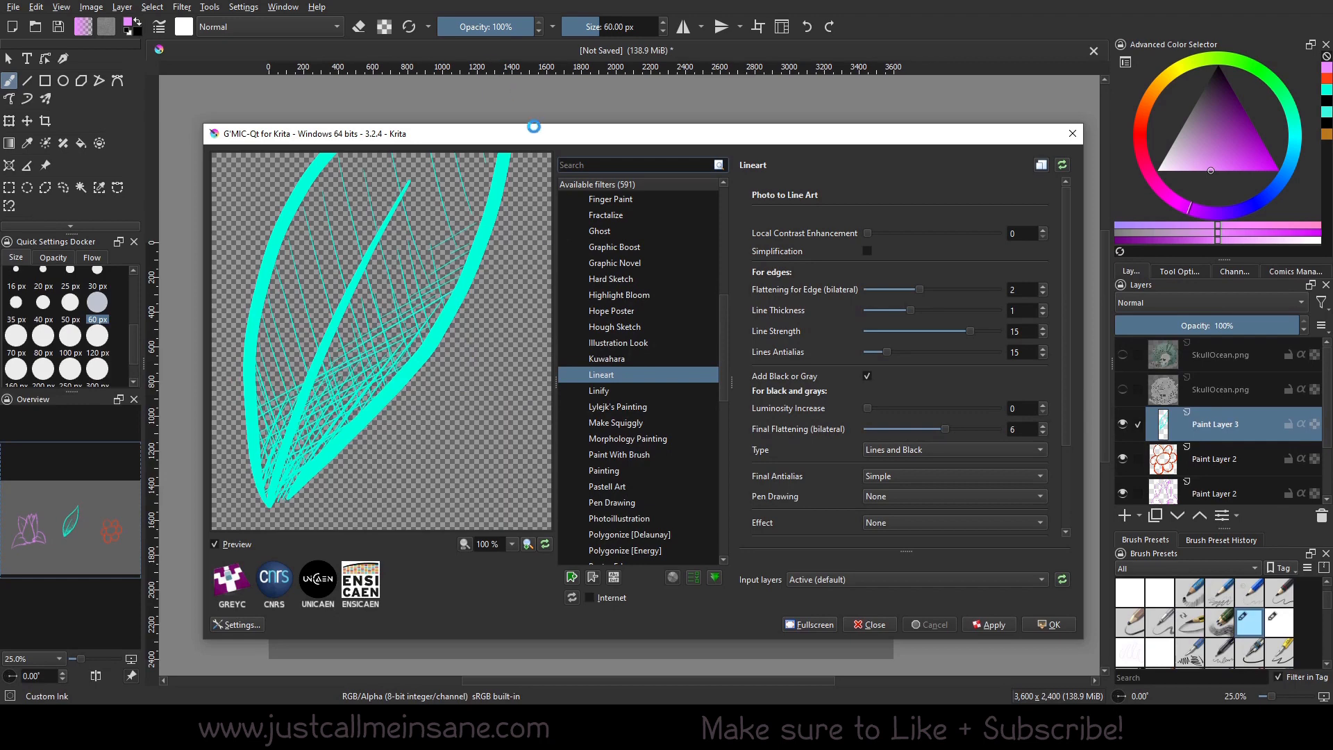
Move the G'MIC-Qt window up, collapse Artistic, and scroll through Arrays & Tiles filters
left_click_drag(534, 133, 534, 99)
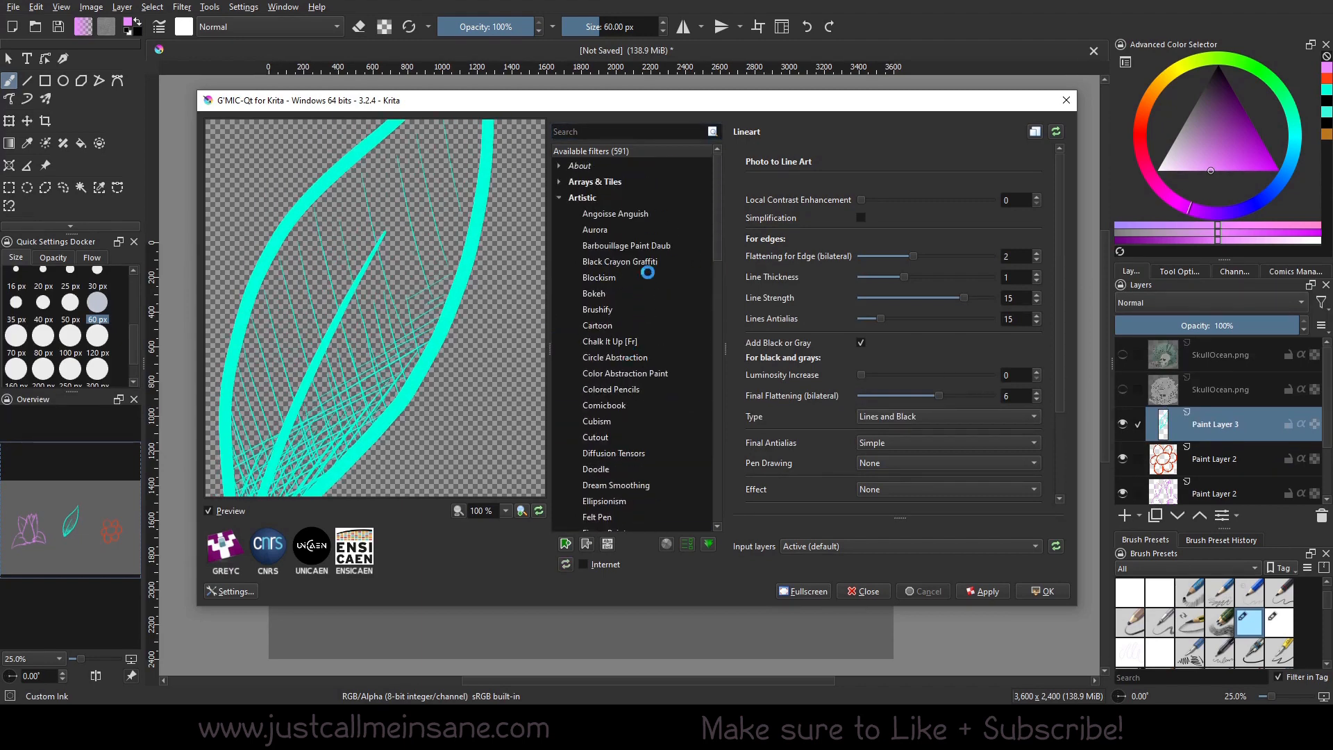
left_click(595, 181)
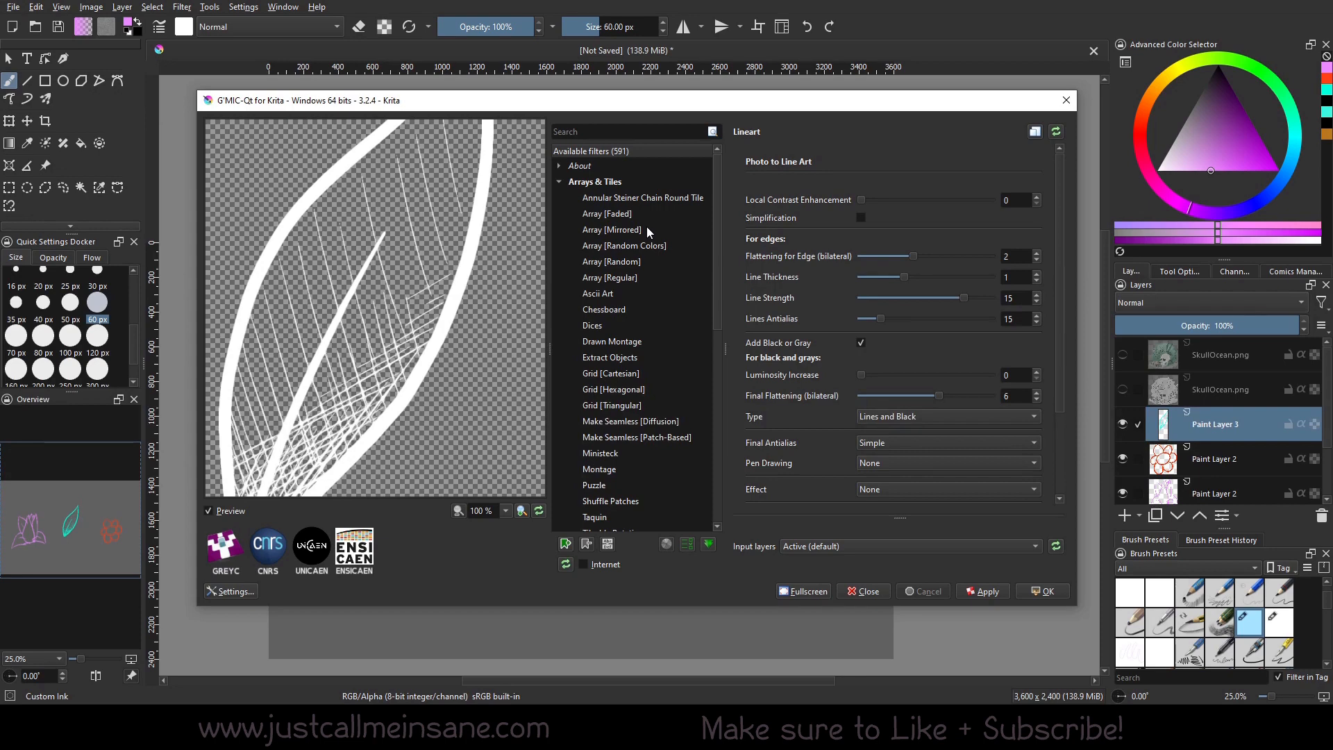
mouse_move(408, 445)
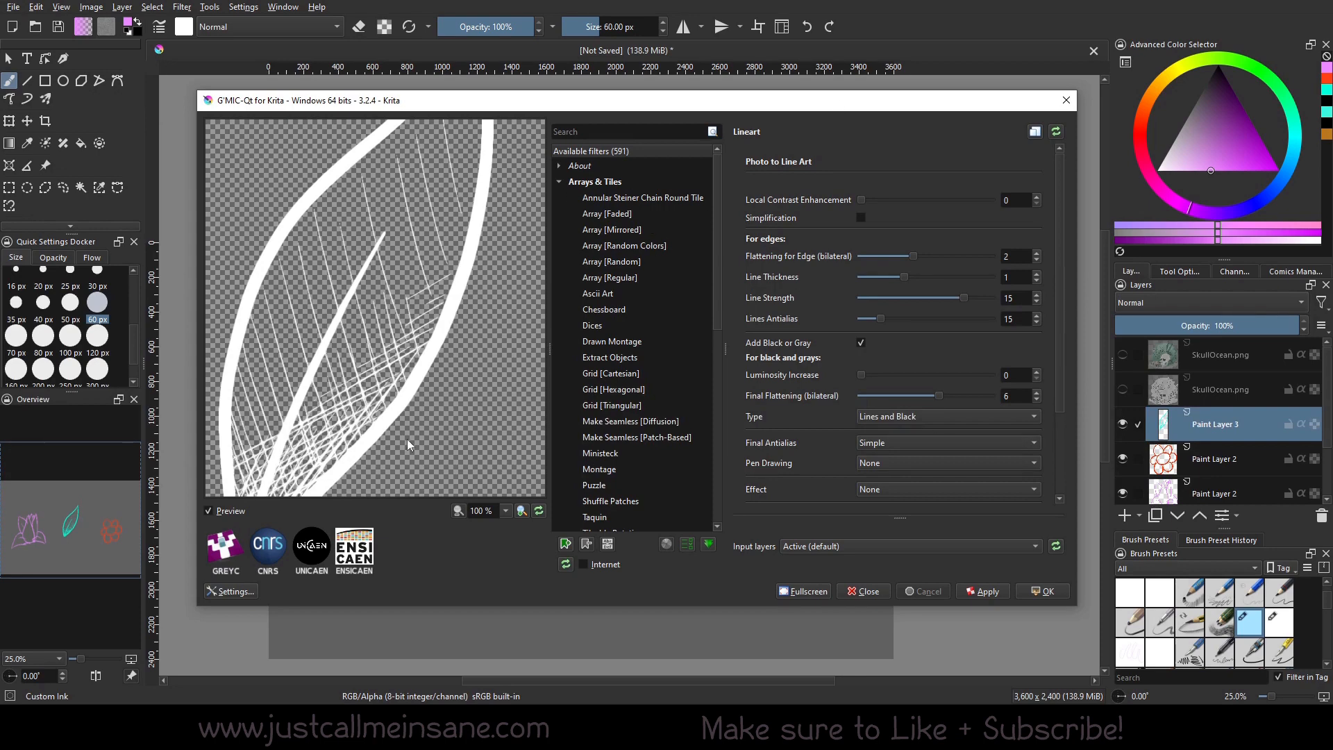
mouse_move(584, 247)
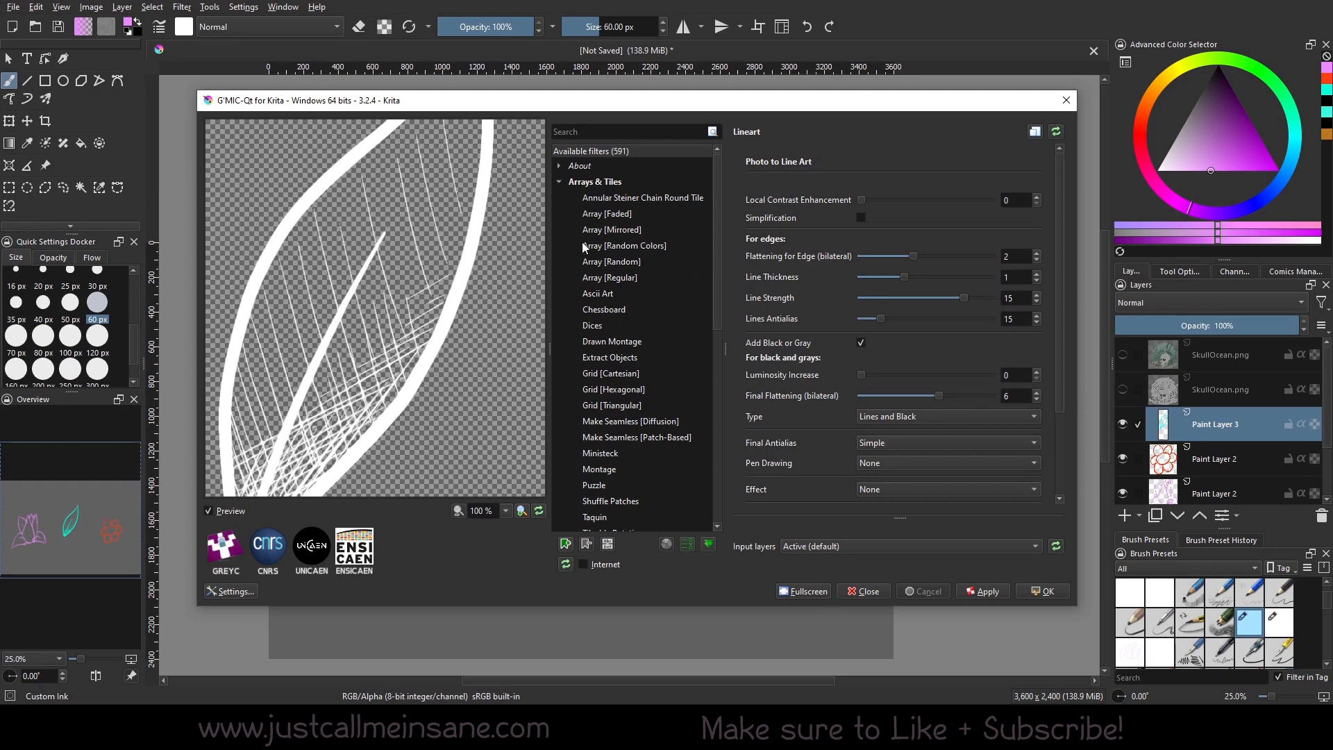
mouse_move(579, 283)
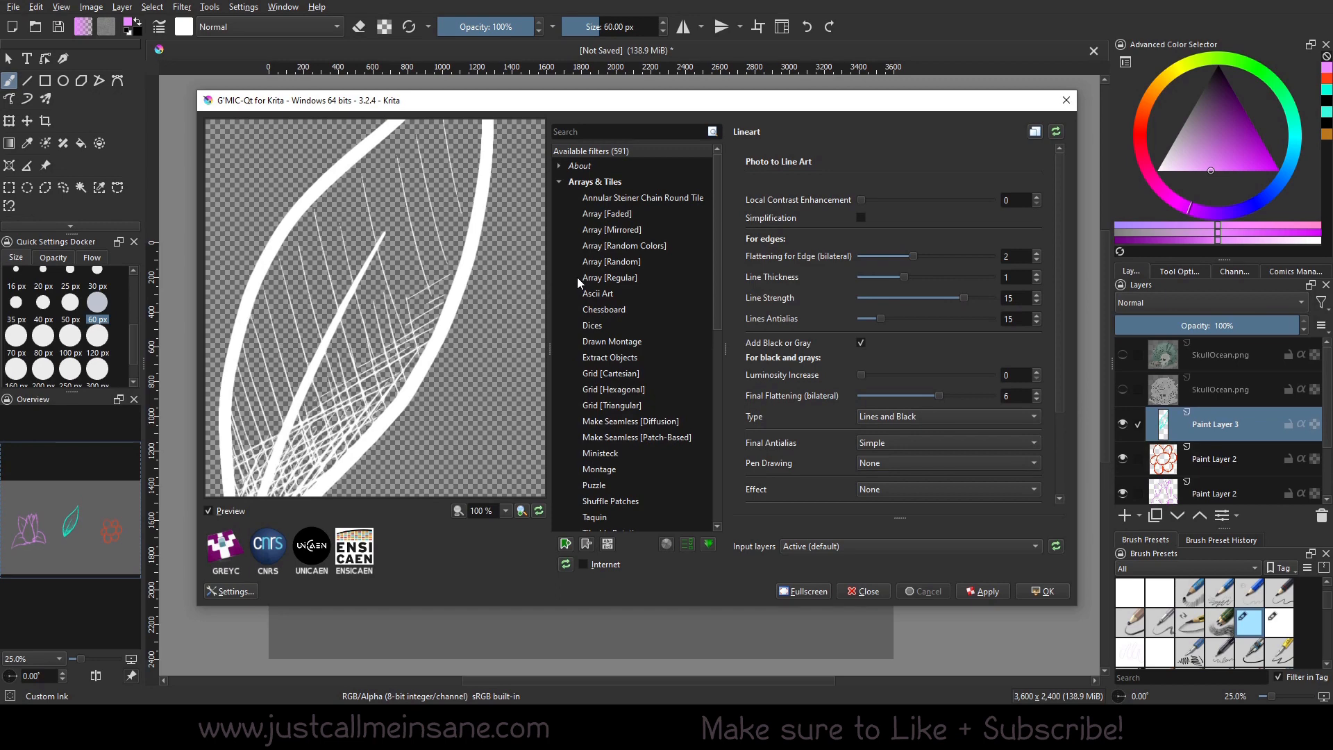
scroll("down", 3)
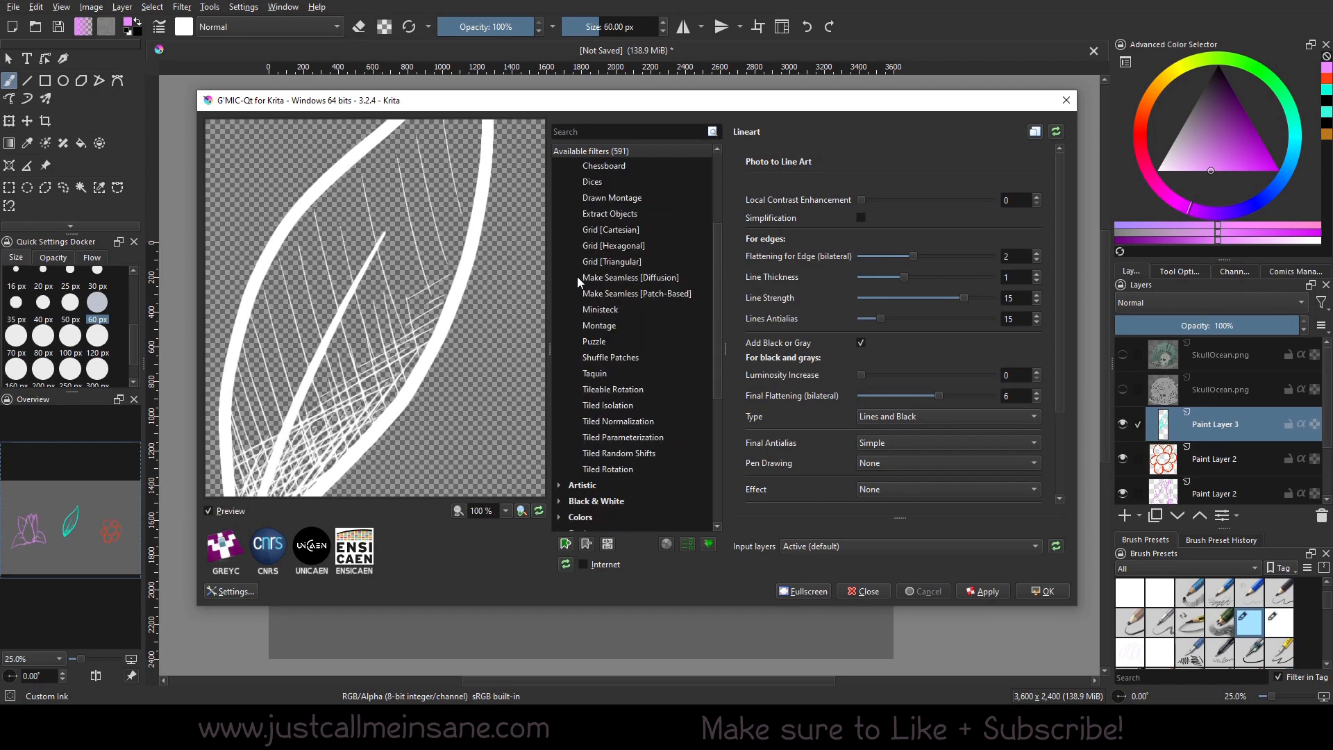
mouse_move(581, 304)
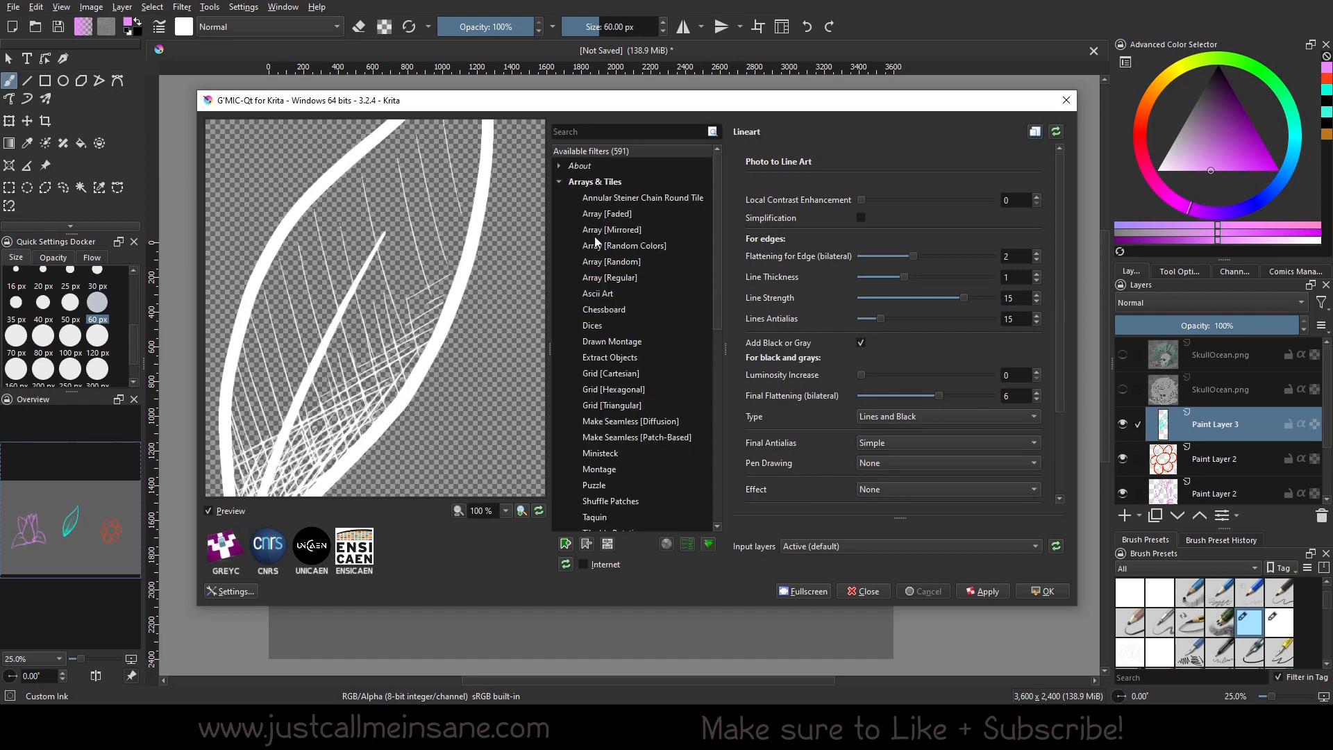
Preview Array [Mirrored] on the leaf with Rotate 180 Deg. initialization
left_click(611, 230)
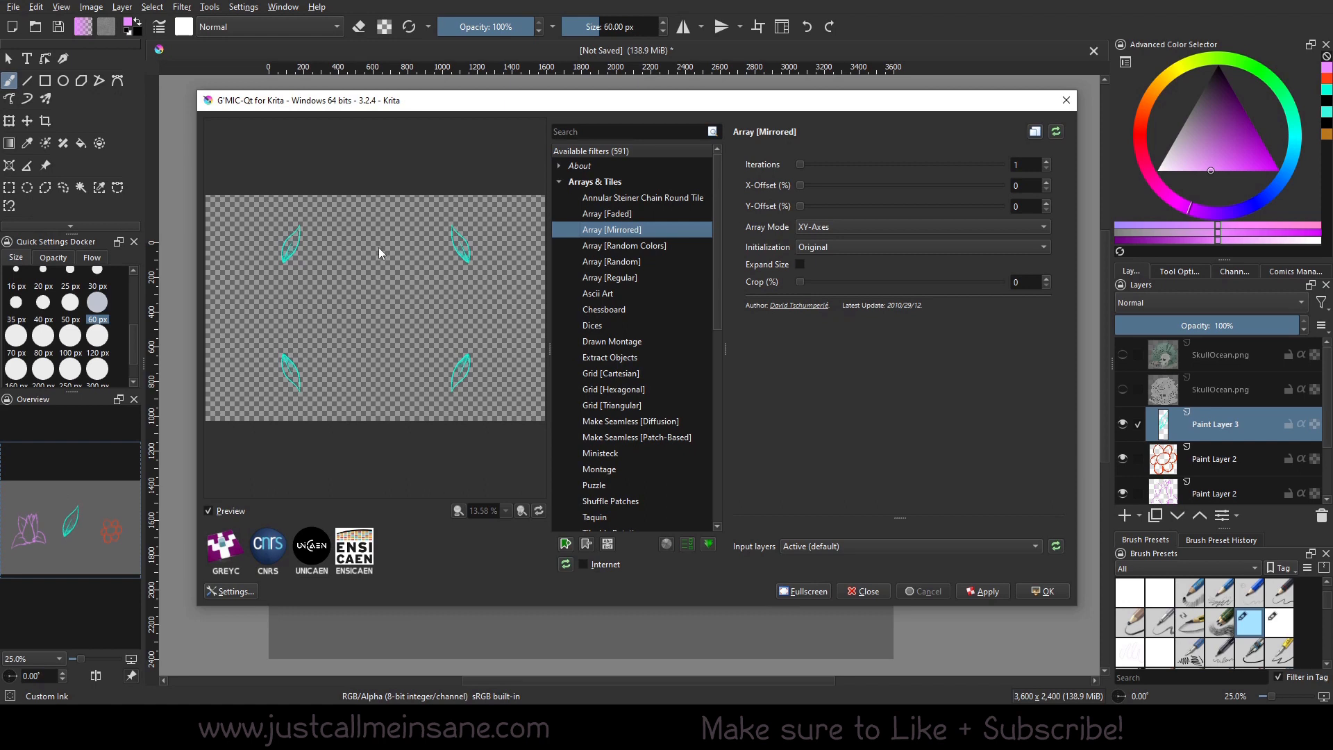
mouse_move(807, 179)
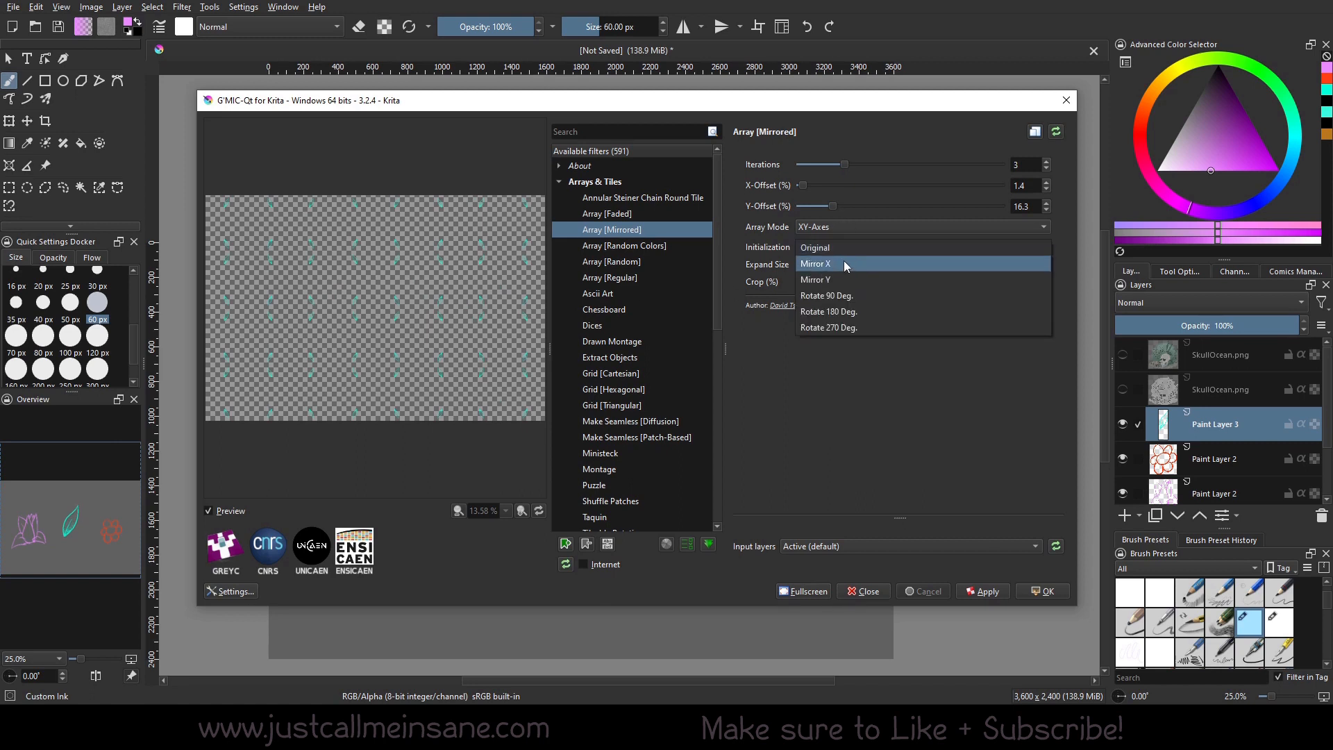
left_click(827, 295)
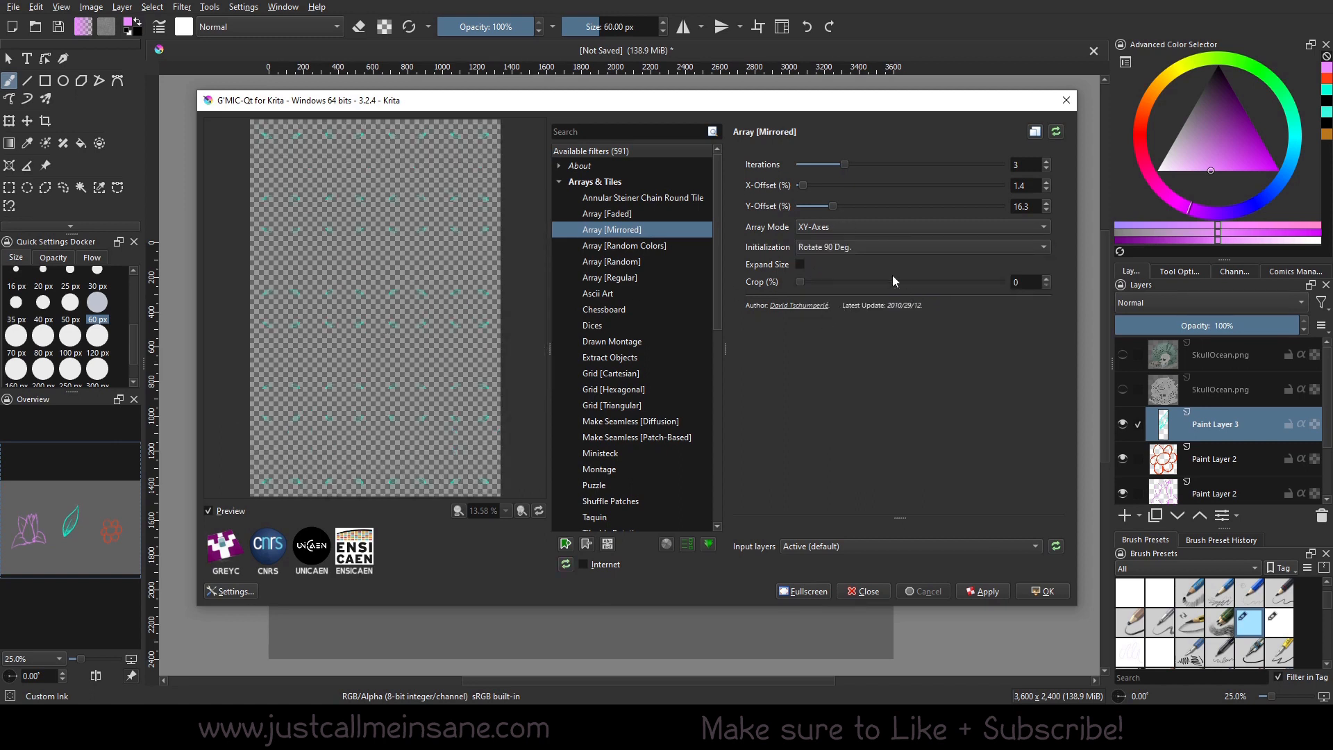
left_click(921, 247)
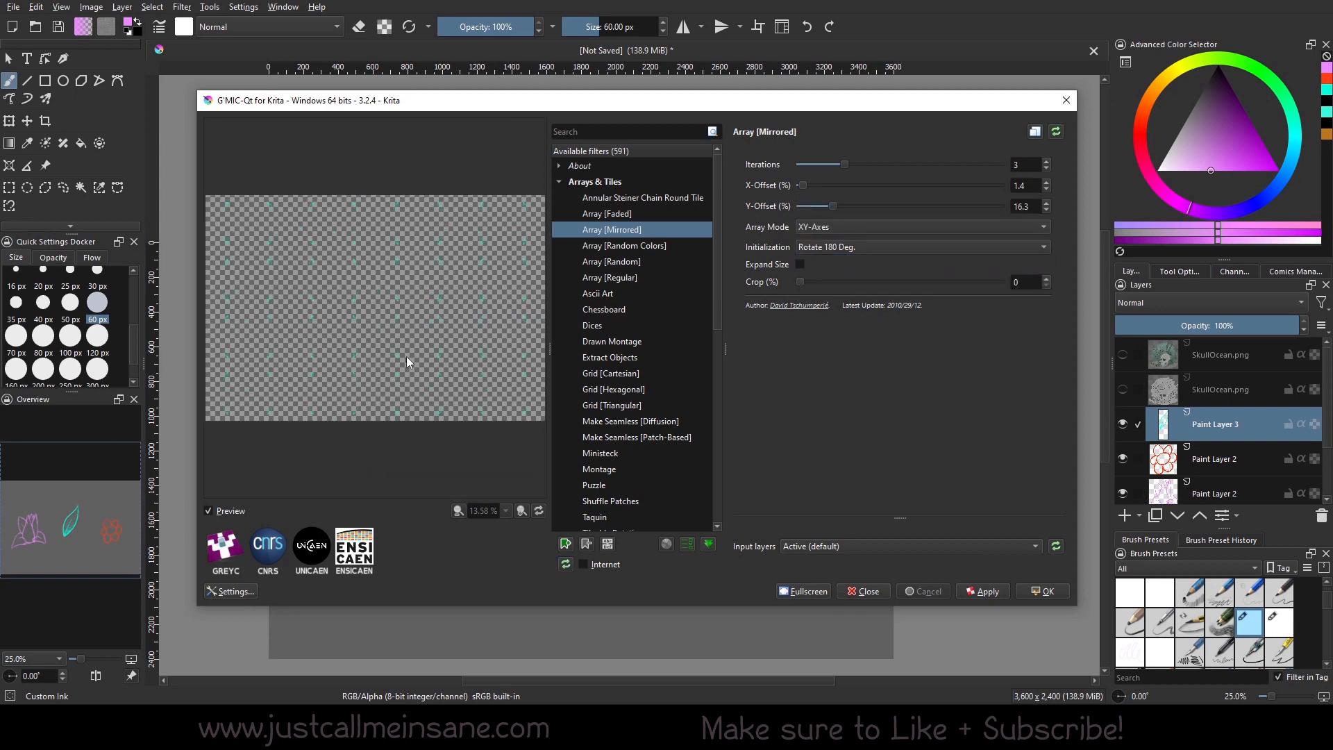
mouse_move(560, 378)
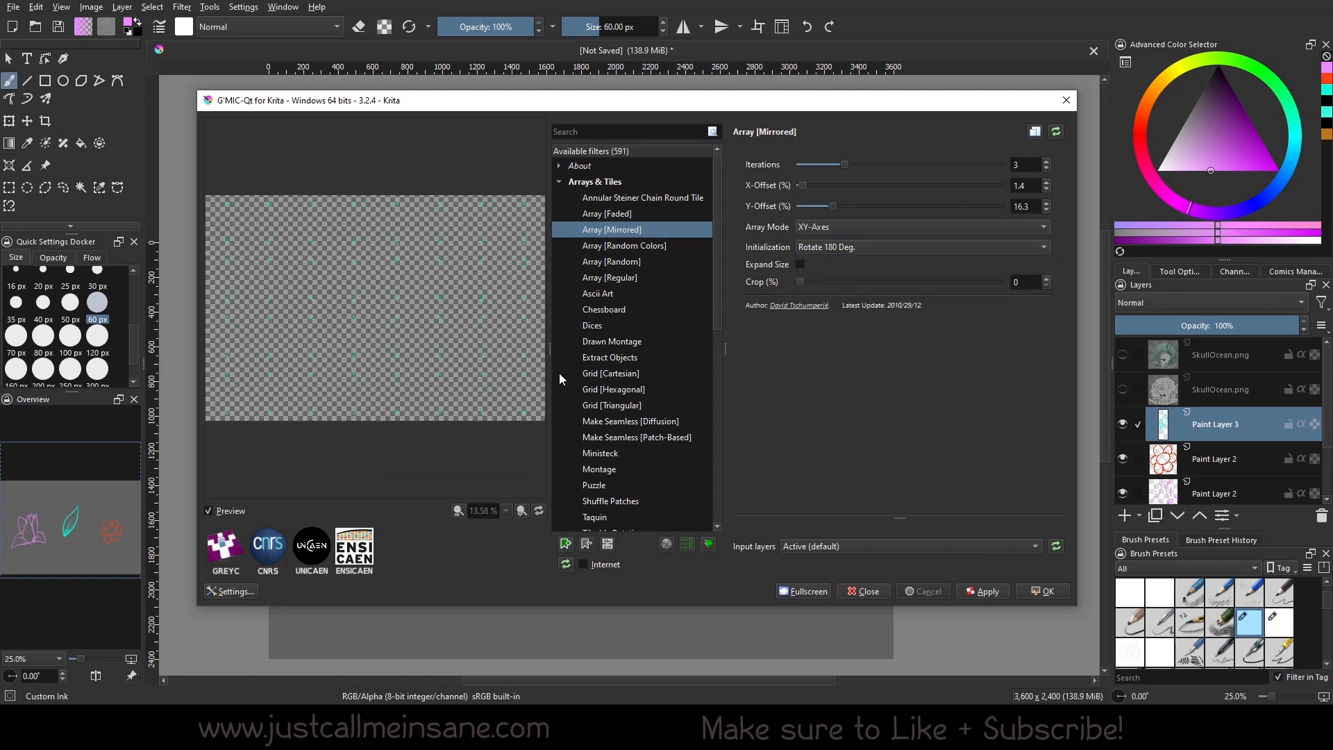
mouse_move(711, 383)
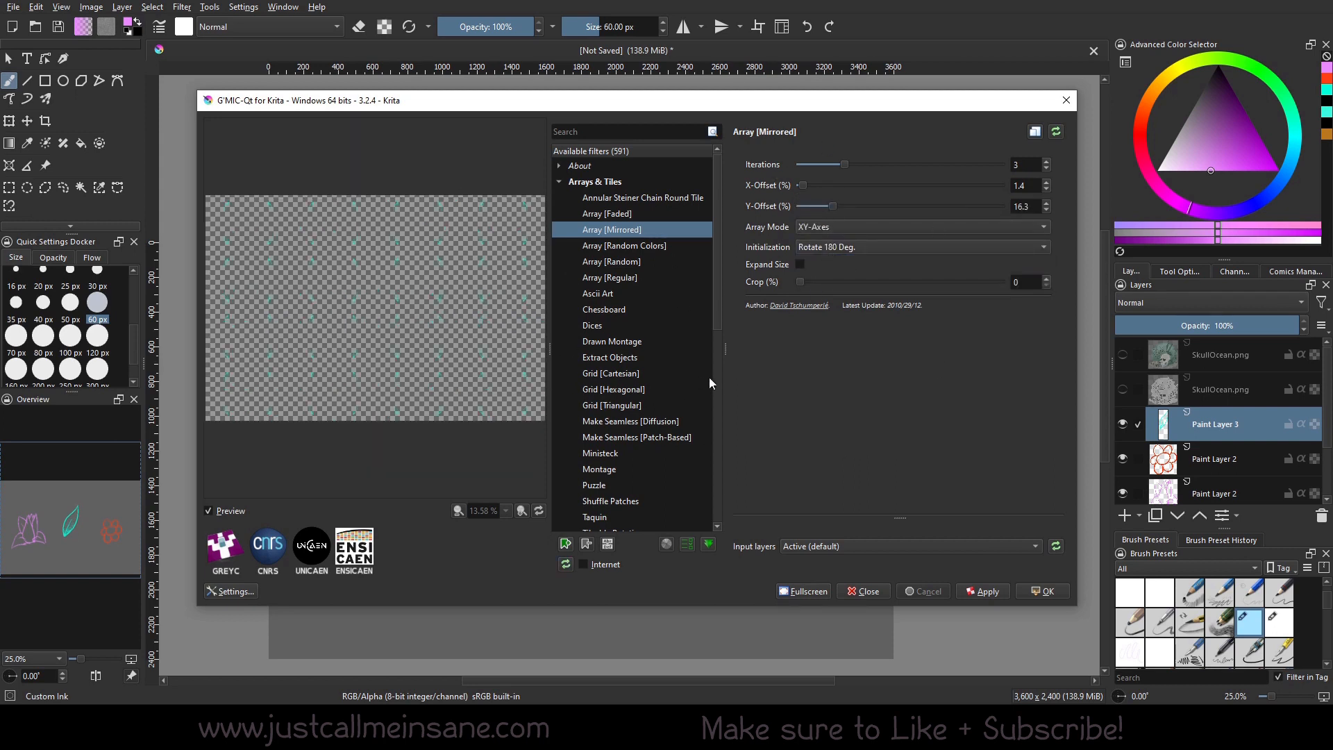
Try different Array Mode options for the mirrored tiling
left_click(918, 227)
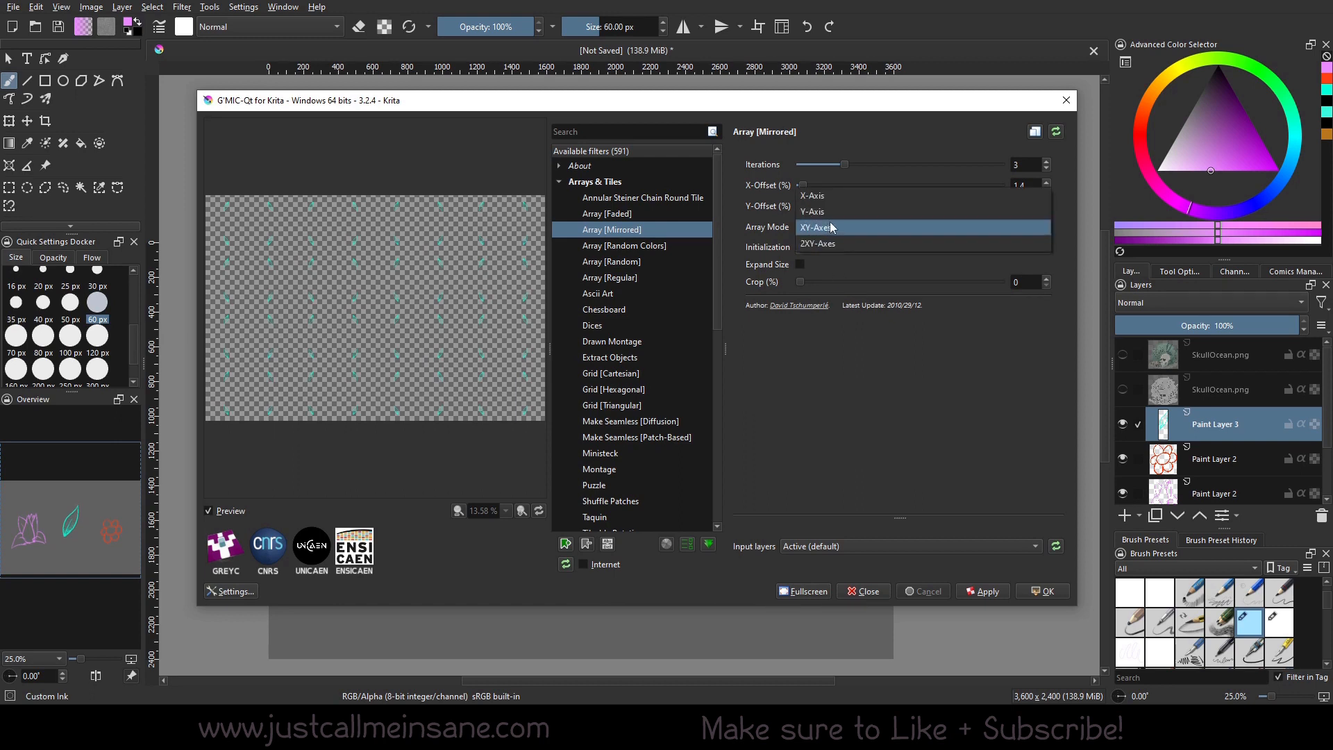
left_click(811, 211)
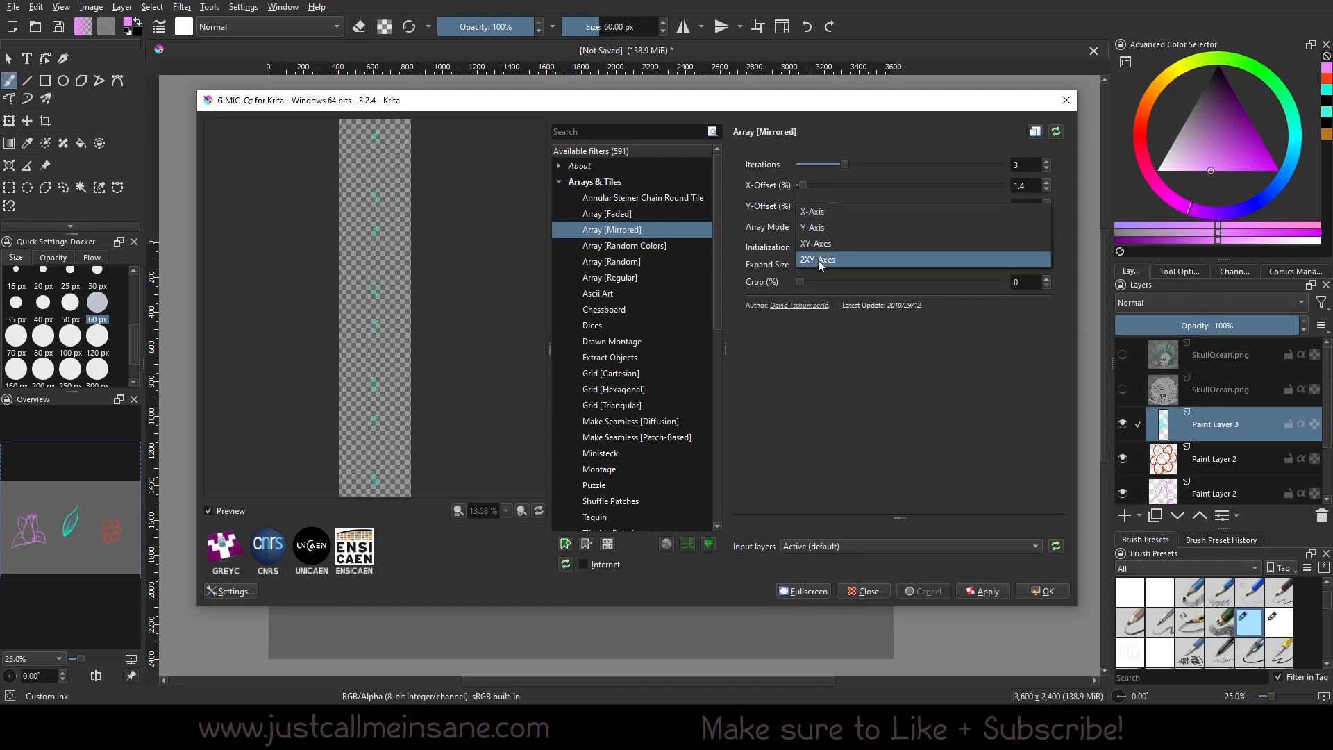
left_click(818, 259)
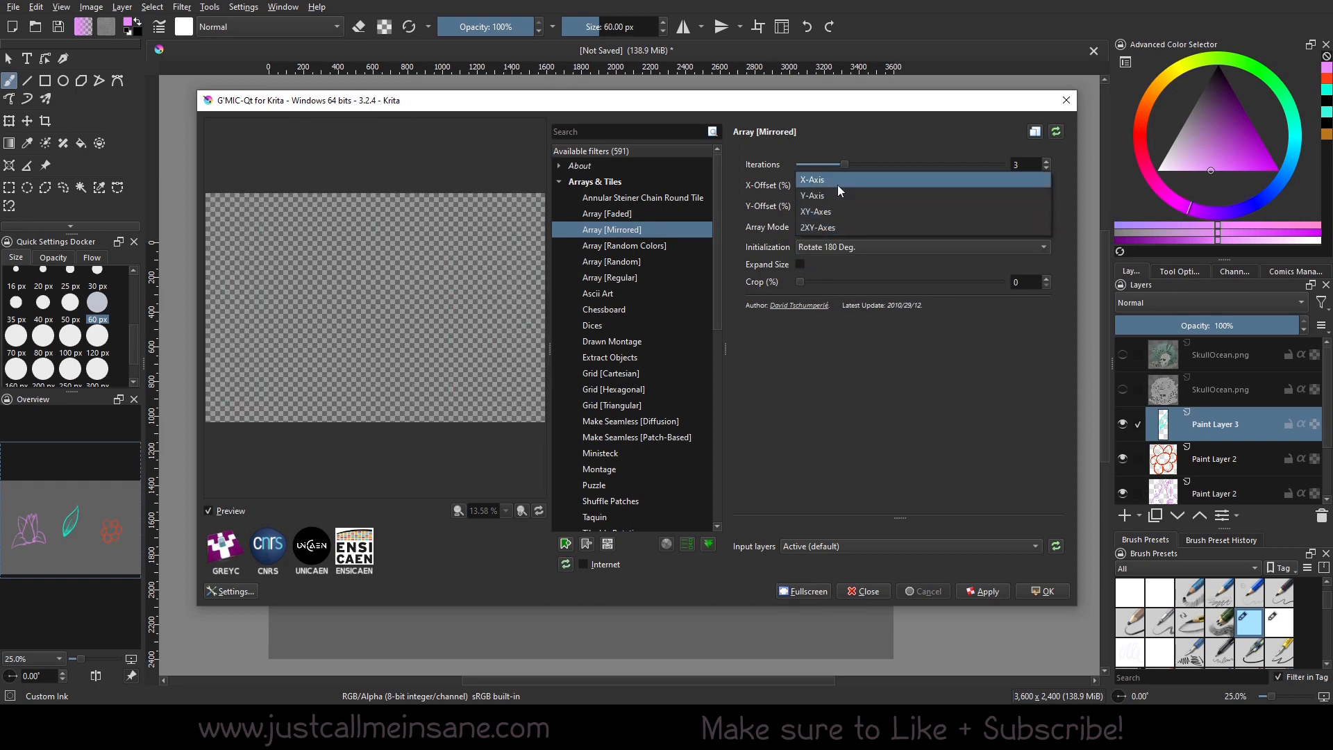
left_click(610, 261)
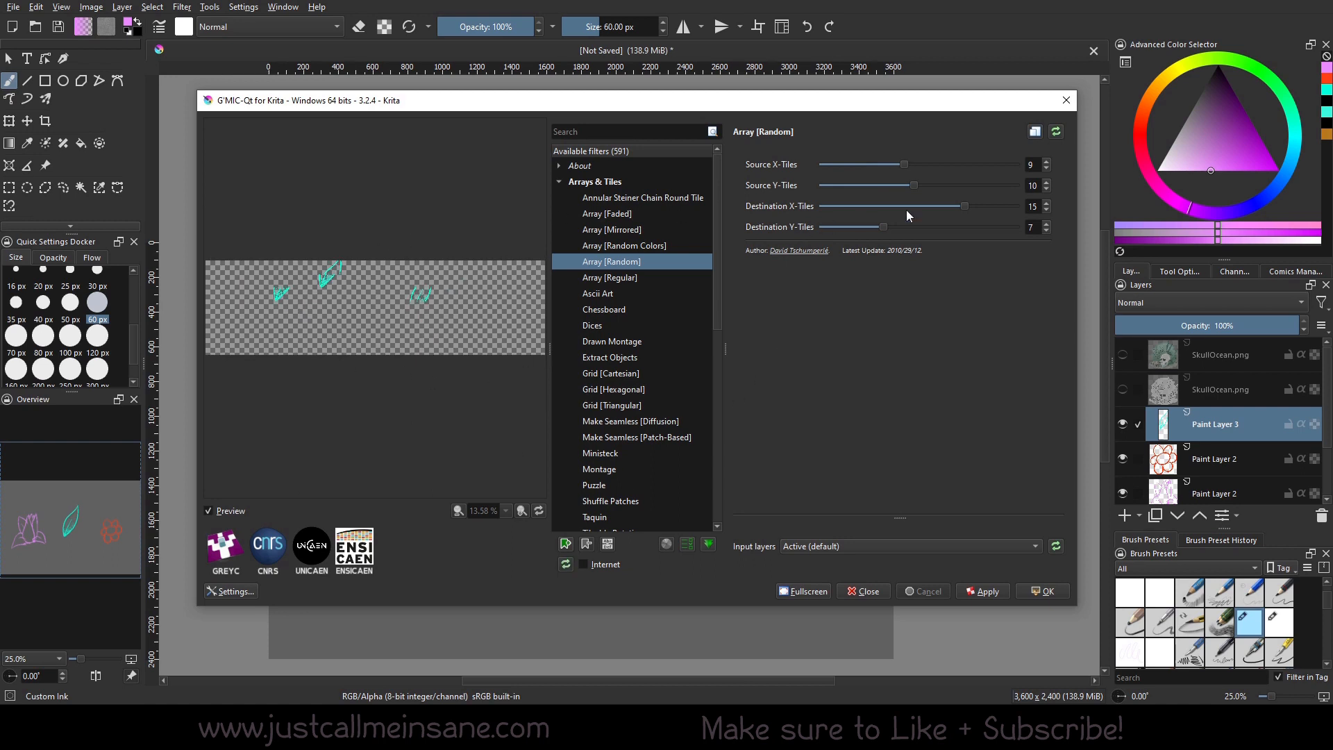
mouse_move(500, 284)
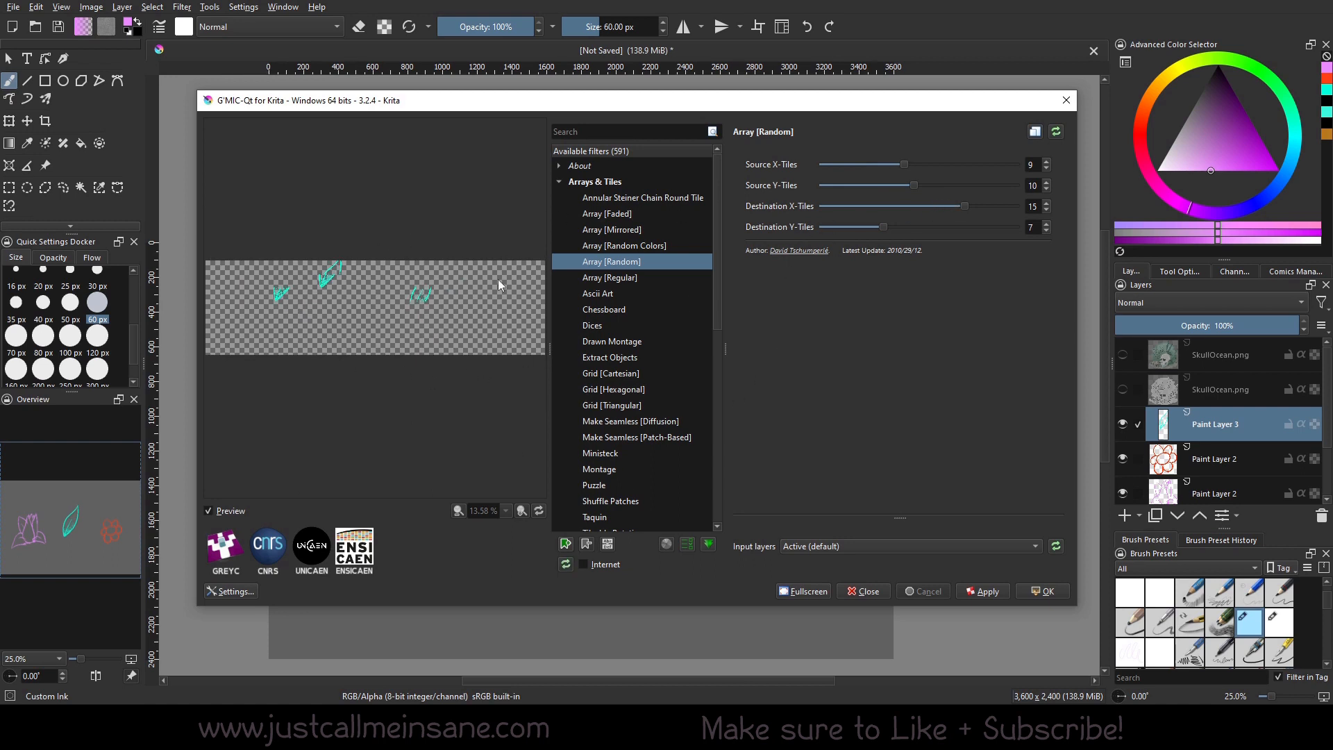
mouse_move(614, 306)
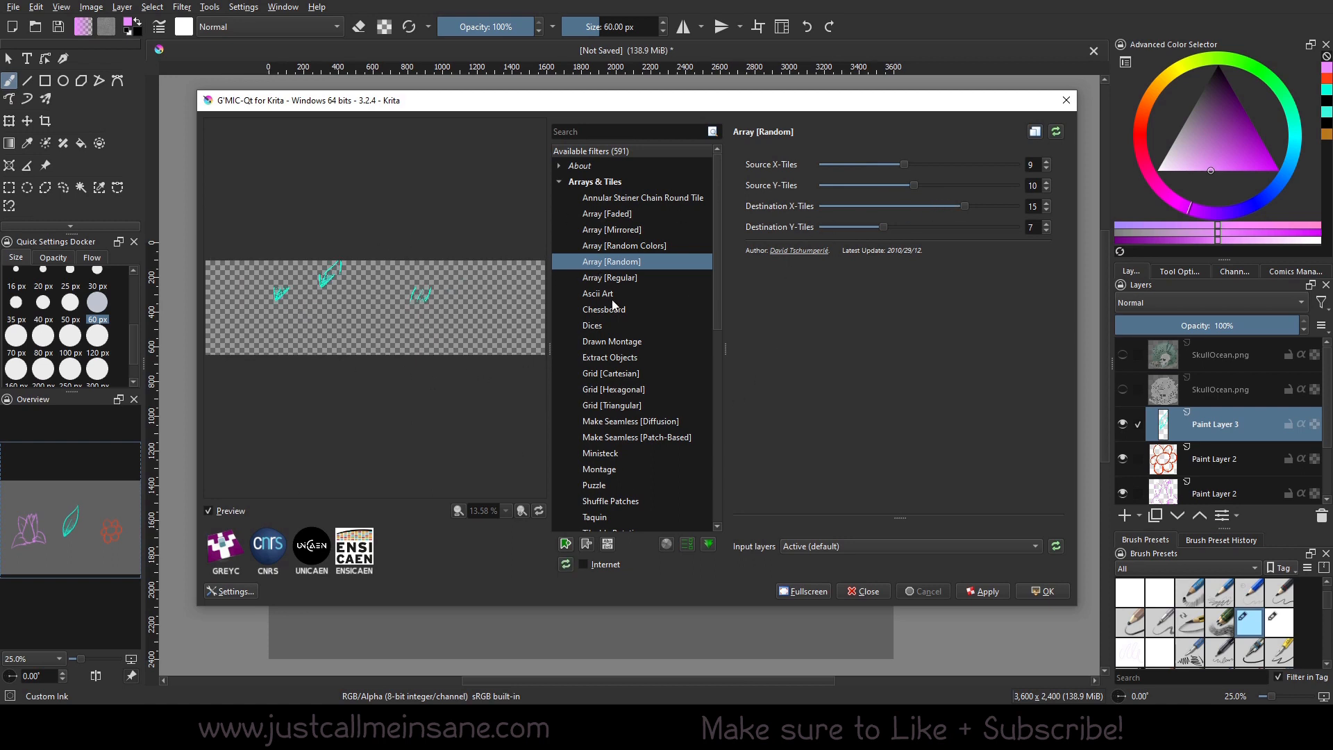
mouse_move(655, 333)
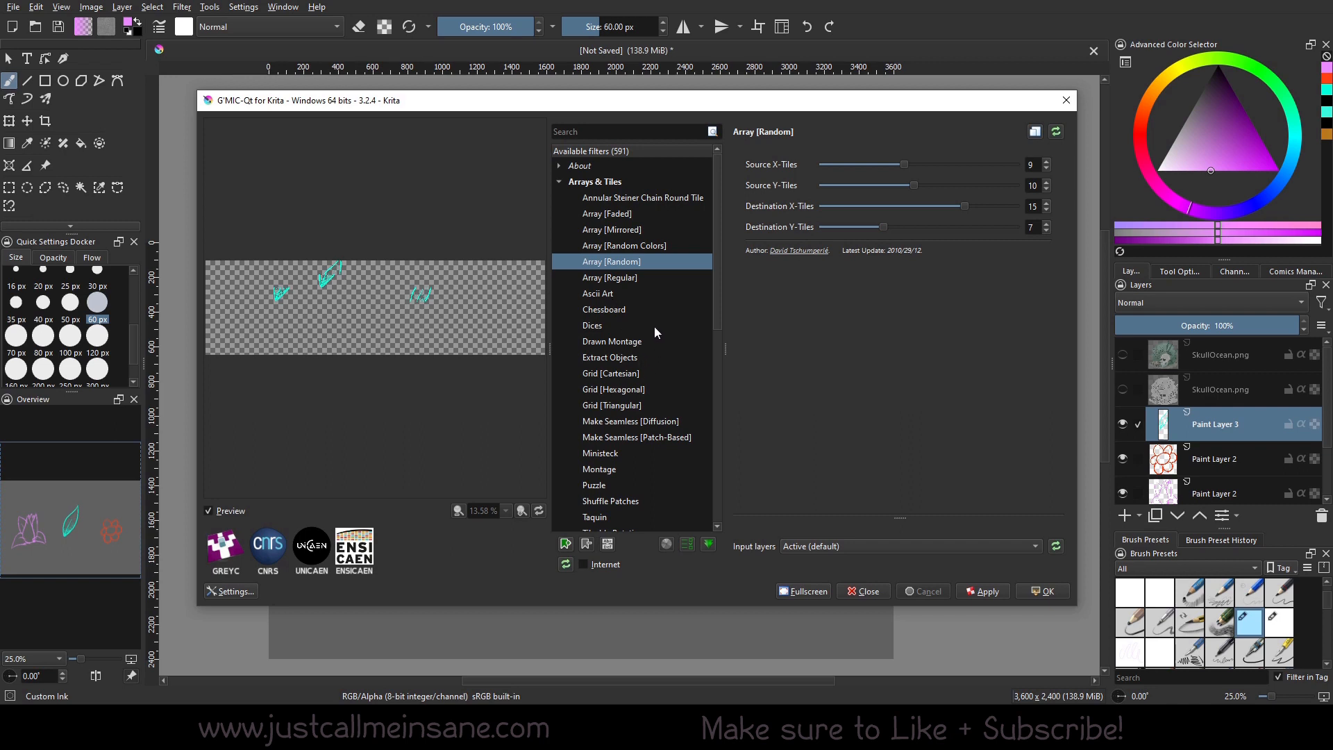
mouse_move(626, 308)
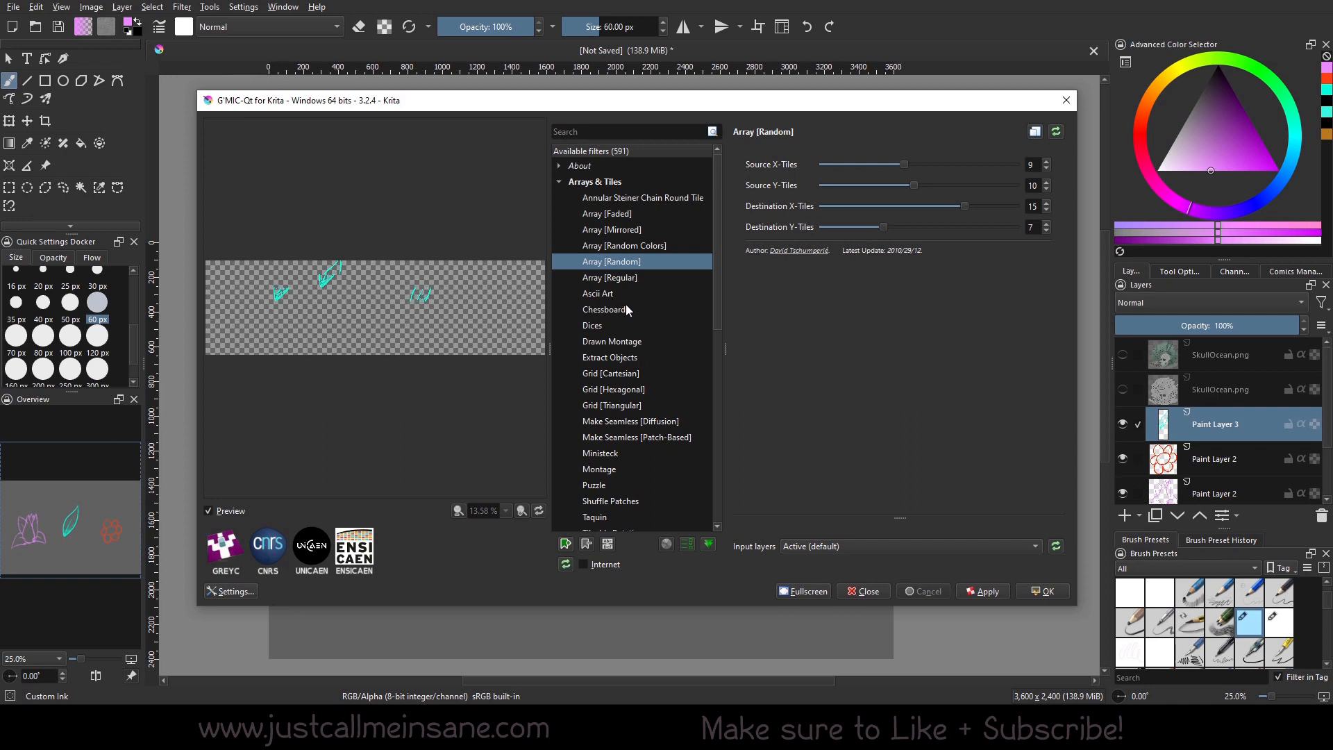
Pick the Ascii Art filter from the G'MIC-Qt filter list
left_click(598, 293)
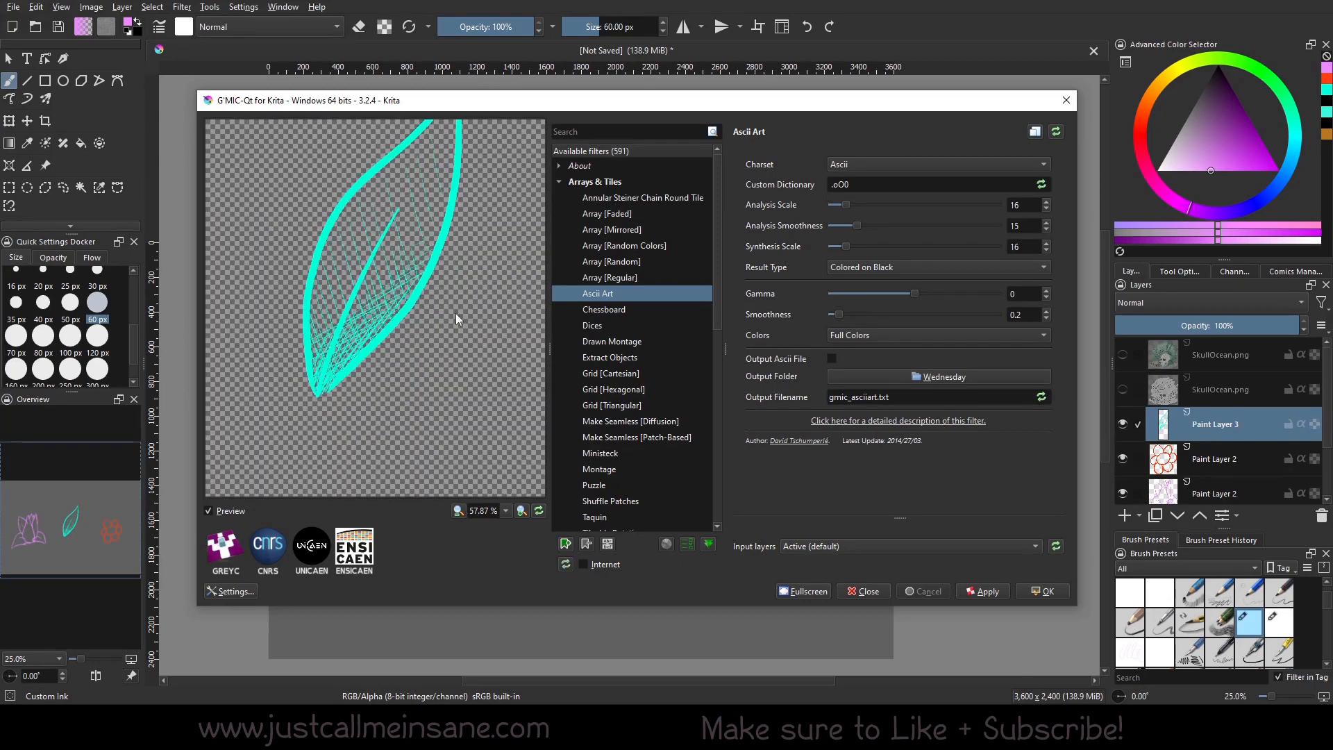
Try Ascii Art character sets, settling on Card Suits
scroll("down", 3)
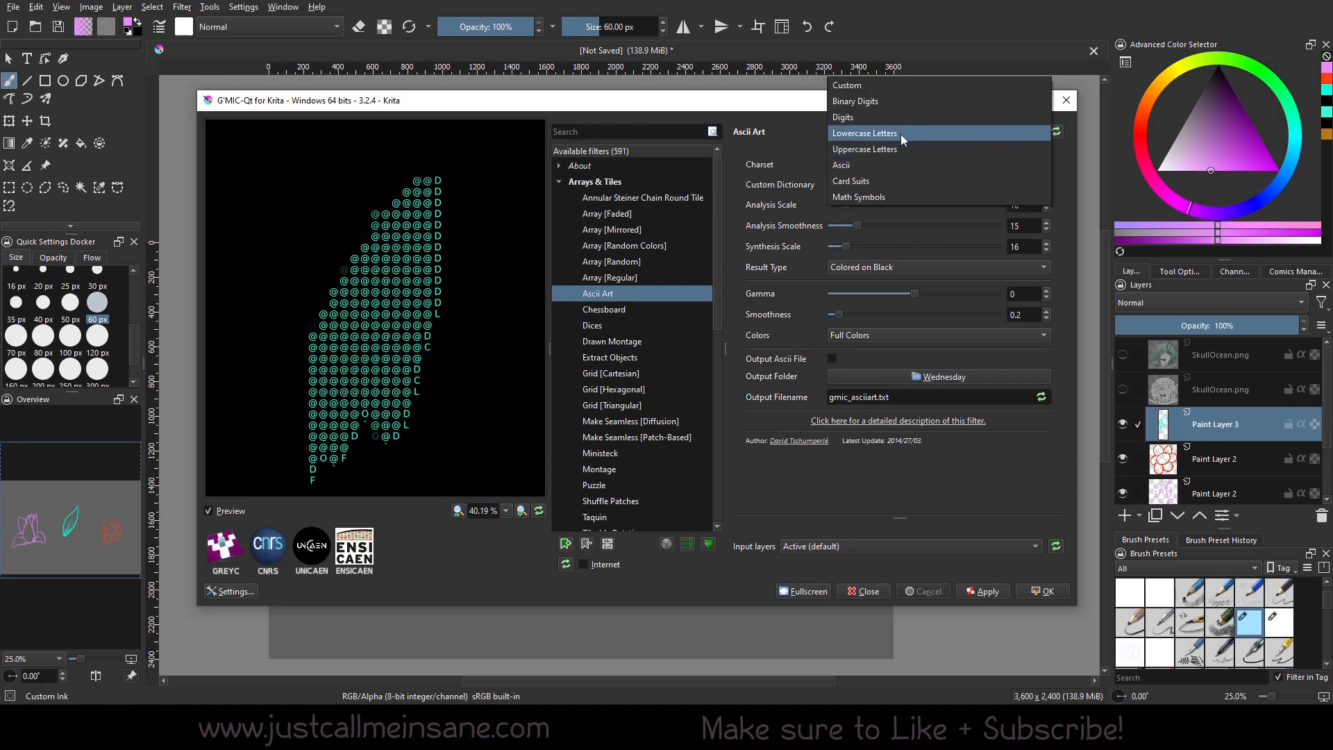
left_click(844, 117)
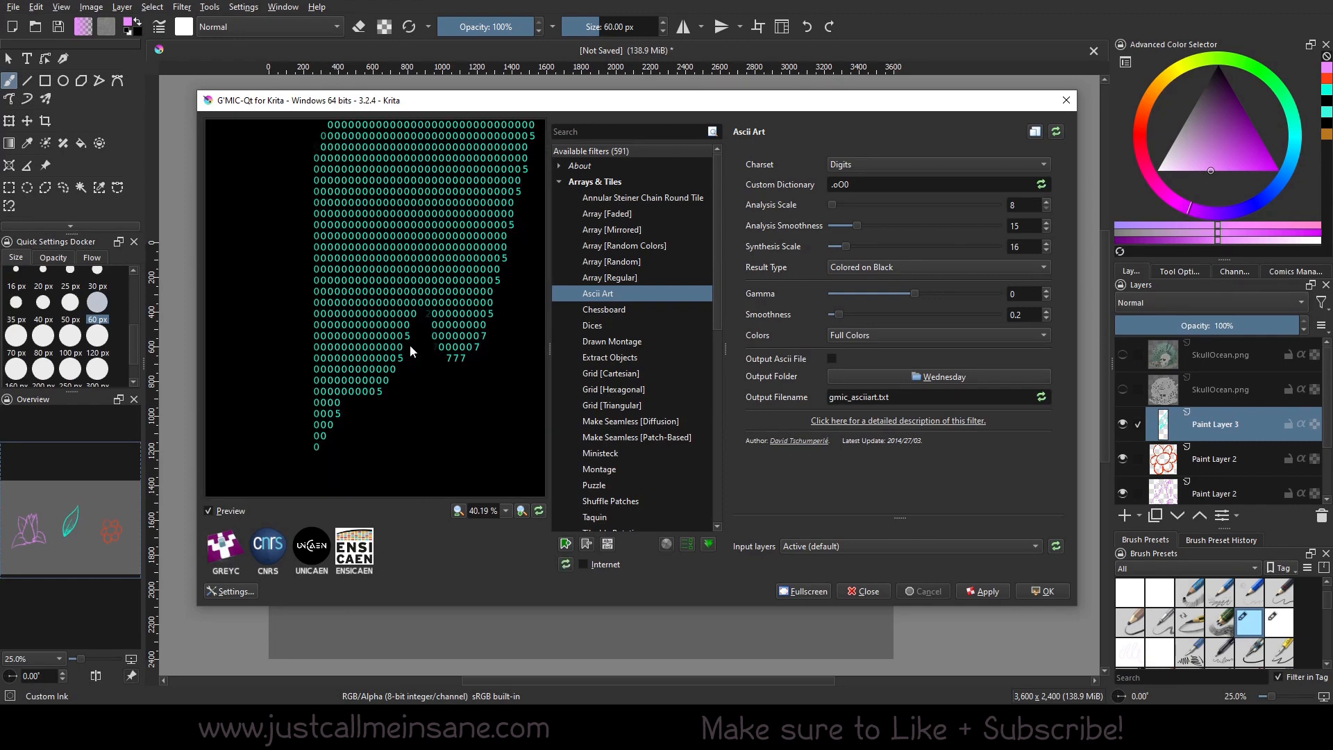
mouse_move(465, 287)
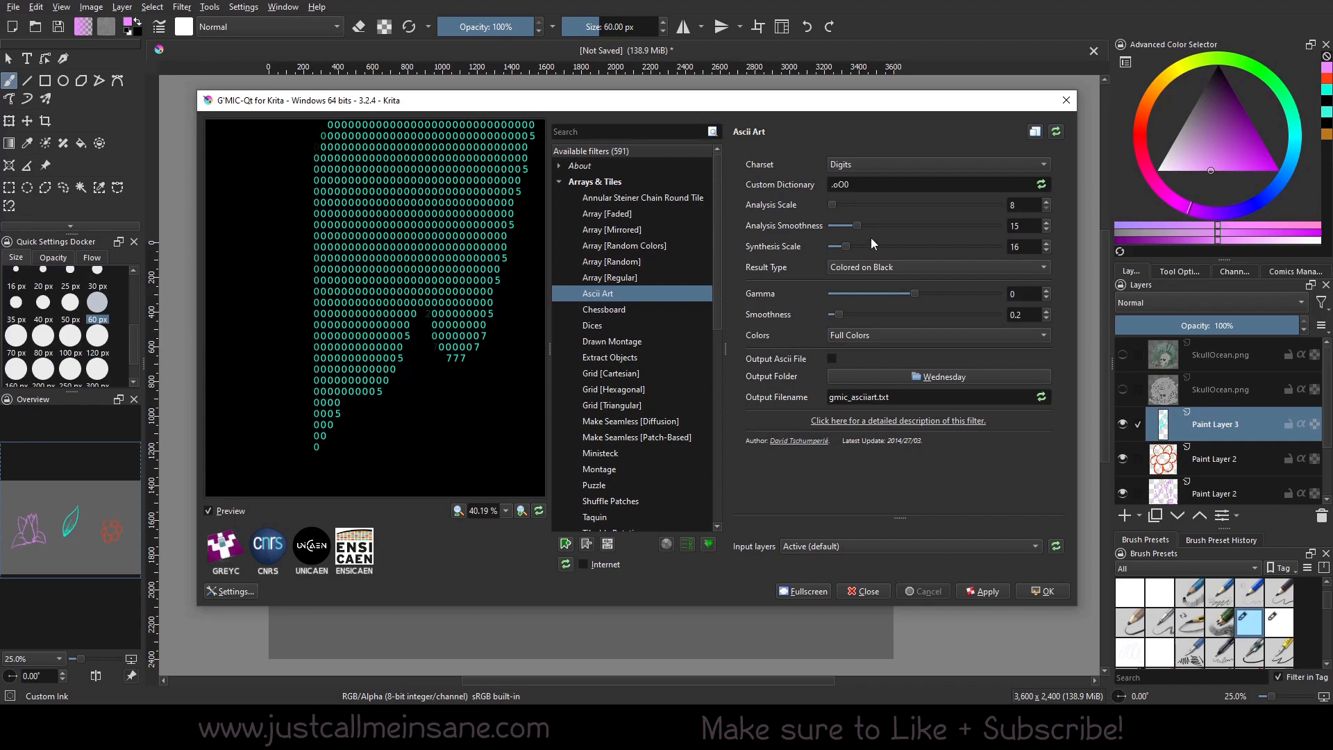
left_click(935, 164)
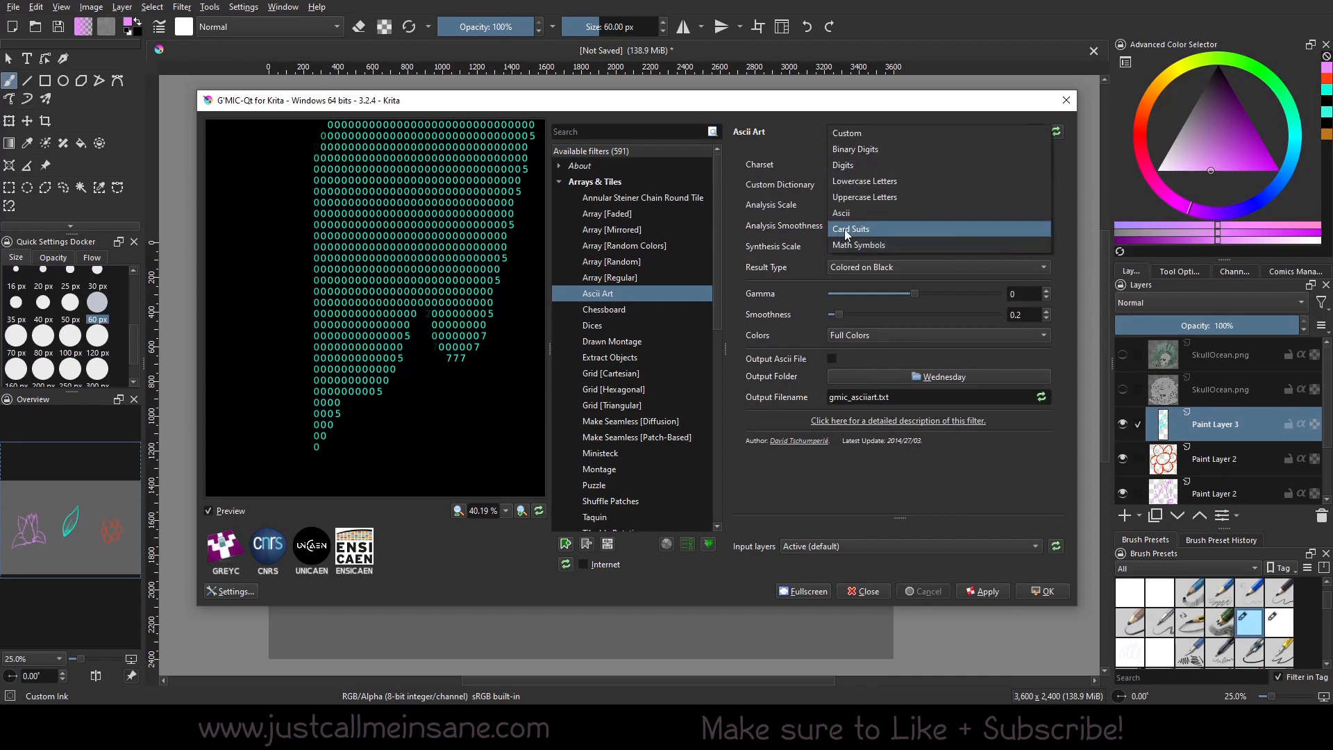
left_click(858, 245)
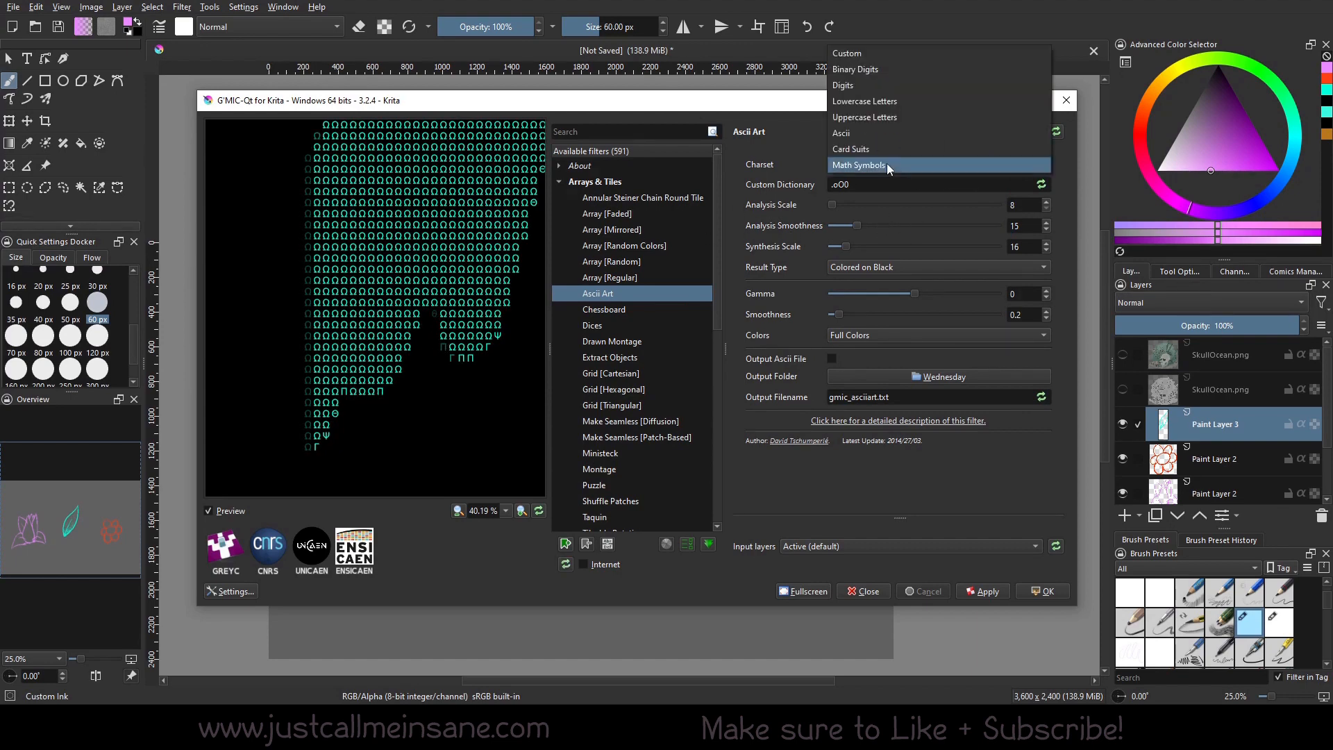
left_click(850, 149)
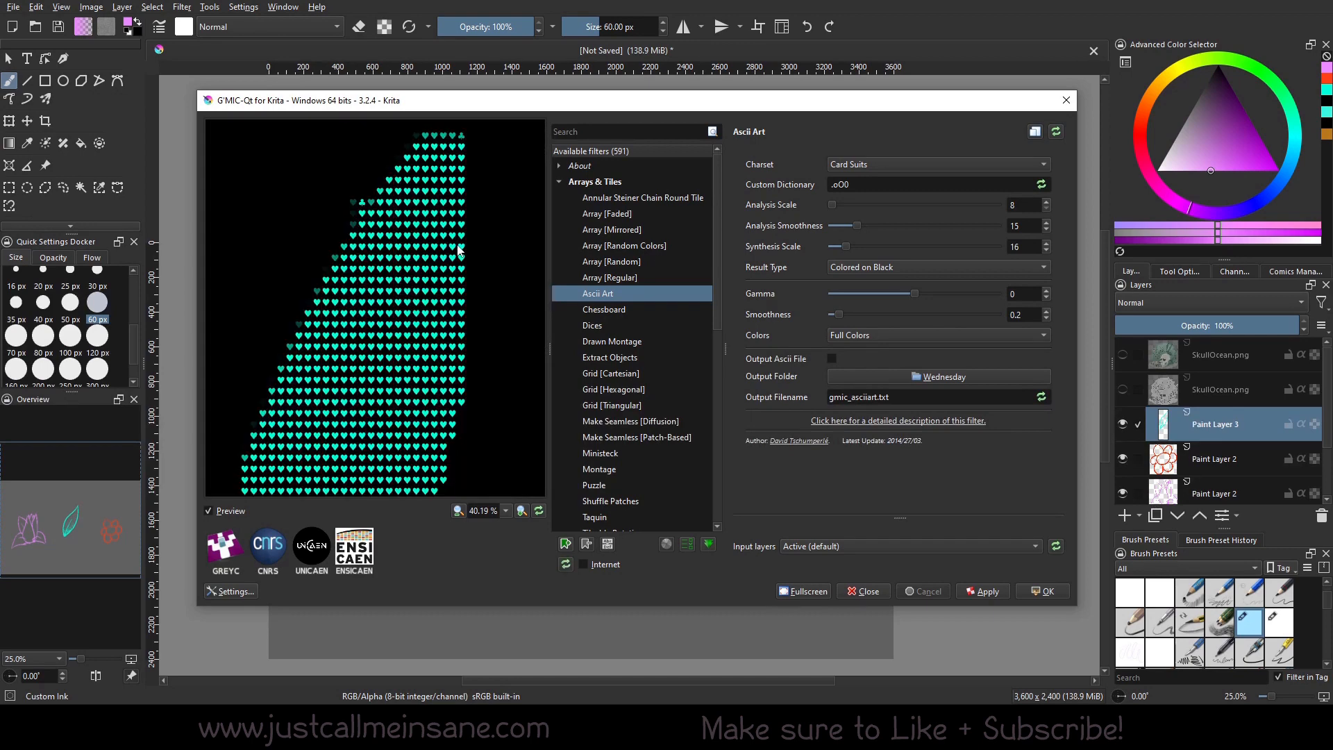
mouse_move(466, 166)
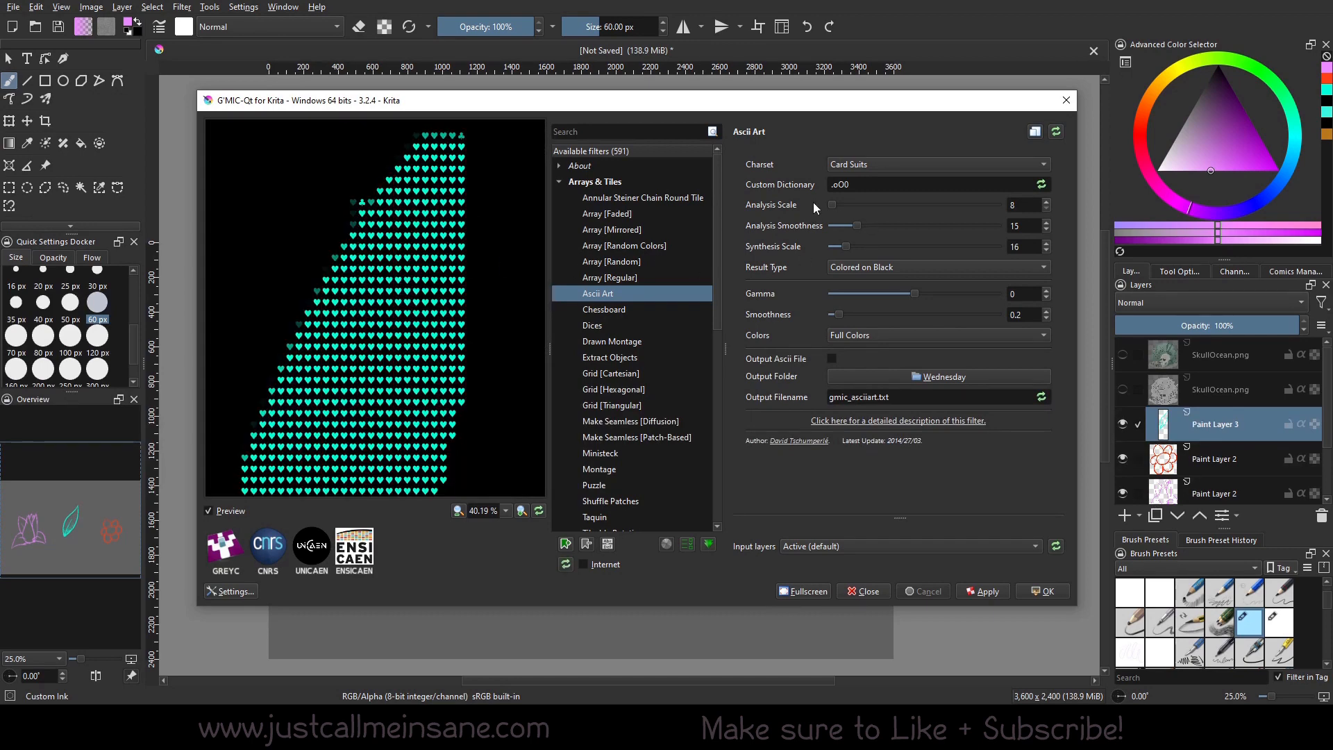
Raise Analysis Scale and Smoothness while keeping the Card Suits charset
left_click_drag(832, 205, 863, 204)
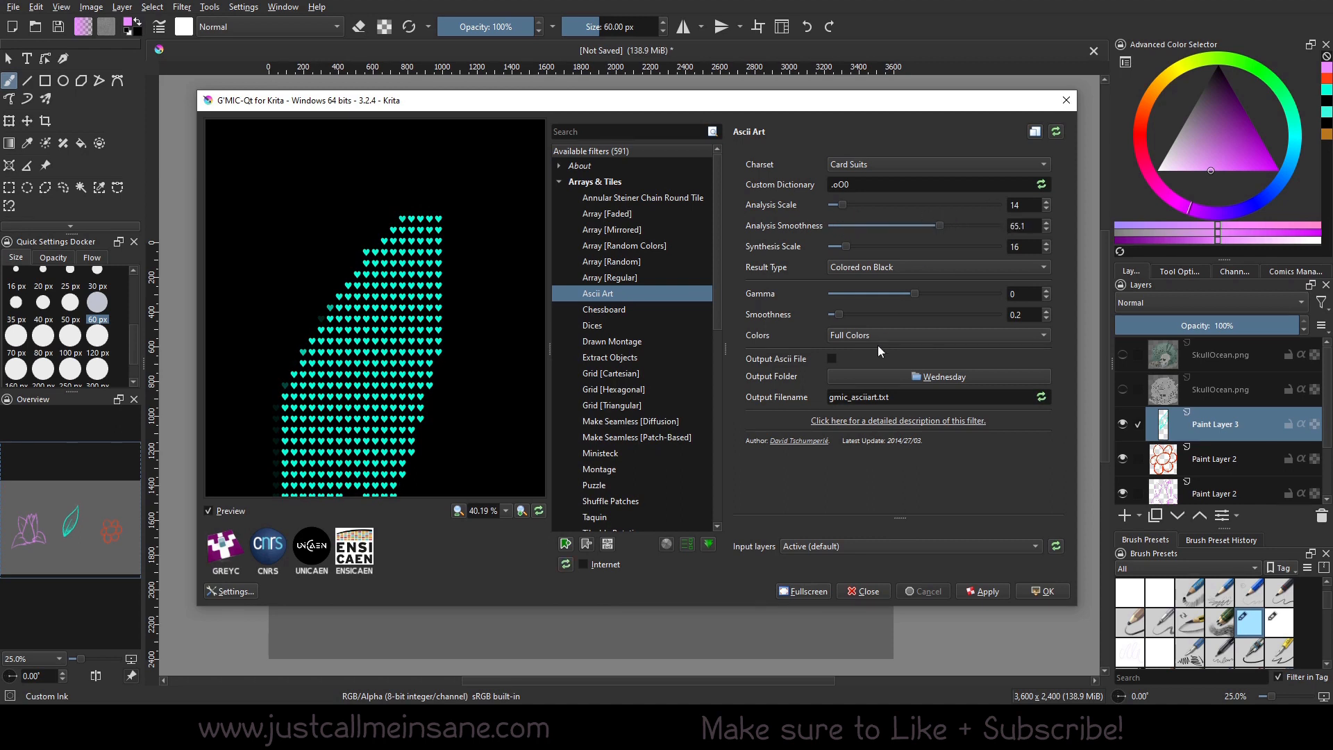
mouse_move(311, 407)
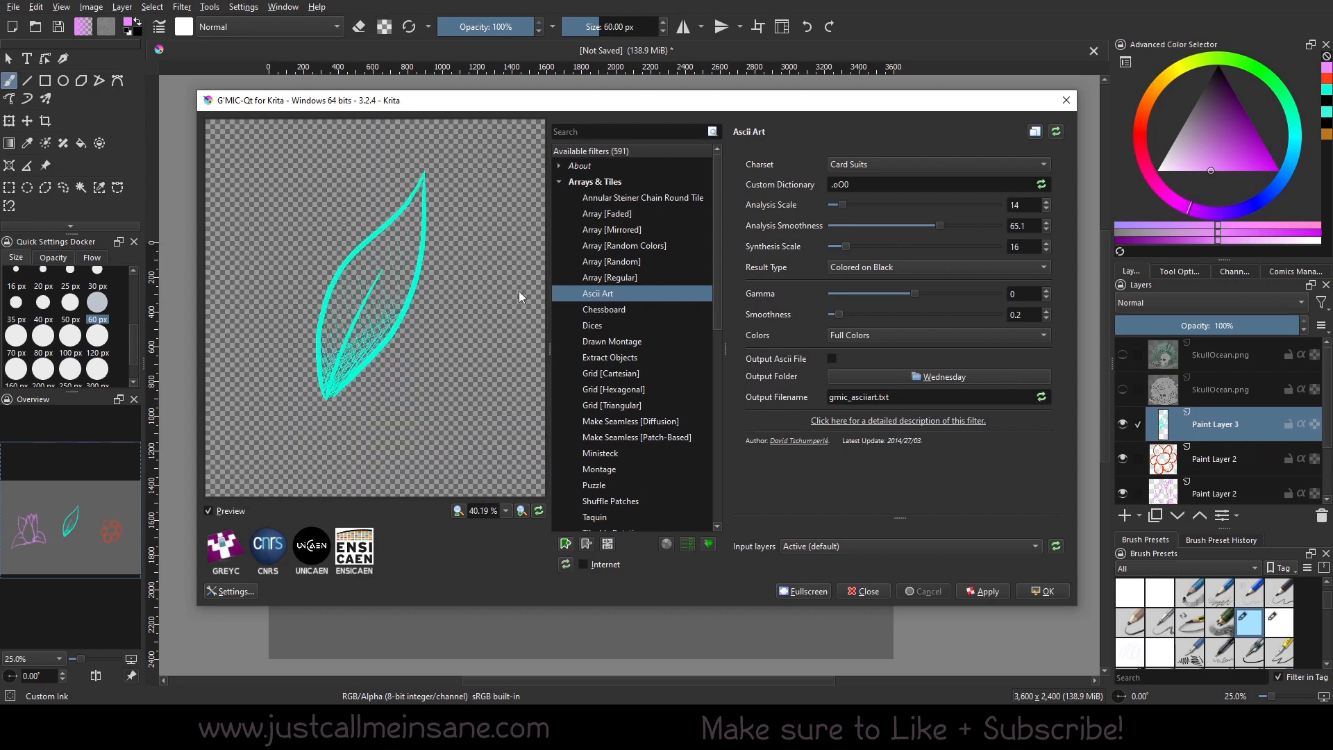
left_click(935, 164)
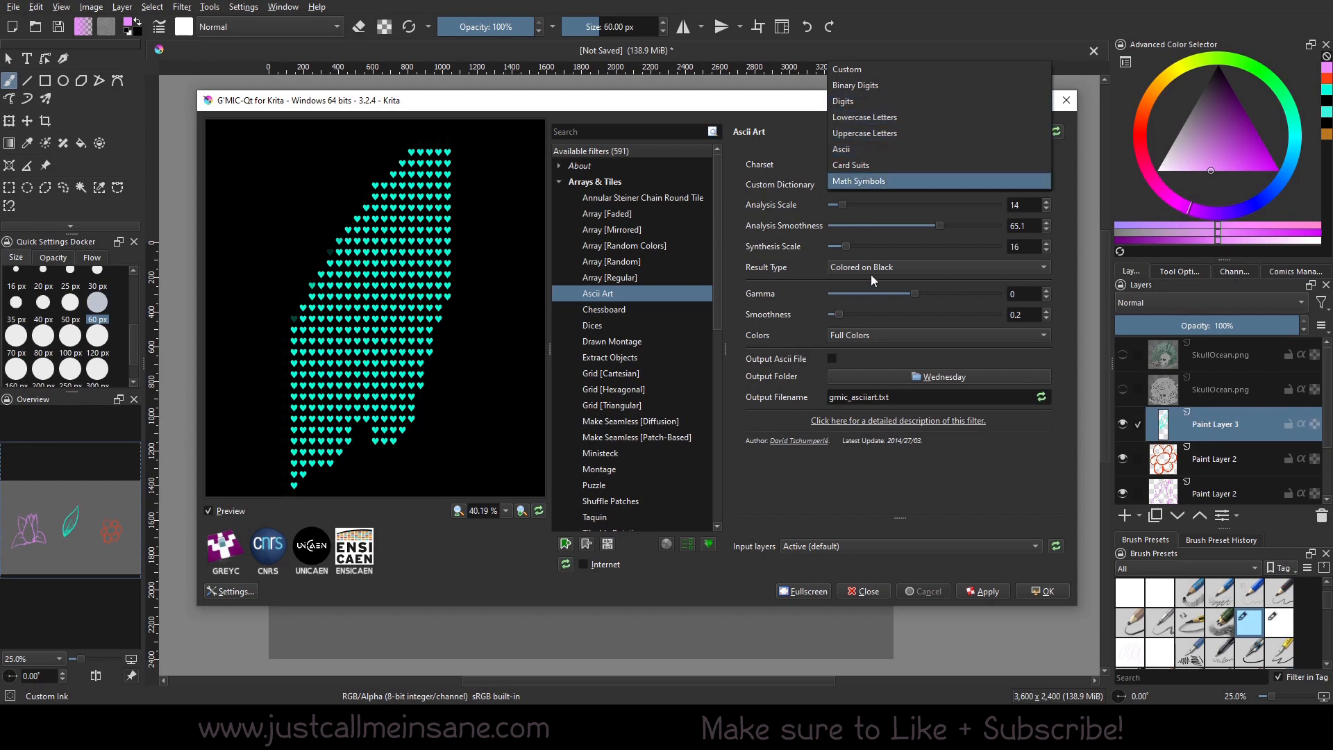
left_click(852, 166)
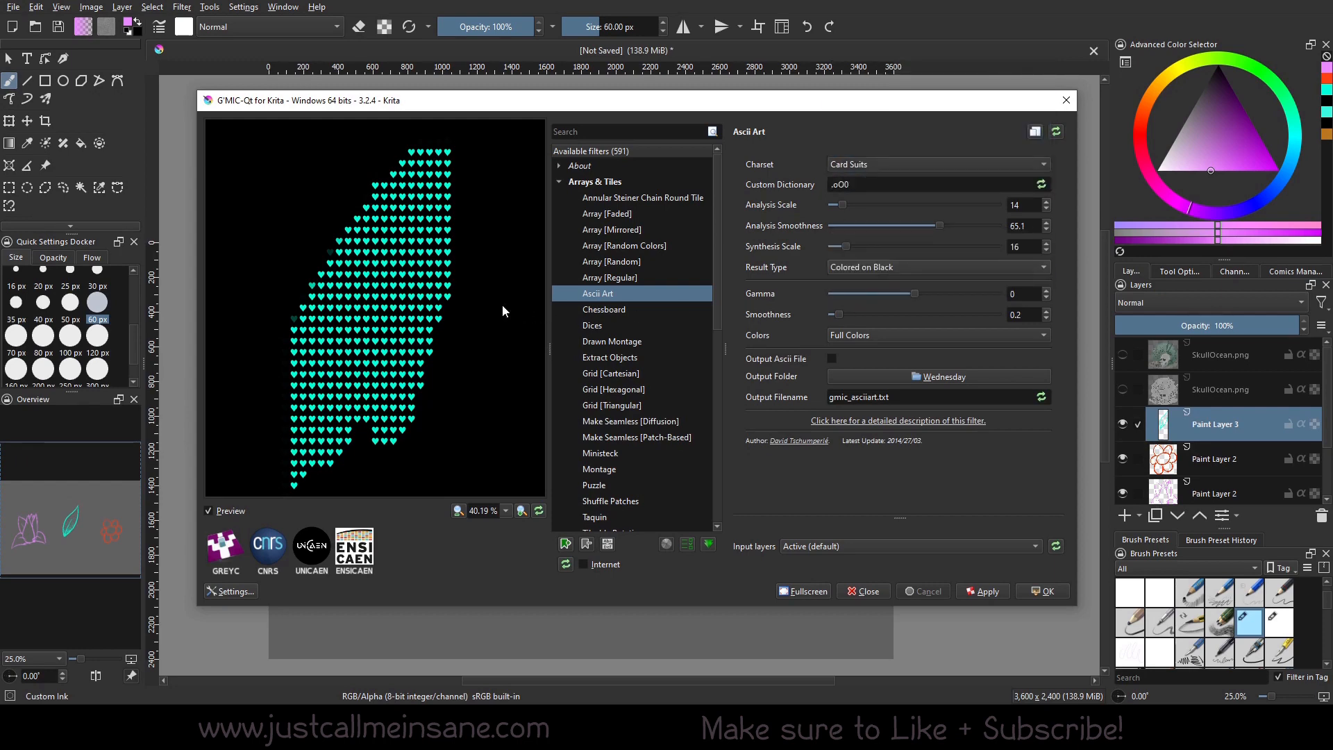
mouse_move(493, 341)
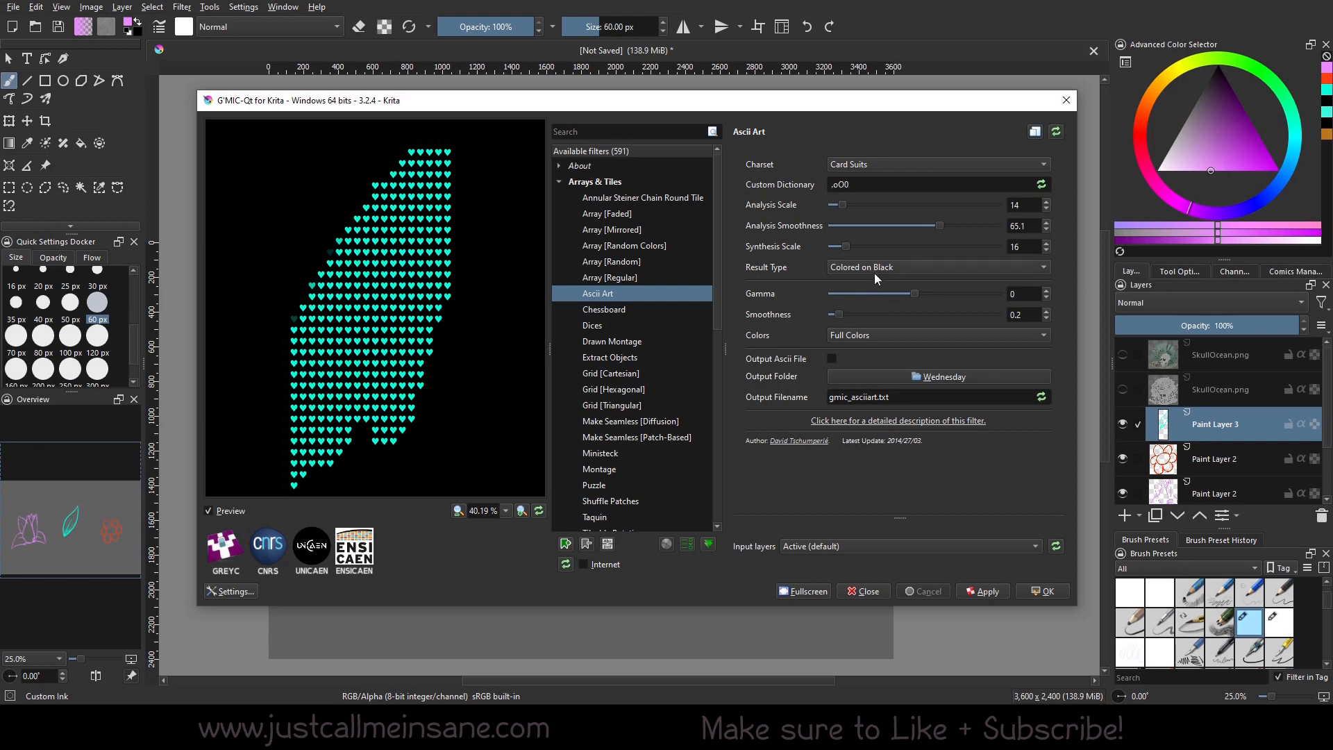
Try Ascii Art result types, return to Colored on Black, then pick Dices
left_click(936, 267)
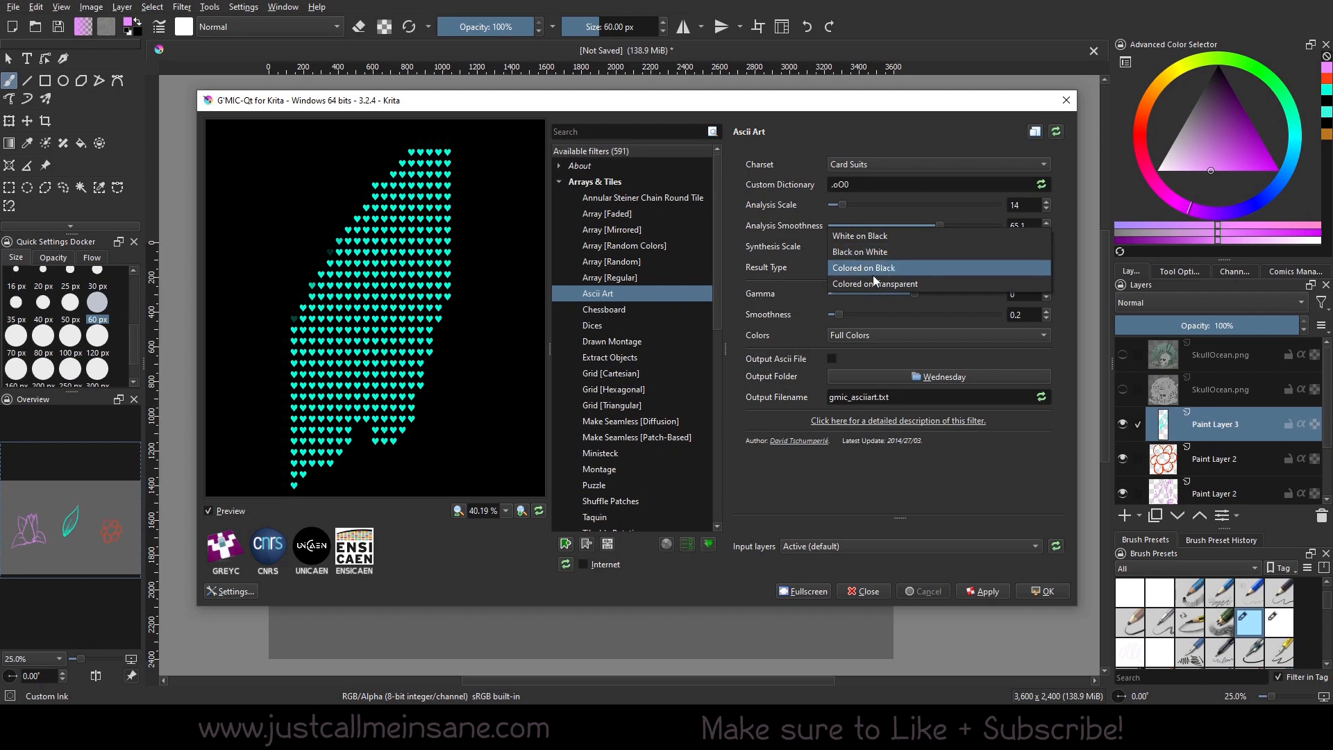
left_click(860, 252)
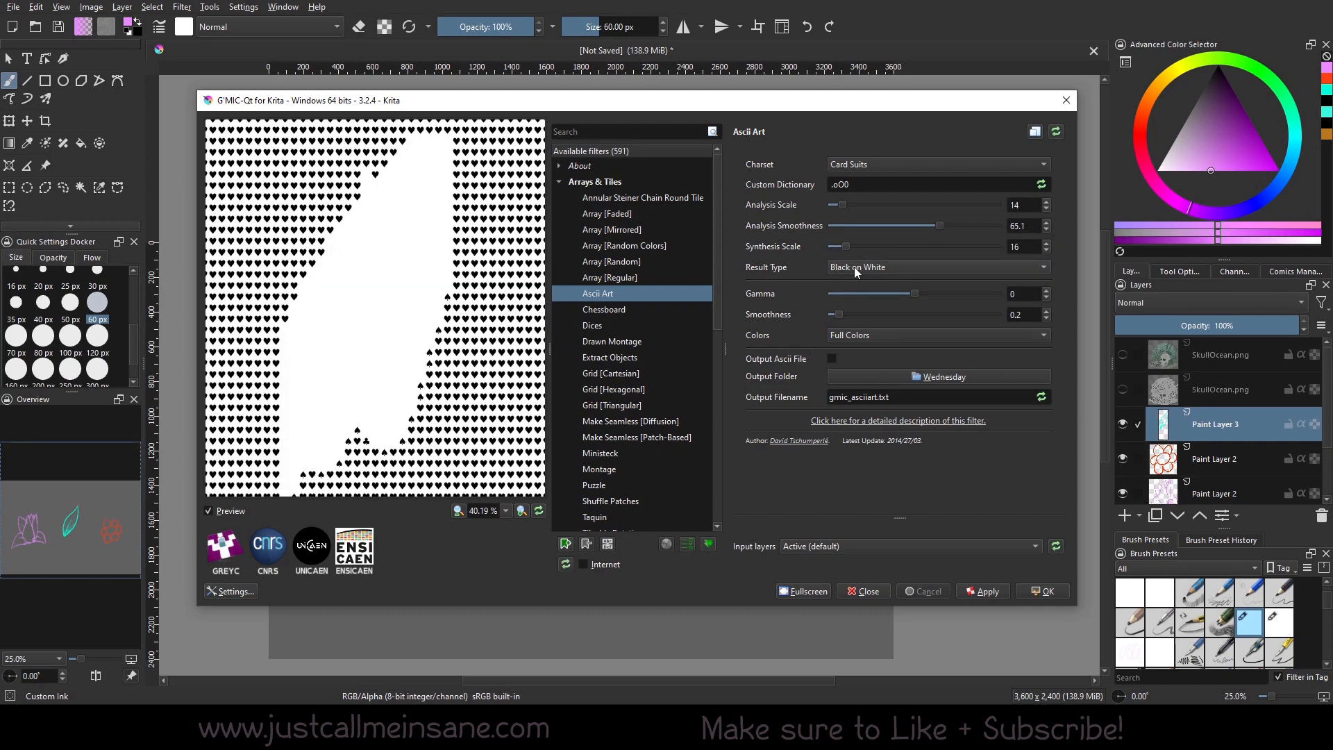
mouse_move(941, 275)
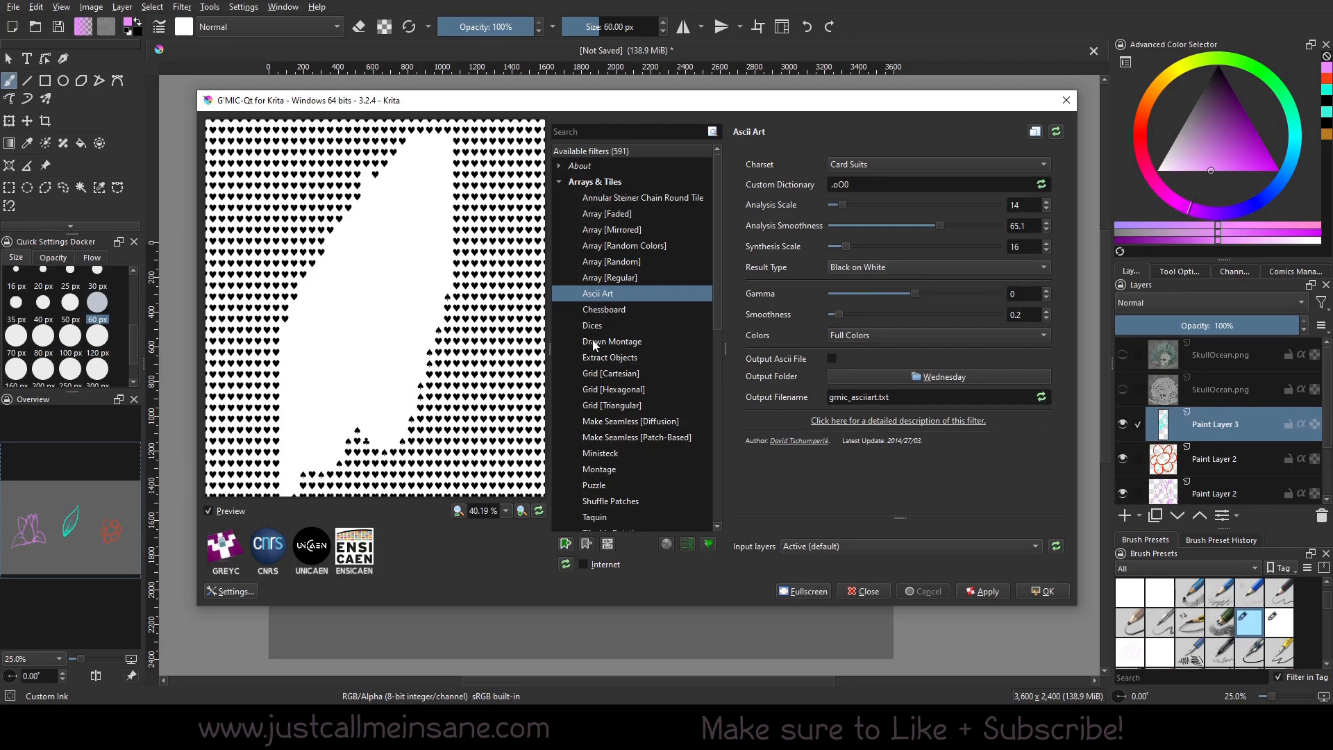
left_click(935, 267)
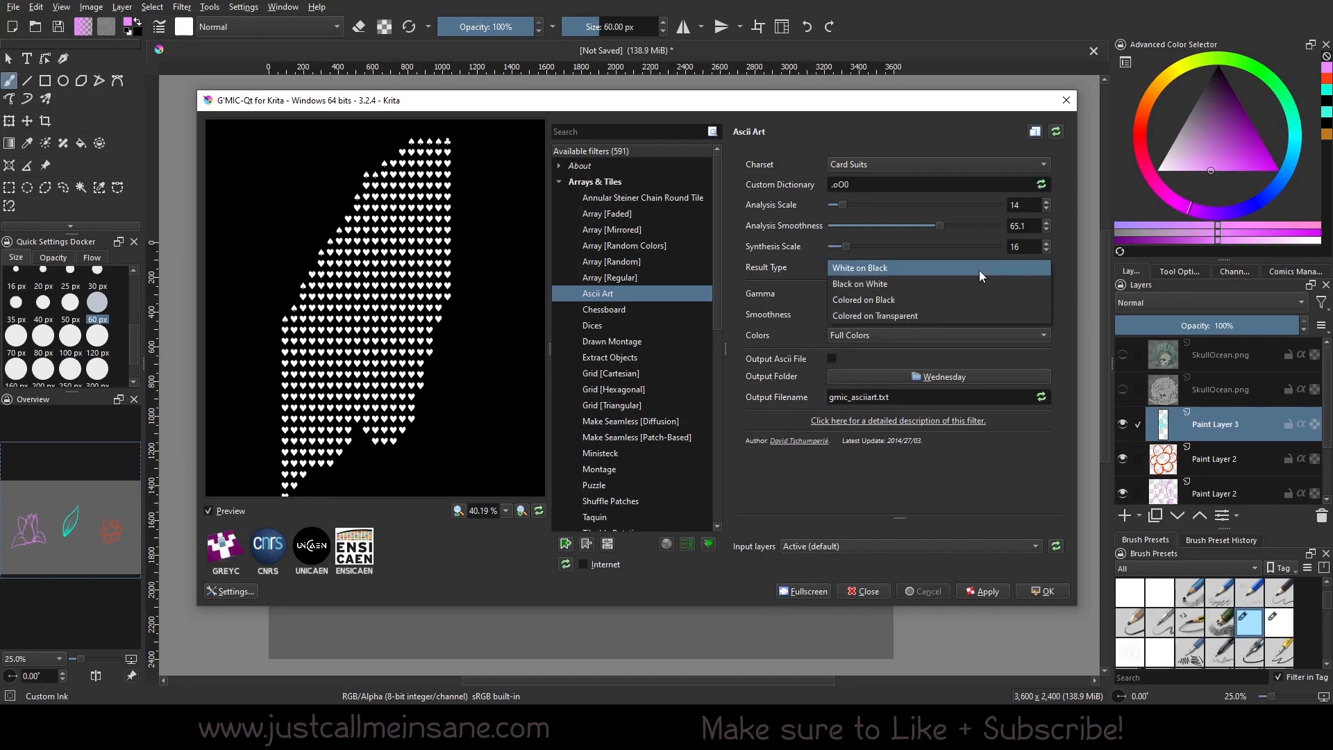
left_click(874, 315)
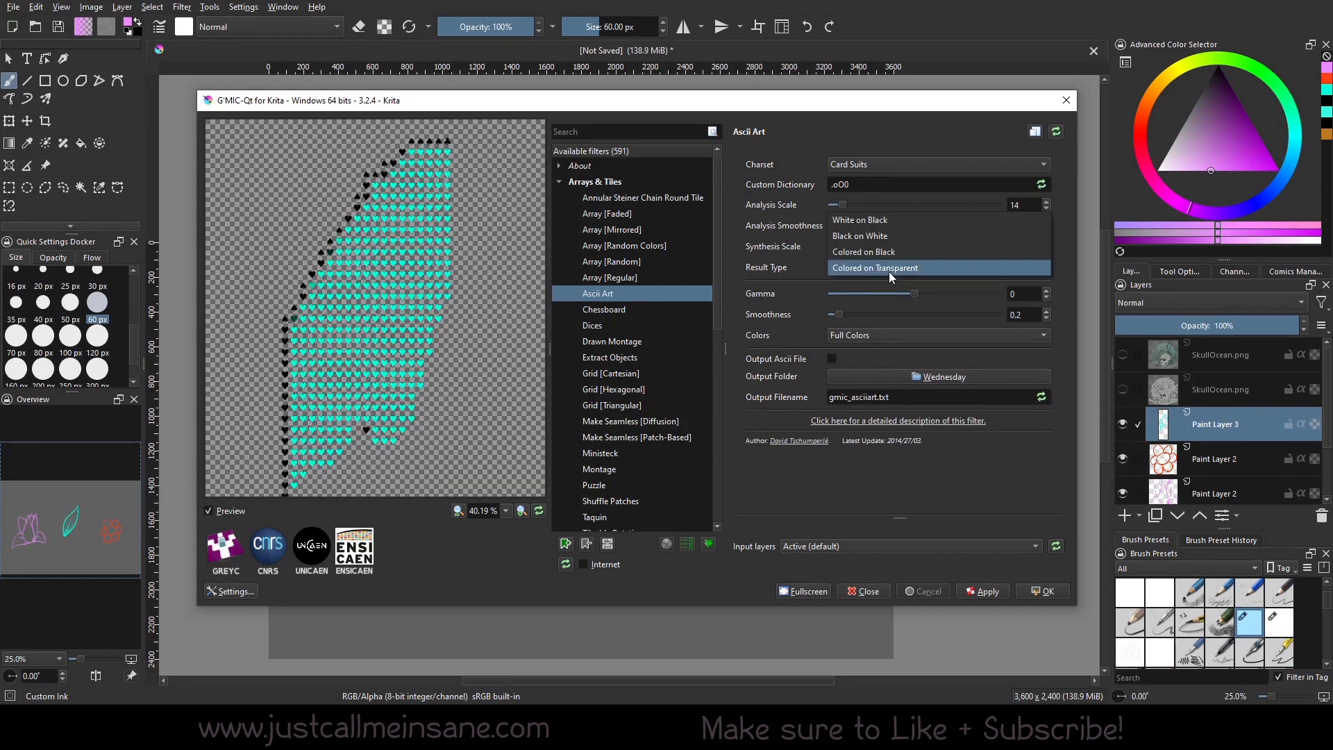
left_click(862, 251)
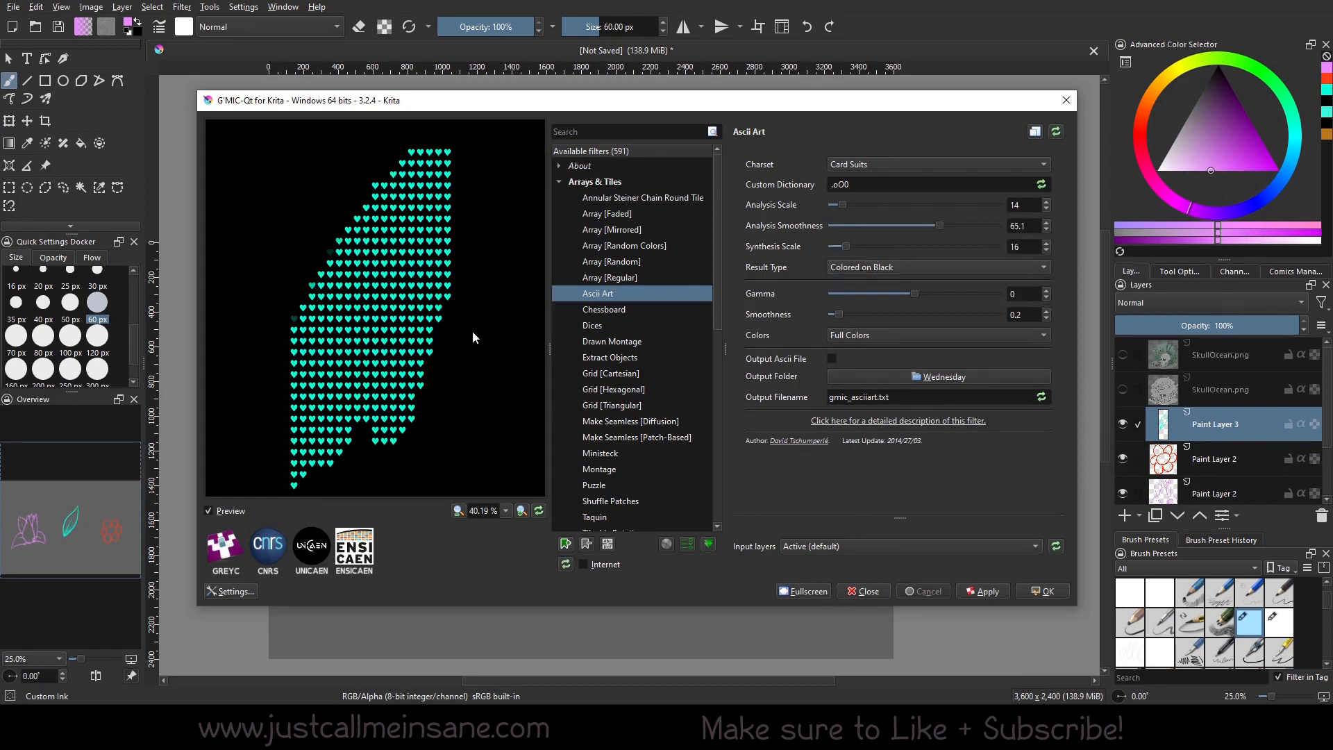
mouse_move(462, 340)
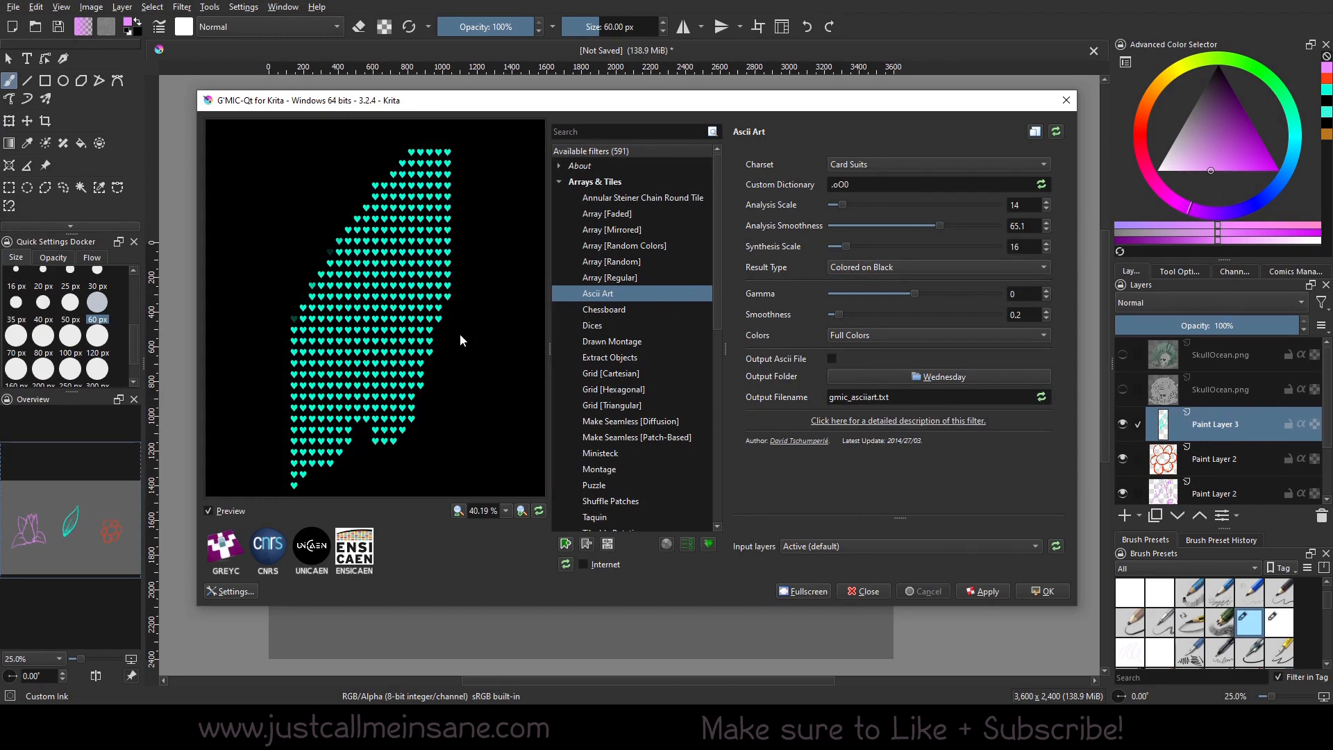
left_click(592, 325)
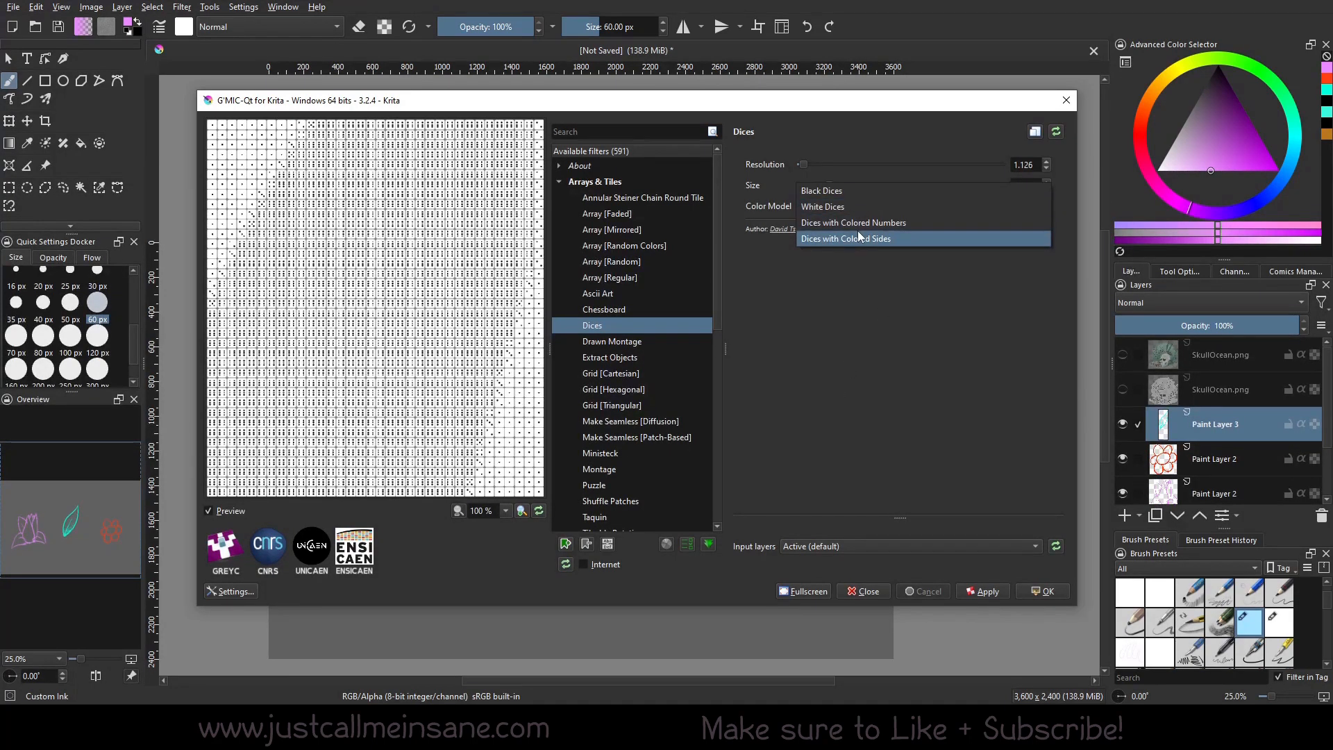
Cycle Dices color models (coloured numbers, white dice), ending on Colored Sides
left_click(846, 238)
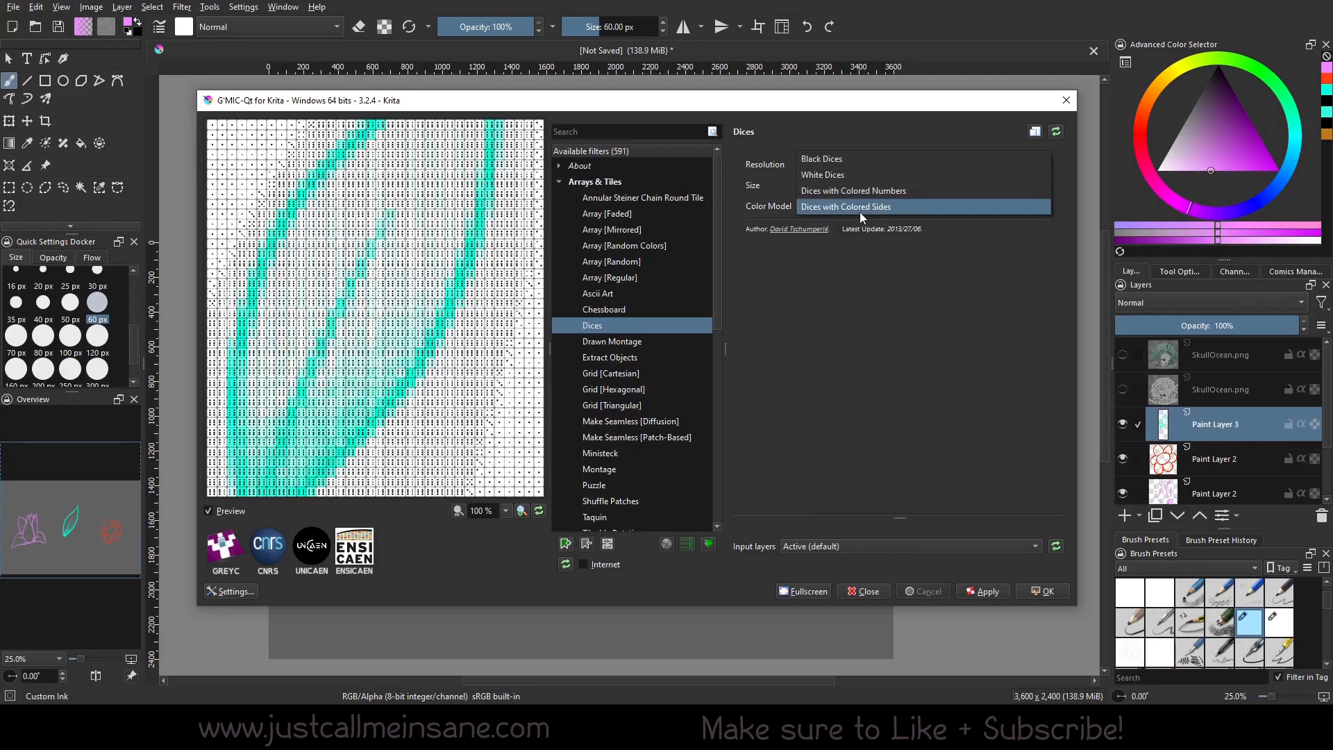
left_click(845, 207)
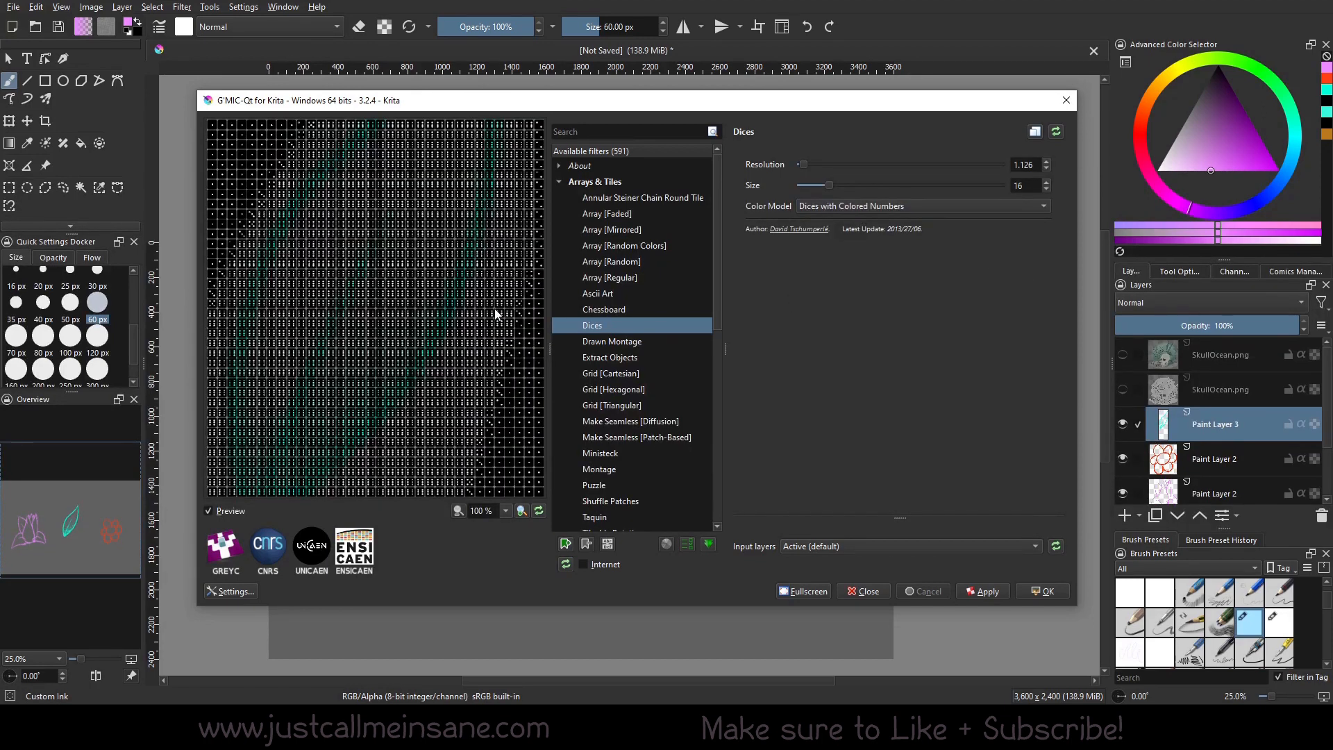
left_click(923, 205)
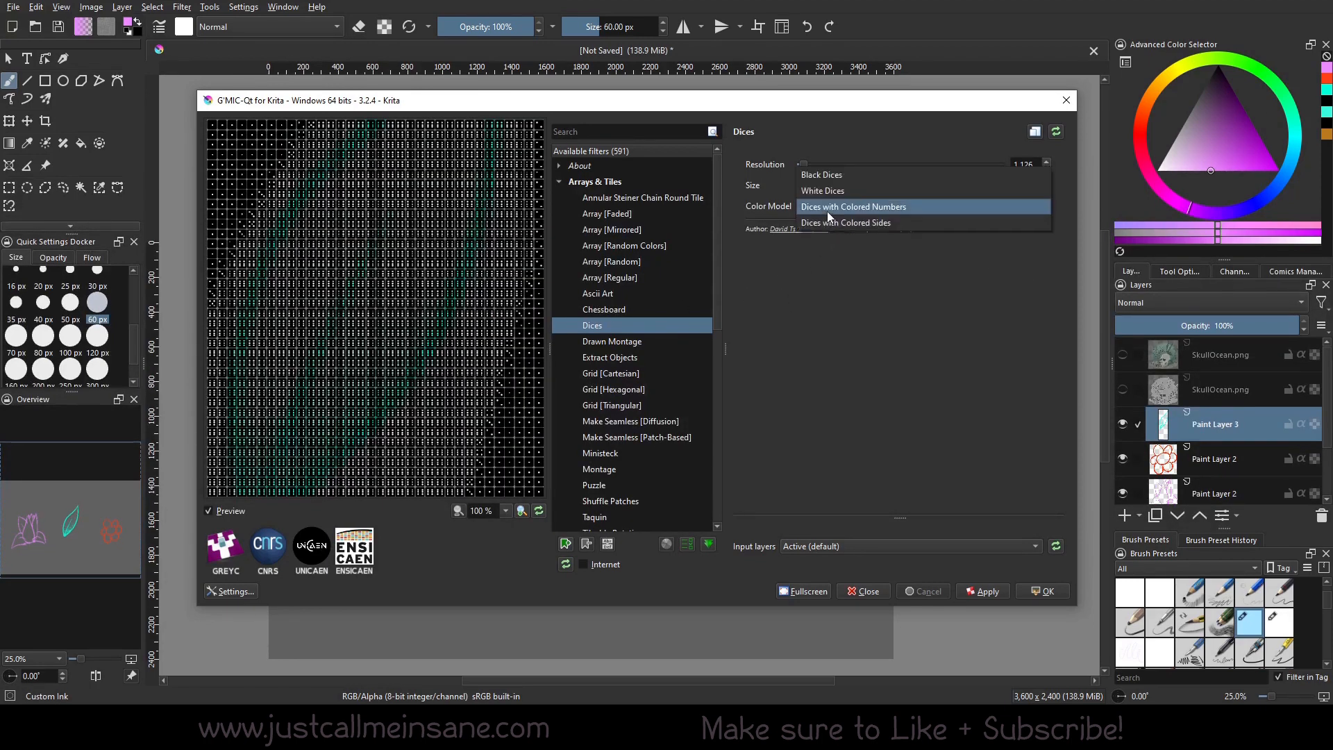
left_click(822, 191)
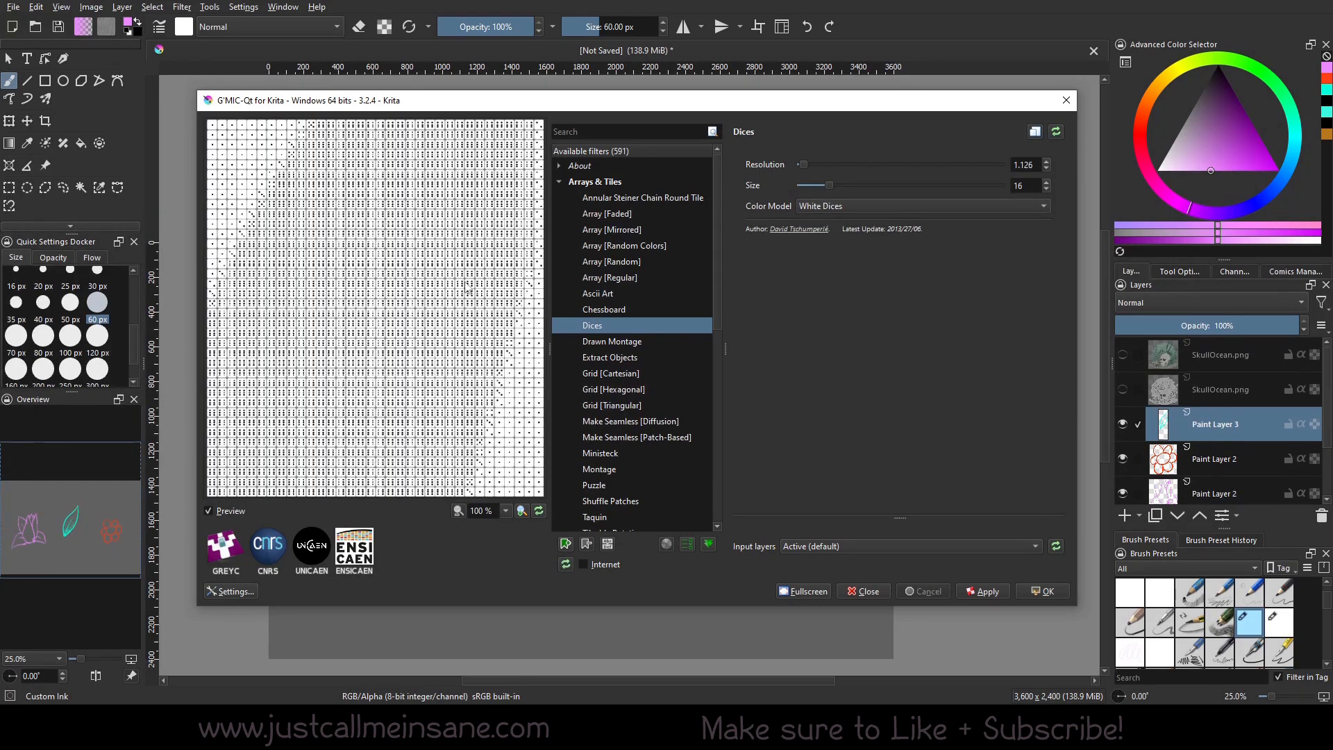
mouse_move(759, 194)
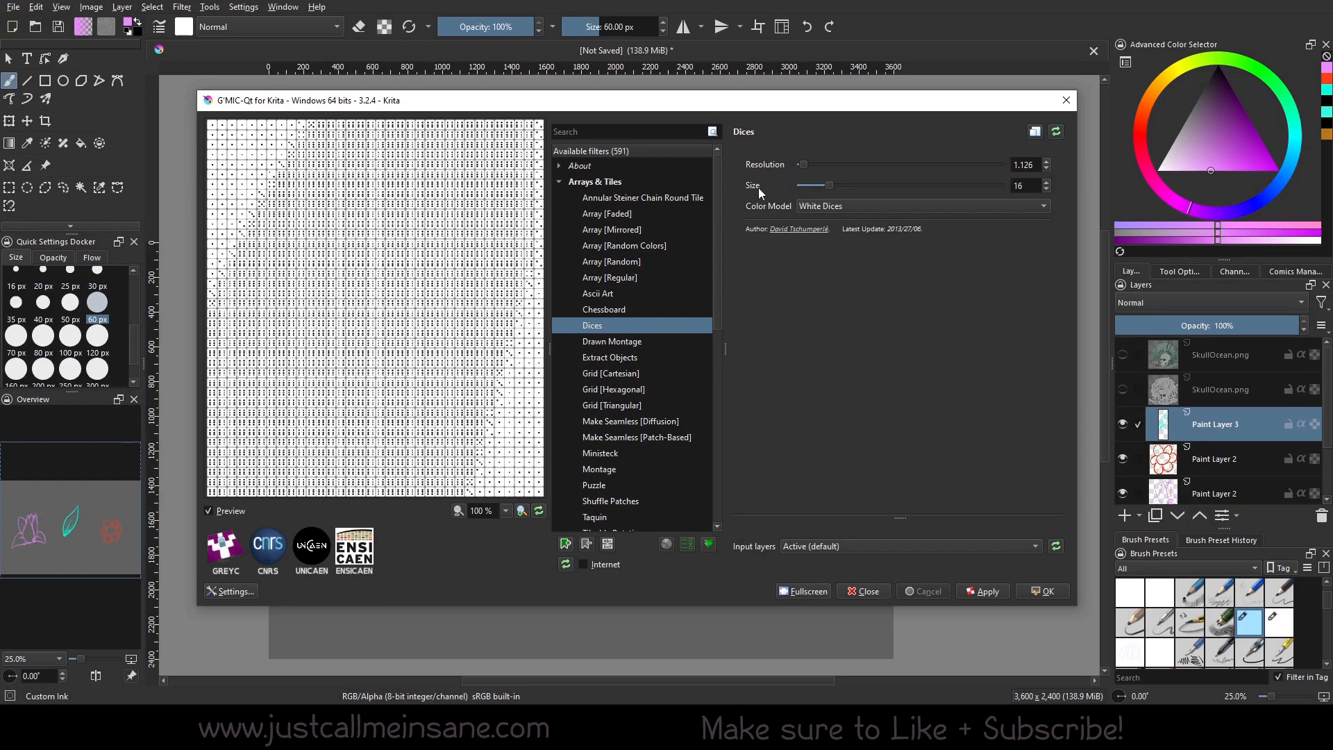
left_click(923, 206)
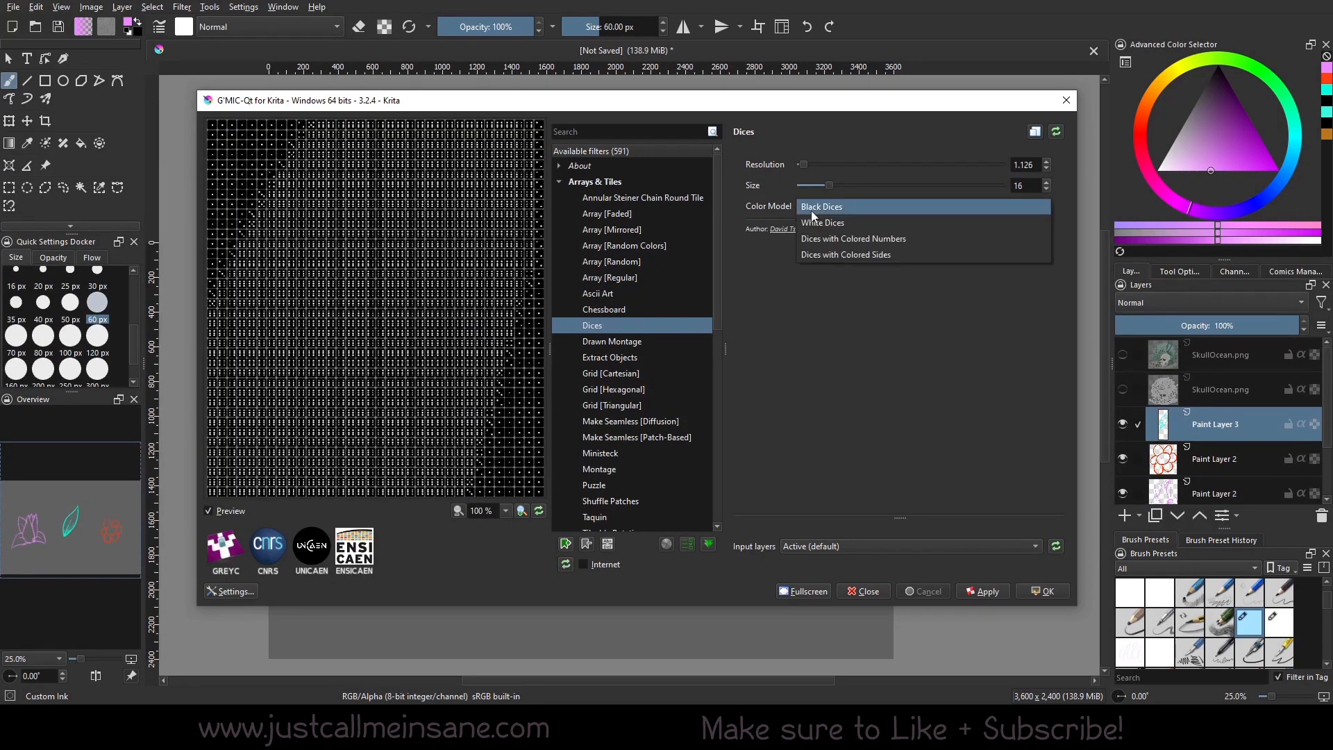
left_click(845, 255)
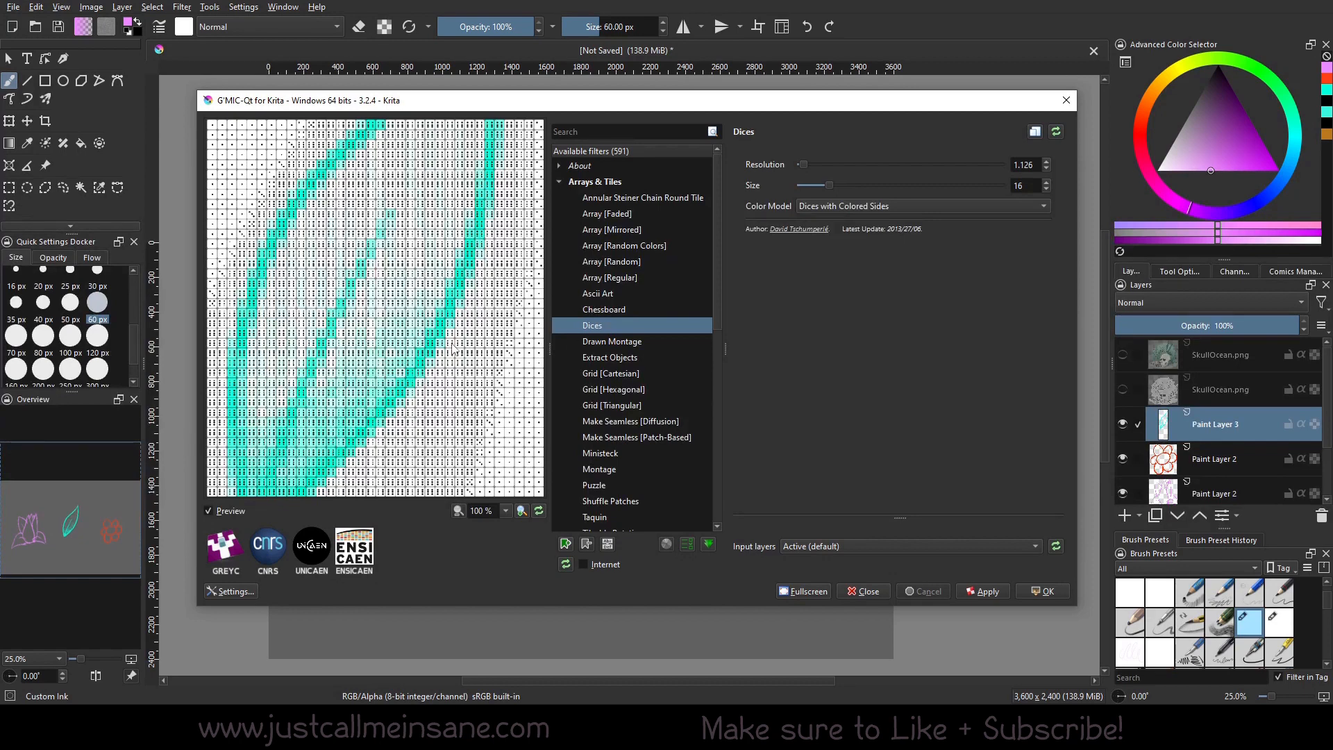
mouse_move(676, 394)
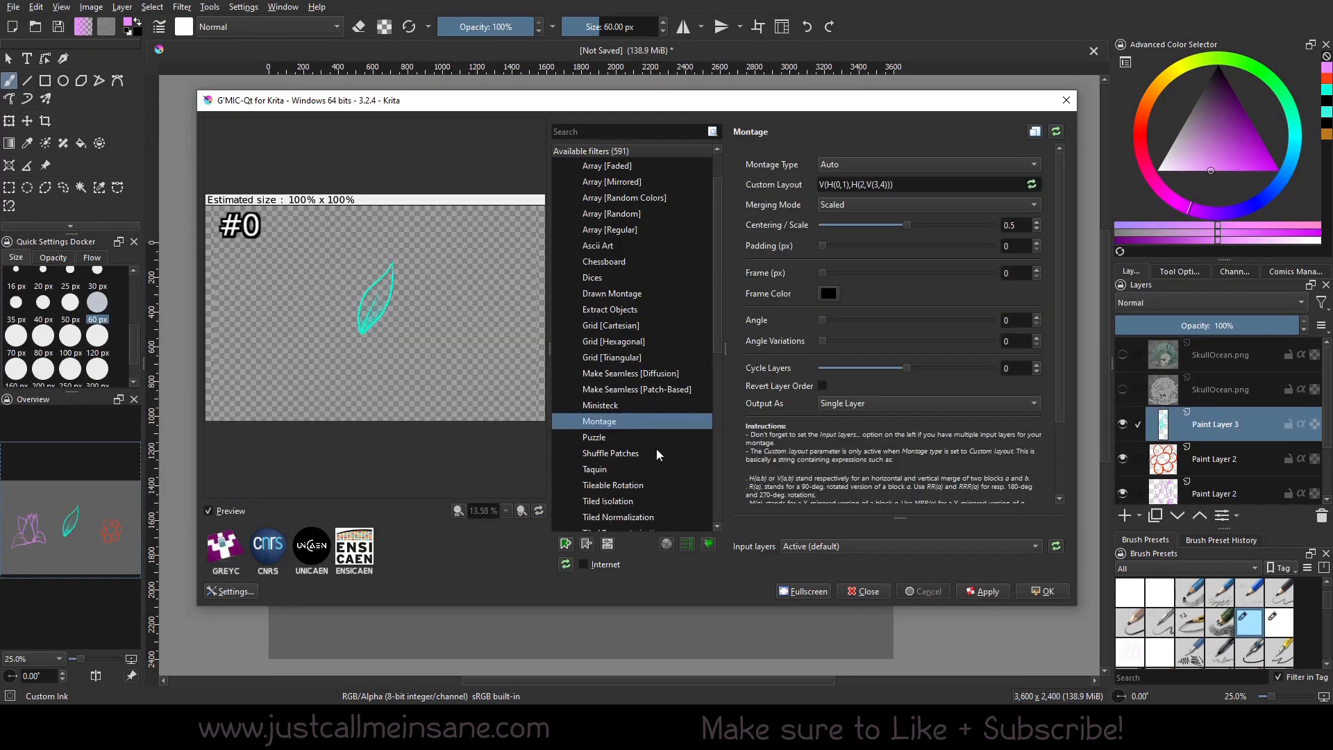
Scroll the Montage parameters and change Input layers from Active to All
scroll("down", 3)
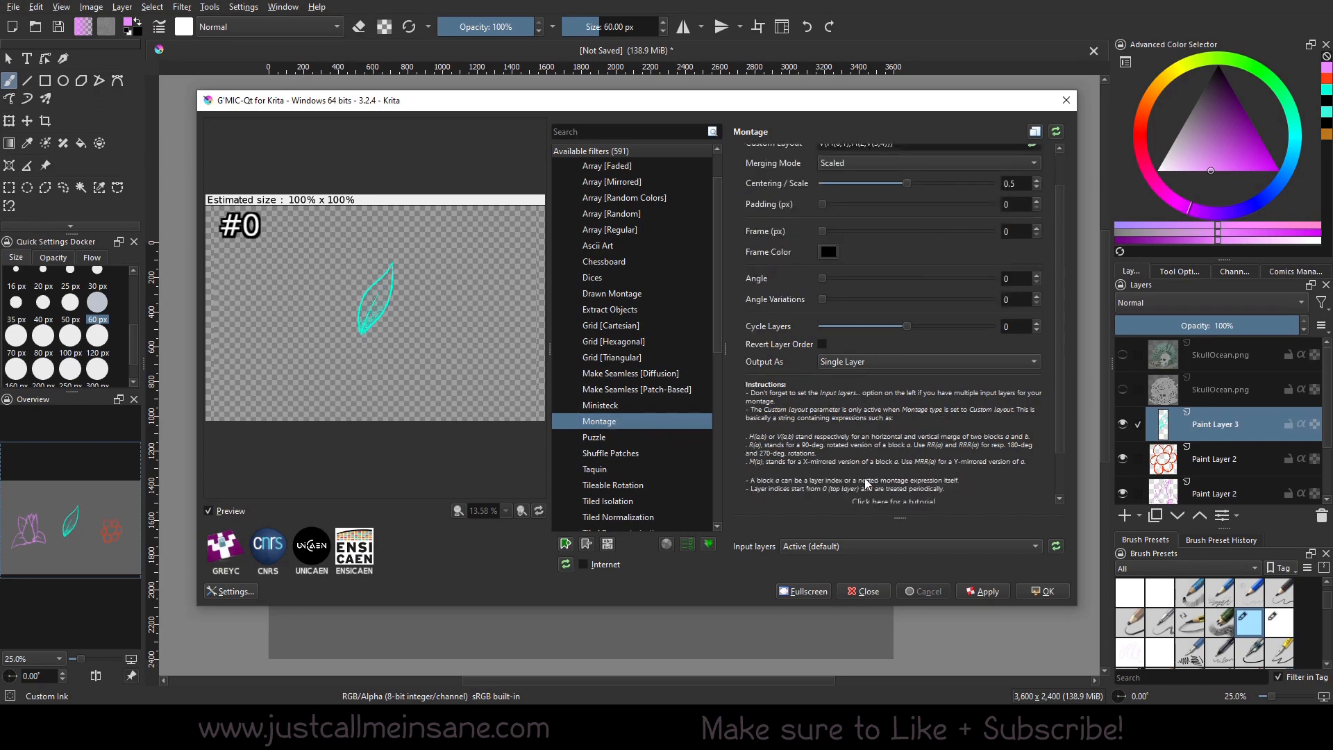
scroll("down", 3)
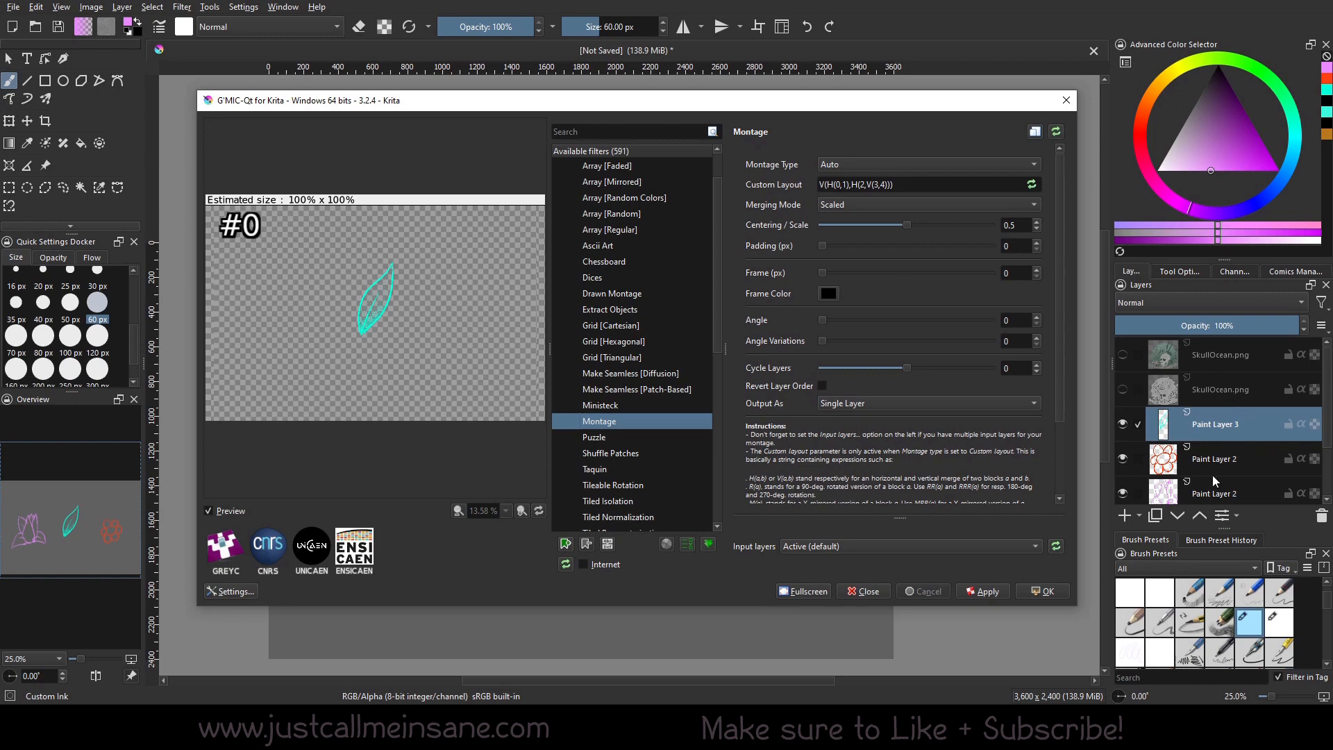
scroll("down", 3)
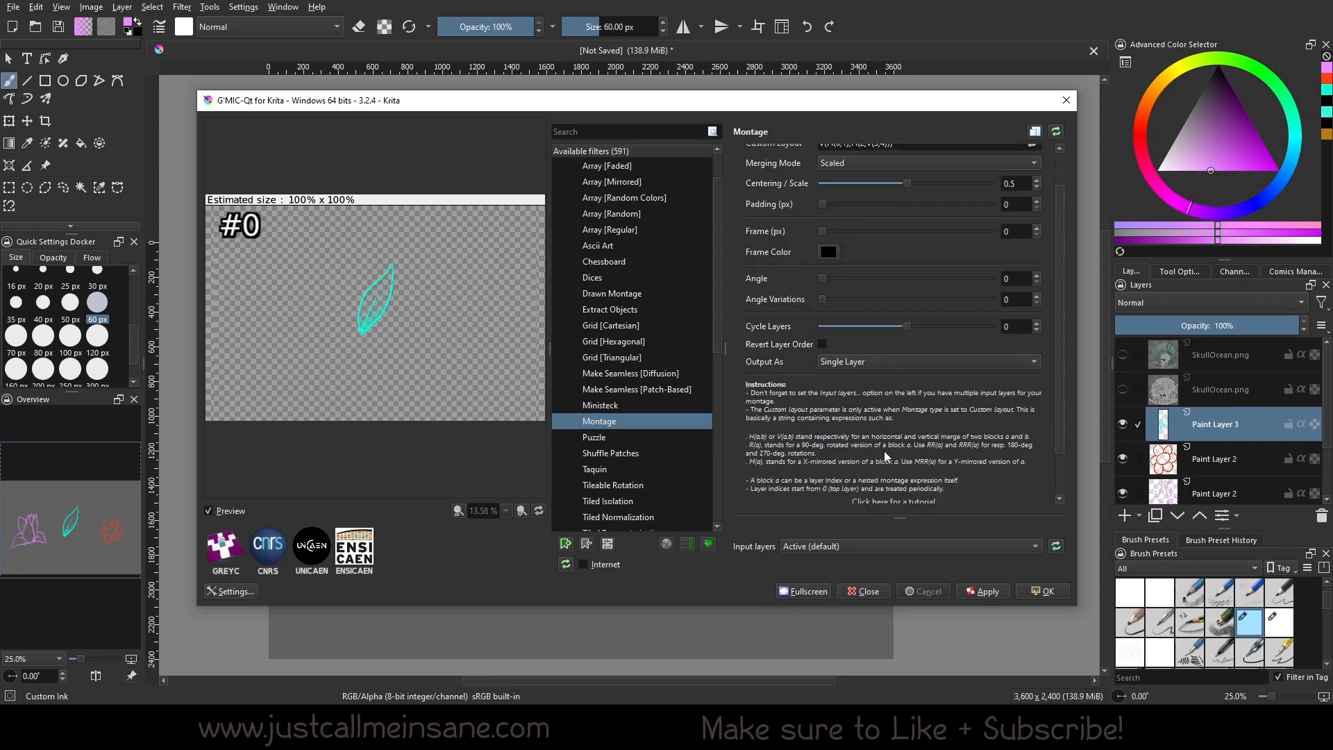
scroll("down", 3)
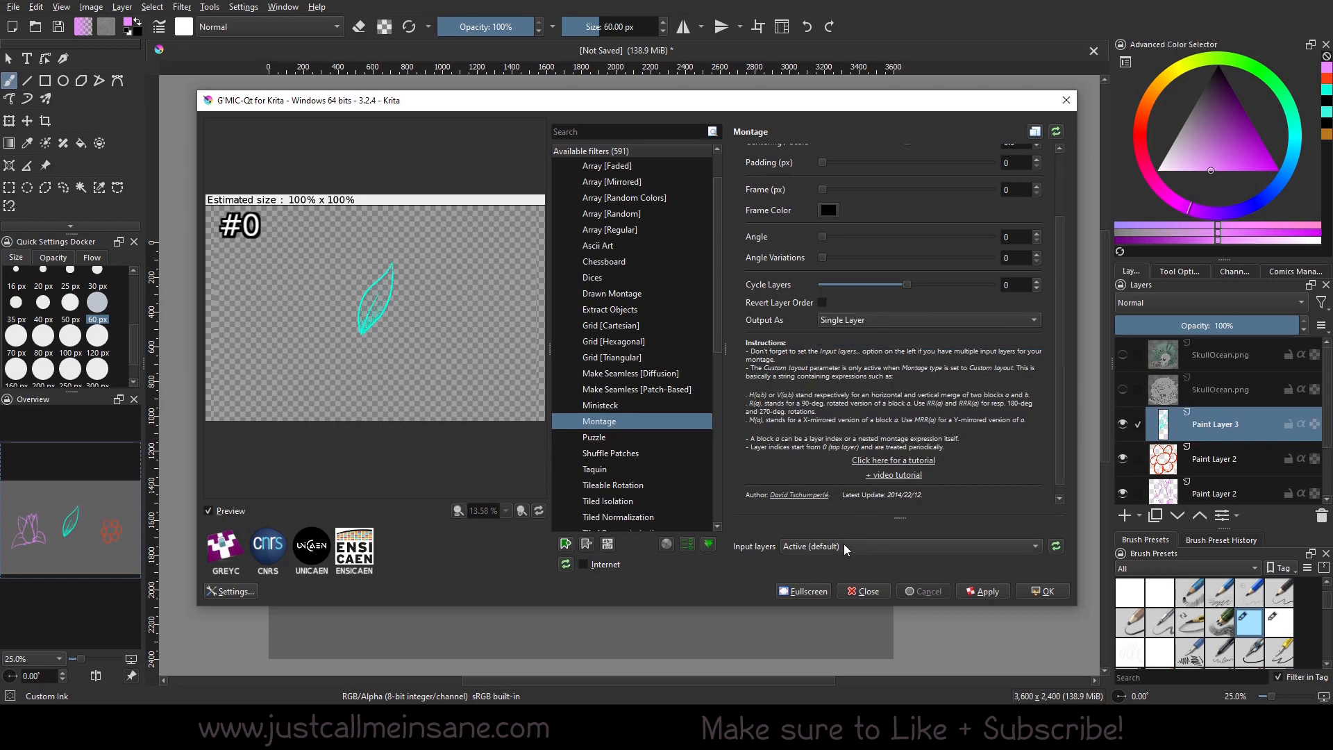
mouse_move(687, 264)
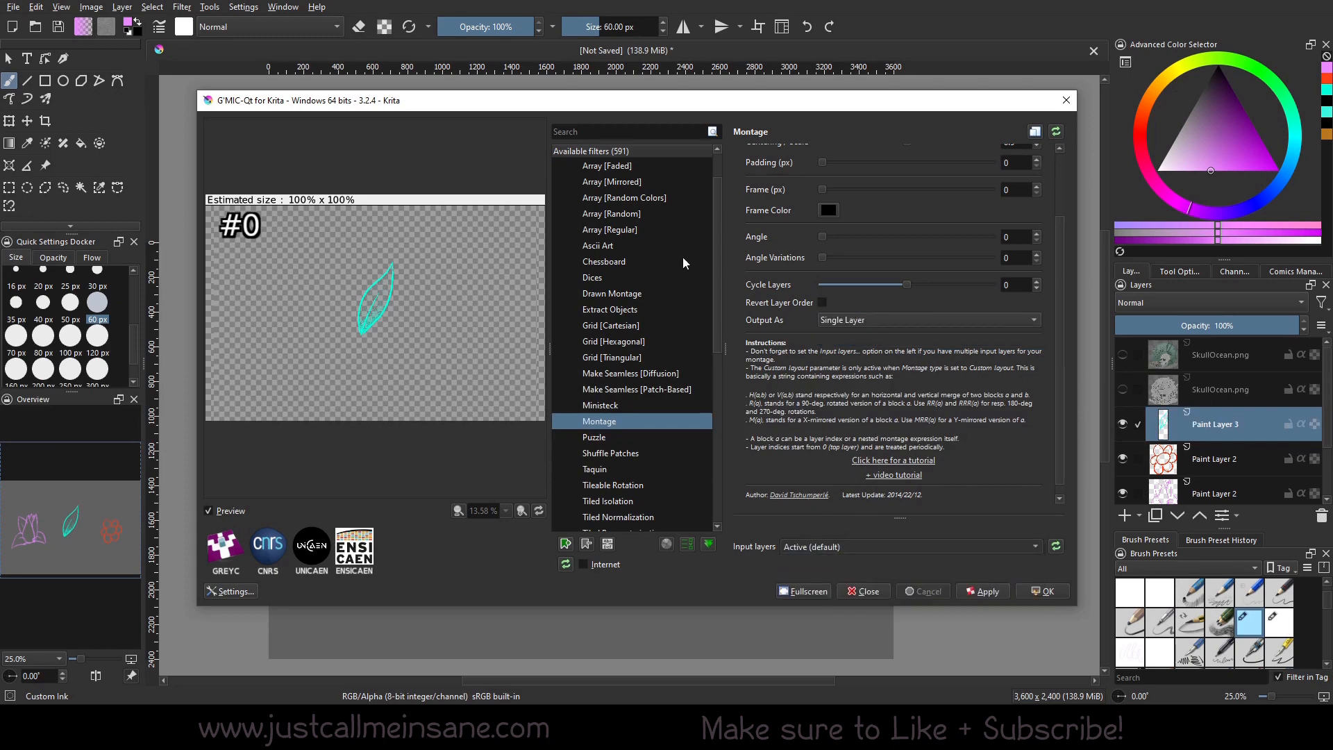
left_click(910, 545)
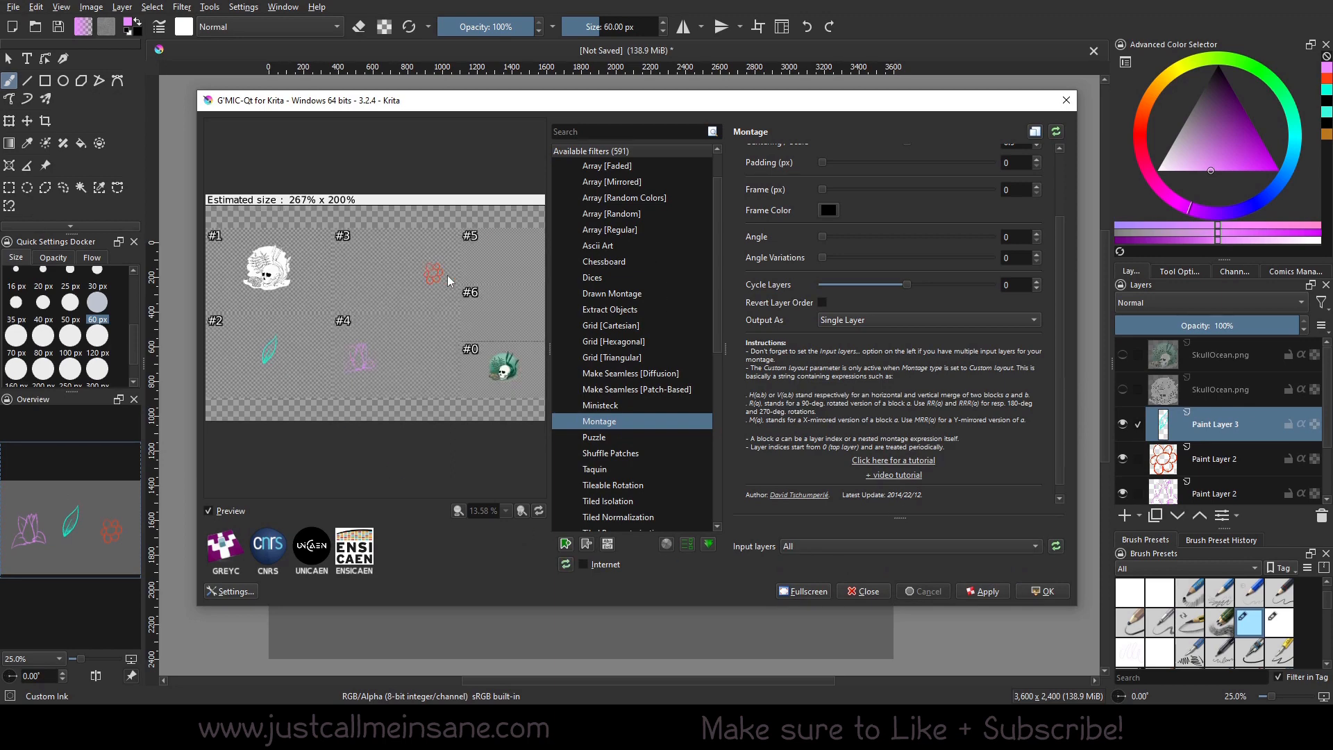
mouse_move(496, 349)
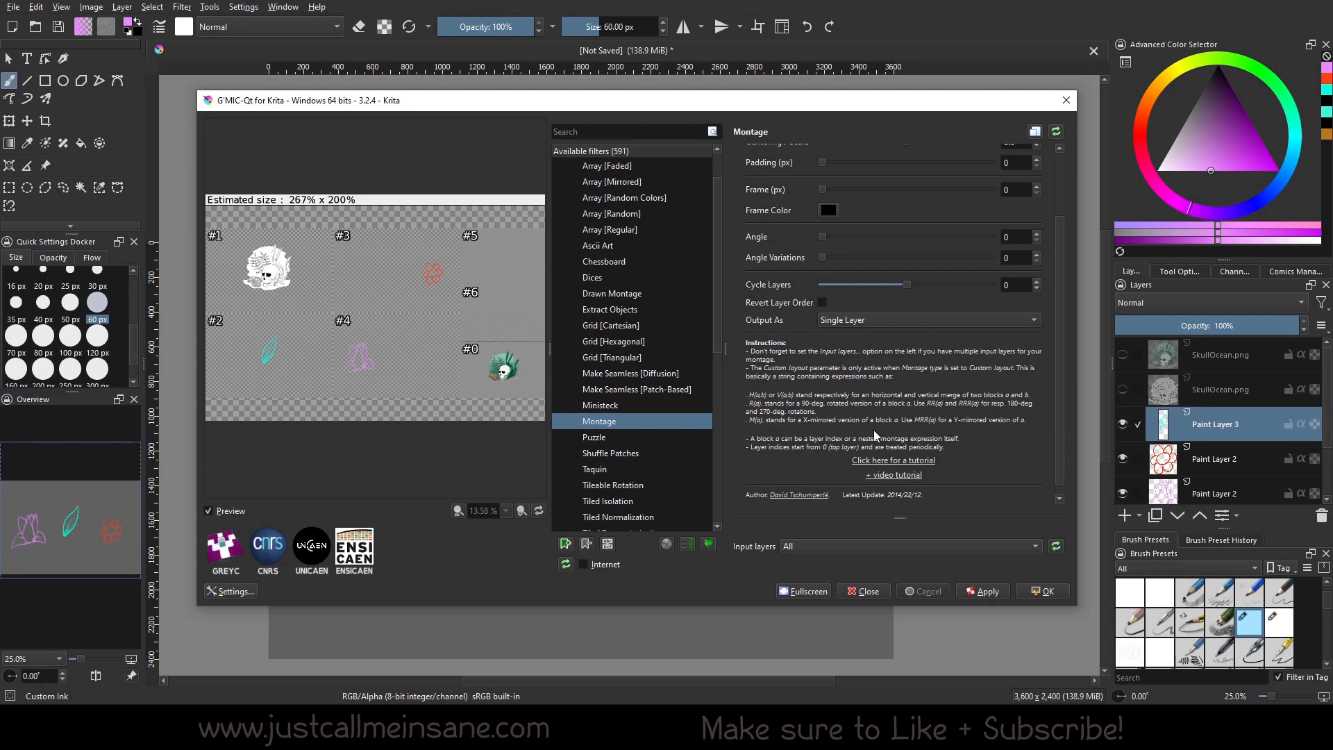
mouse_move(1266, 473)
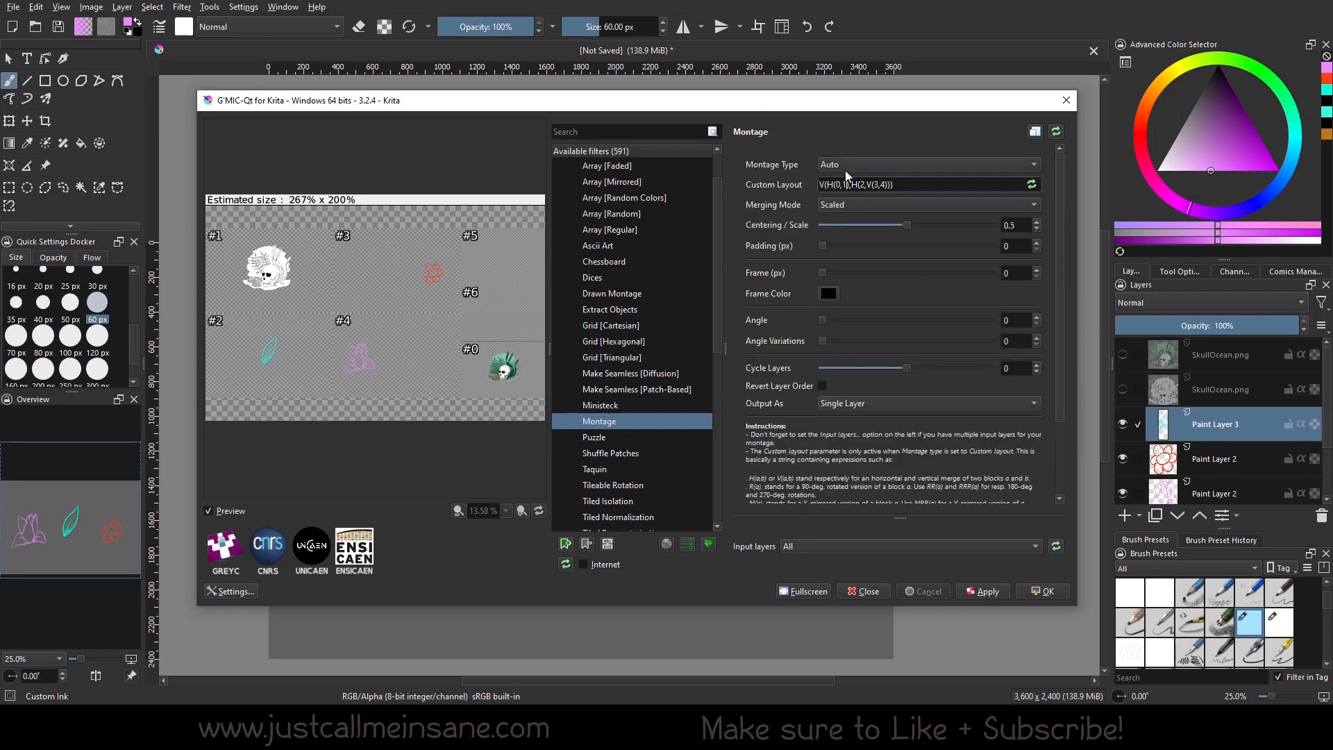
Try Montage Types Horizontal, Horizontal Array and Vertical, ending on Custom Layout
left_click(927, 164)
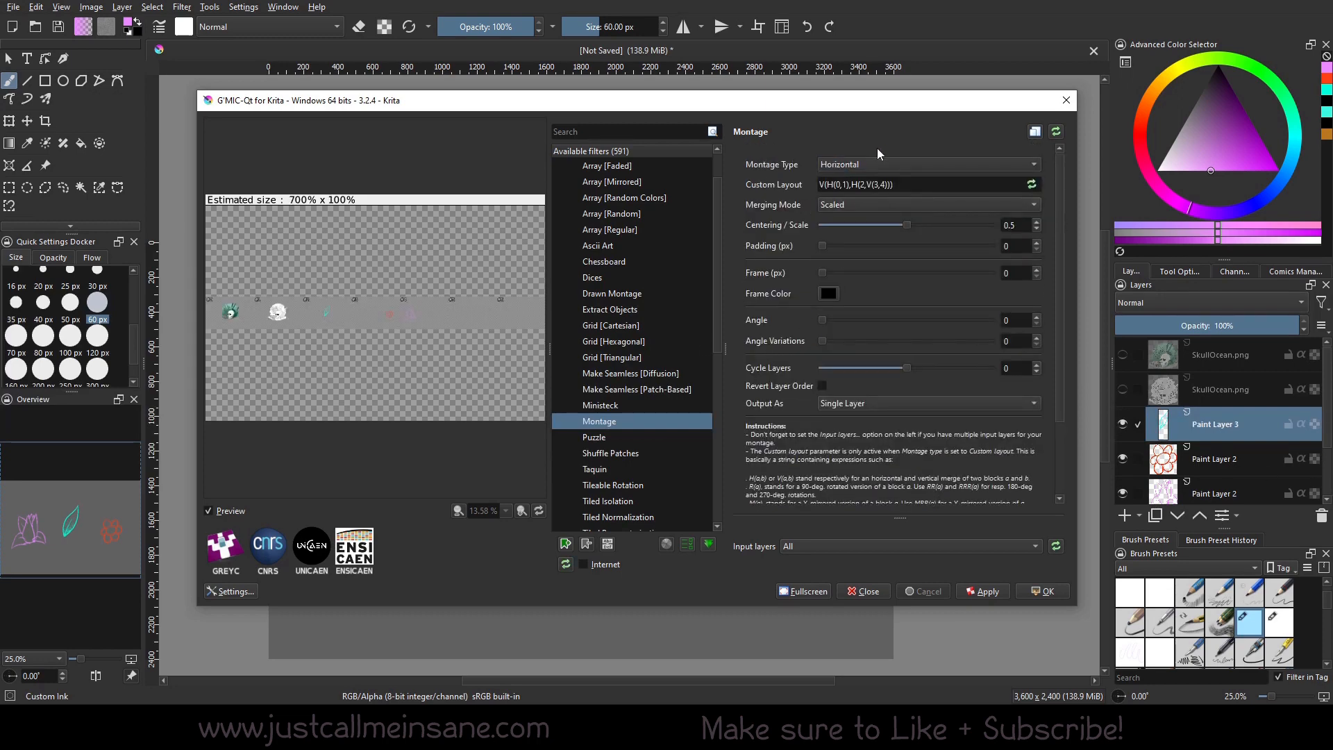
mouse_move(822, 173)
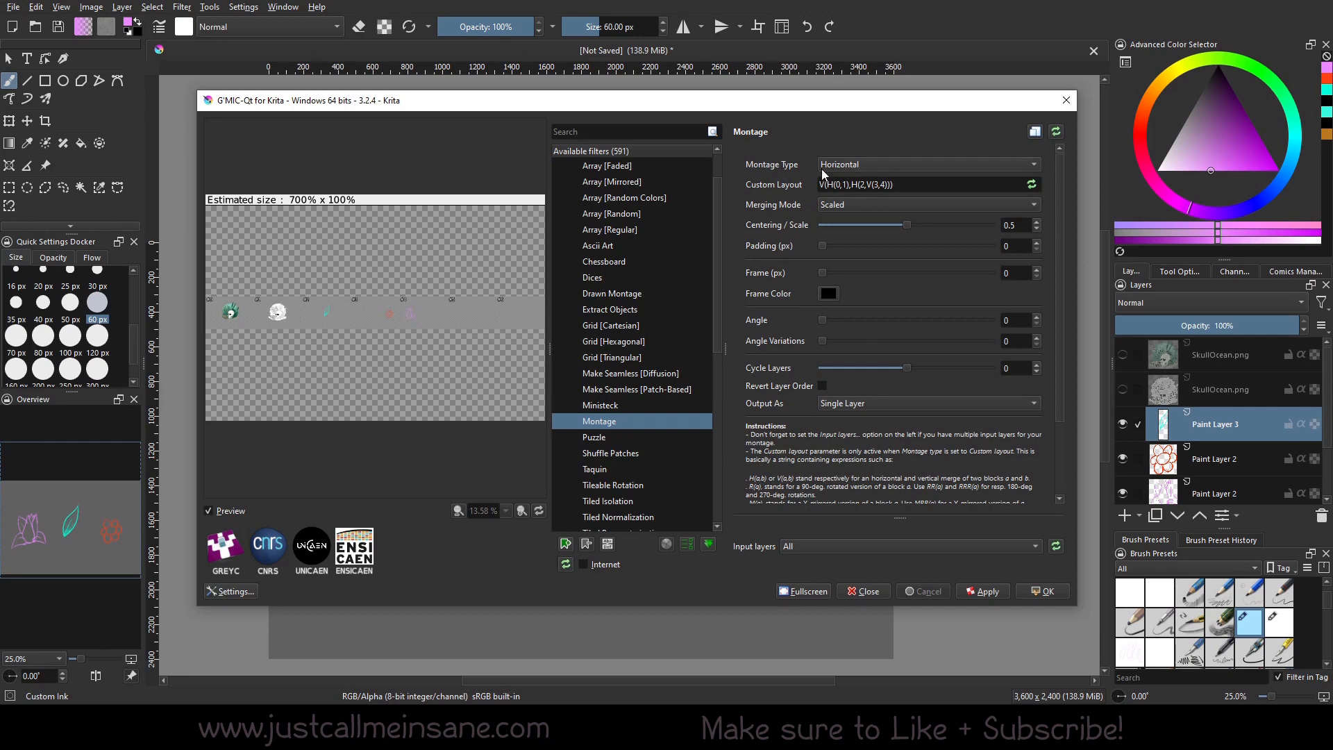
left_click(927, 163)
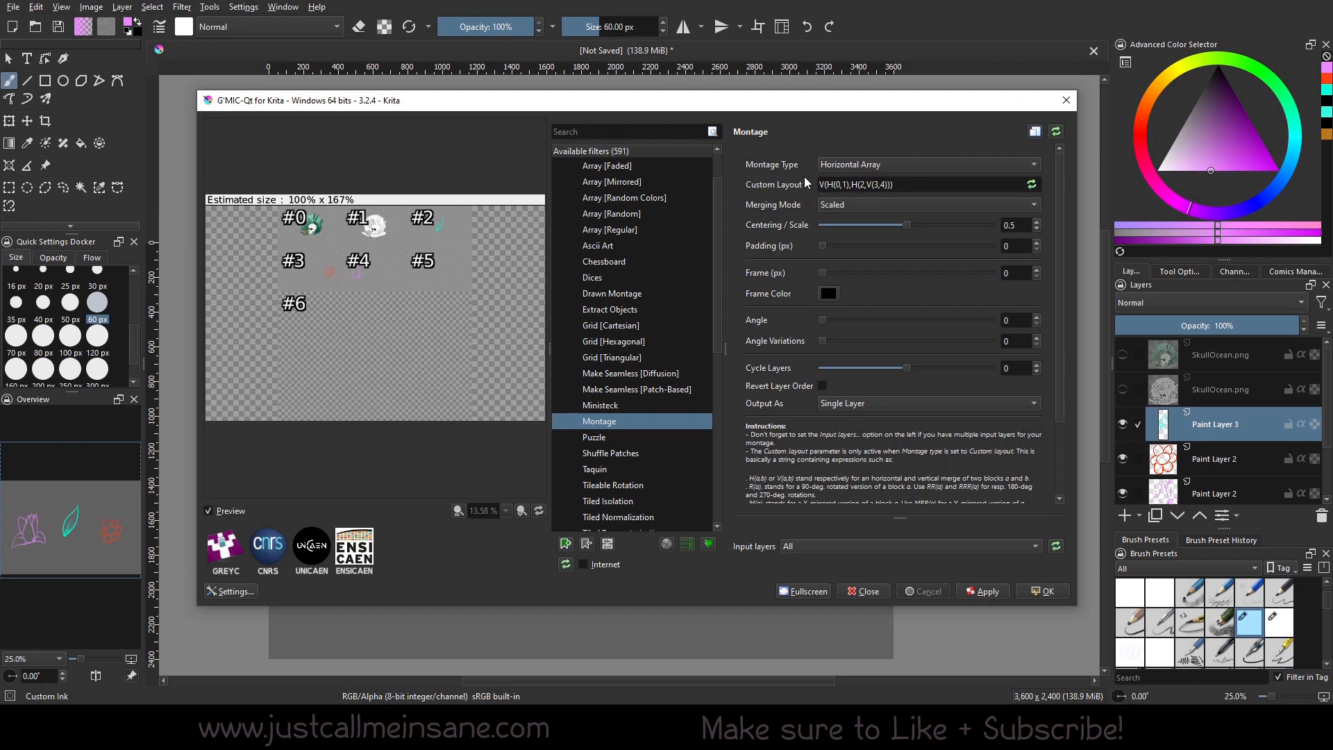
left_click(928, 163)
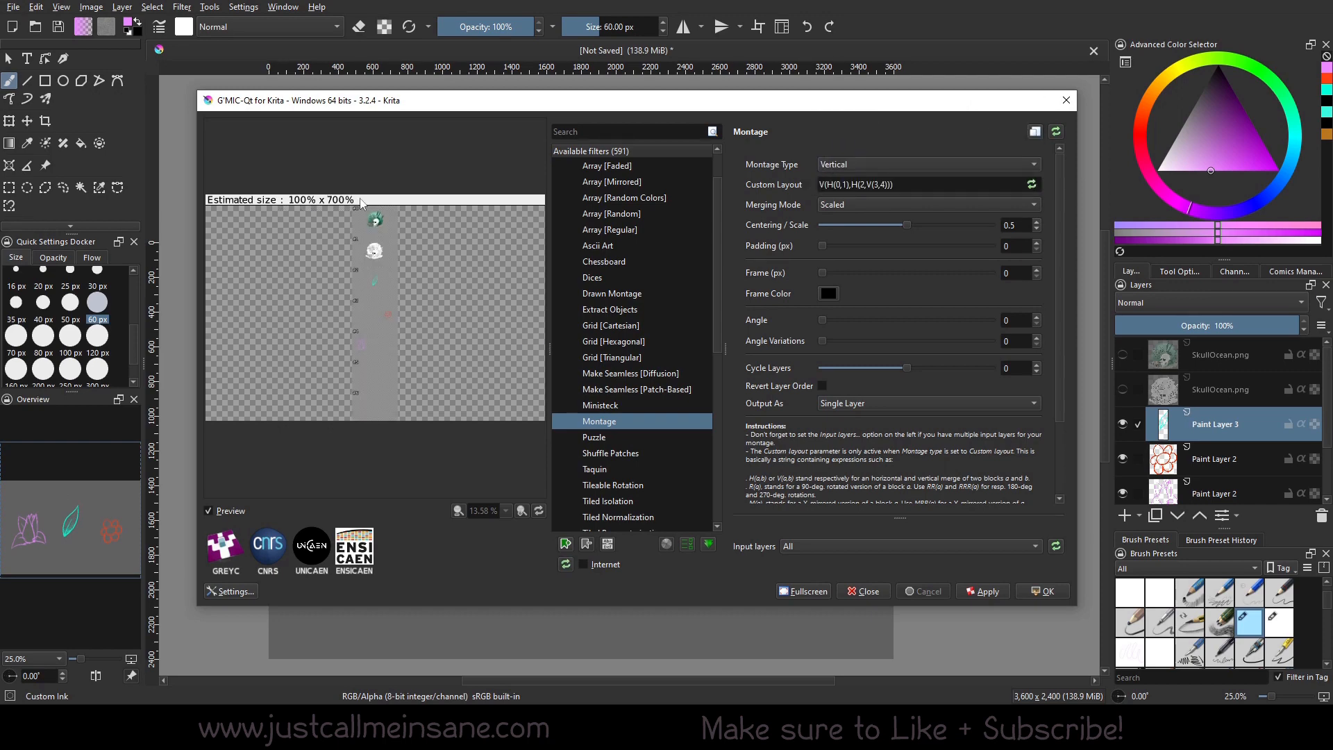
left_click(927, 164)
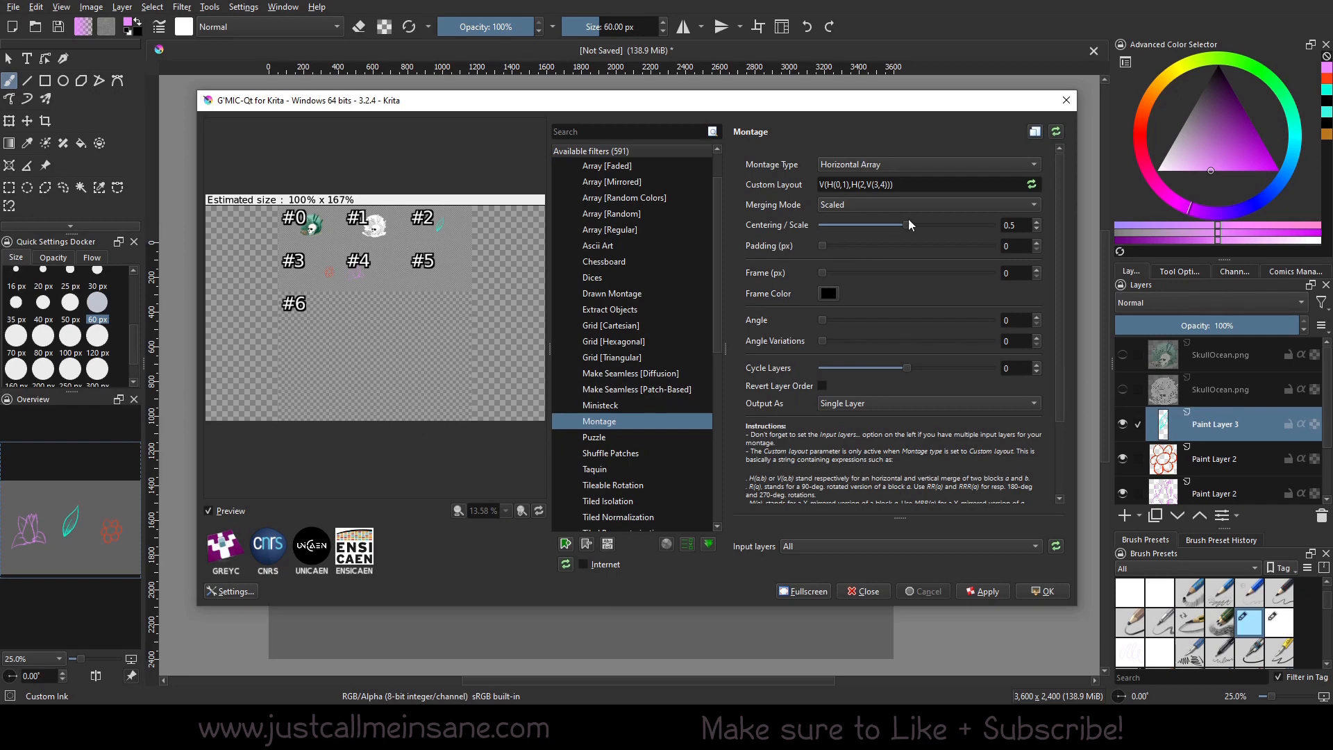
left_click(927, 164)
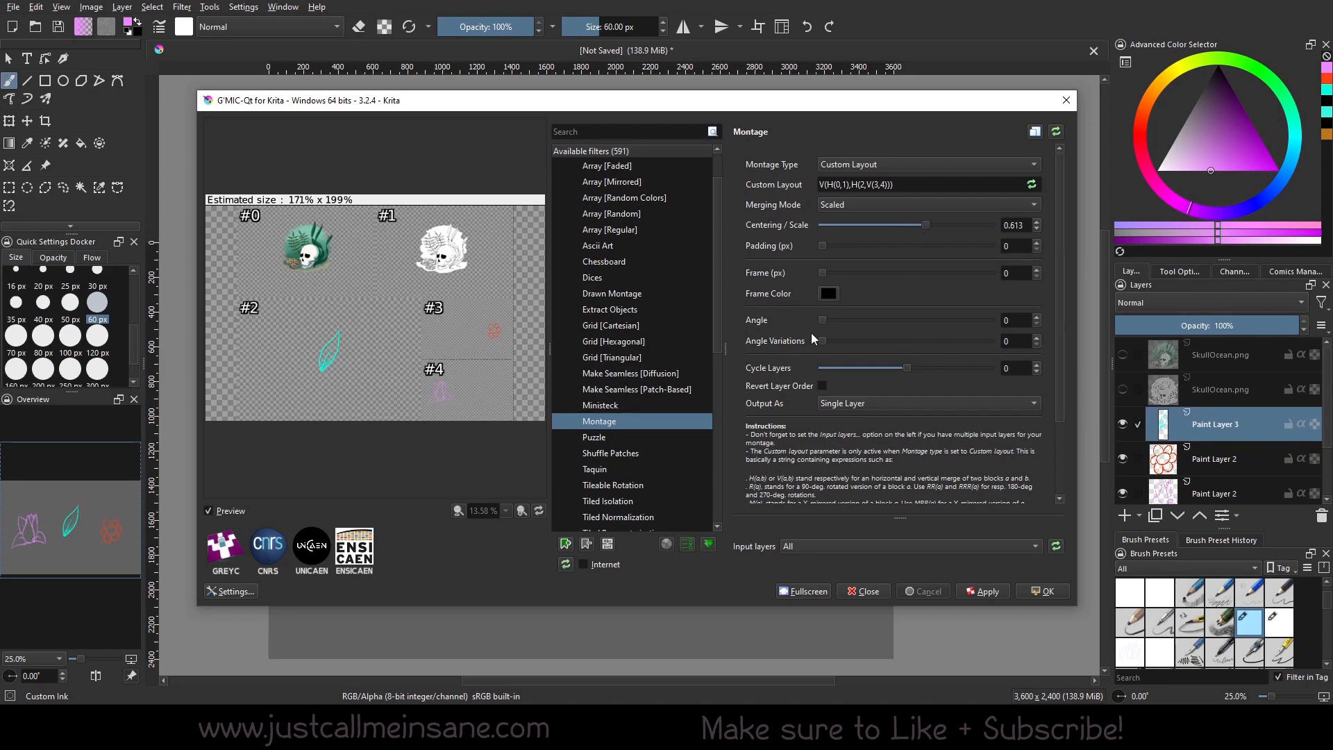
mouse_move(810, 288)
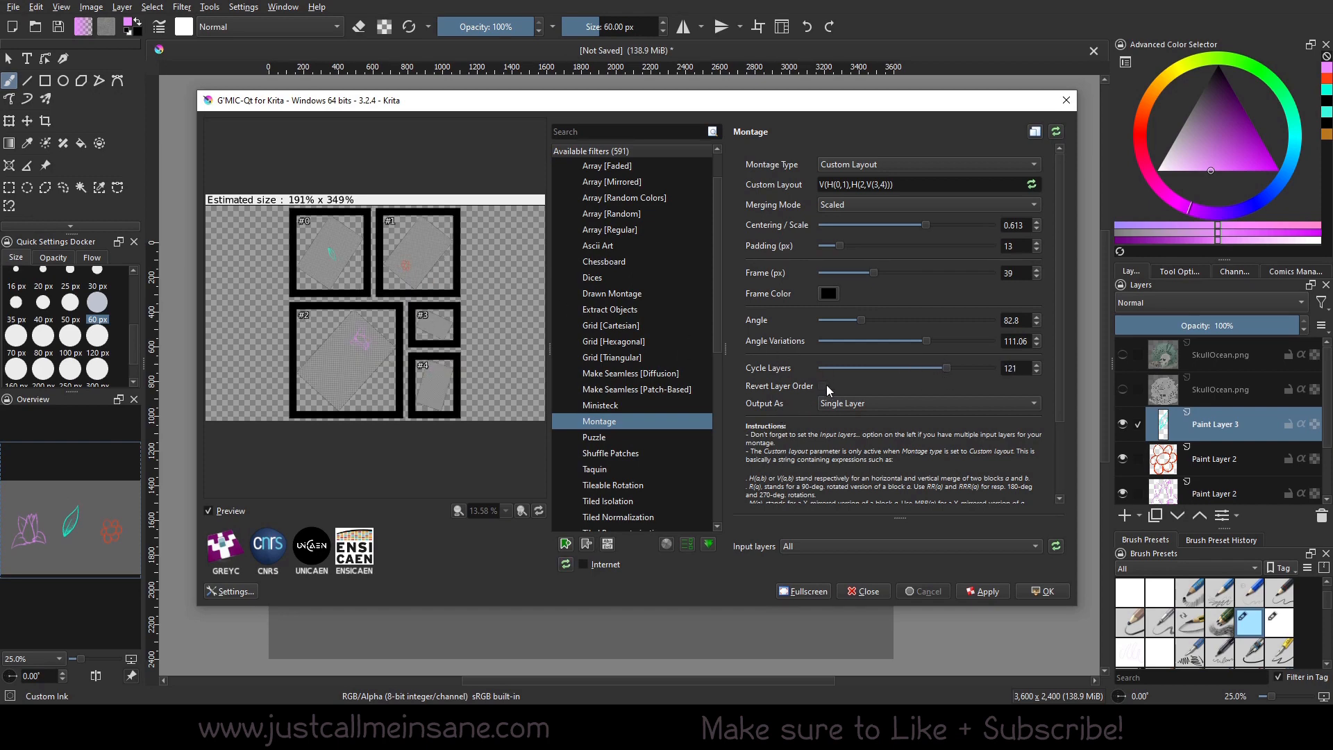
Enable Revert Layer Order in the custom montage and switch to the Puzzle filter
left_click(822, 385)
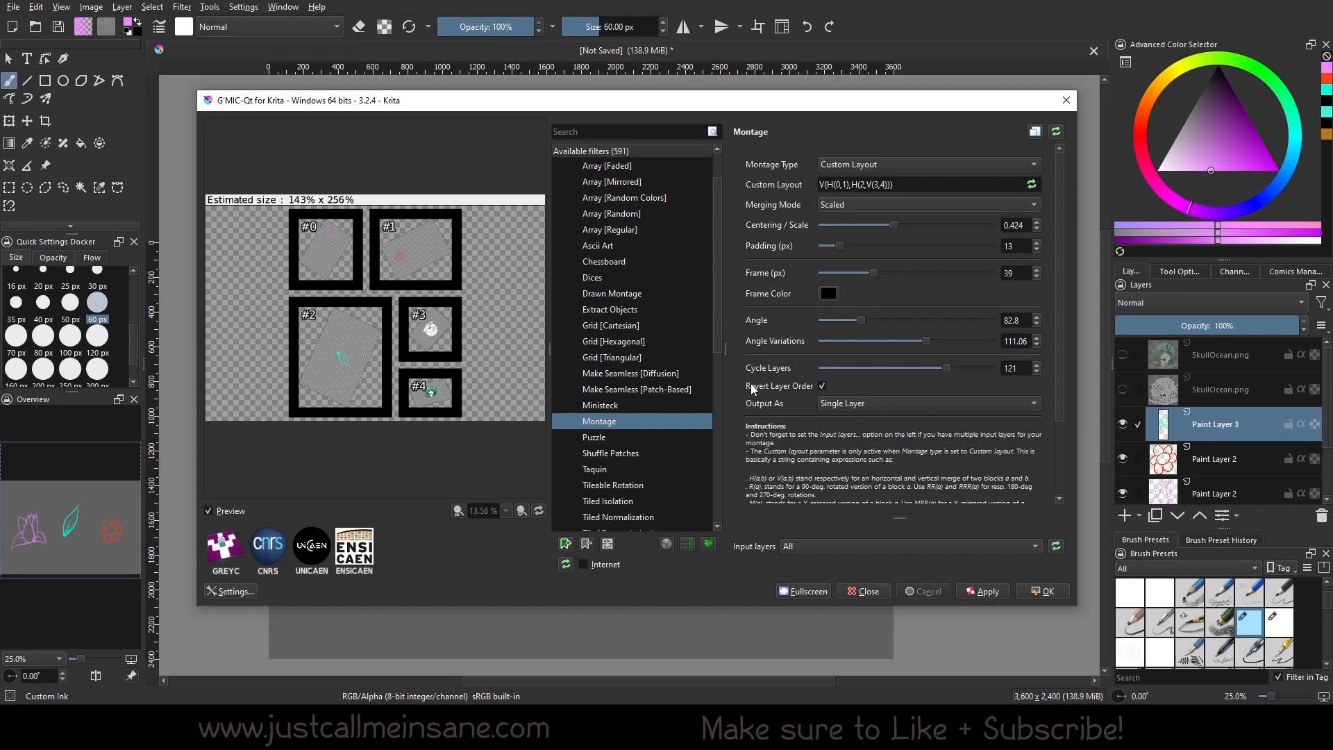
left_click(927, 403)
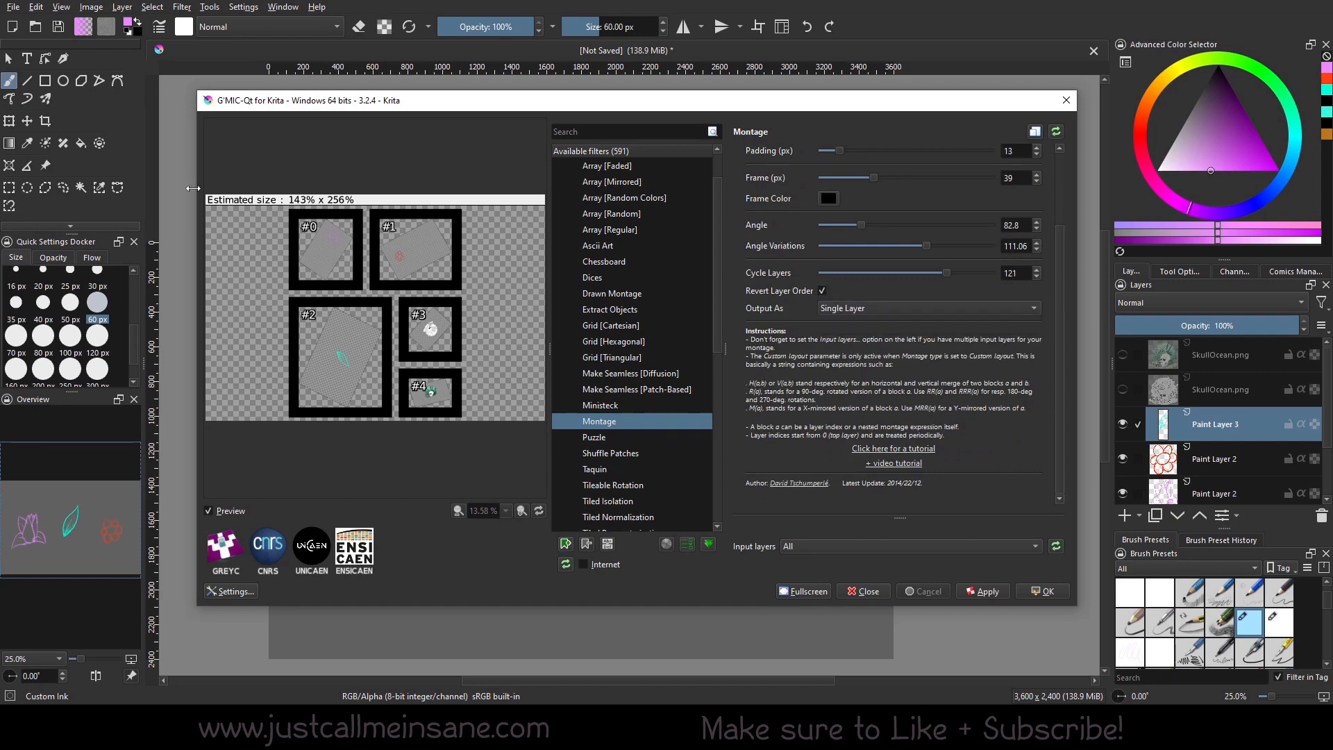
mouse_move(824, 495)
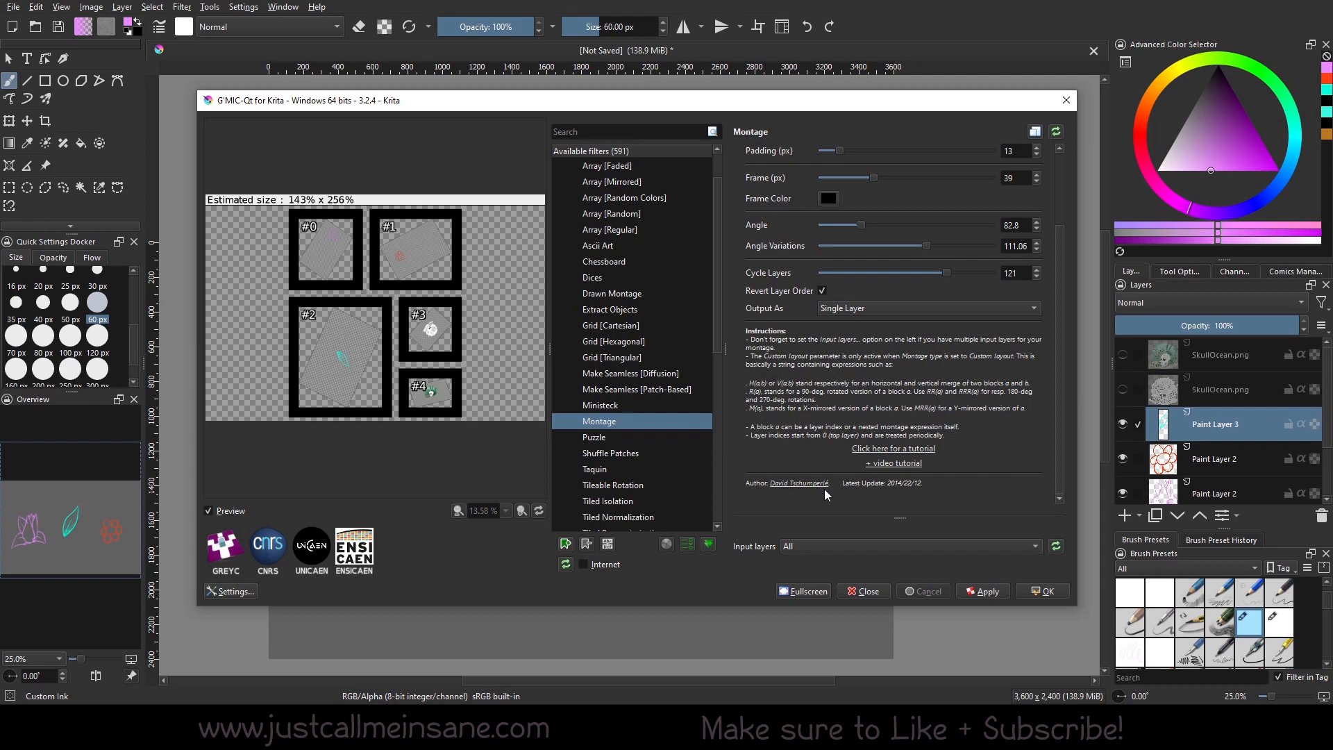
left_click(594, 437)
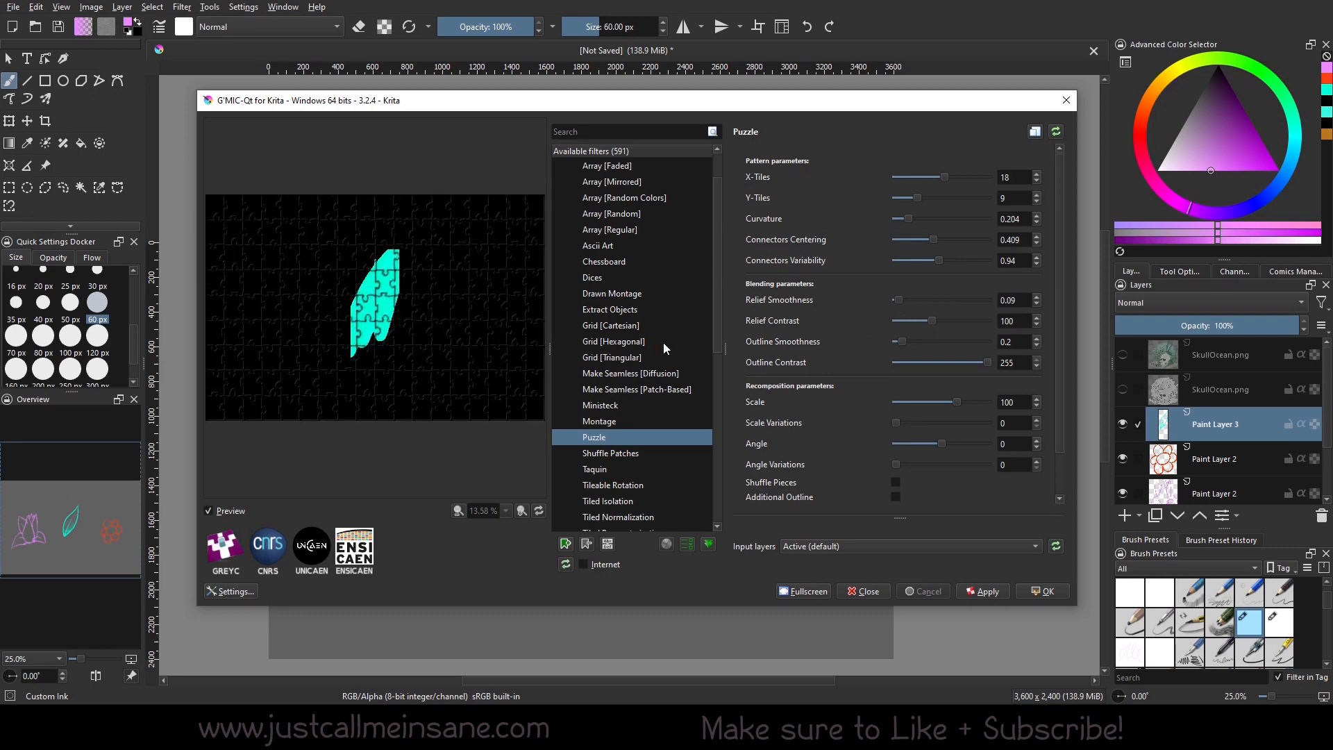
Scroll down the filter list while previewing Puzzle at scale 82.95
scroll("down", 3)
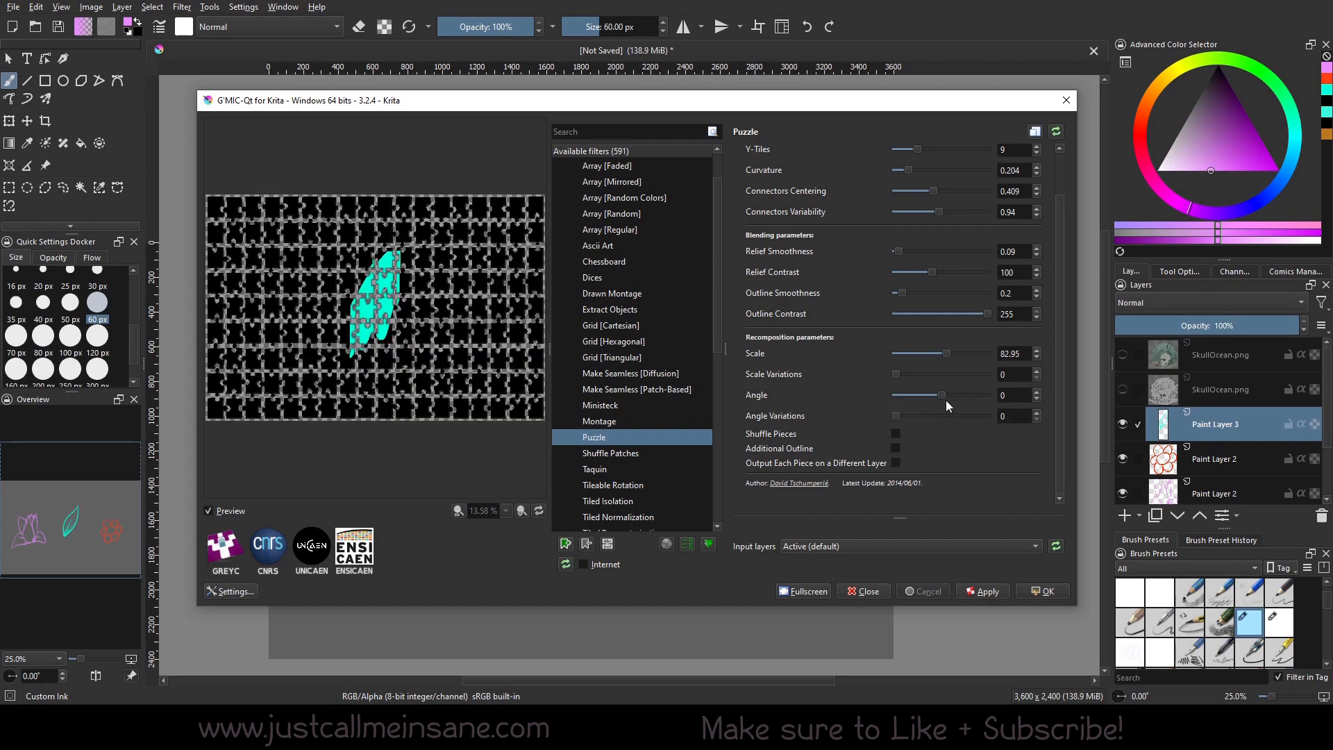
mouse_move(438, 264)
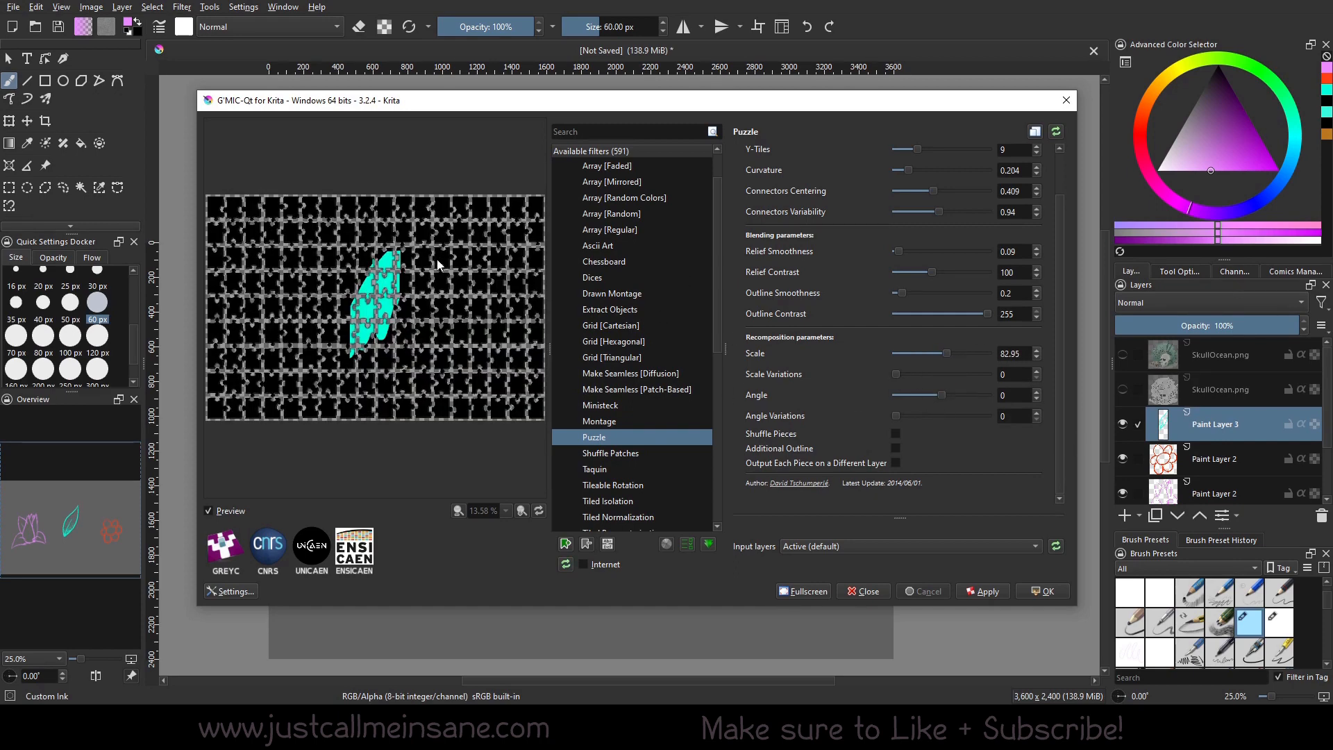
mouse_move(534, 391)
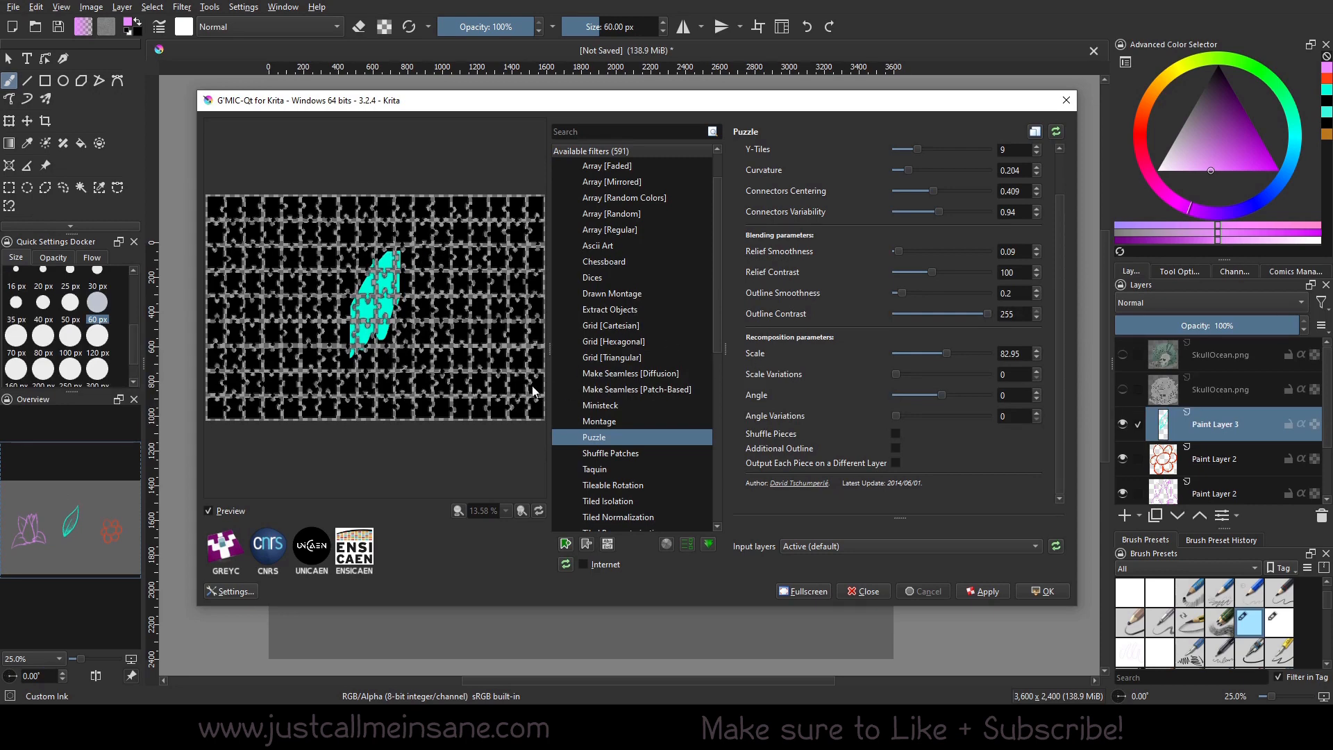
mouse_move(252, 389)
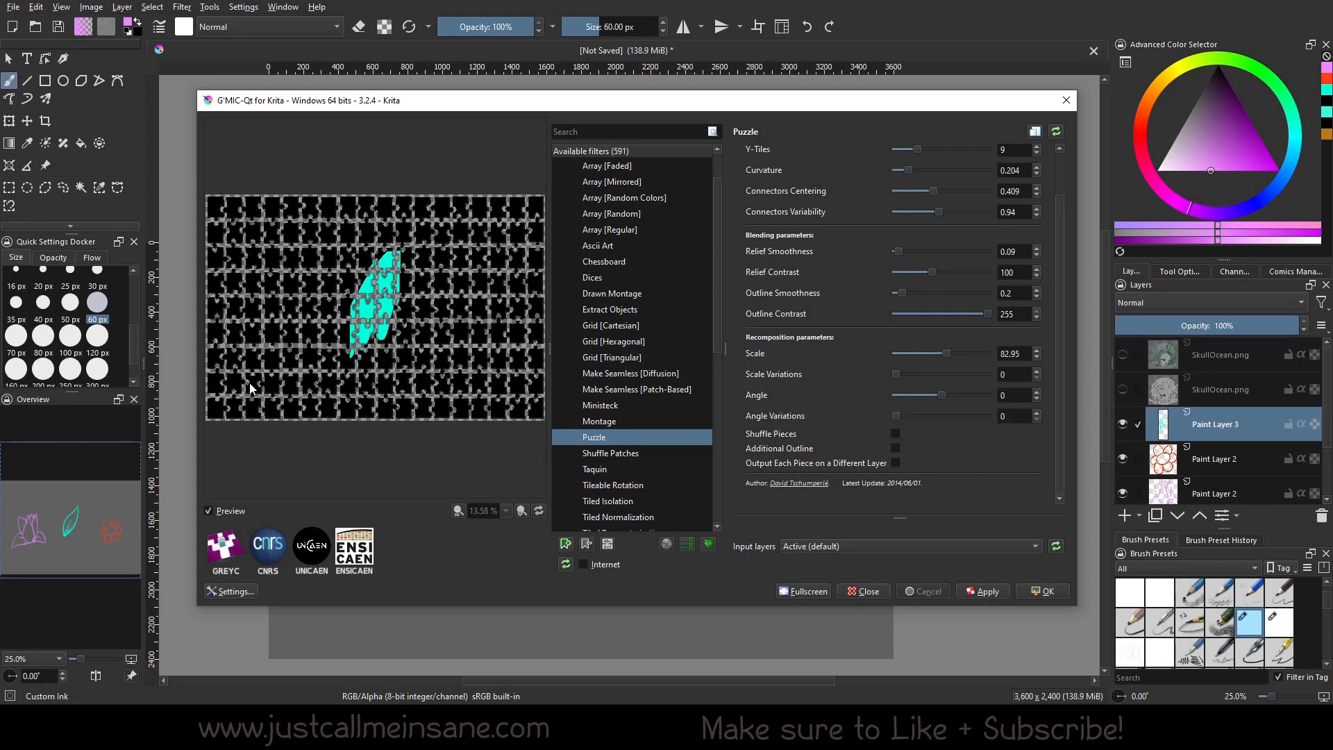
mouse_move(680, 405)
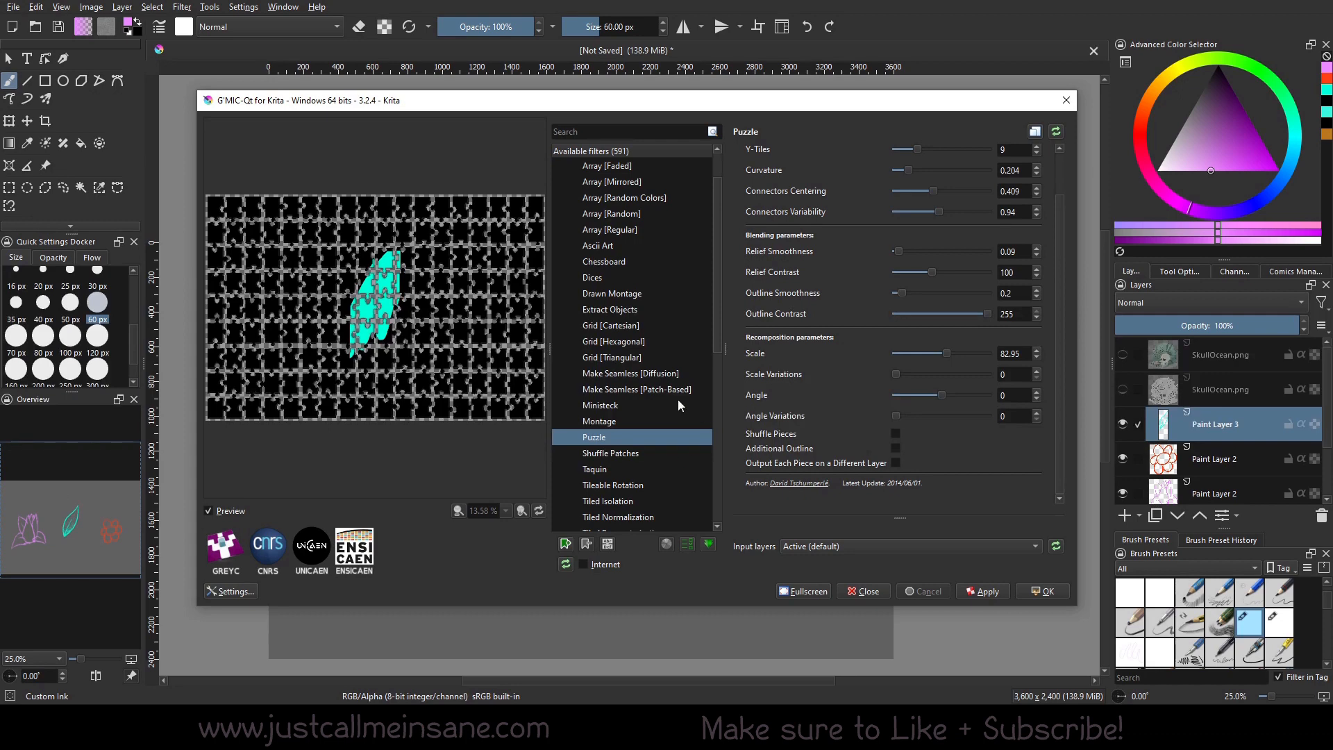
scroll("down", 3)
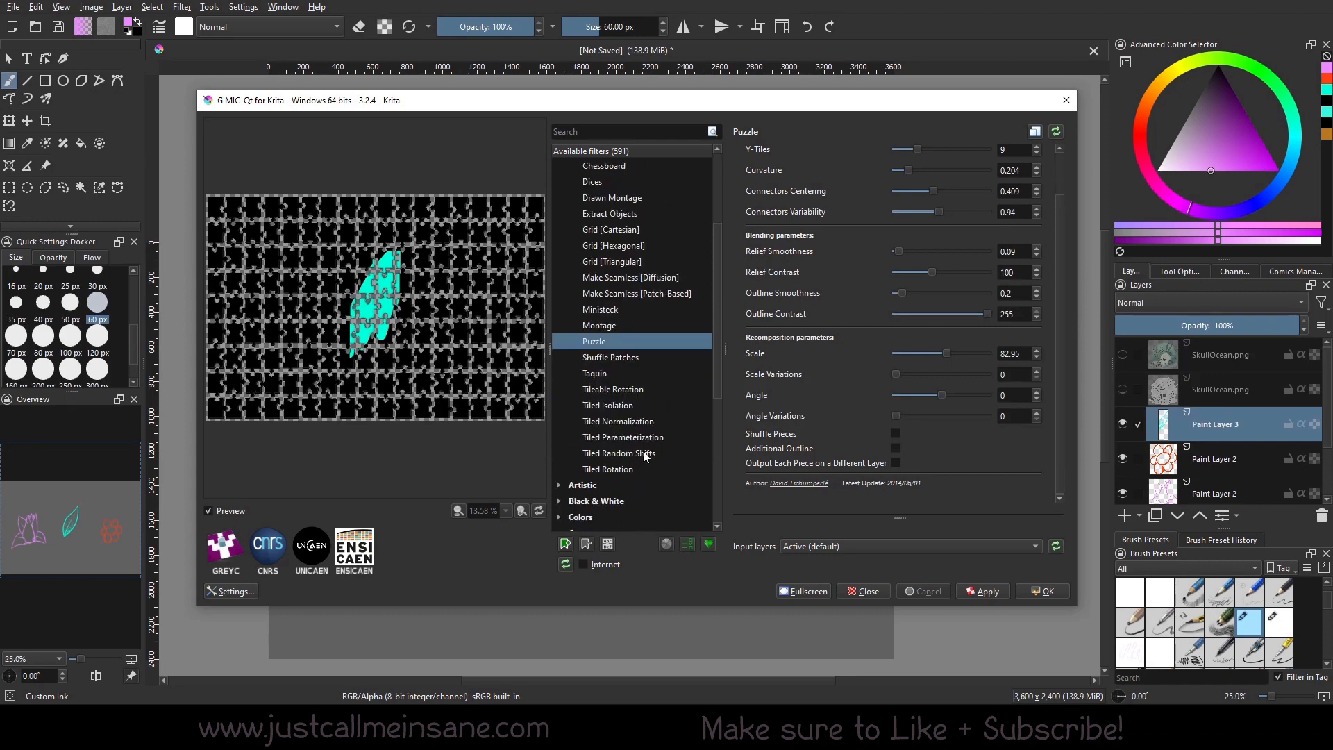
Preview Tiled Random Shifts and Tiled Rotation, then close the G'MIC-Qt window
left_click(619, 452)
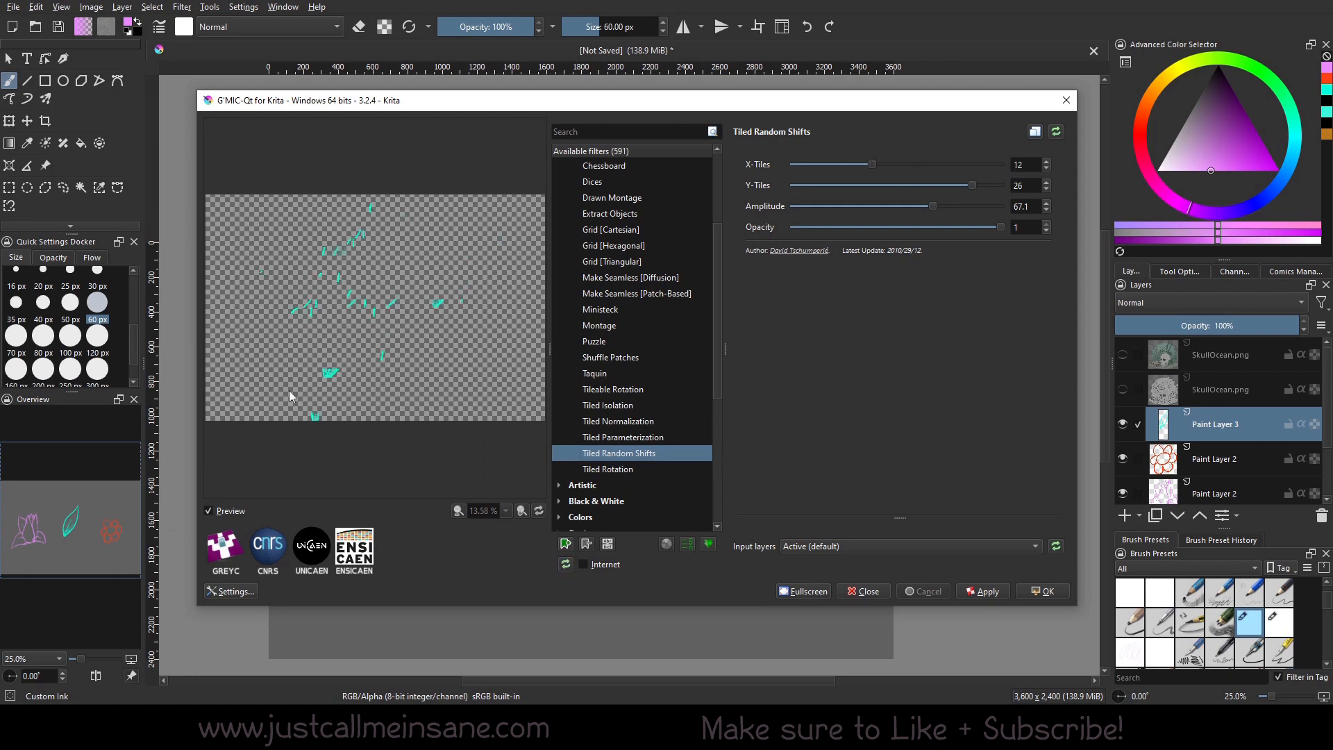
left_click(619, 469)
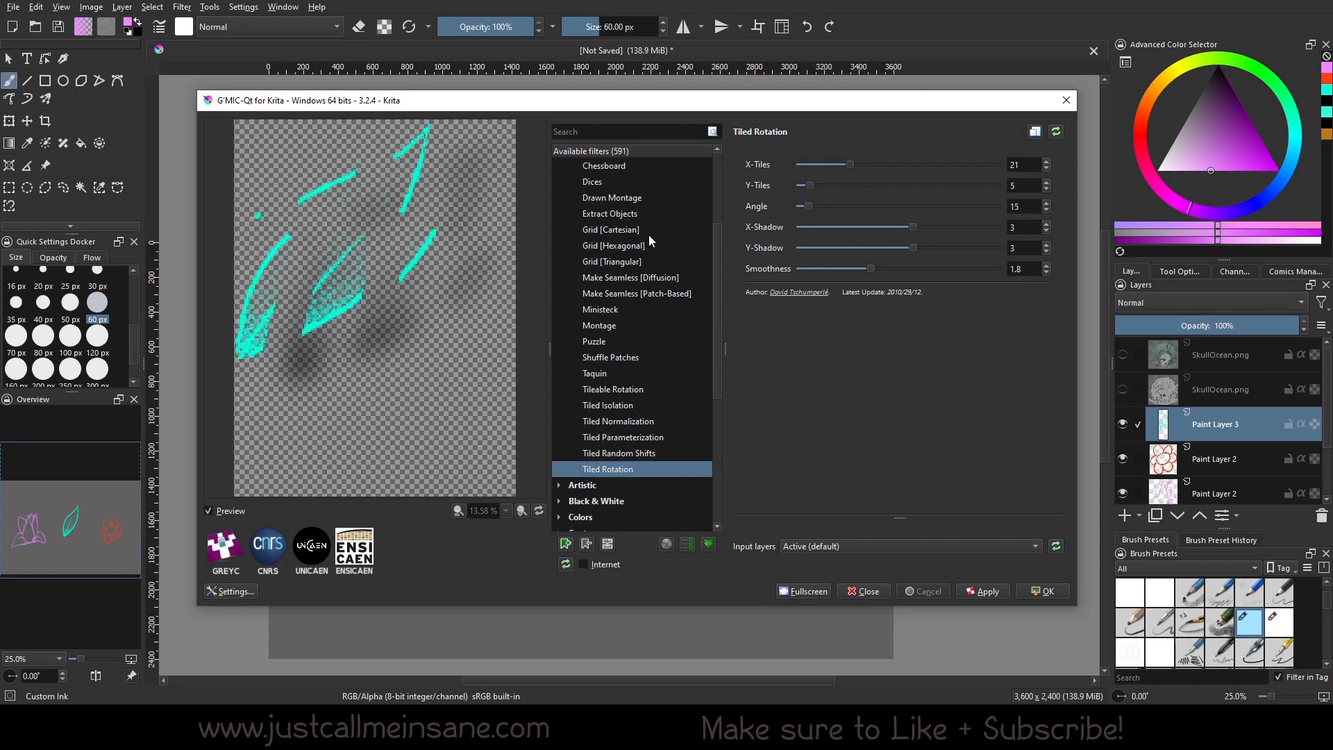
mouse_move(712, 357)
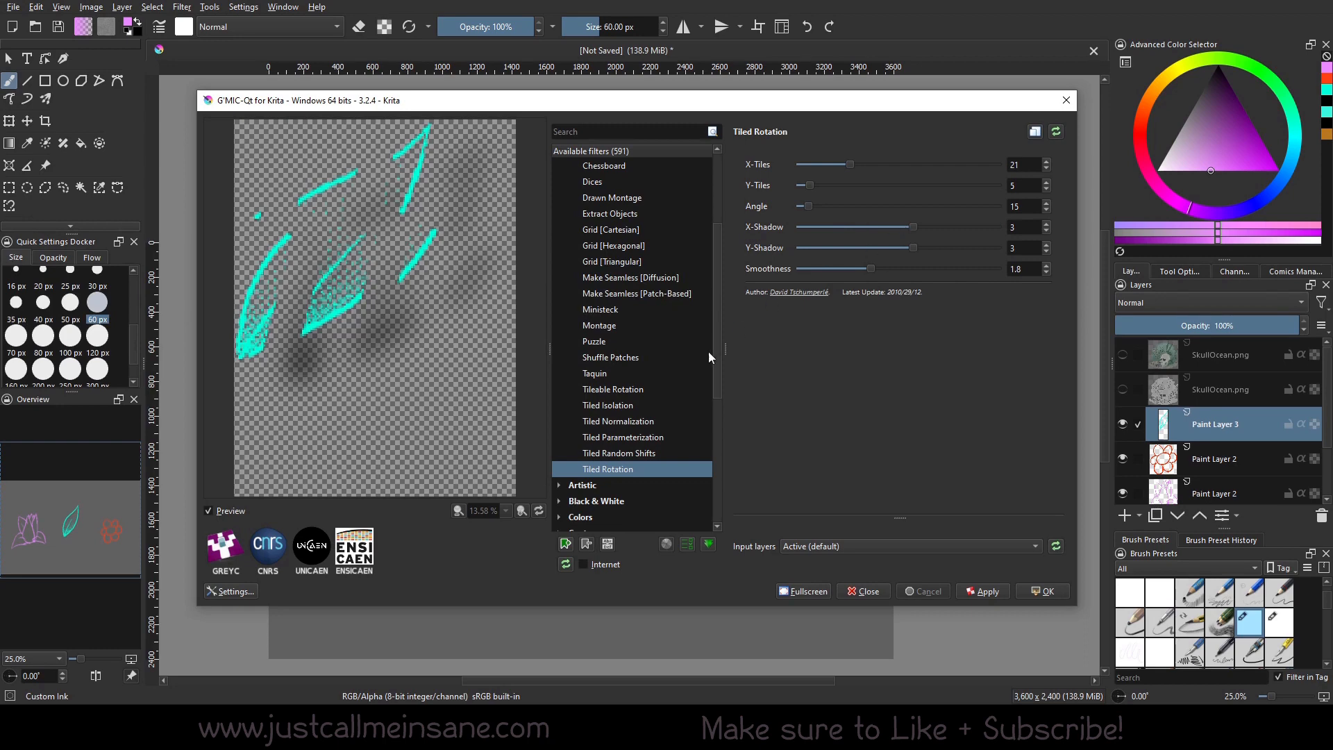
mouse_move(817, 207)
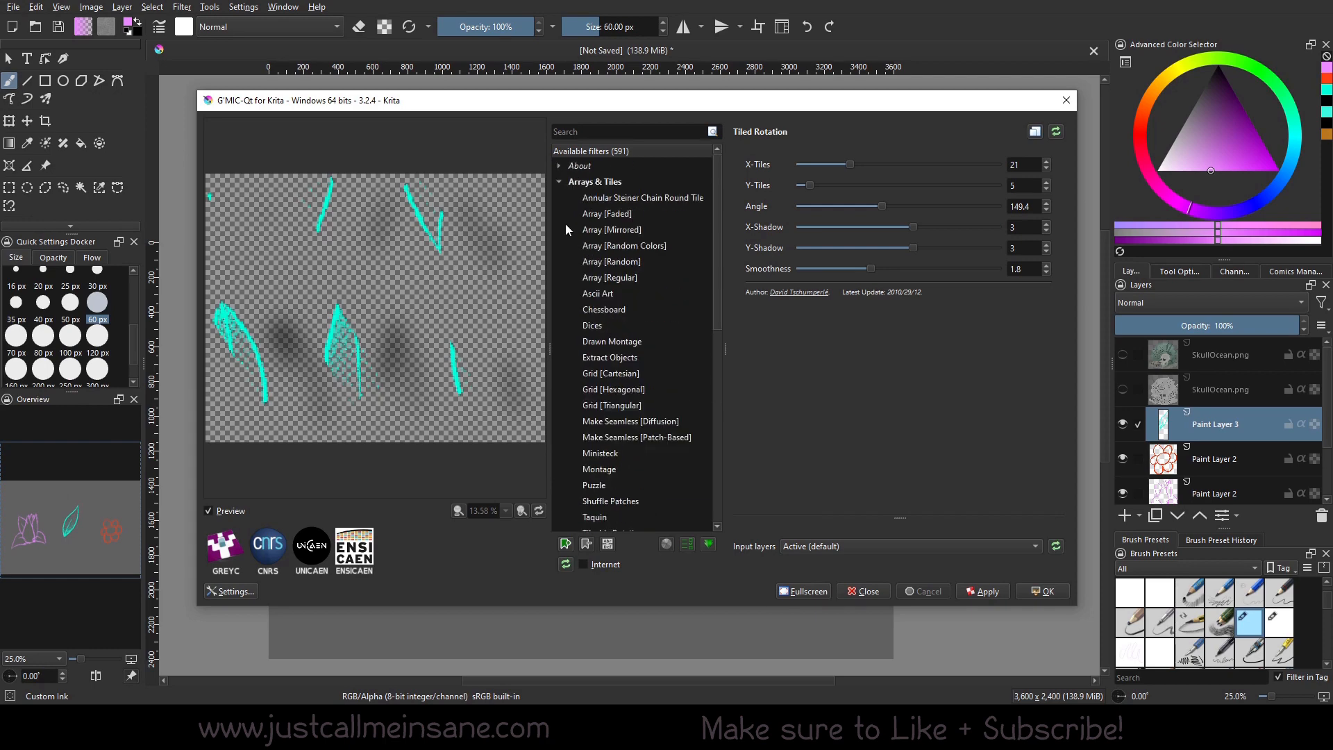
left_click(861, 591)
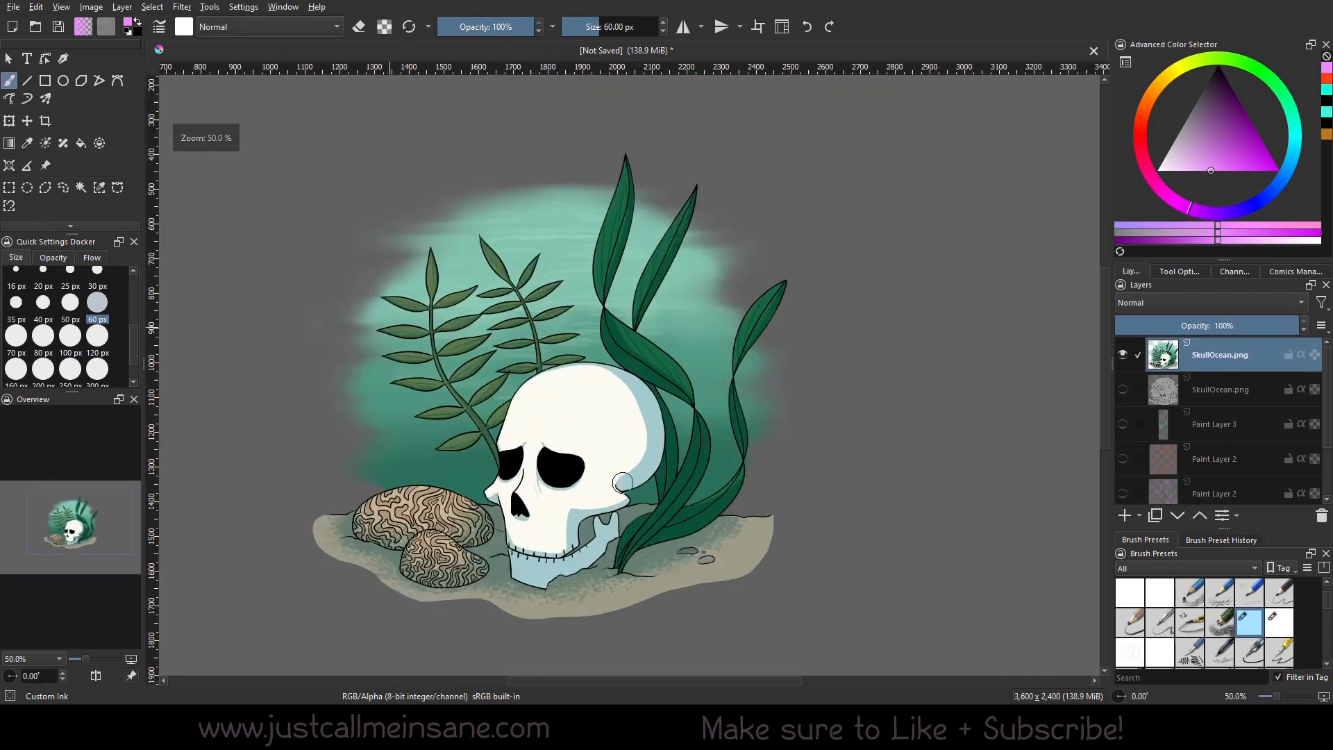
Relaunch G'MIC-Qt from the Filter menu, collapse Arrays & Tiles and expand Artistic
left_click(182, 7)
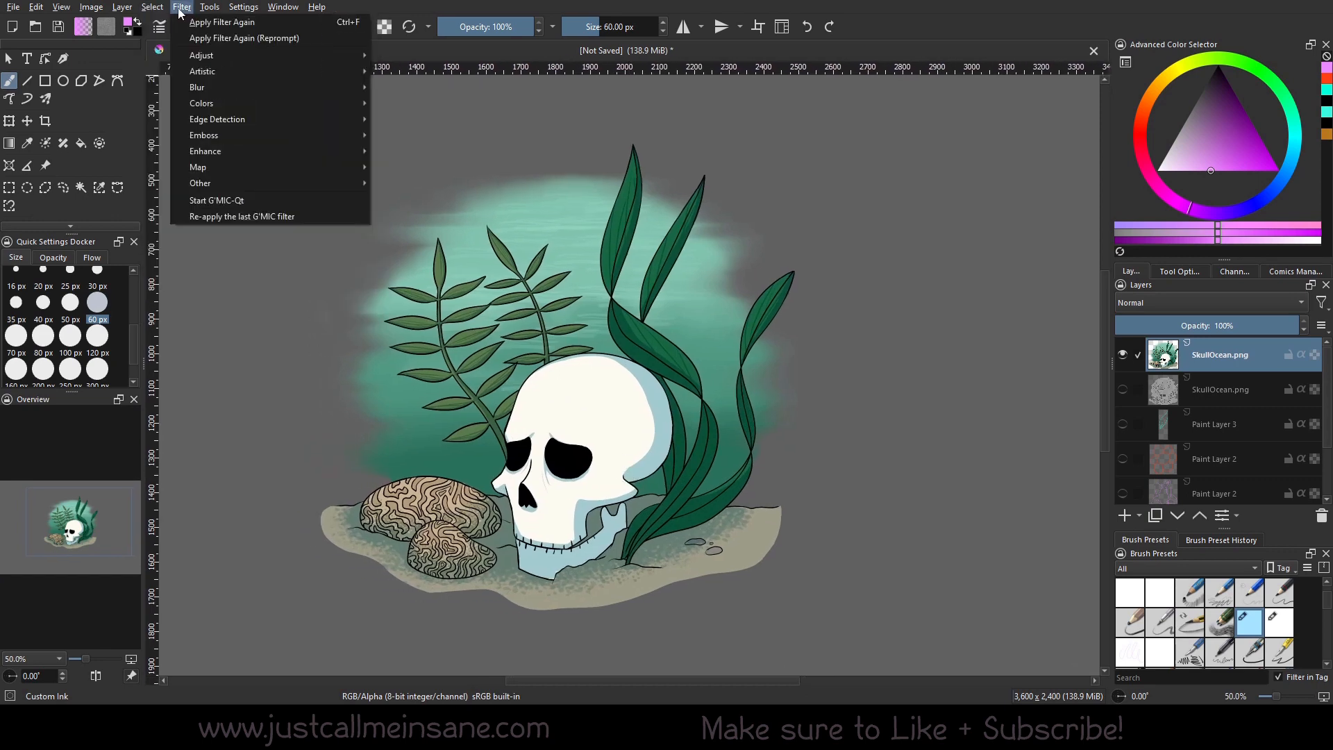
left_click(216, 200)
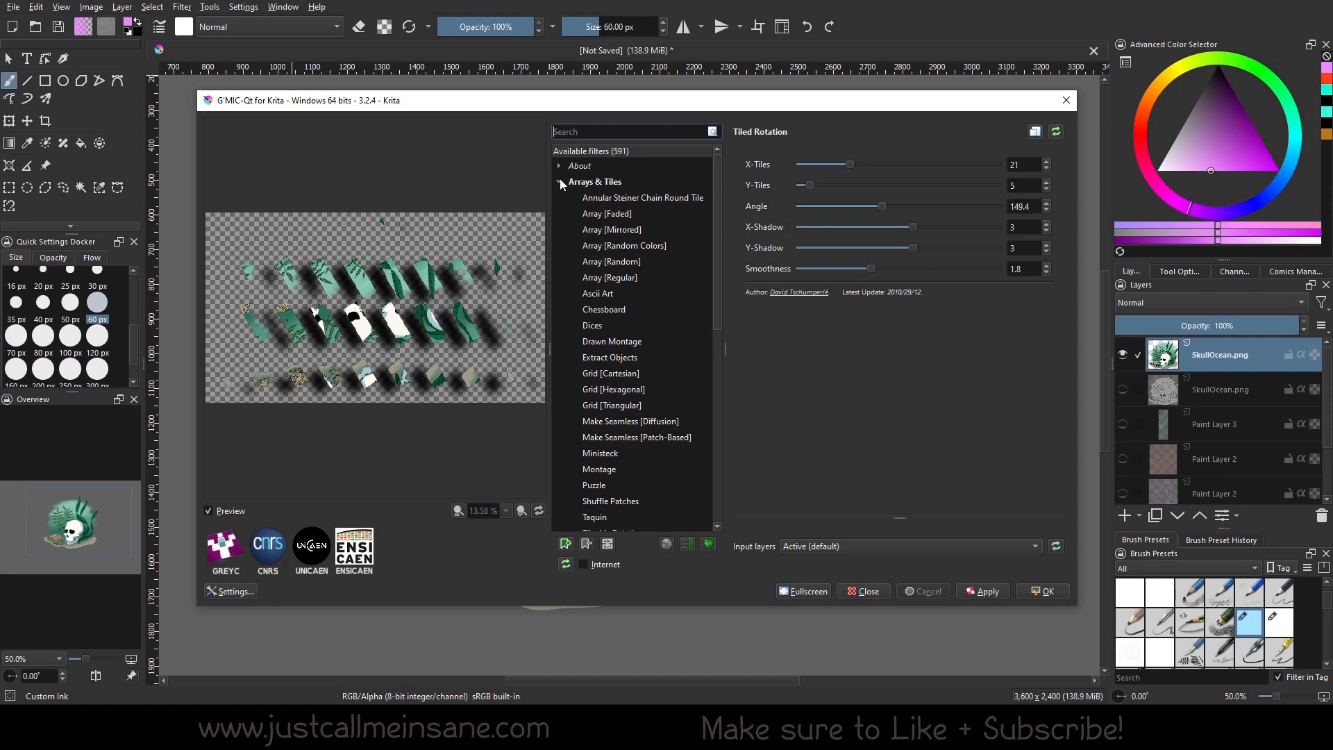
left_click(560, 182)
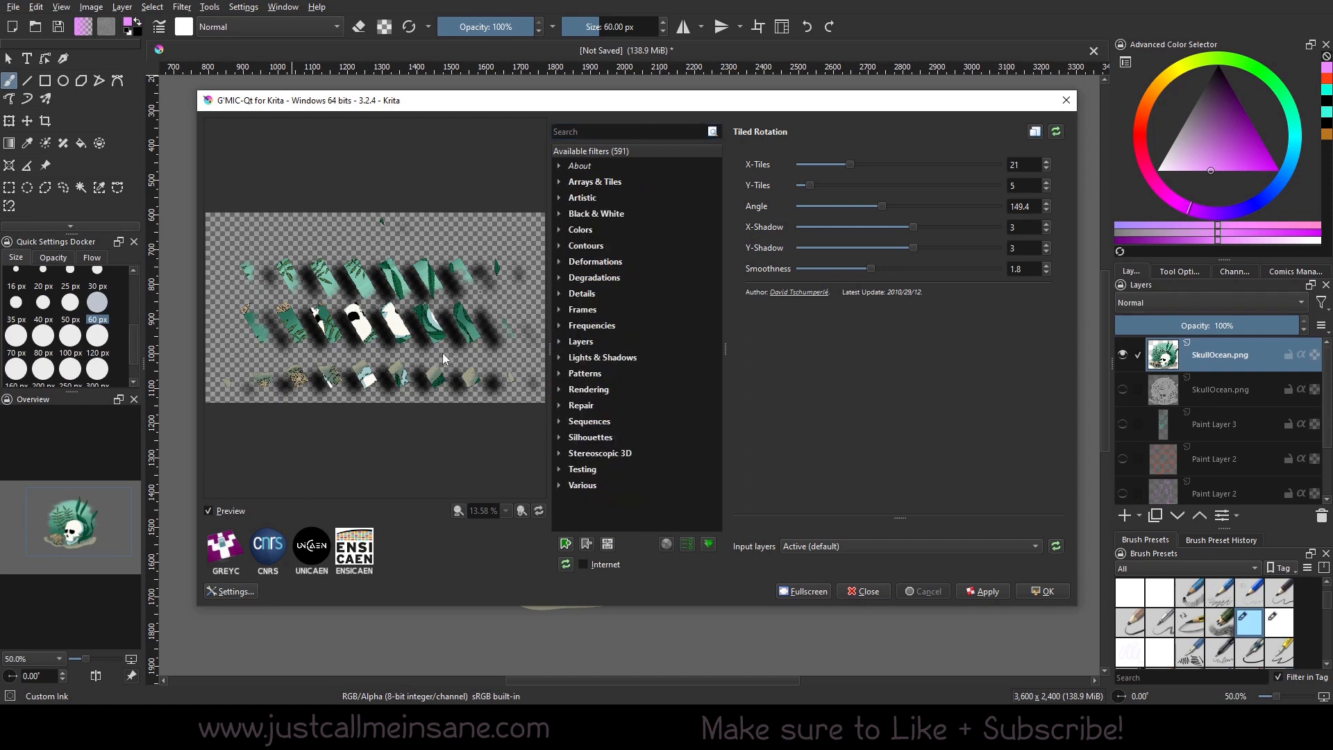
left_click(583, 197)
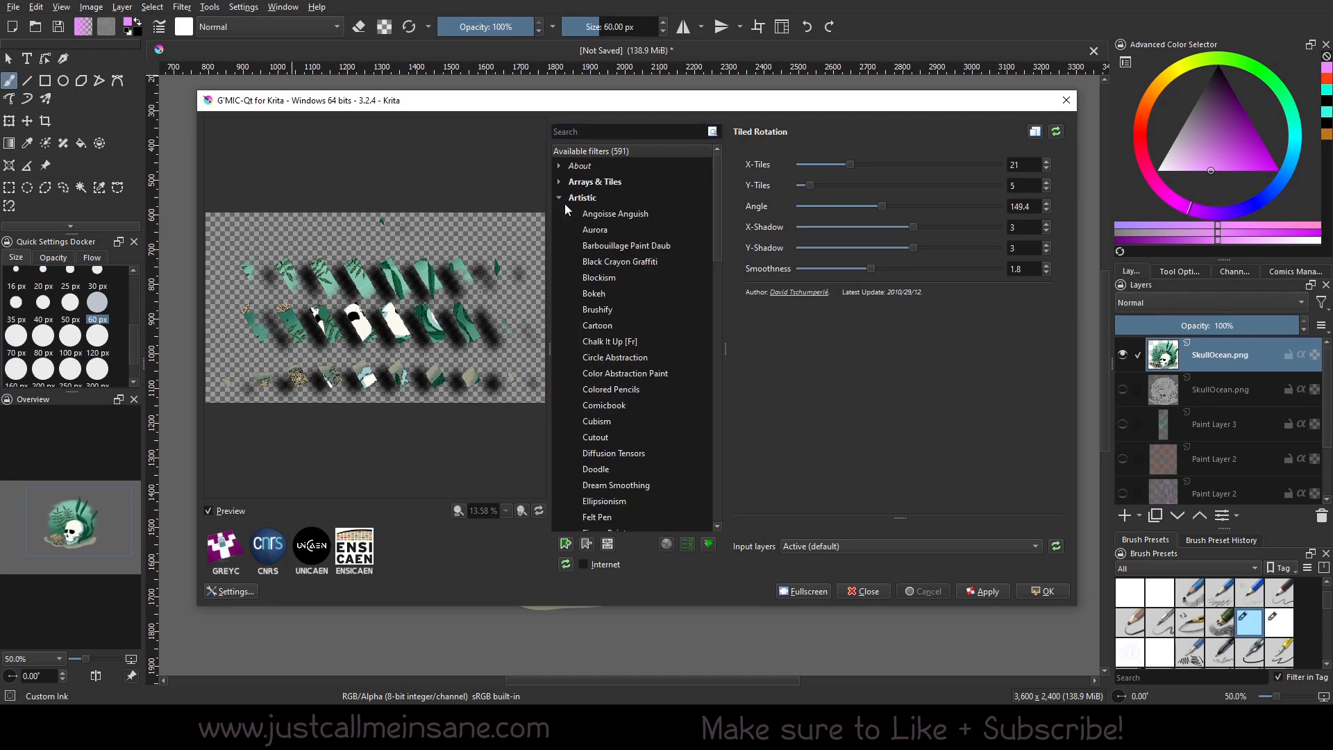
mouse_move(609, 389)
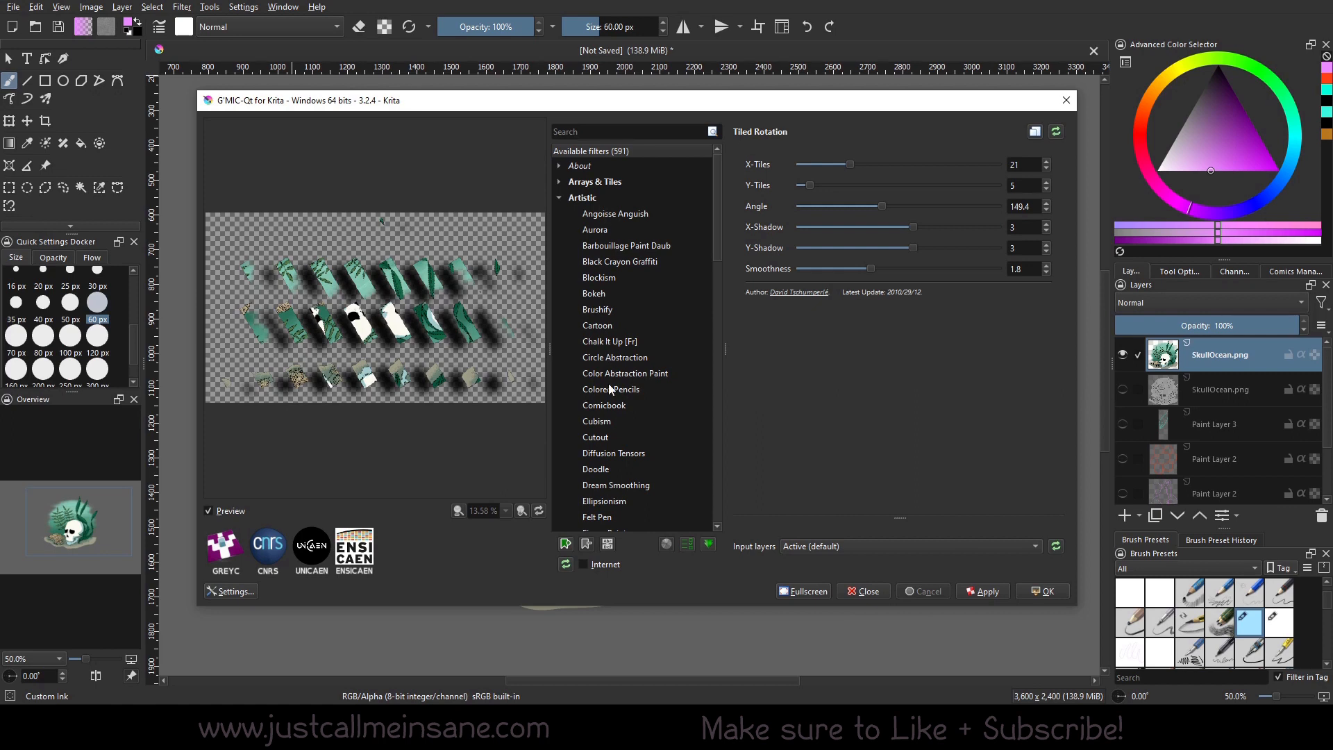
mouse_move(671, 330)
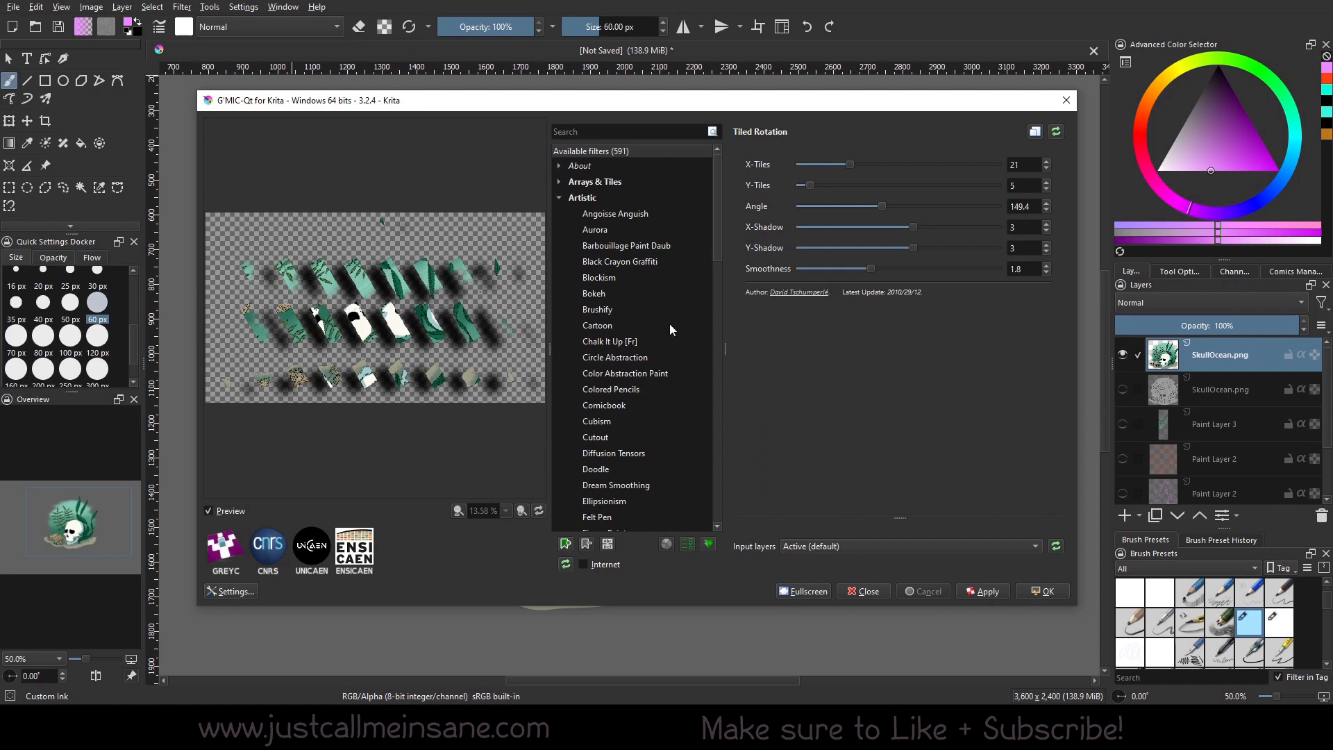
Preview Angoisse Anguish, trying Salt and Pepper and Uniform noise types before Gaussian
left_click(615, 213)
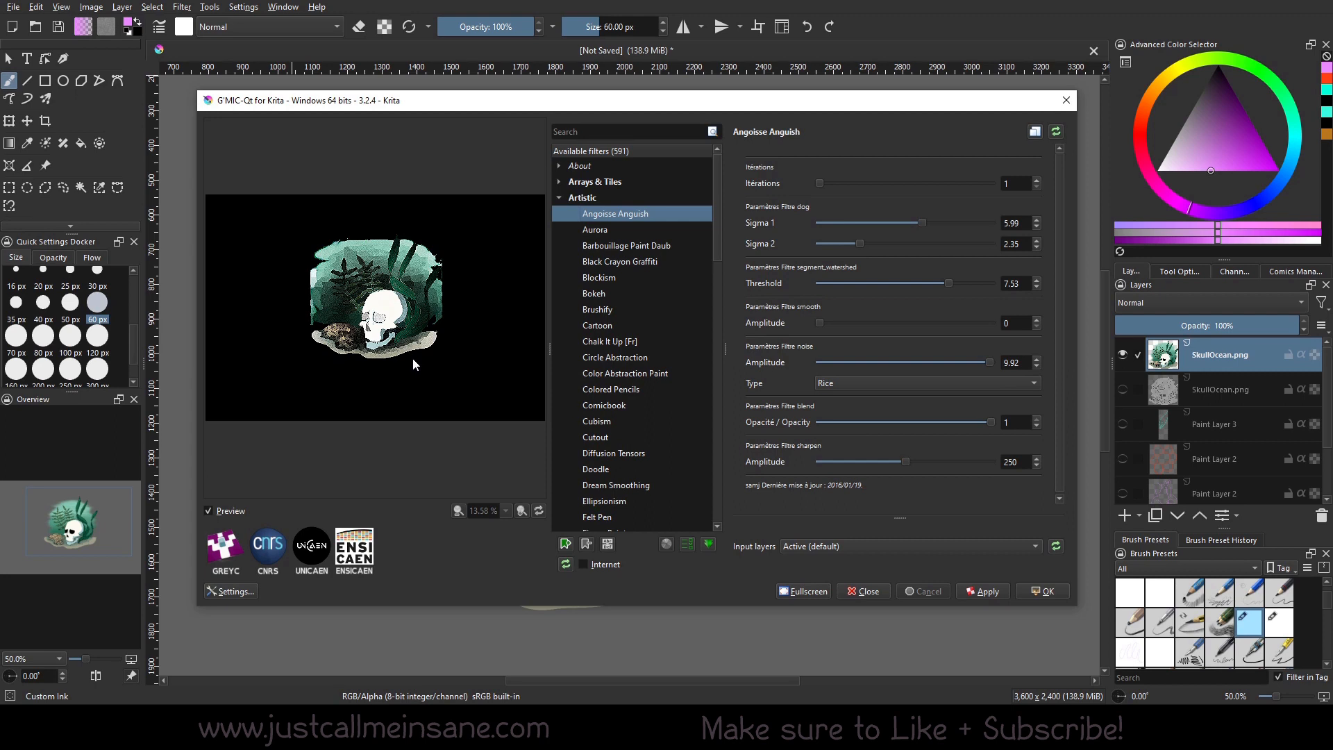
mouse_move(865, 363)
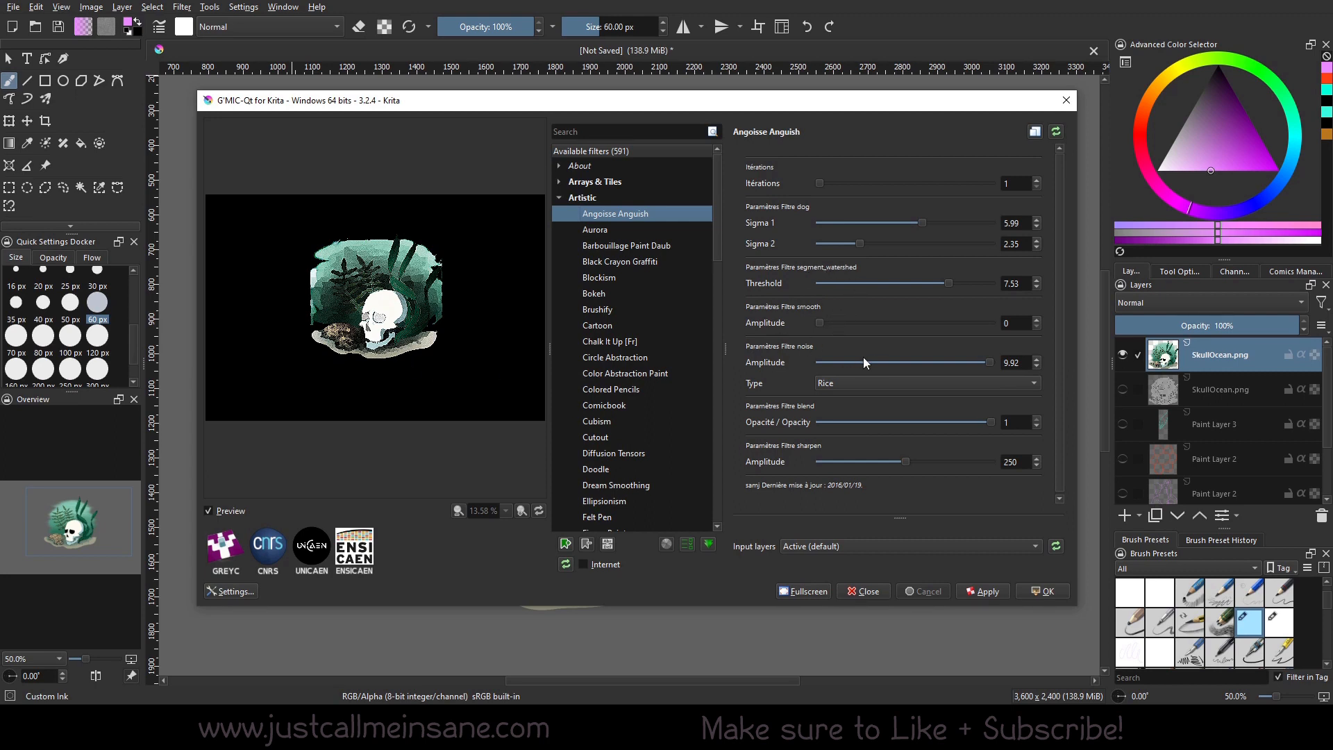
mouse_move(807, 318)
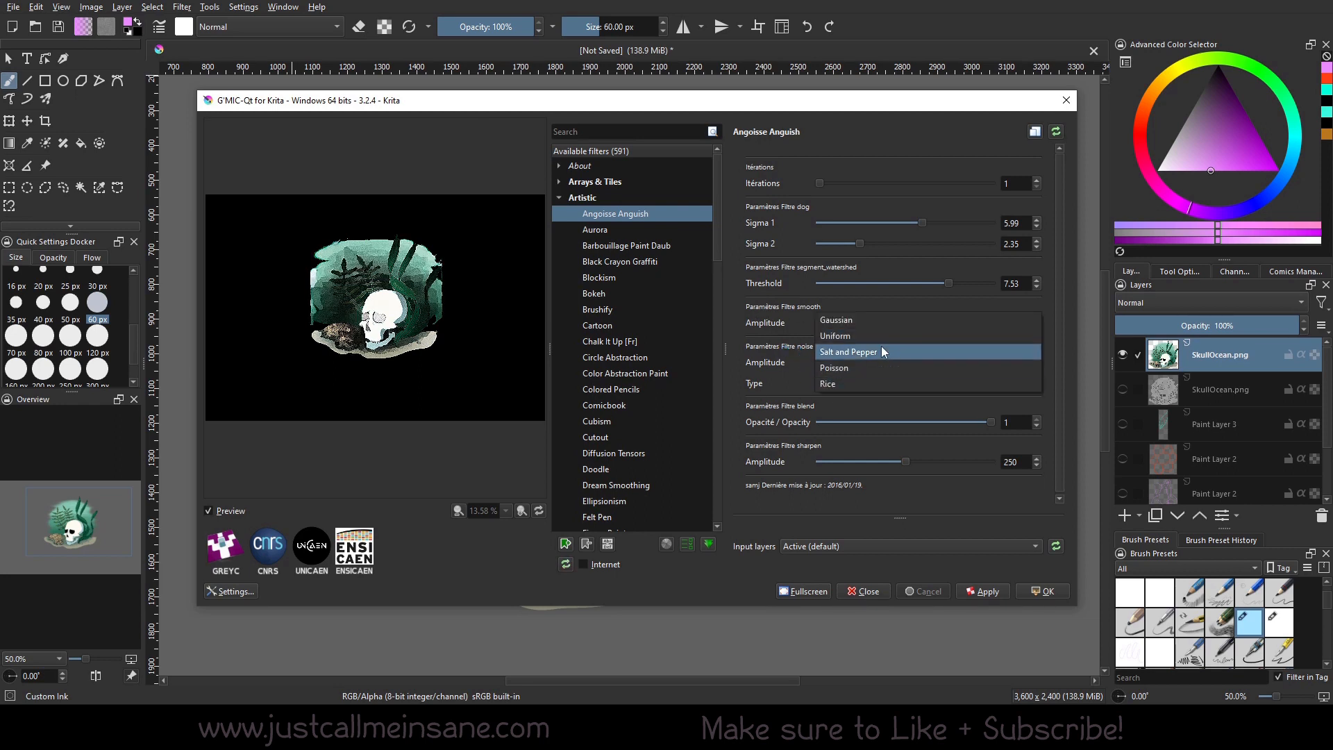
left_click(847, 352)
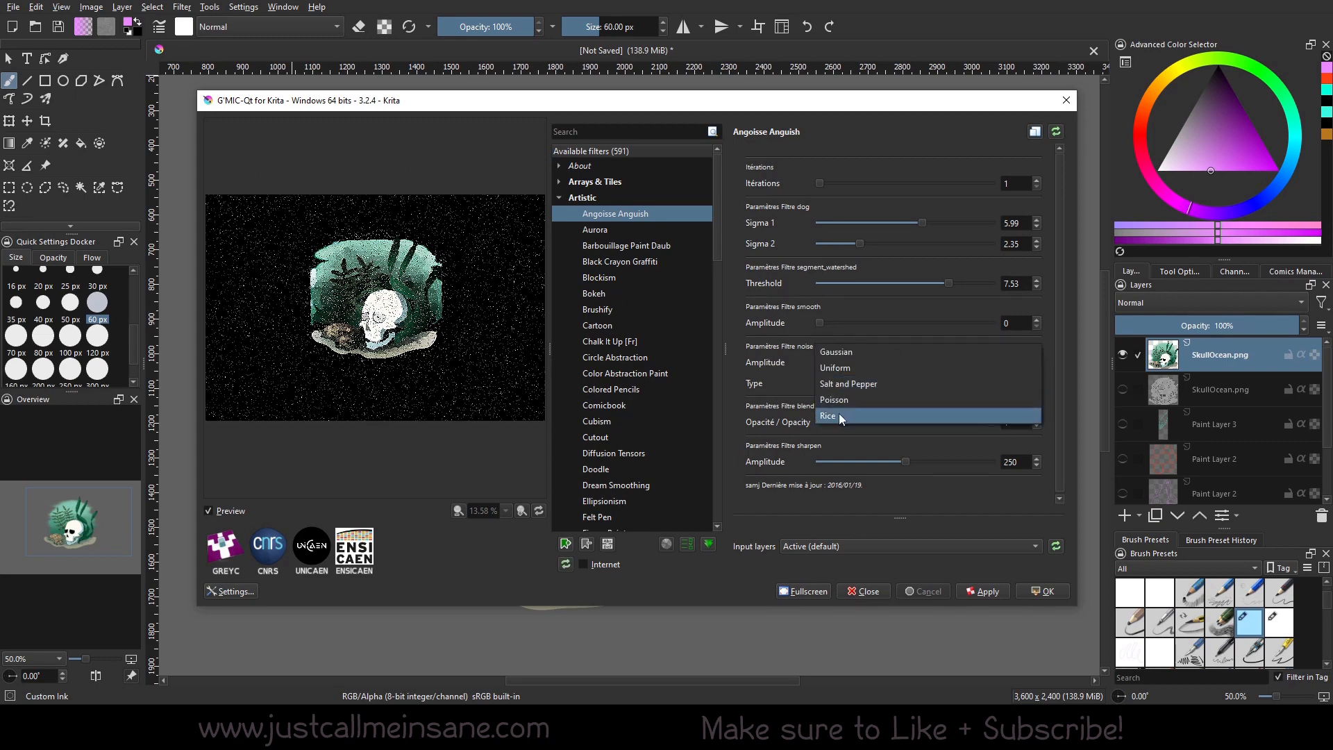
left_click(827, 416)
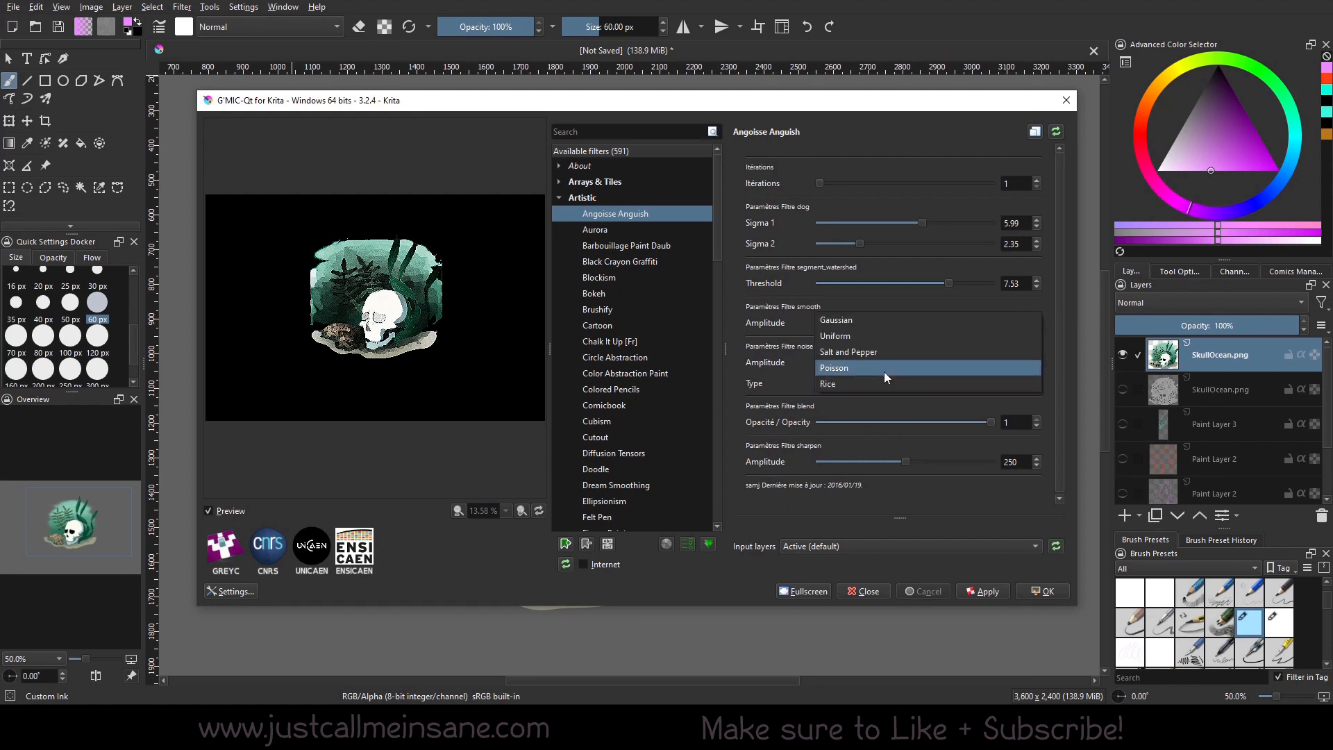
left_click(833, 367)
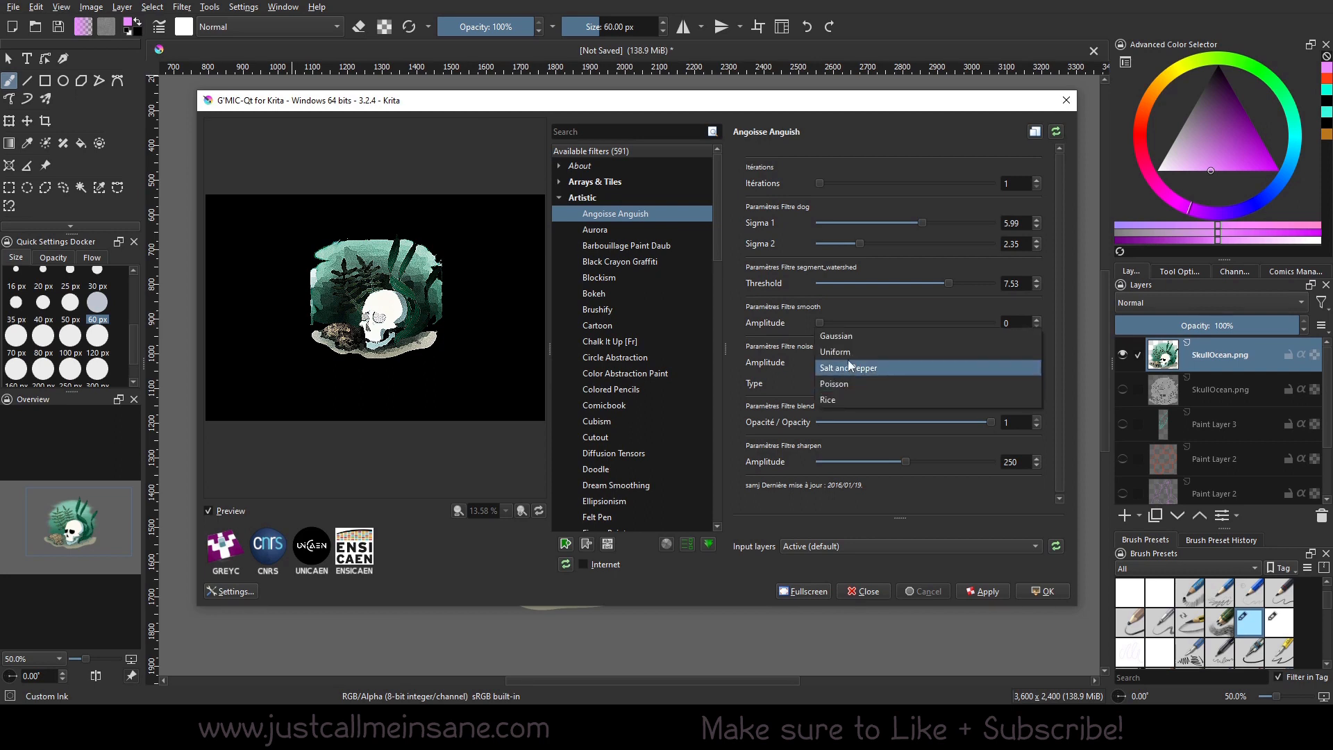
left_click(835, 351)
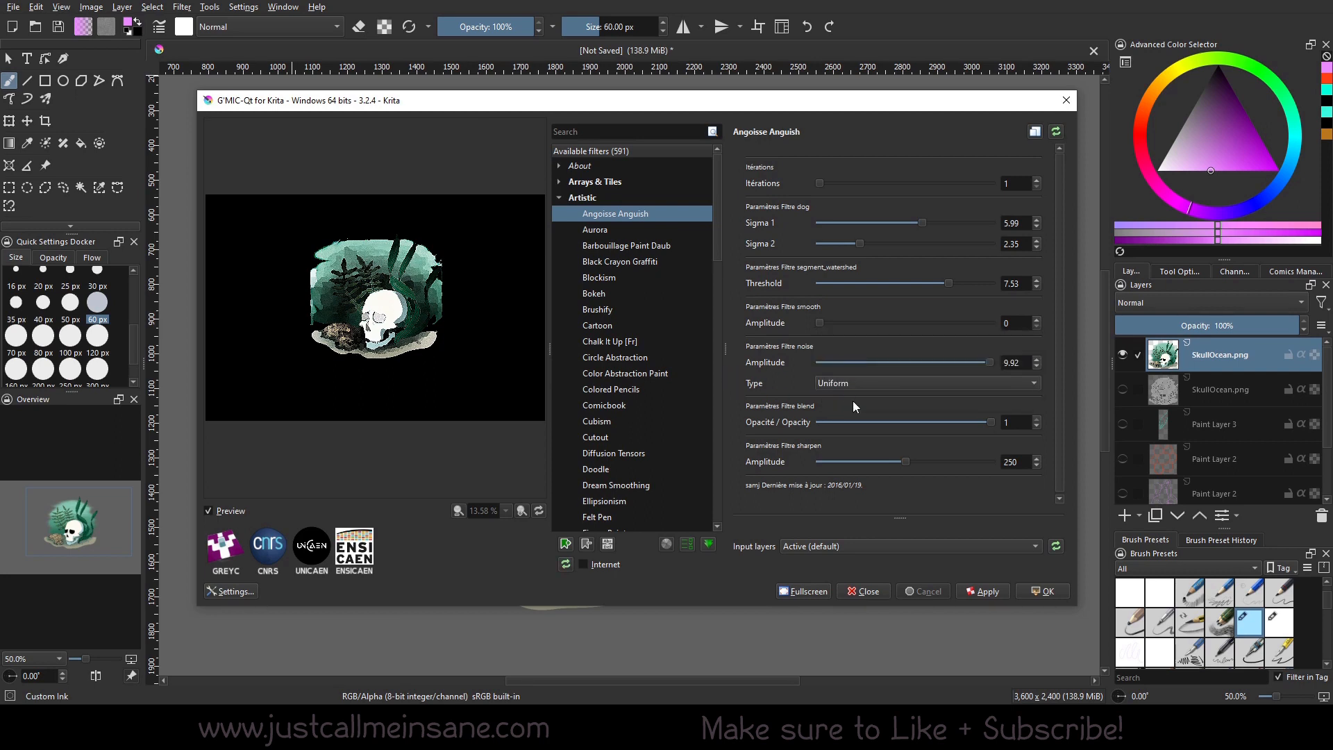
left_click(927, 382)
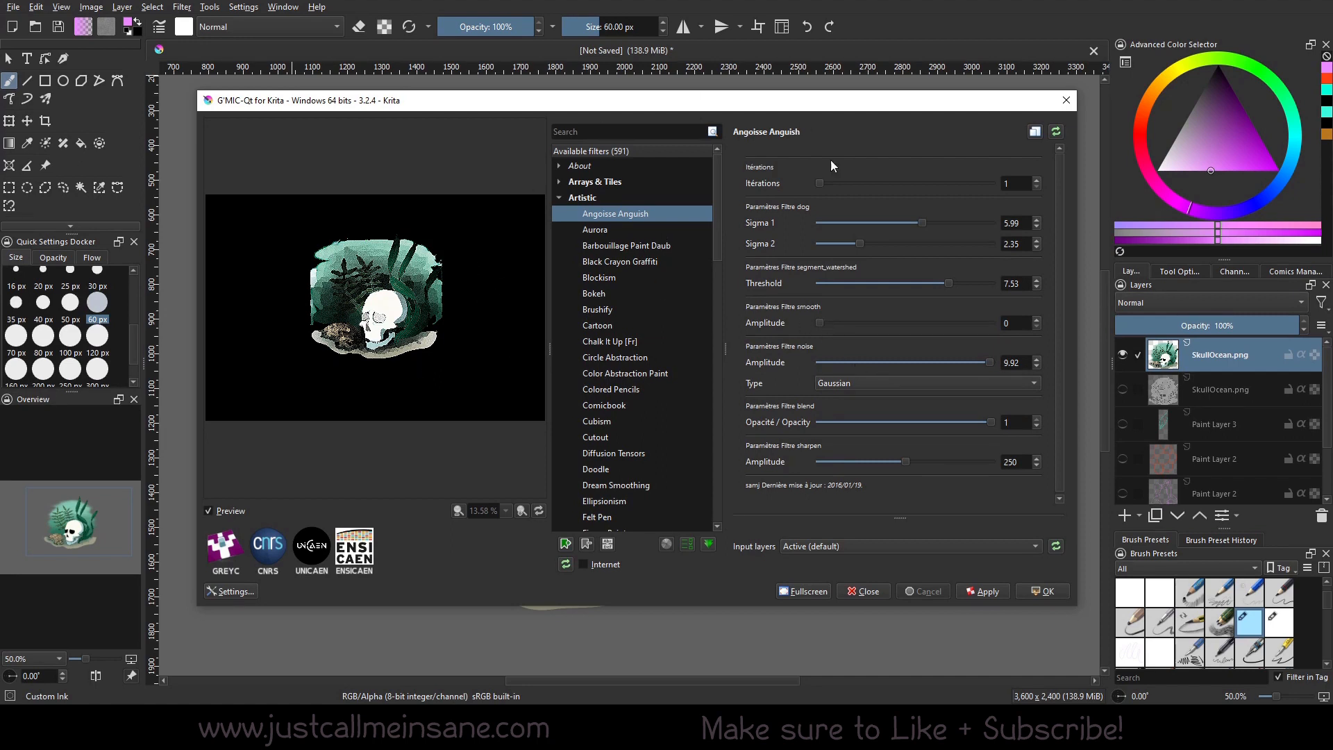
Select Artistic > Blockism to preview it on the skull painting
left_click(599, 278)
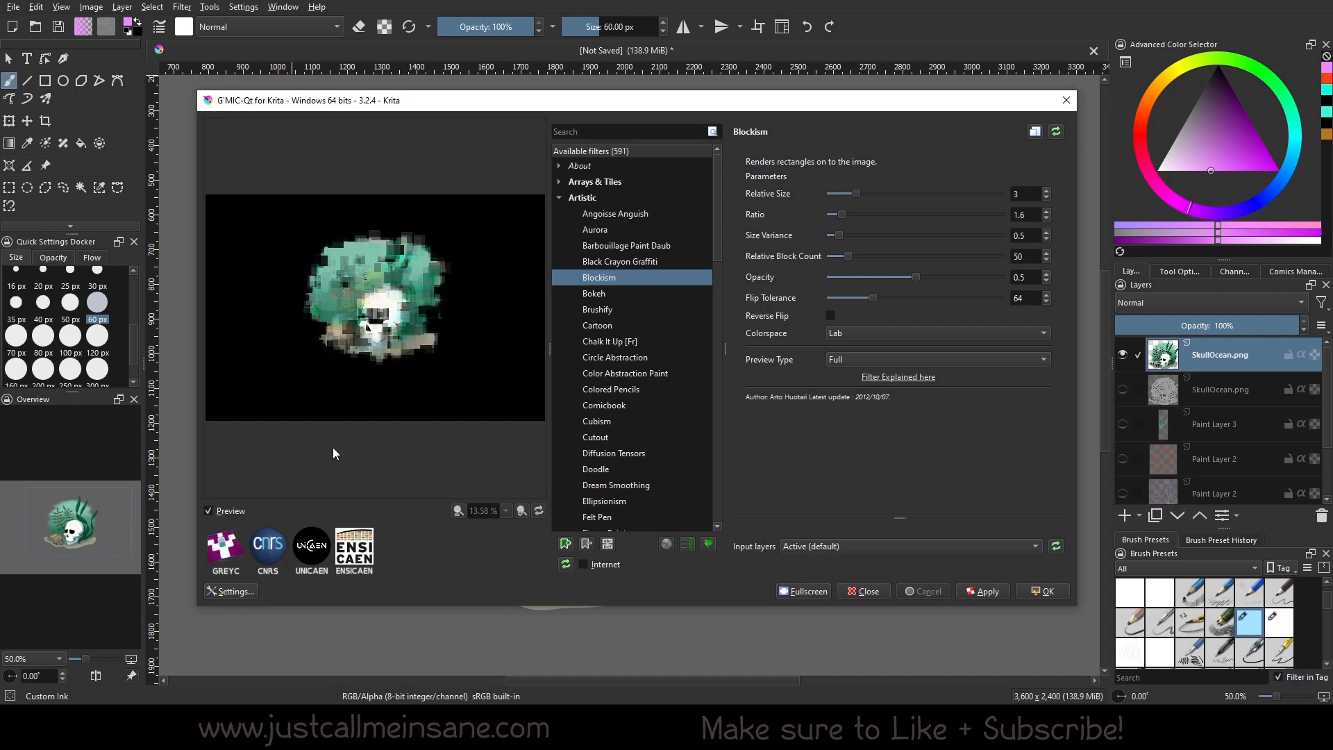
mouse_move(679, 311)
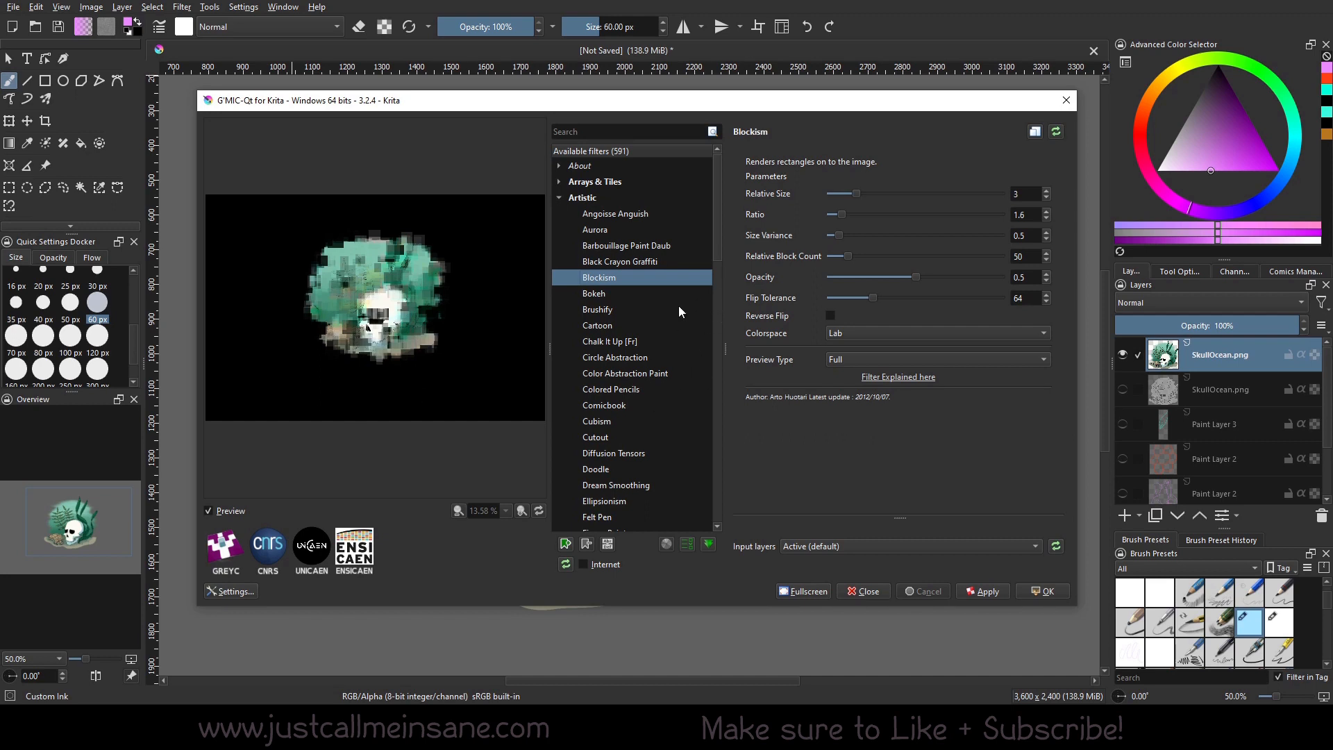
mouse_move(677, 393)
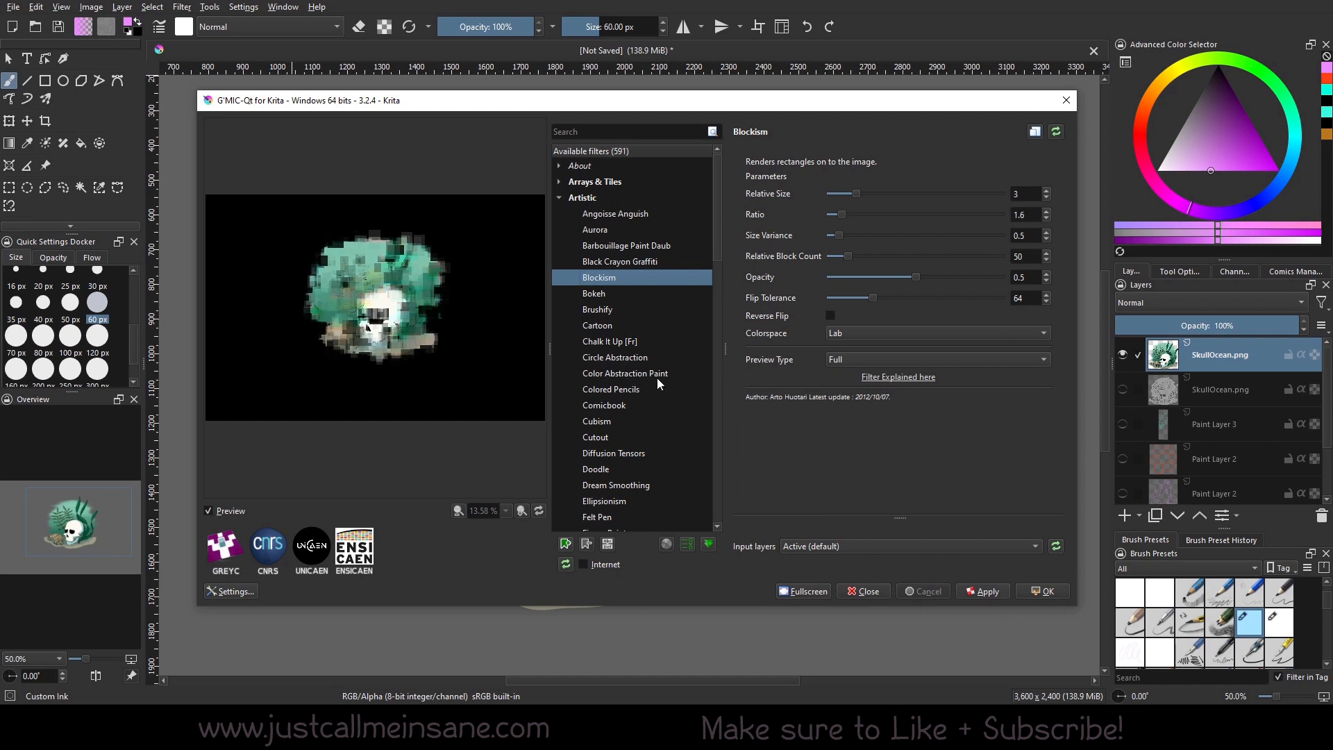
mouse_move(856, 232)
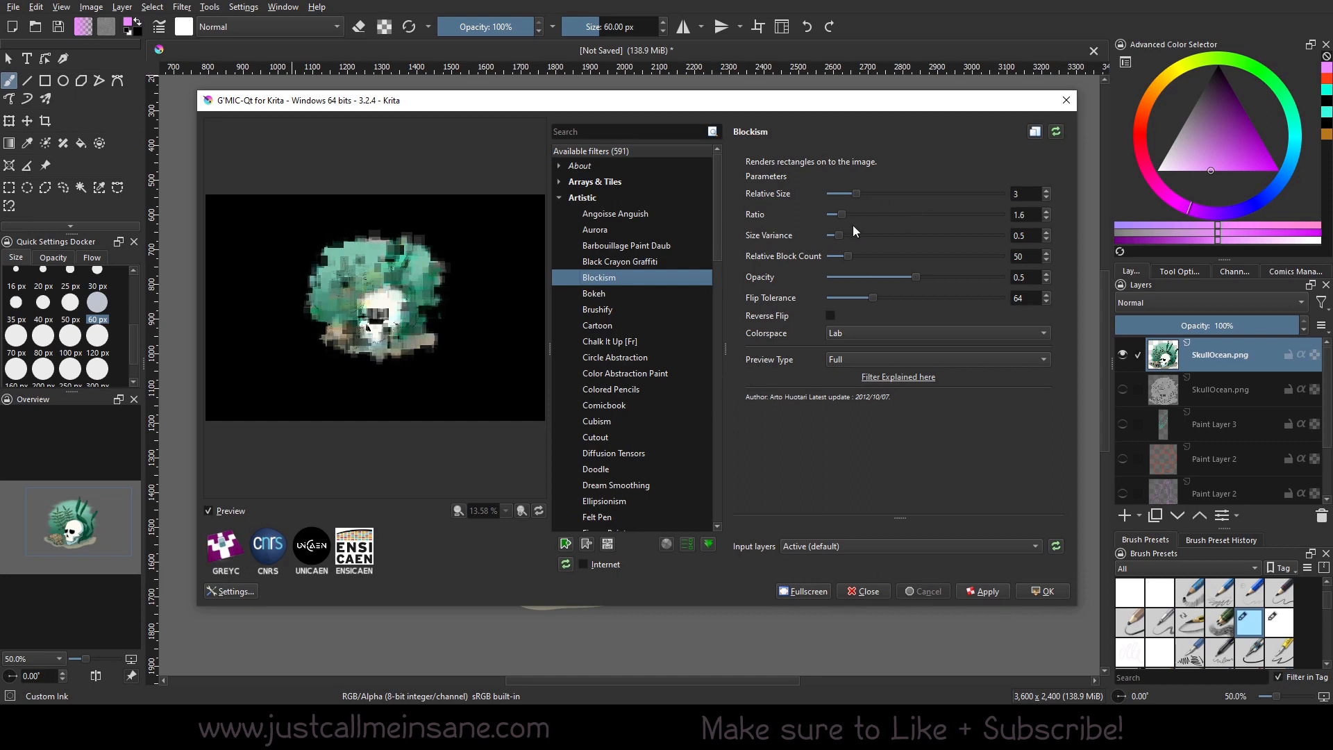
mouse_move(844, 221)
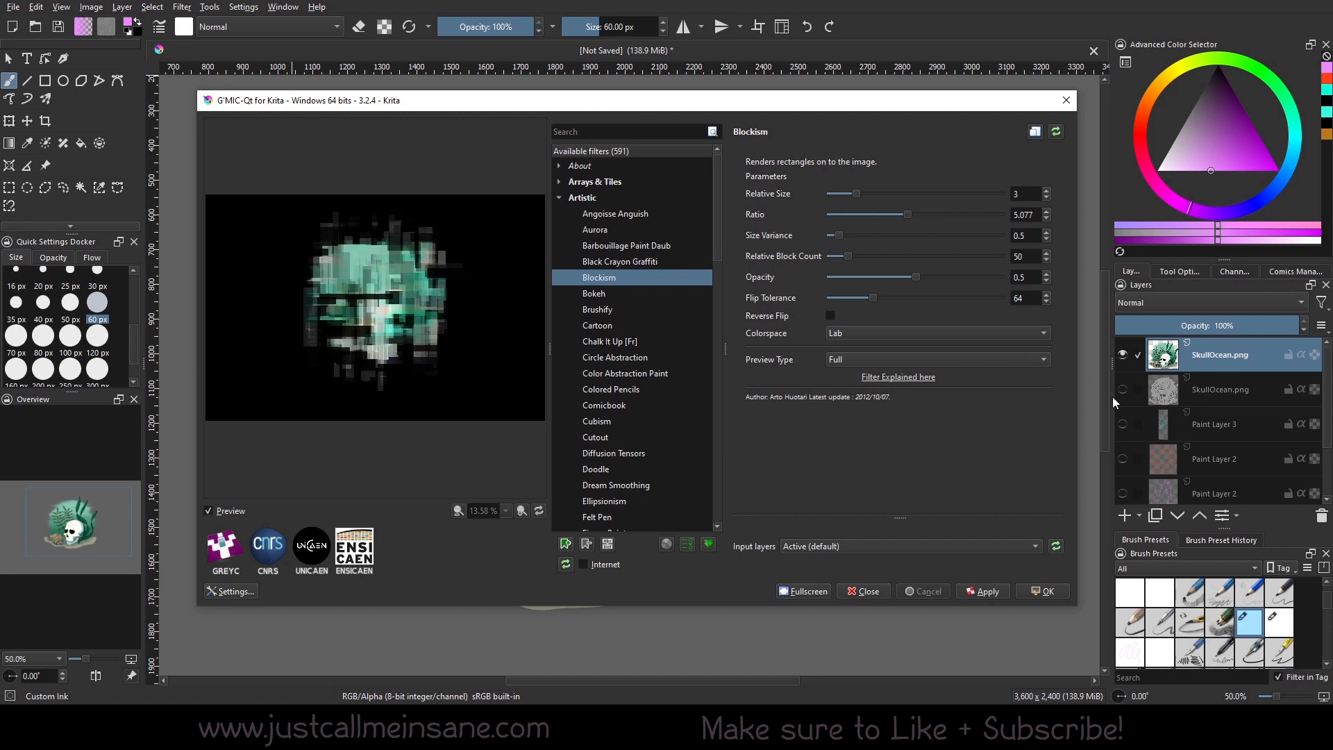
mouse_move(687, 436)
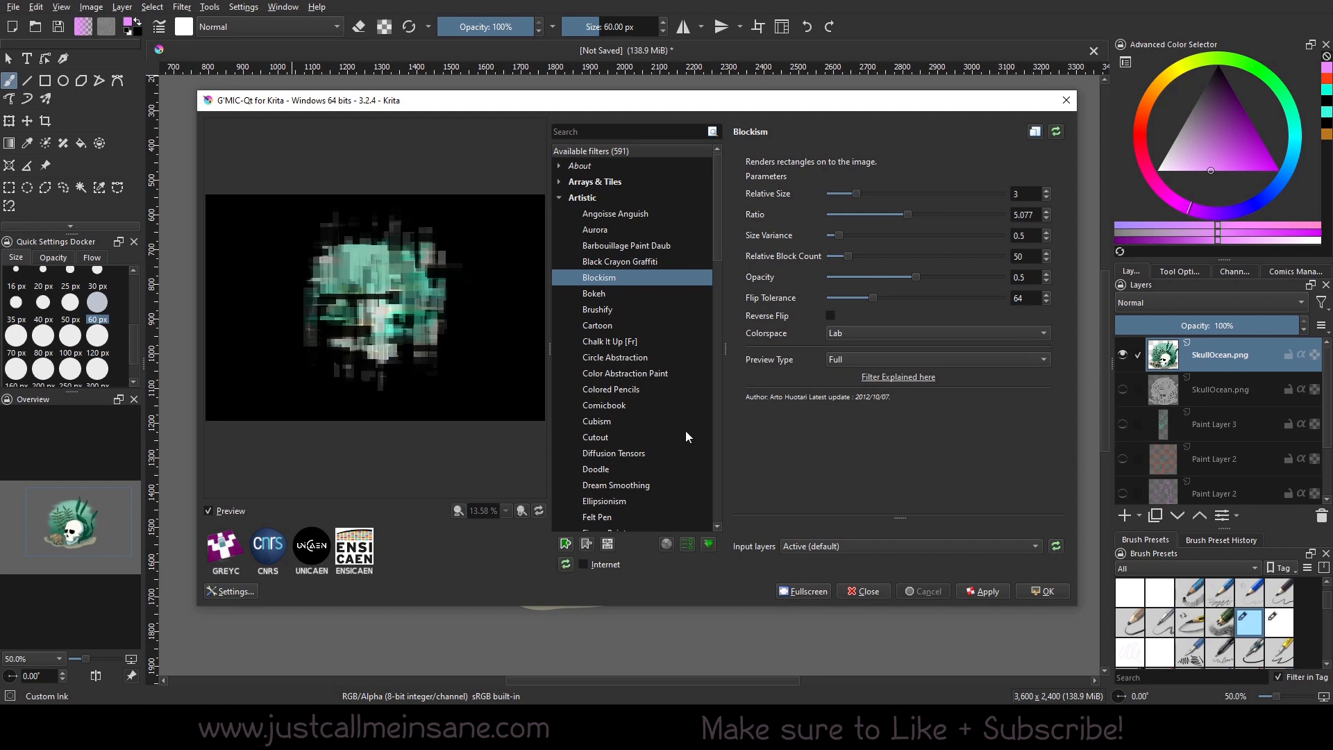
mouse_move(838, 228)
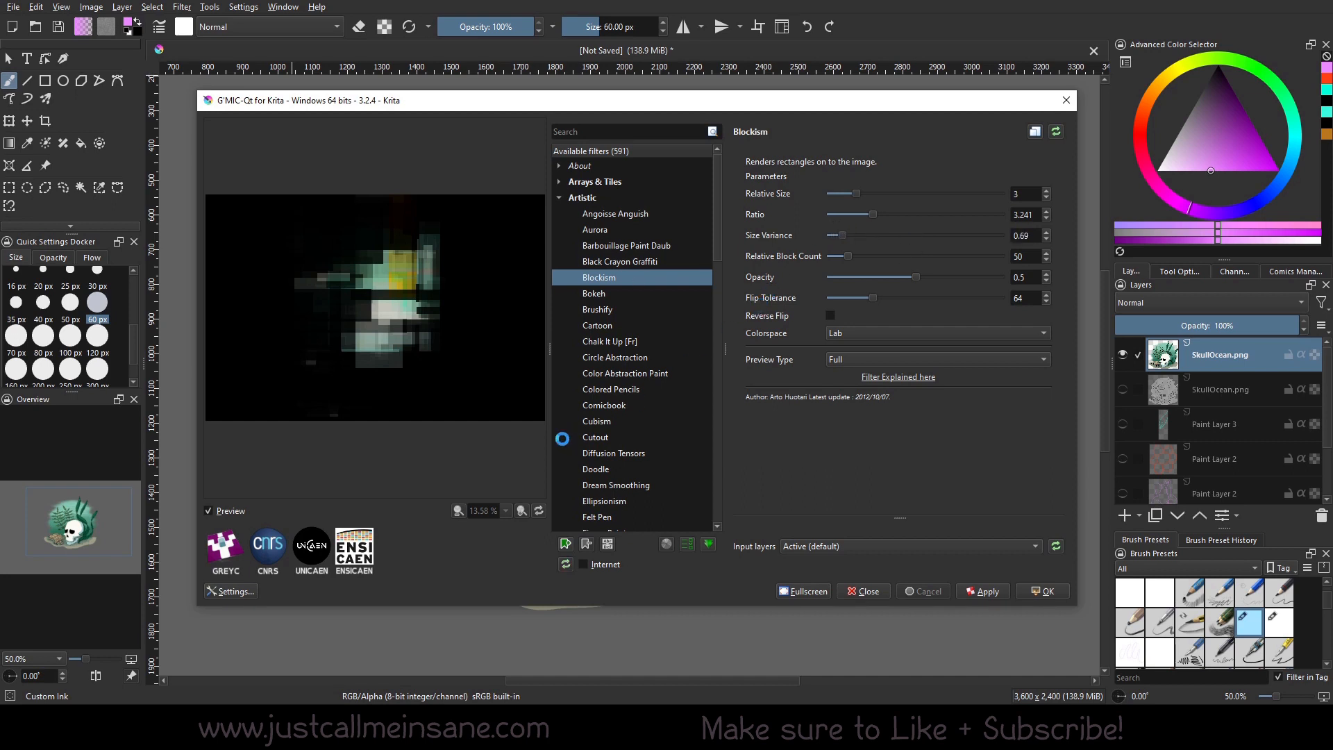
mouse_move(609, 344)
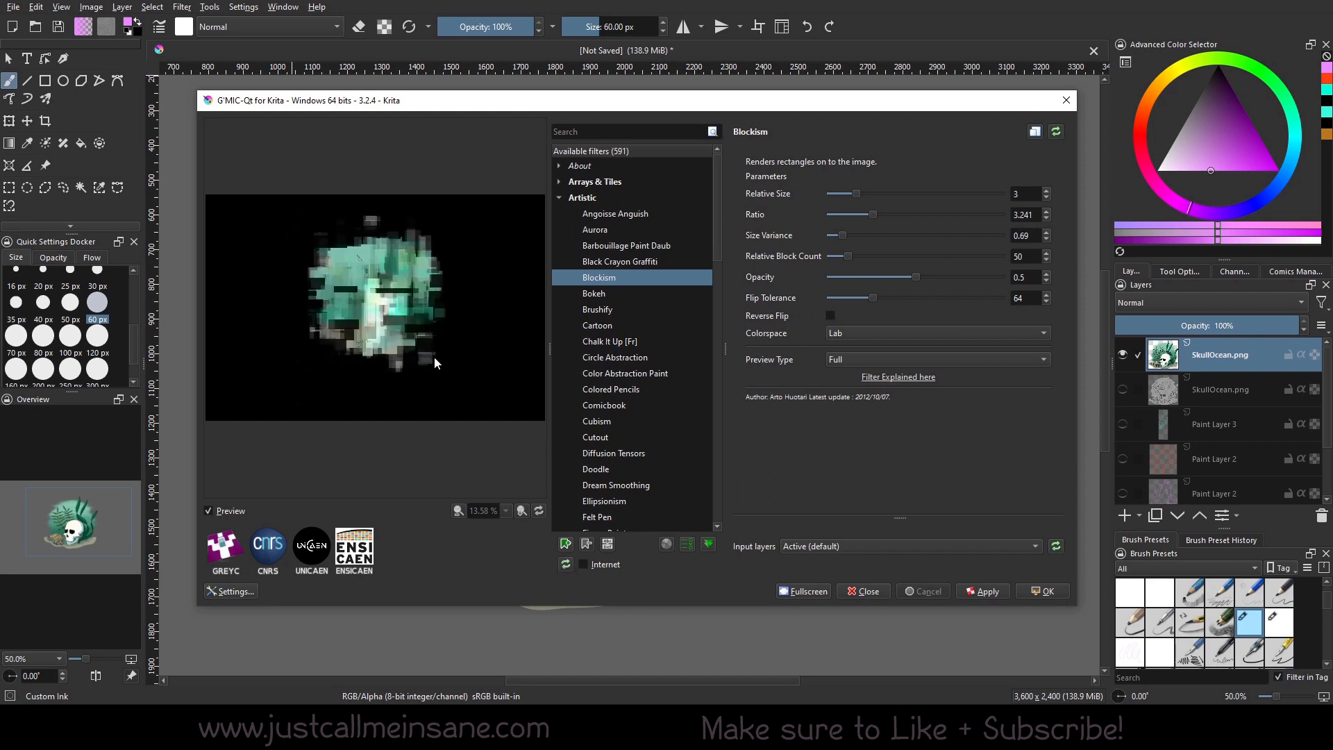
mouse_move(440, 394)
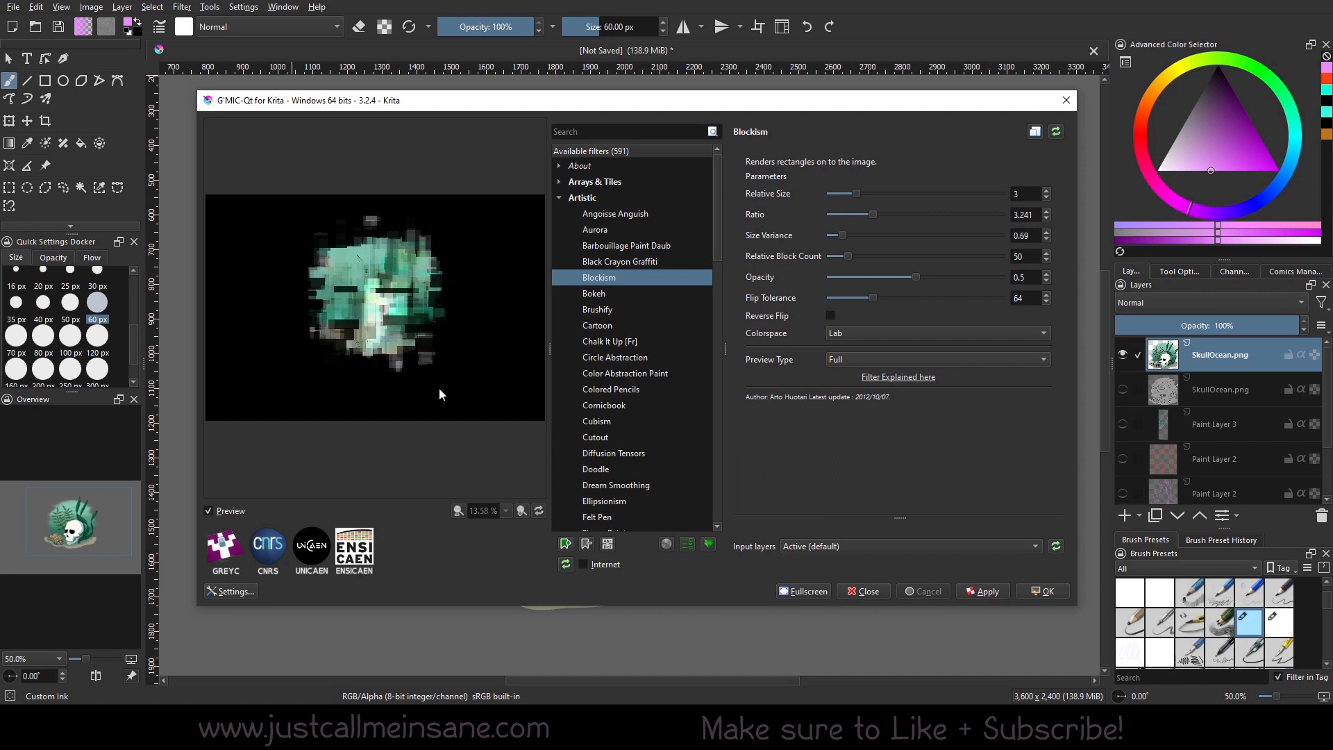
Select Artistic > Cartoon to preview it on the skull painting
left_click(597, 325)
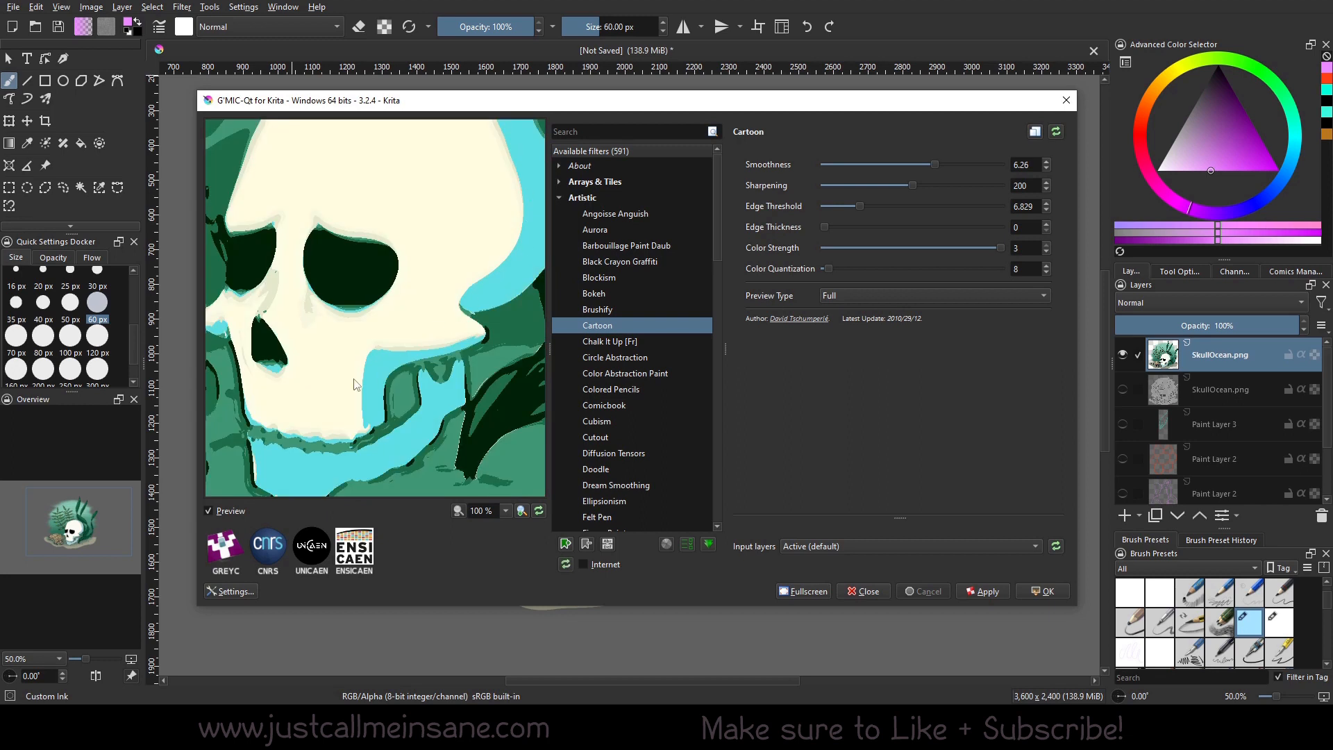
mouse_move(511, 201)
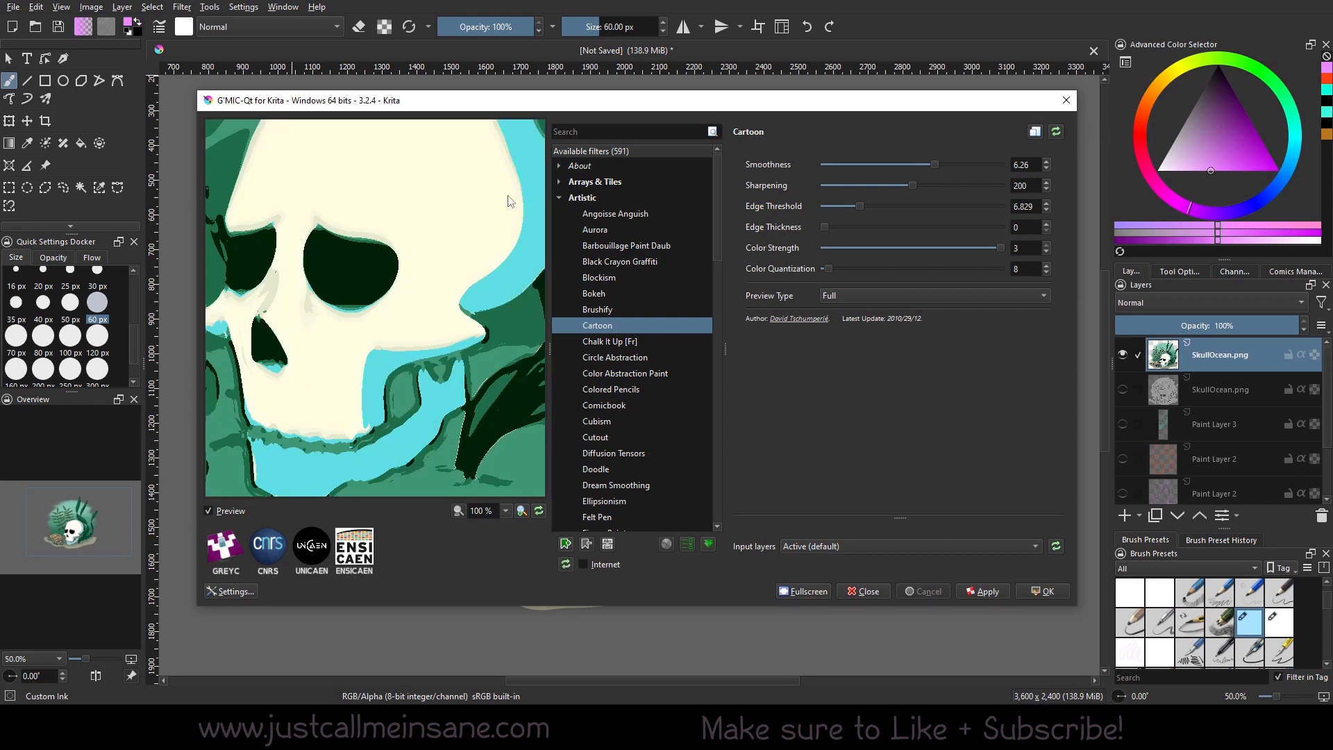
mouse_move(871, 171)
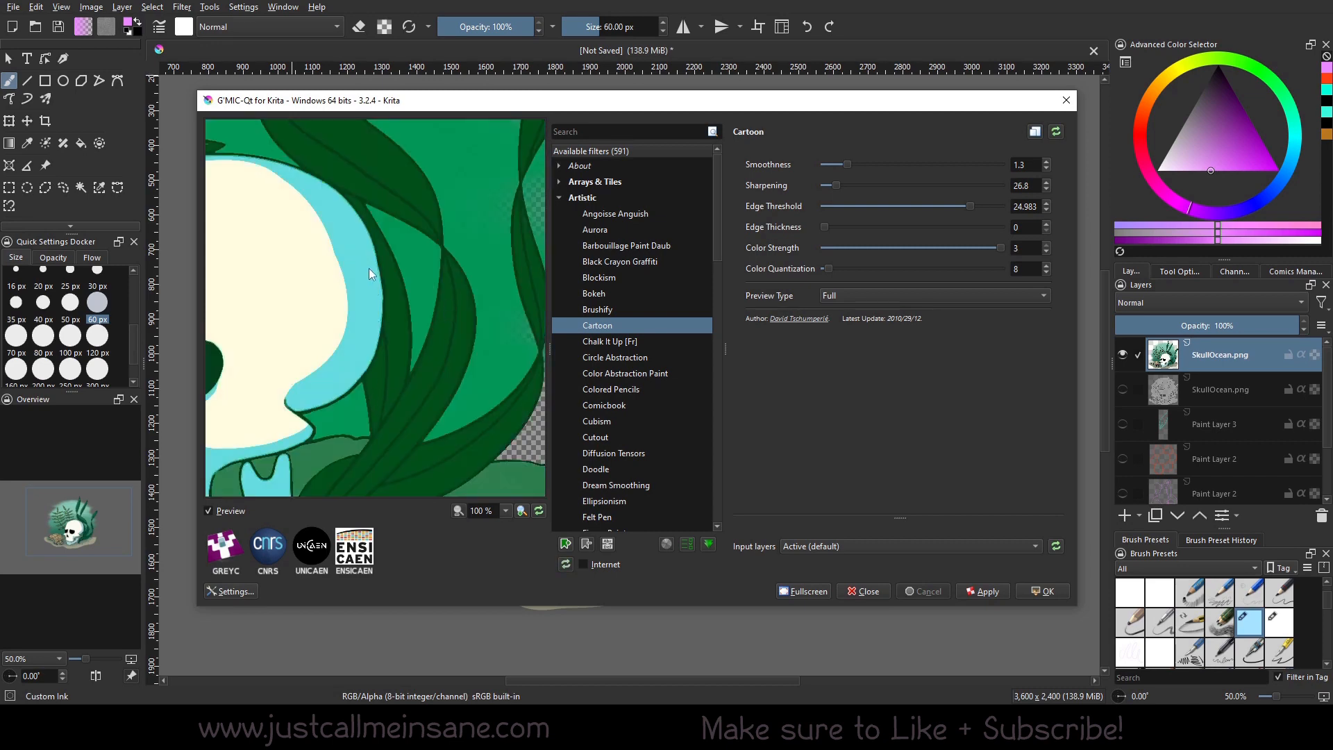
mouse_move(344, 400)
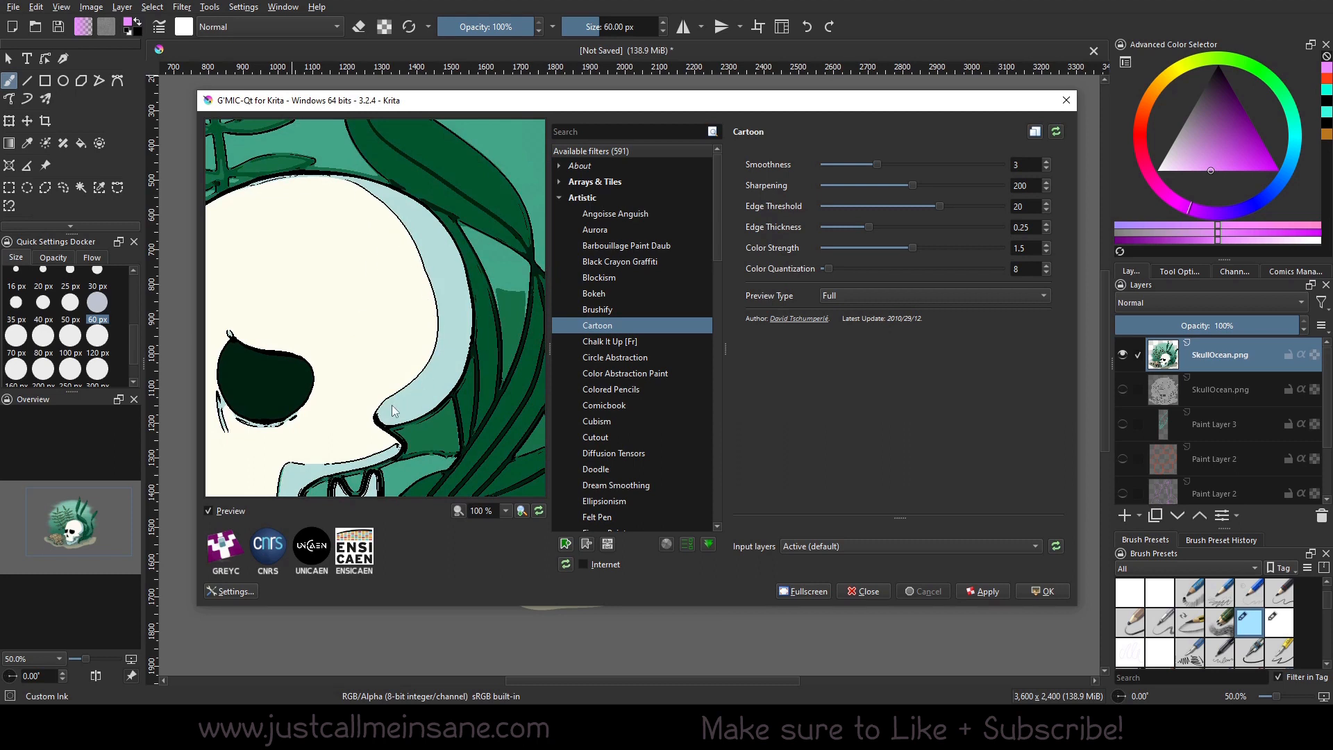
mouse_move(424, 249)
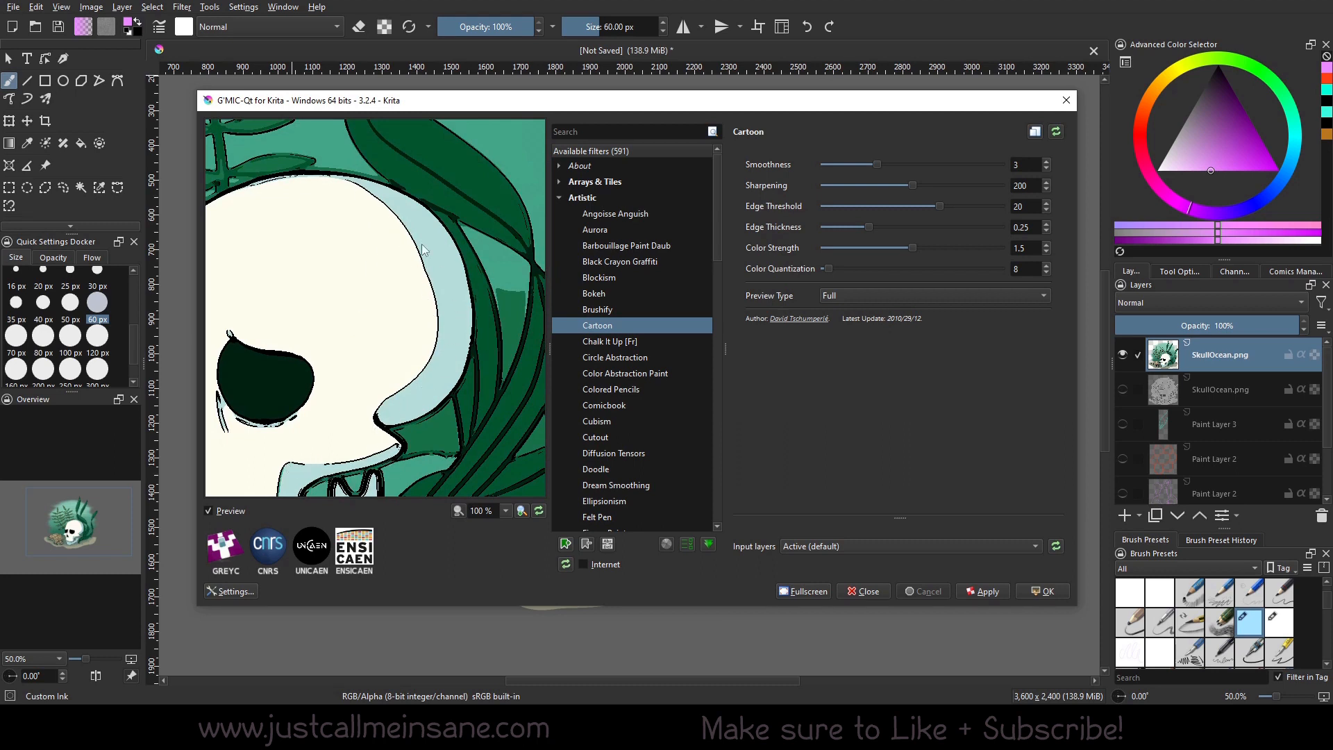
mouse_move(516, 243)
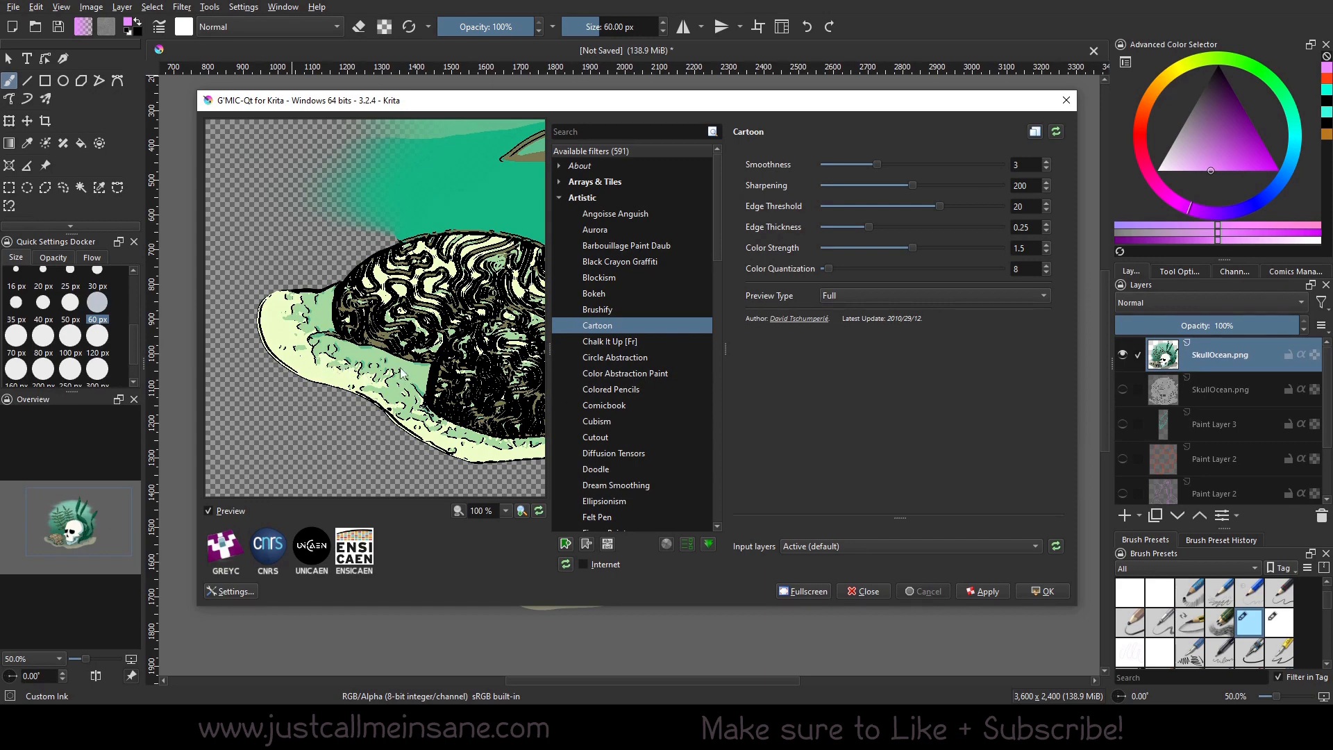
mouse_move(674, 409)
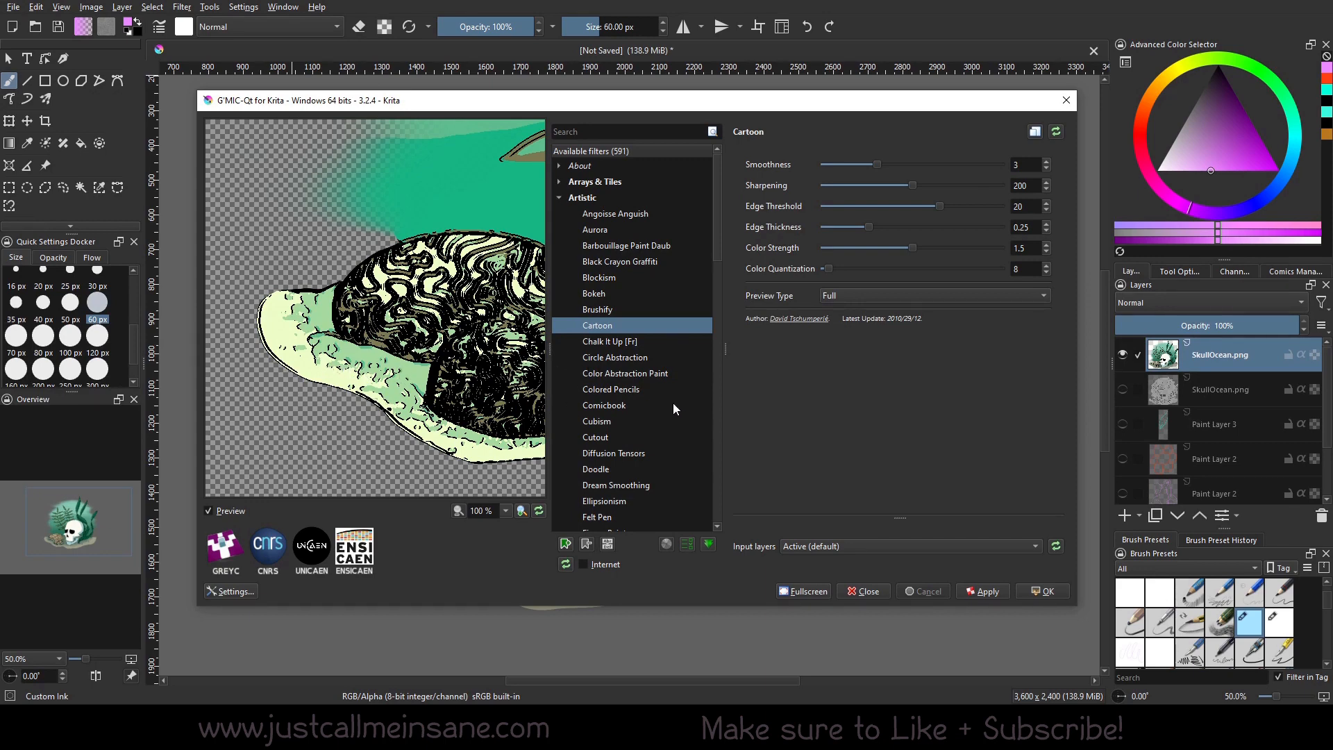
Select Artistic > Comicbook to preview it on the skull painting
left_click(605, 405)
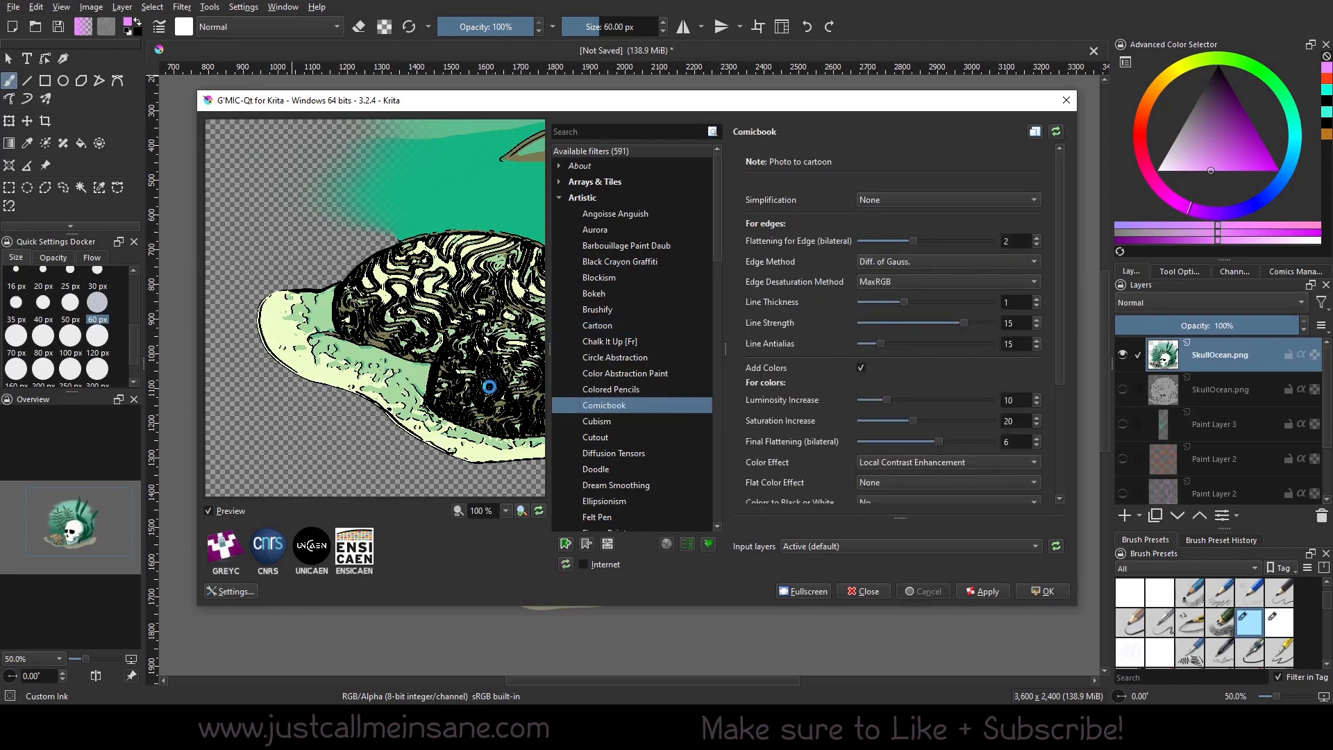
mouse_move(450, 375)
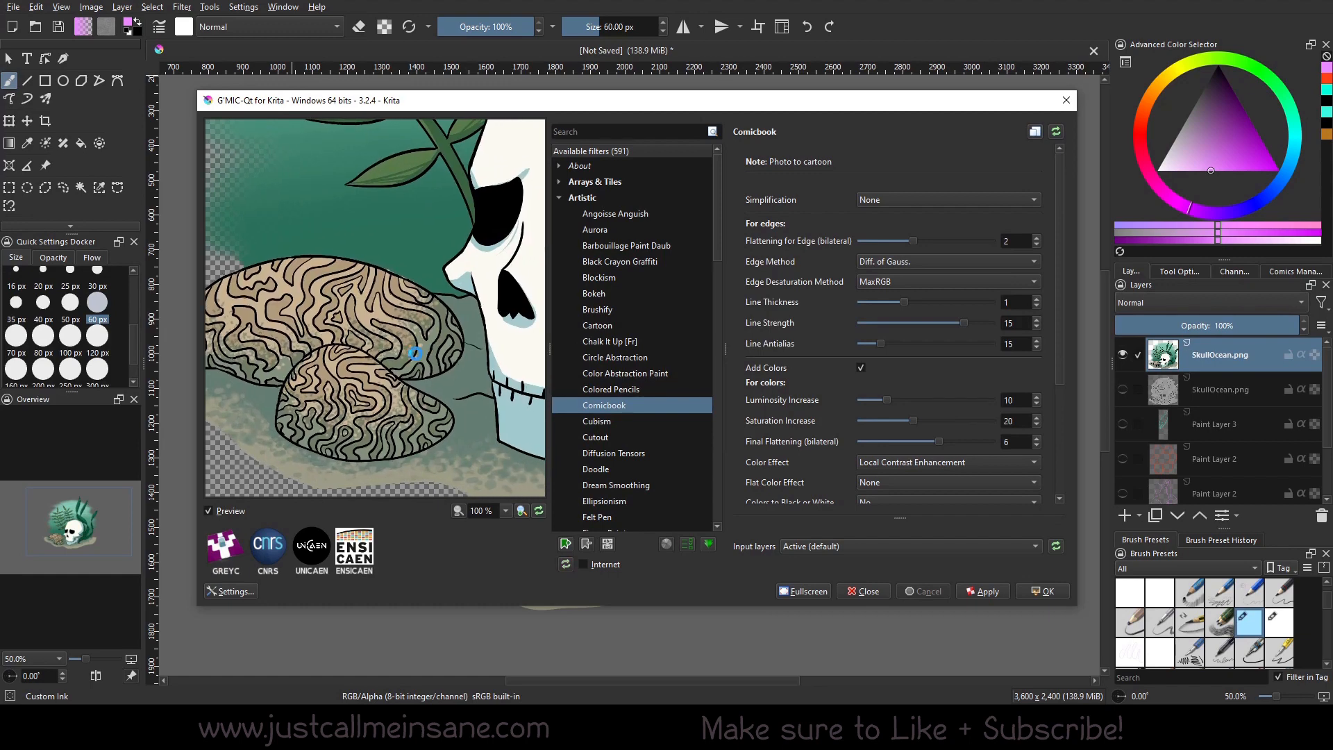
mouse_move(406, 373)
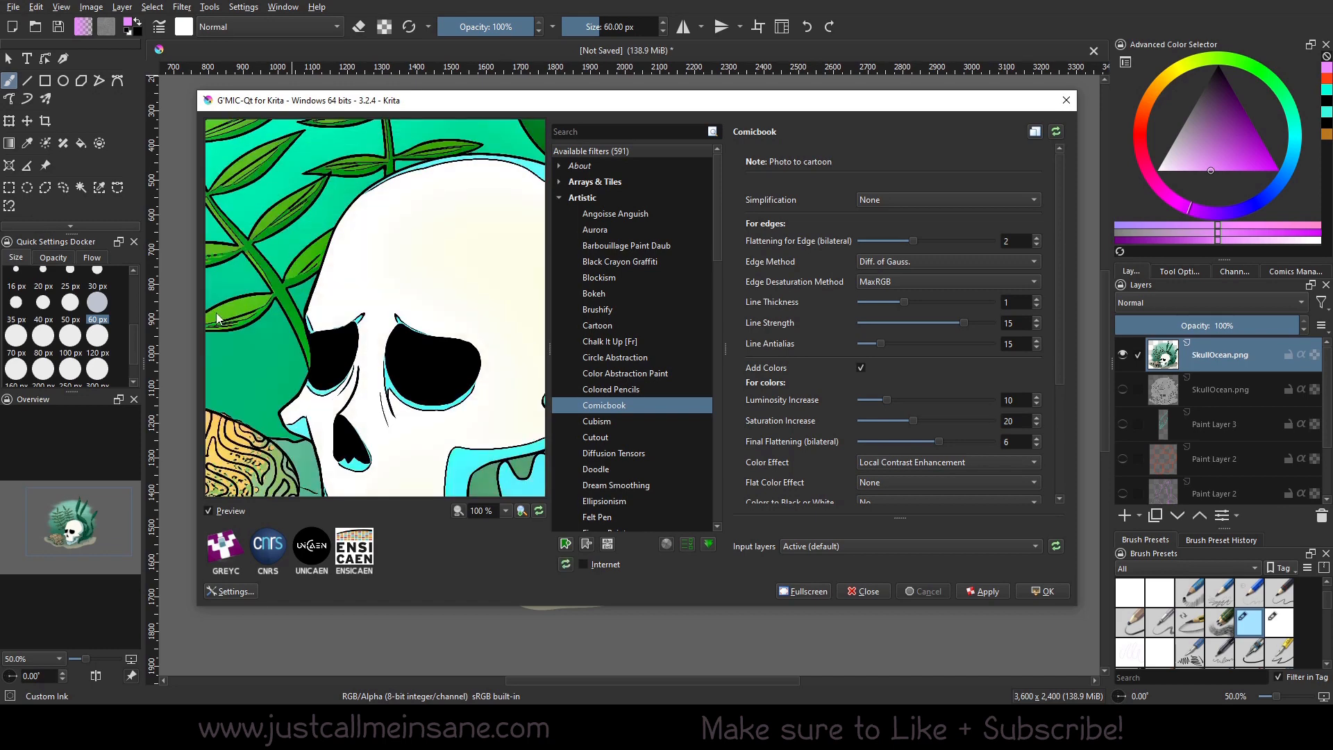
mouse_move(336, 326)
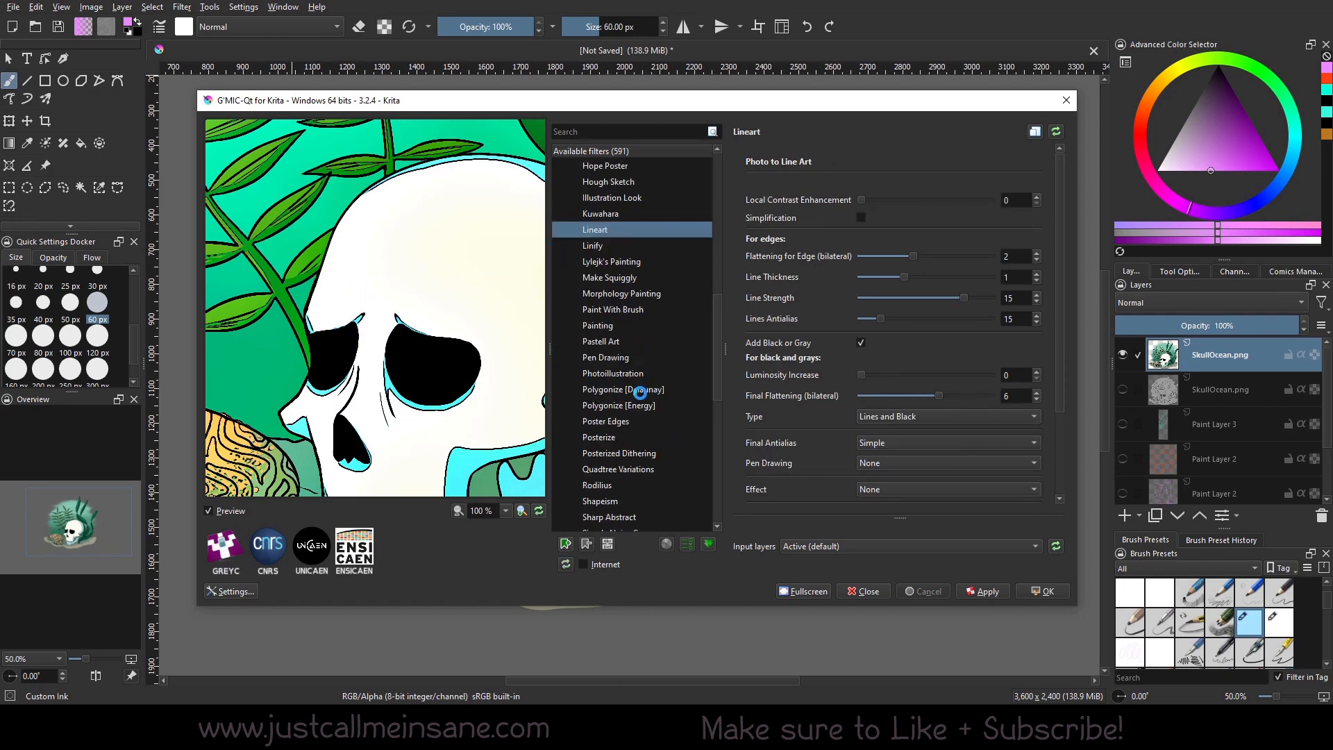
mouse_move(641, 391)
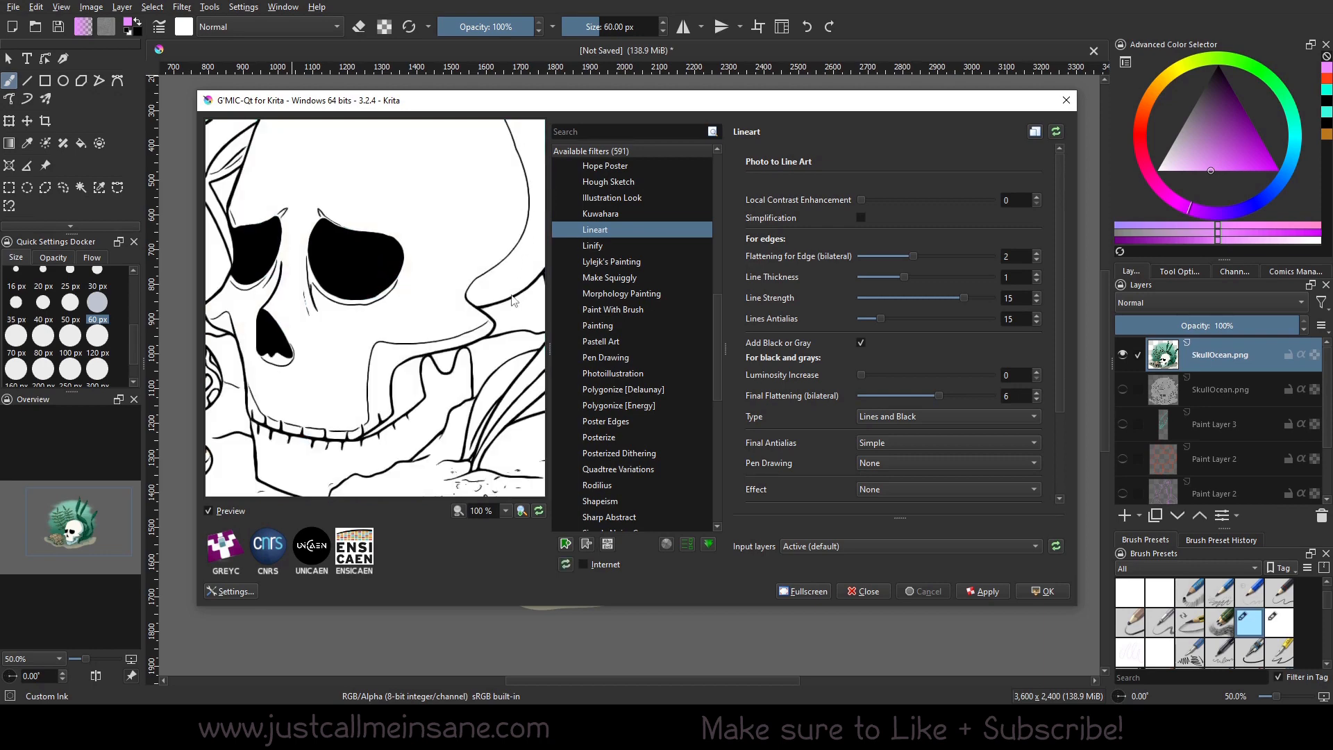
mouse_move(514, 257)
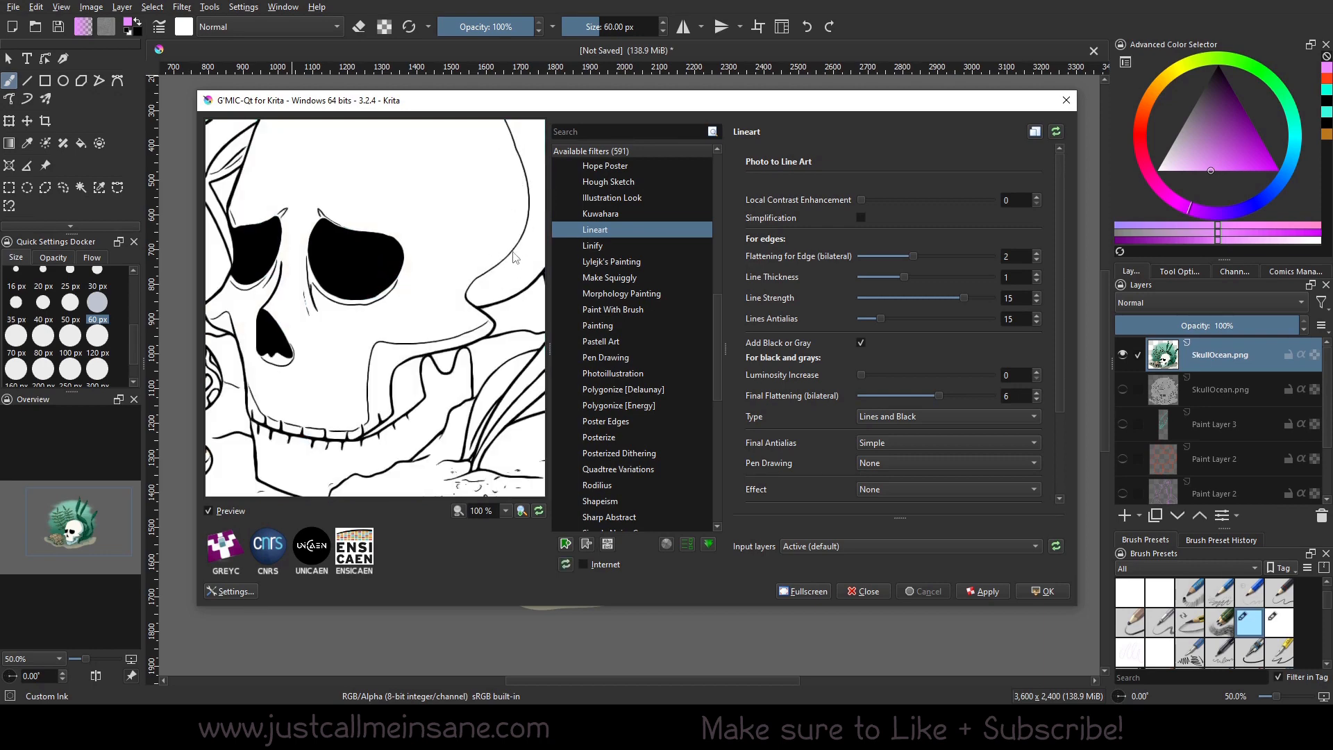
mouse_move(416, 227)
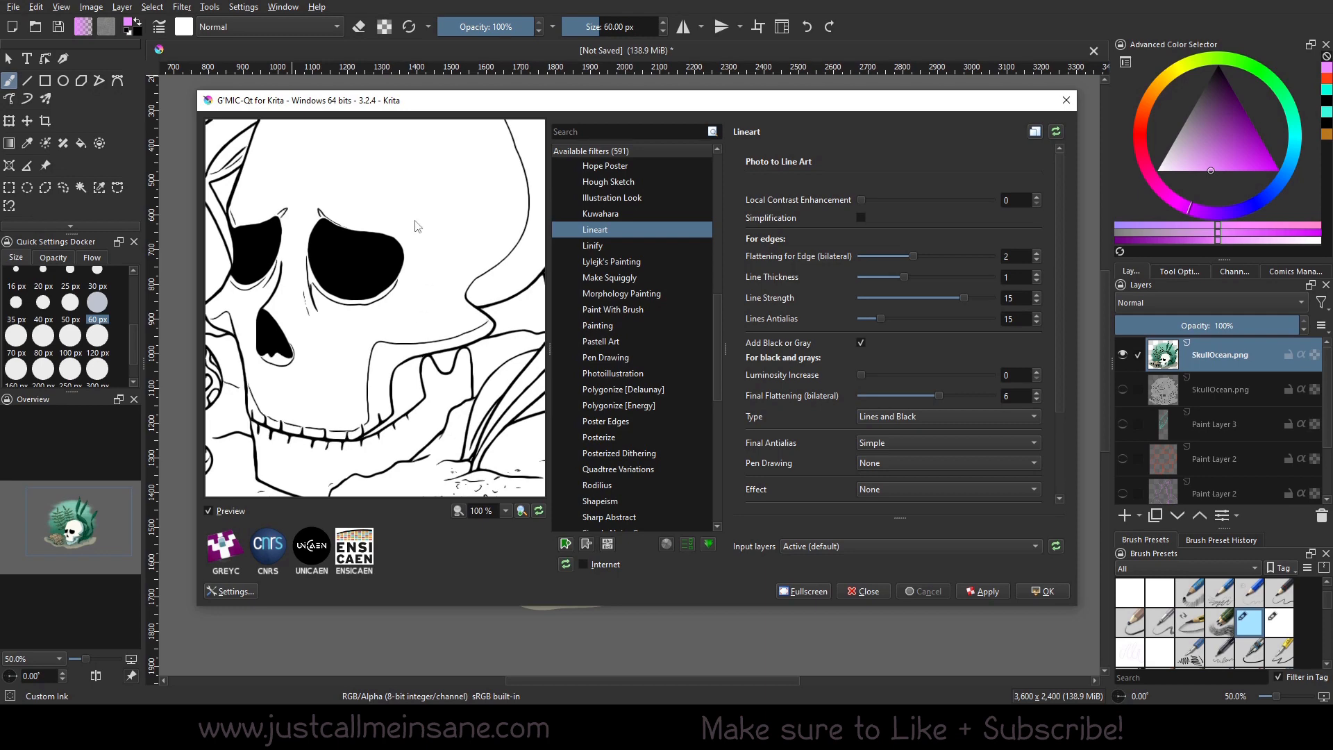
mouse_move(438, 391)
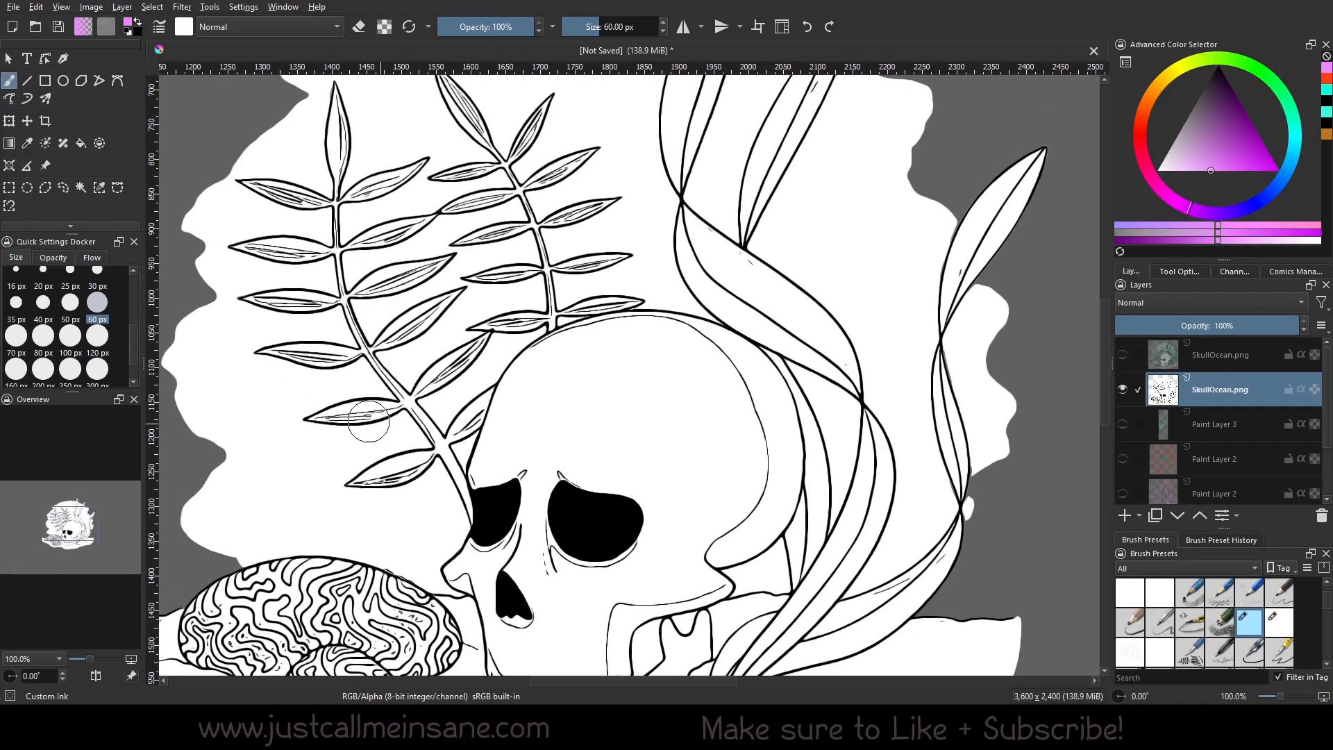
Zoom into the line-art outlines of the skull, corals and seaweed
scroll("down", 3)
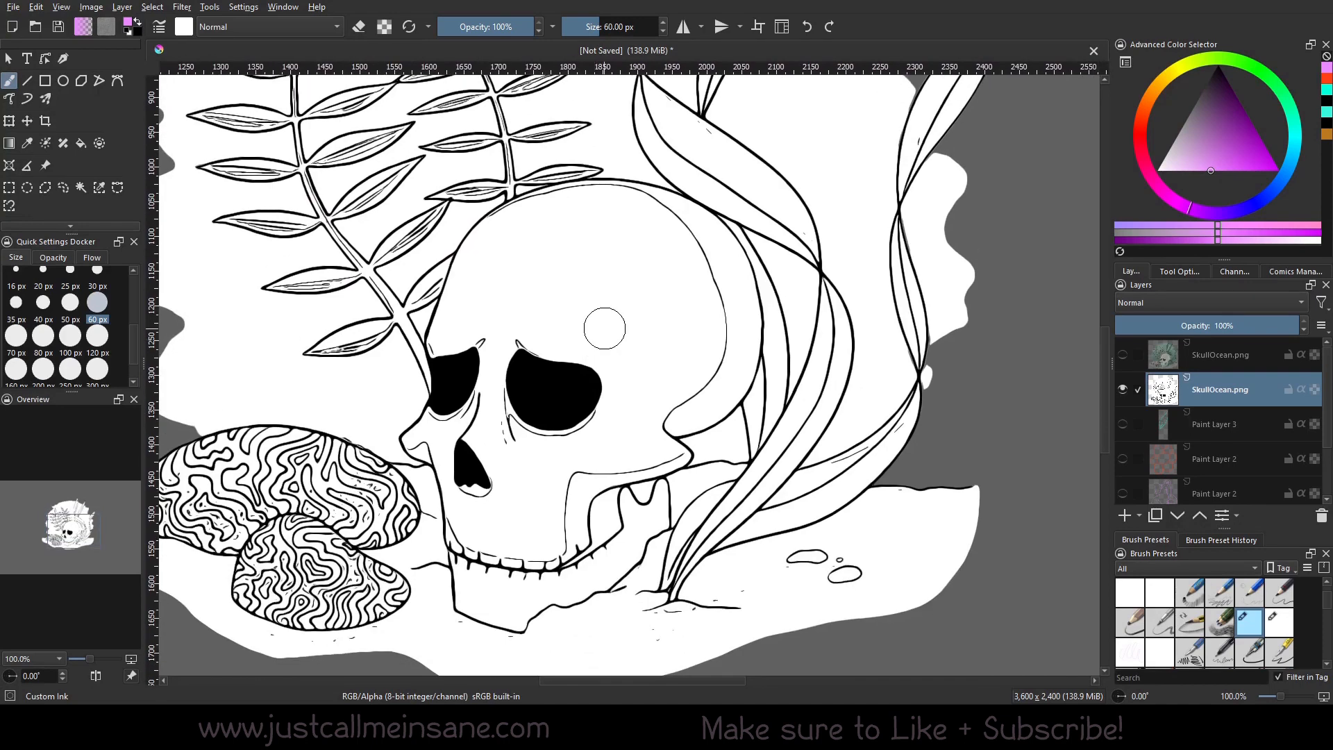
mouse_move(829, 266)
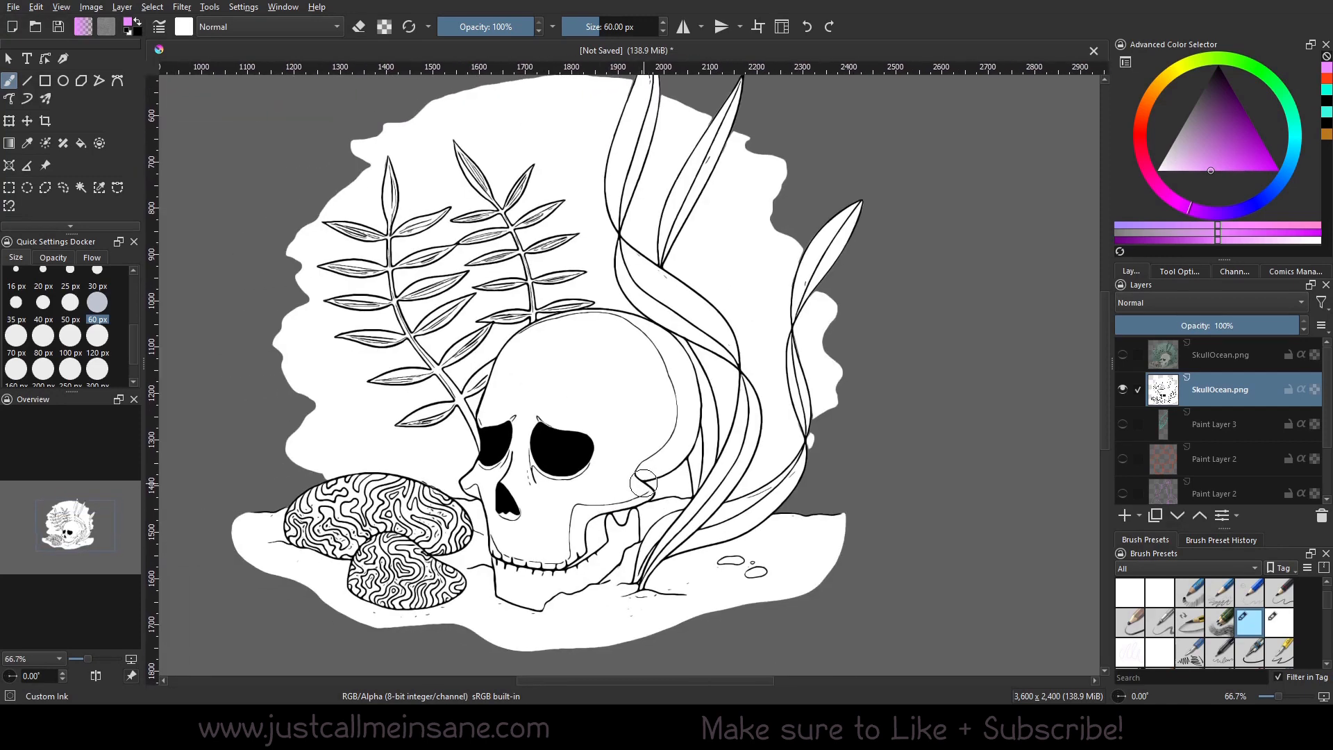
Set the line-art layer's blending mode to Multiply
left_click(1207, 302)
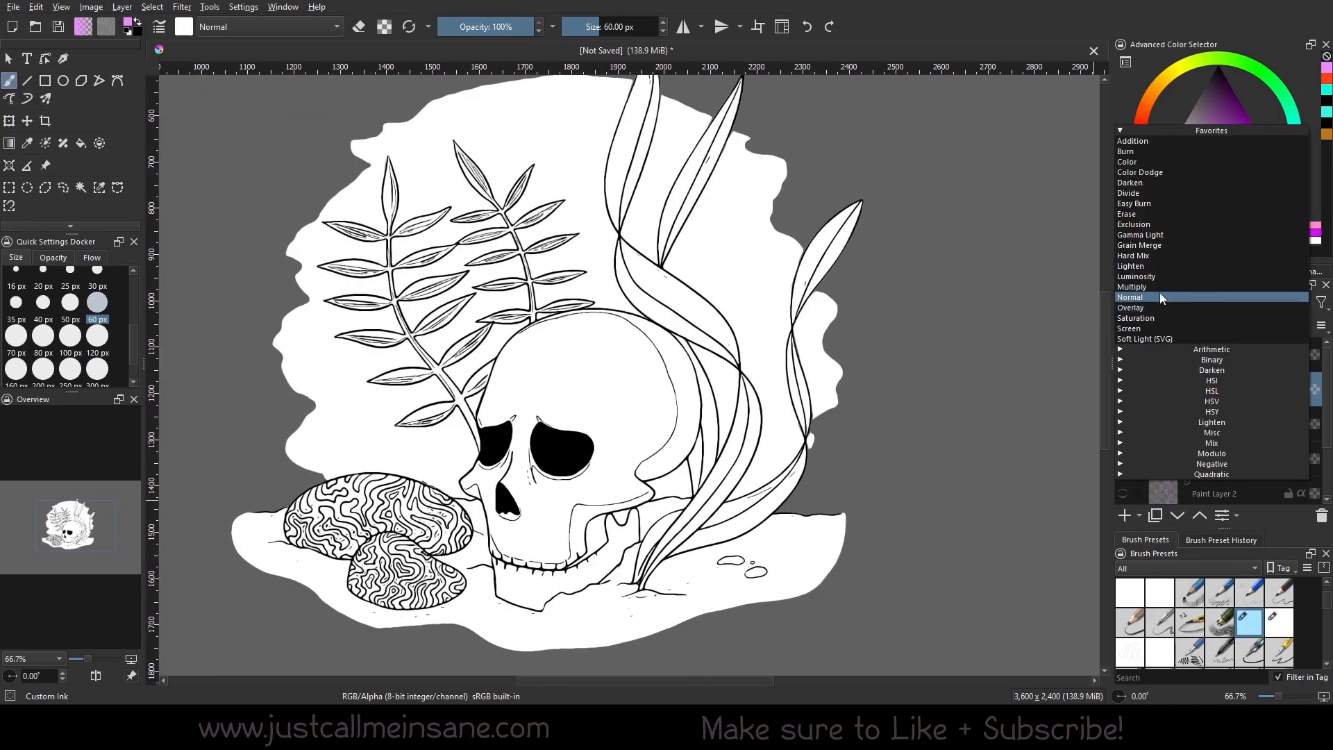
left_click(1132, 287)
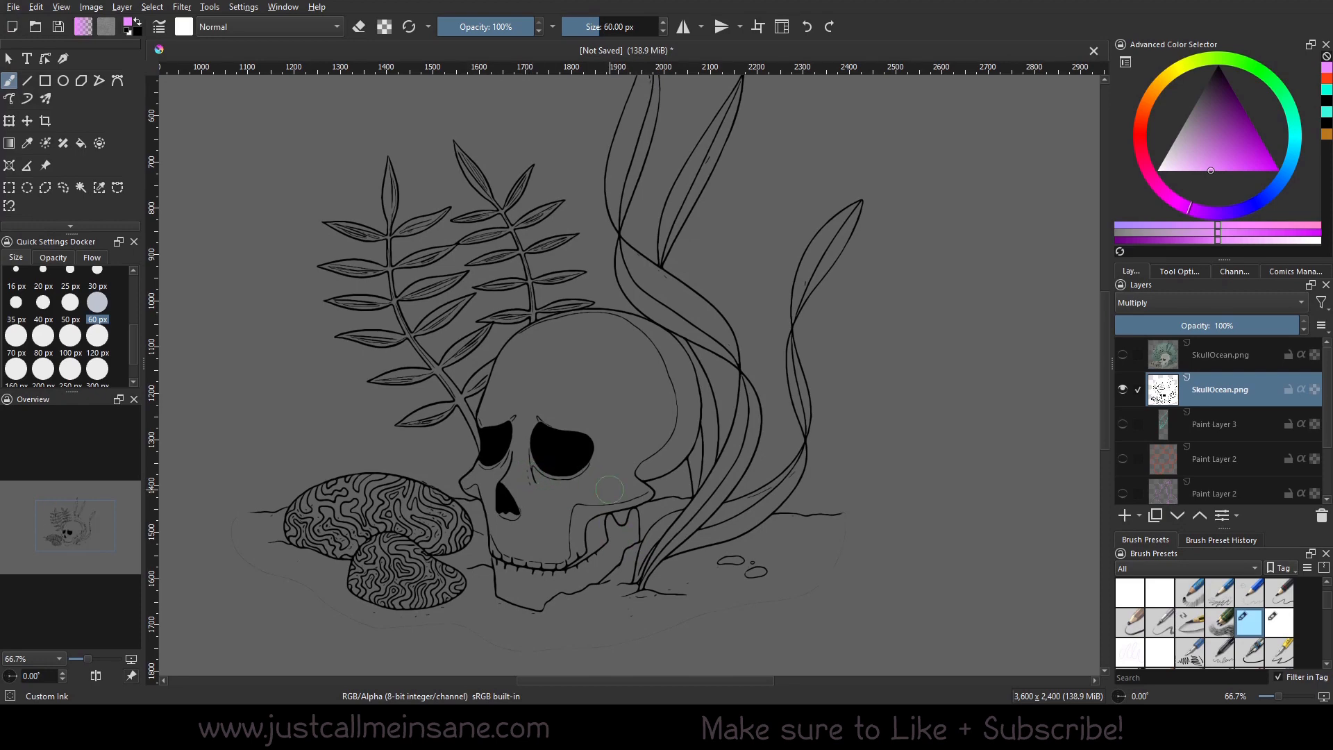
mouse_move(665, 629)
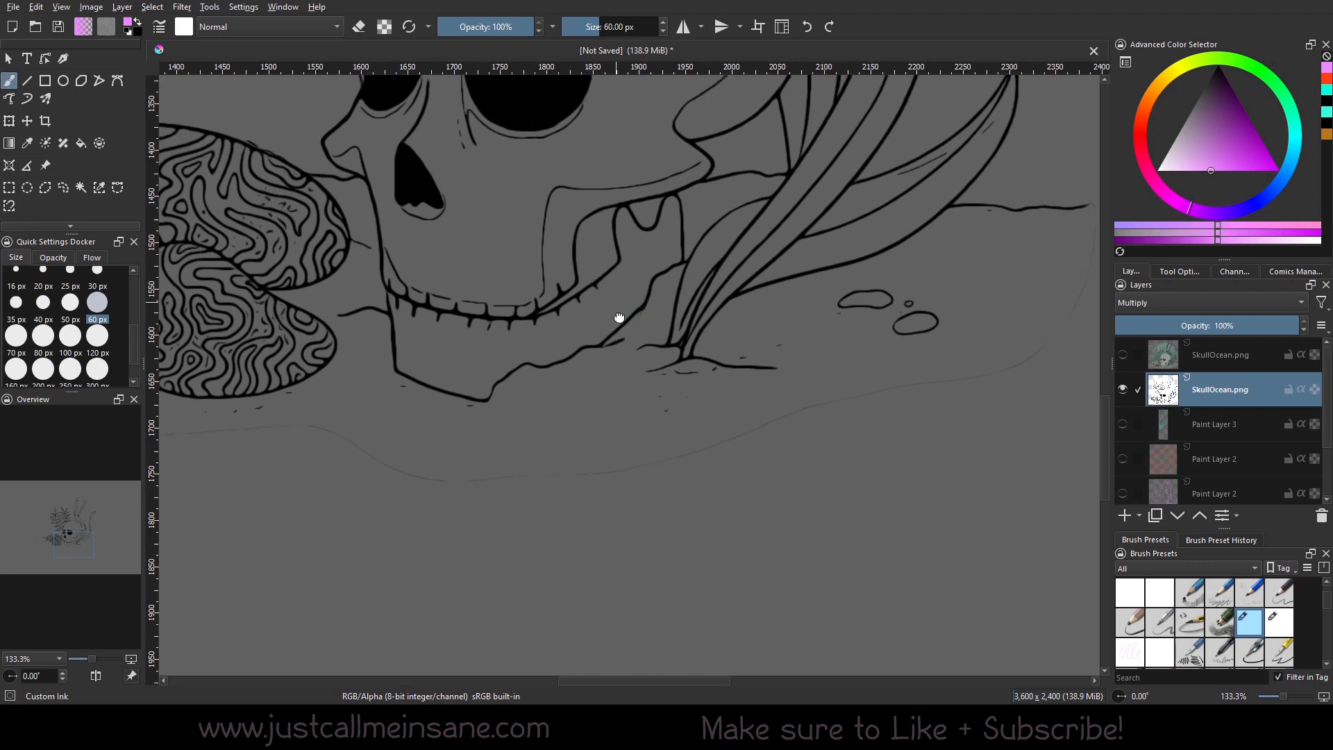
Zoom across the drawing and make the coloured skull painting visible again
scroll("down", 3)
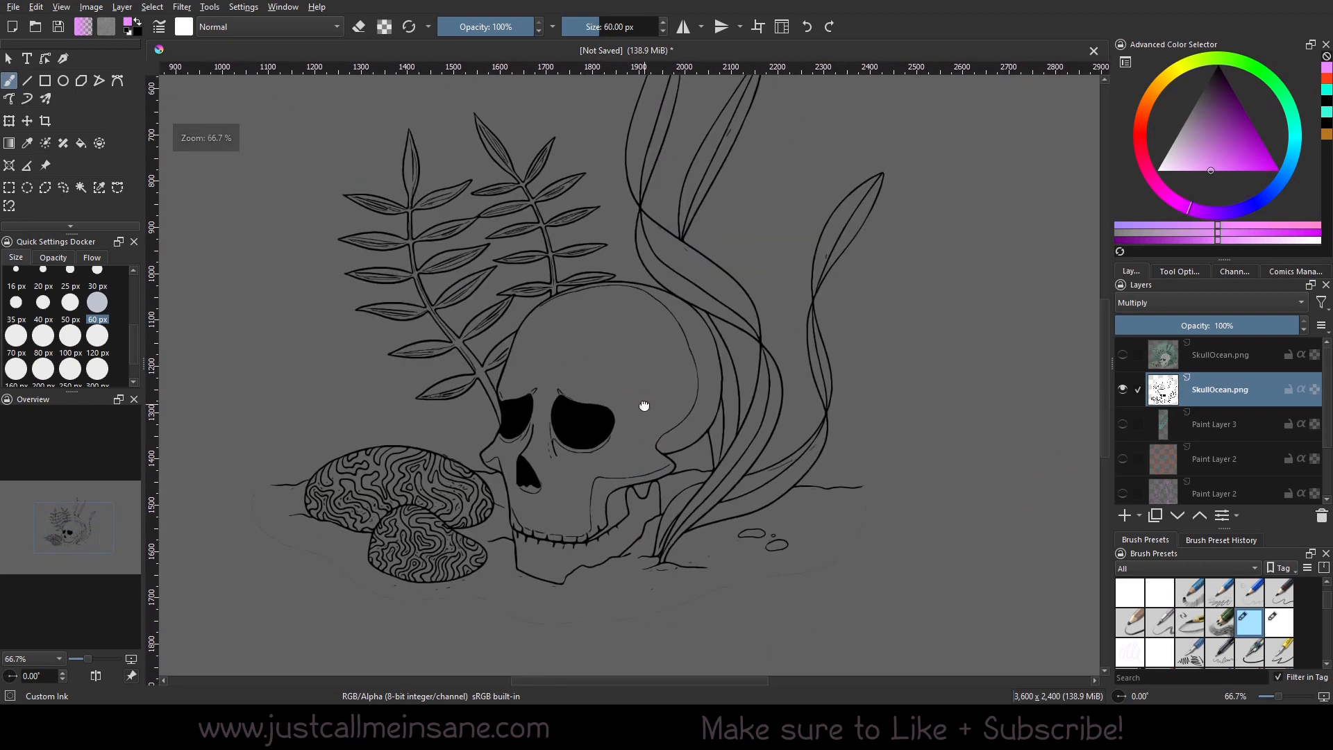
scroll("up", 3)
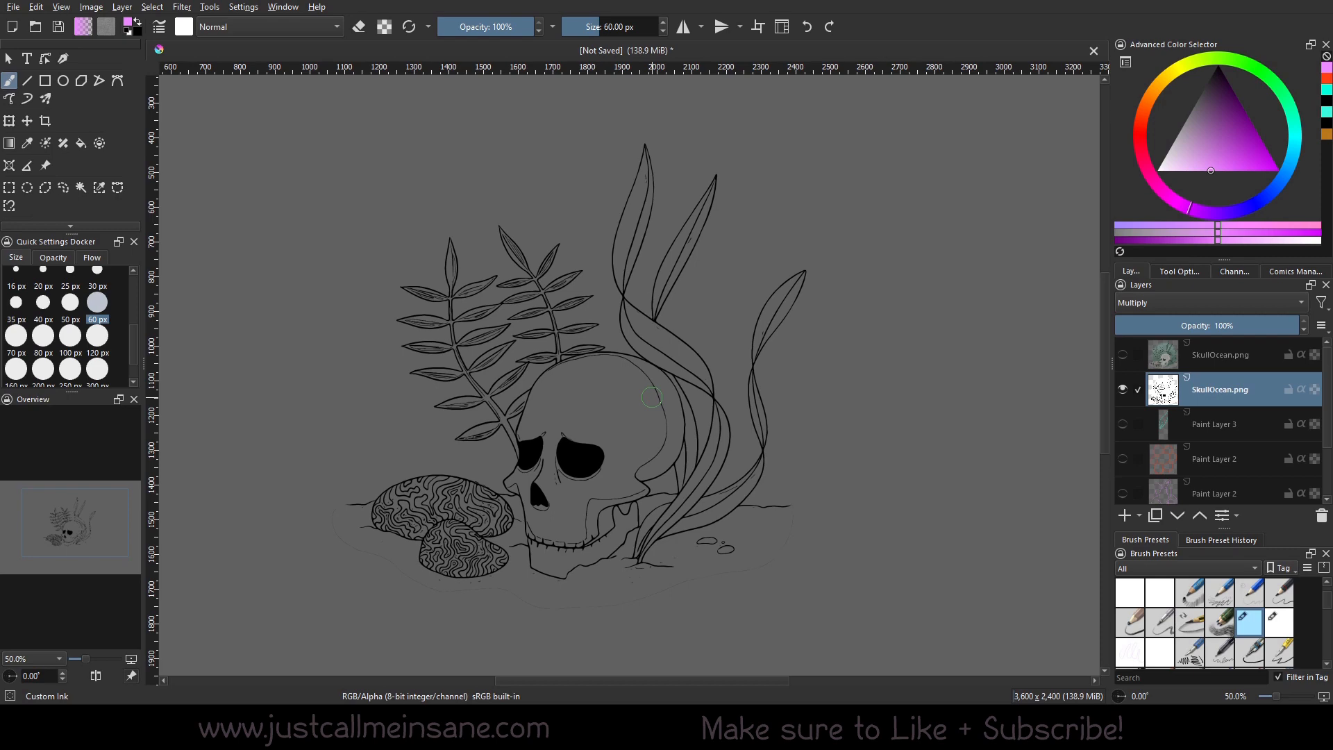
left_click(1124, 355)
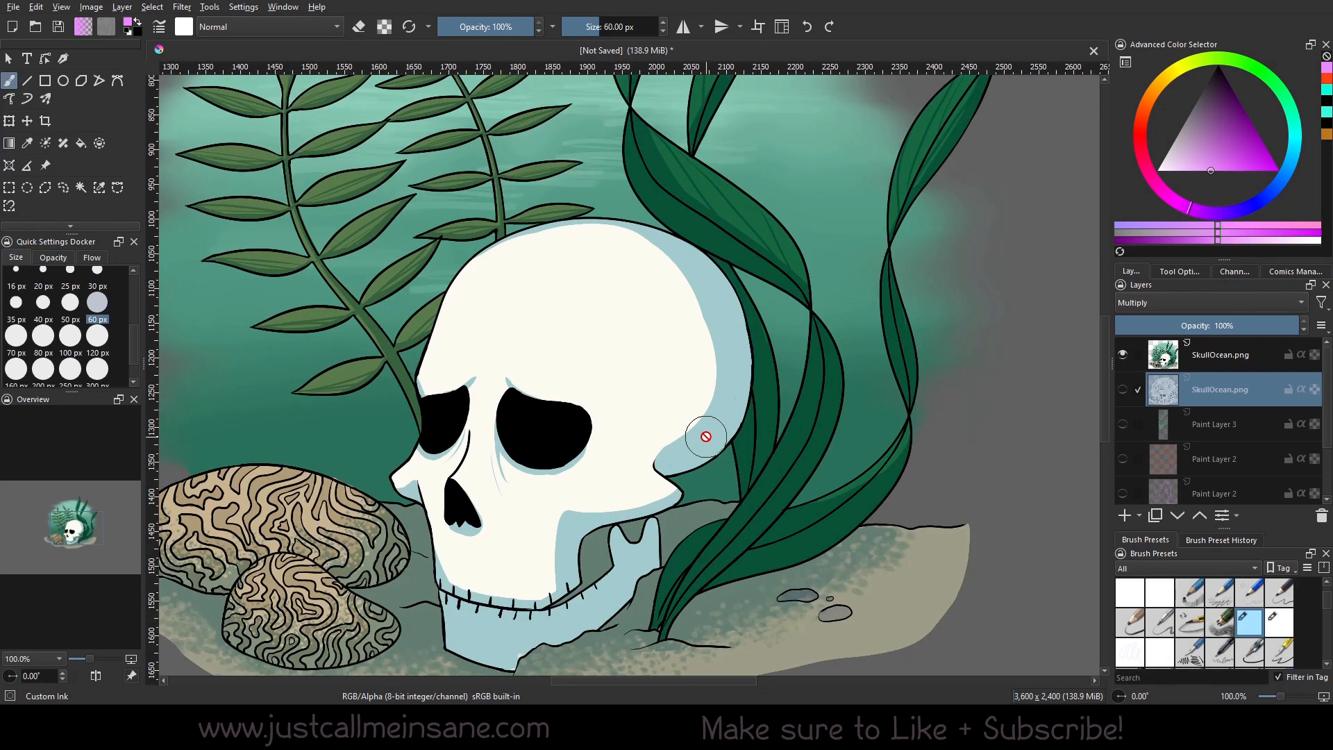
mouse_move(627, 236)
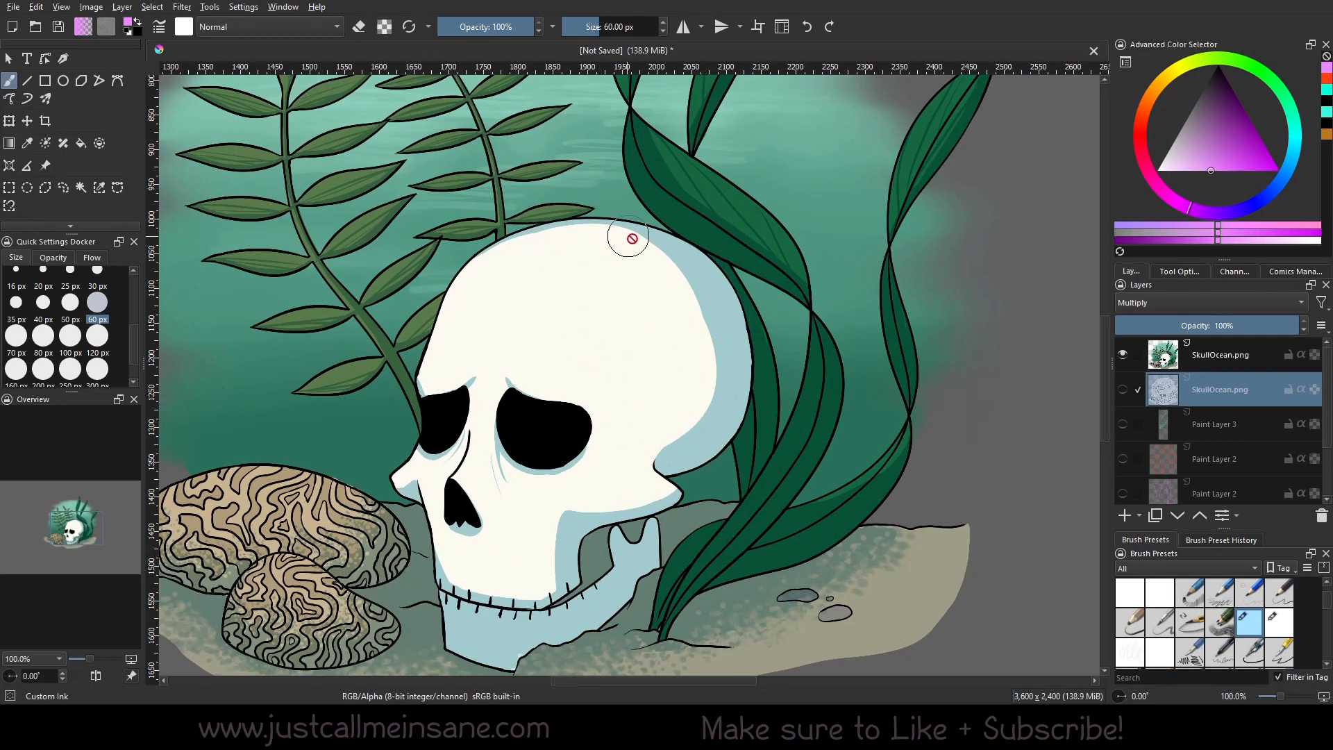
mouse_move(684, 277)
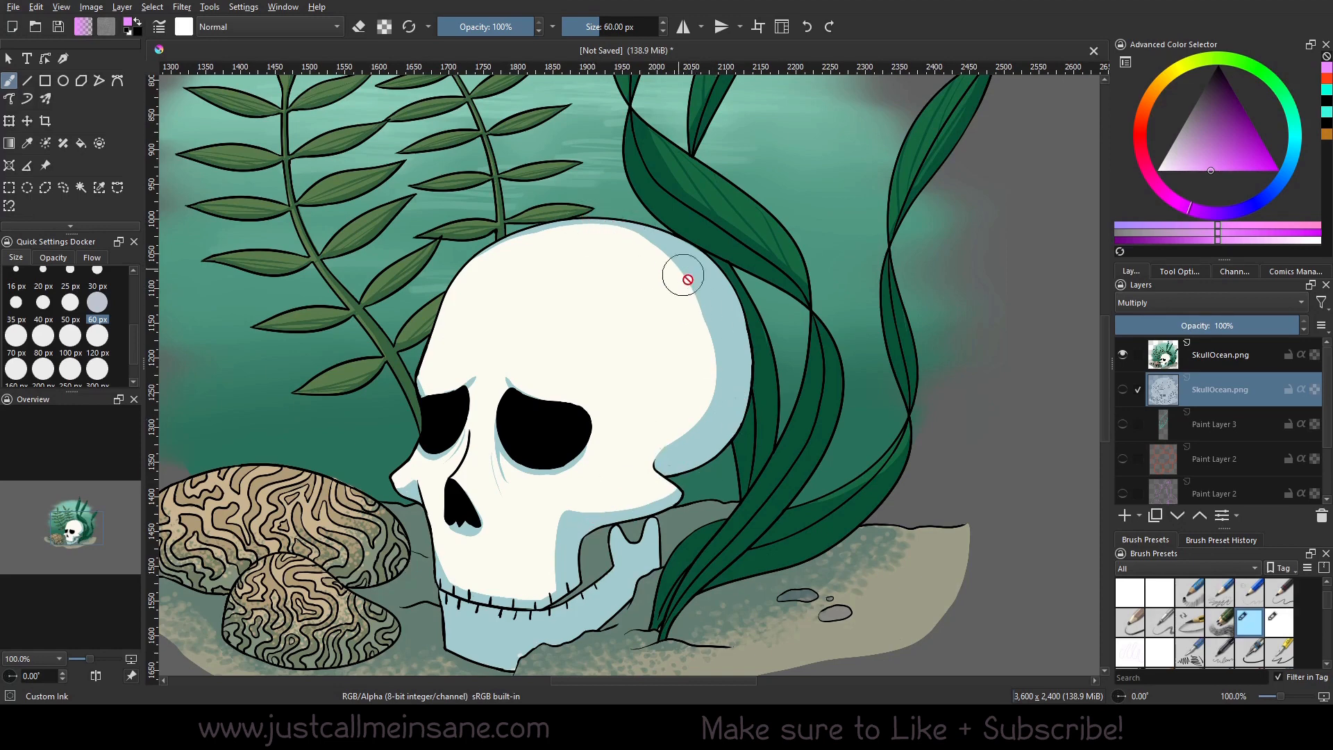
left_click(1124, 355)
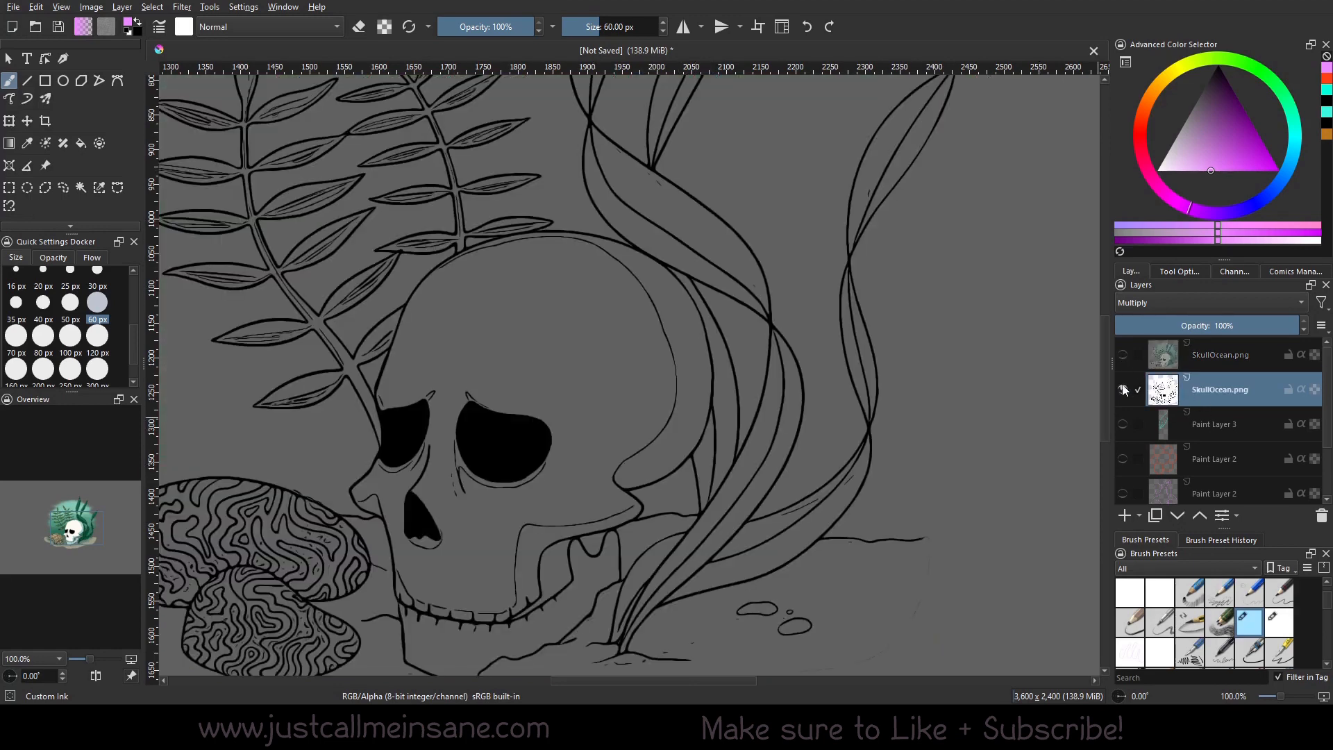
left_click(1125, 389)
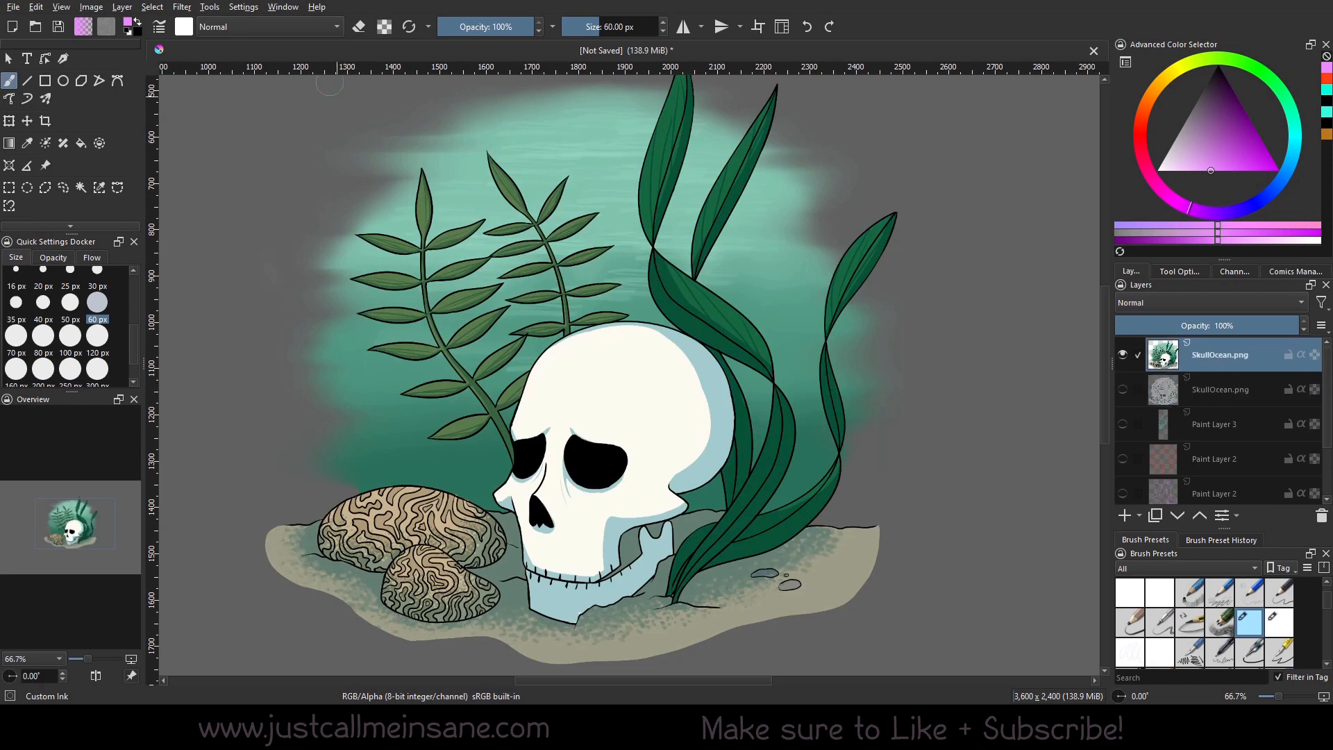
Reopen G'MIC-Qt, scroll the Artistic list and preview the Warhol filter
left_click(182, 6)
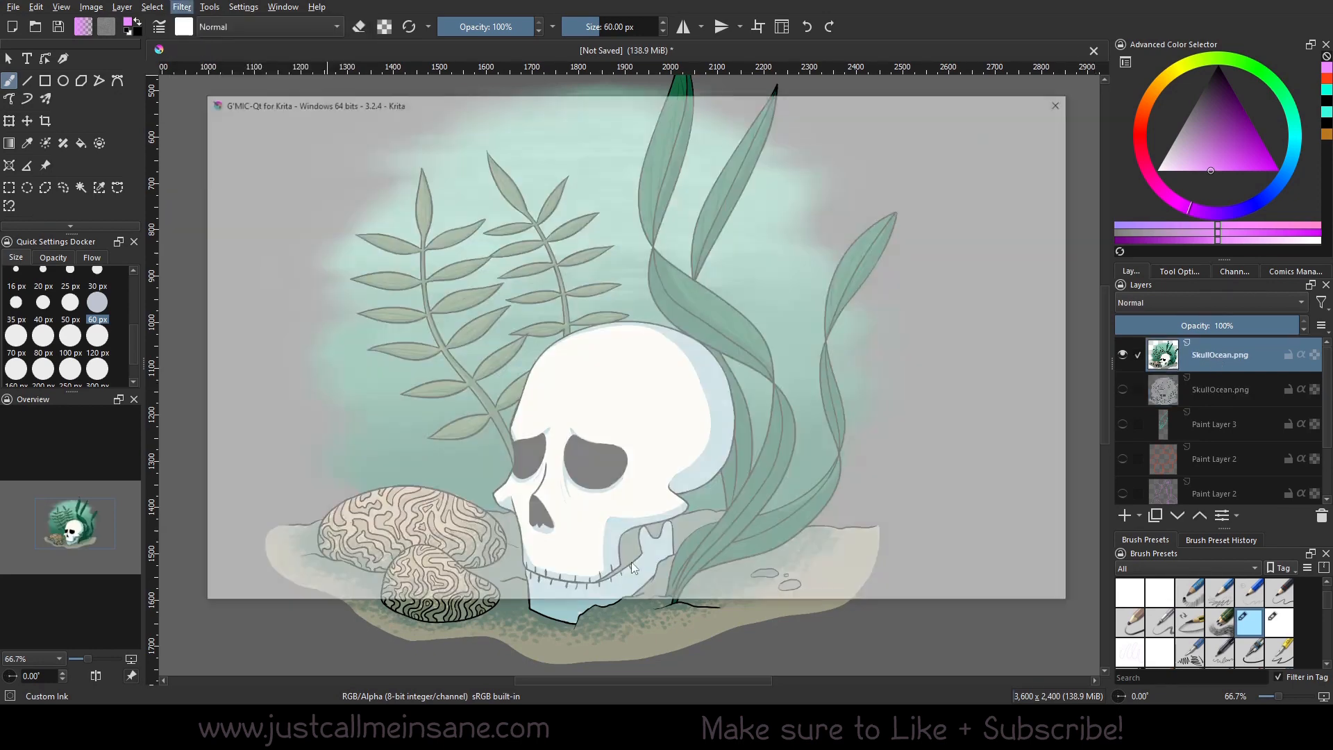
left_click(596, 341)
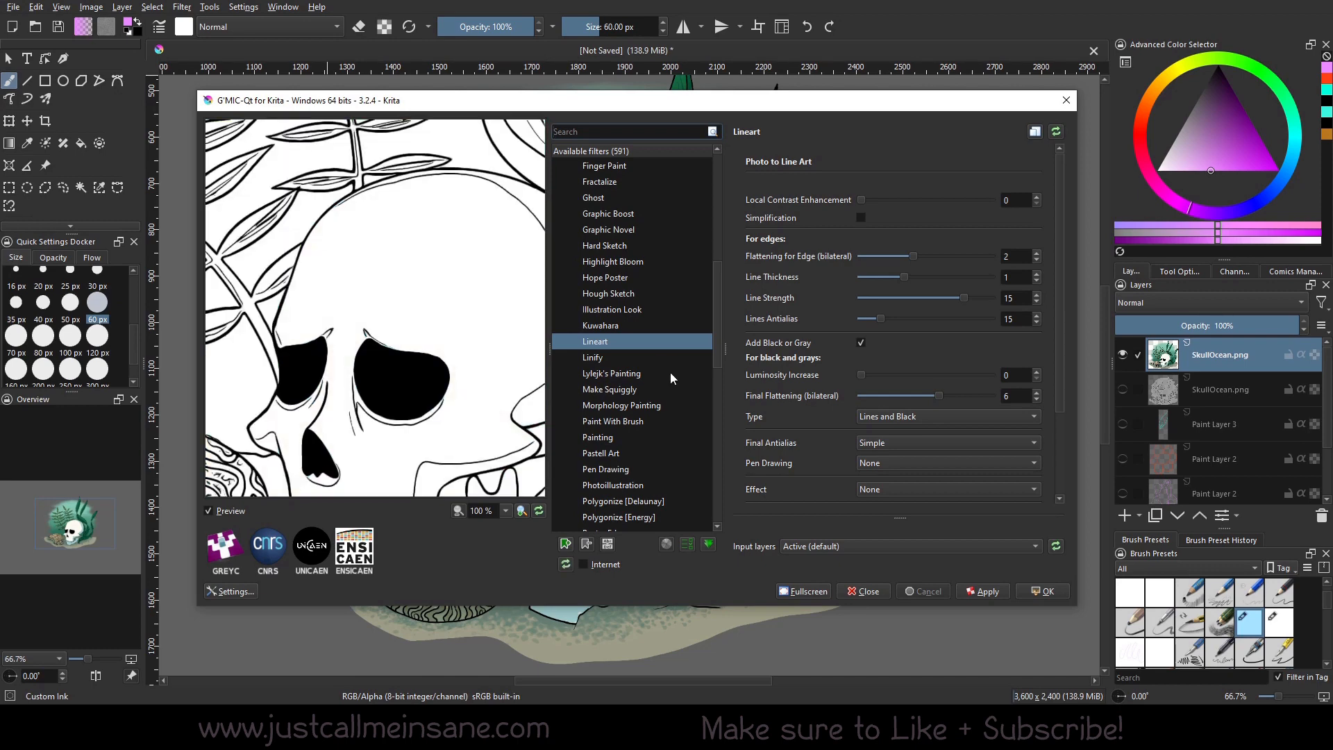
scroll("down", 3)
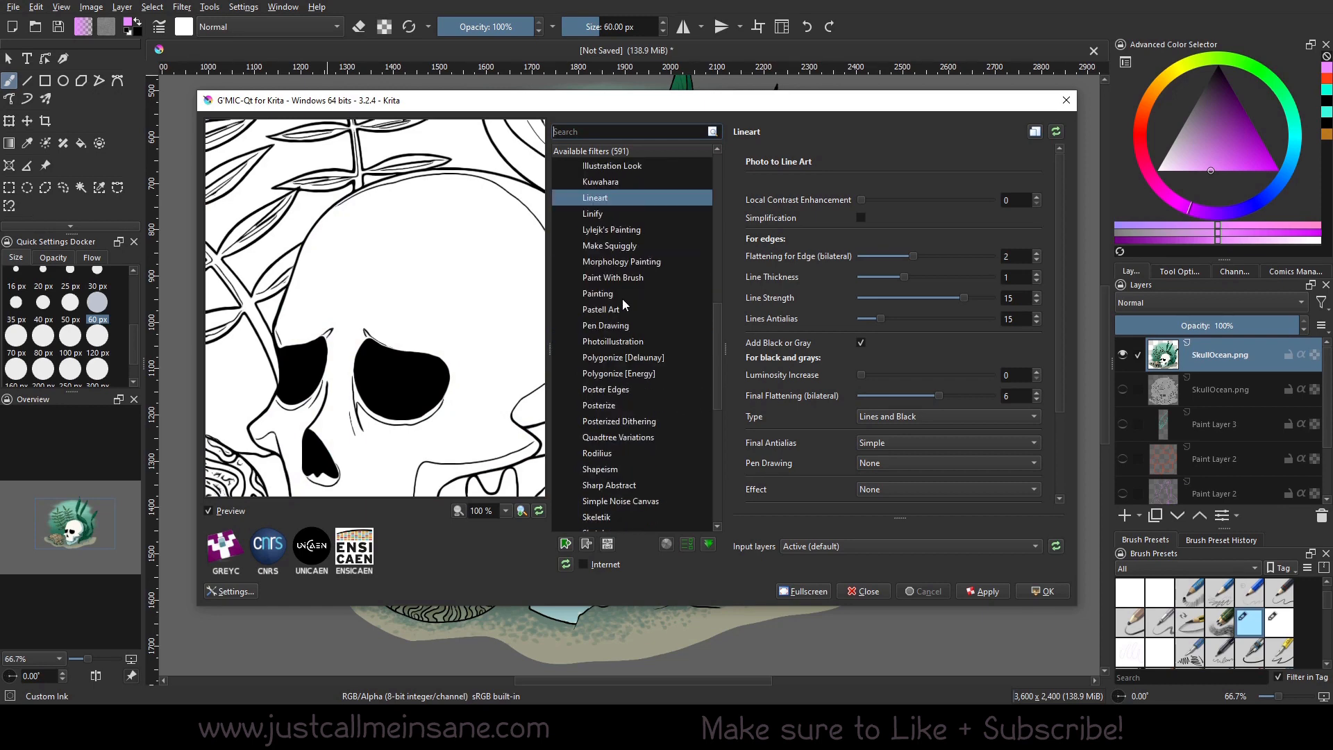
scroll("down", 3)
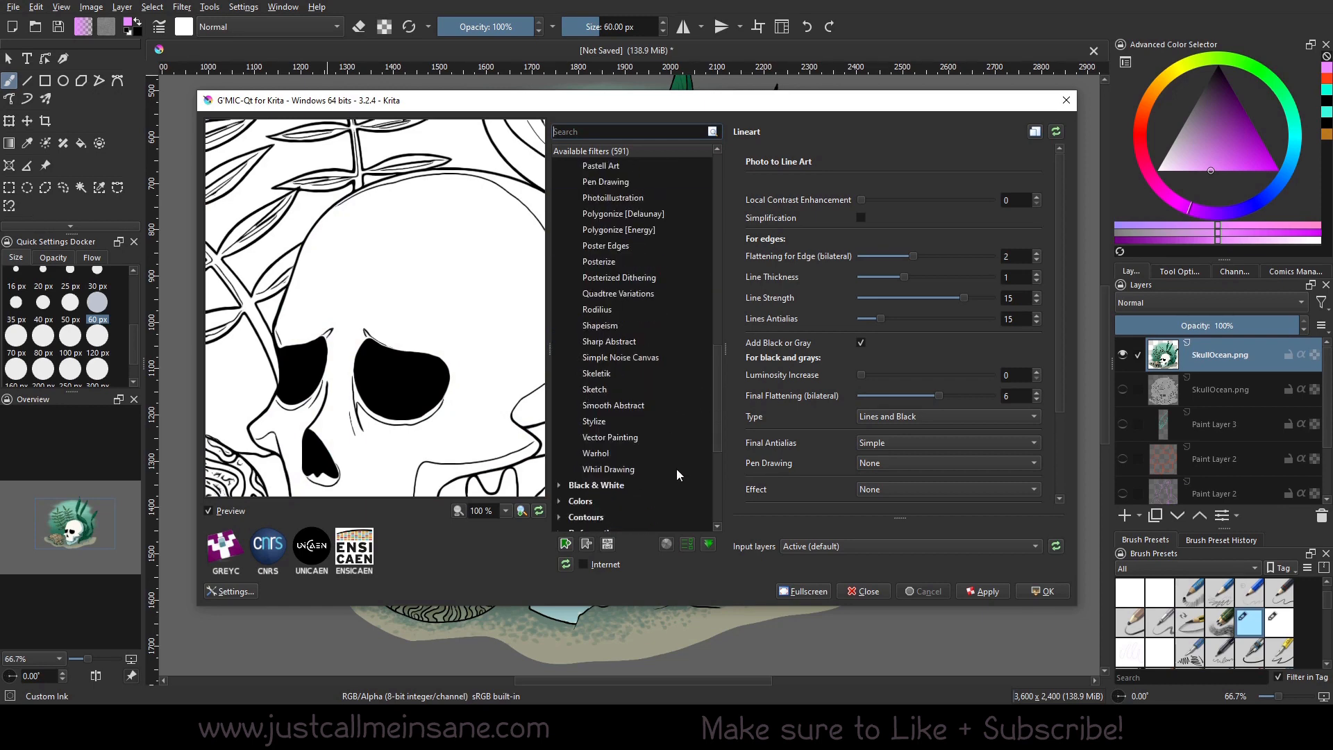
left_click(596, 452)
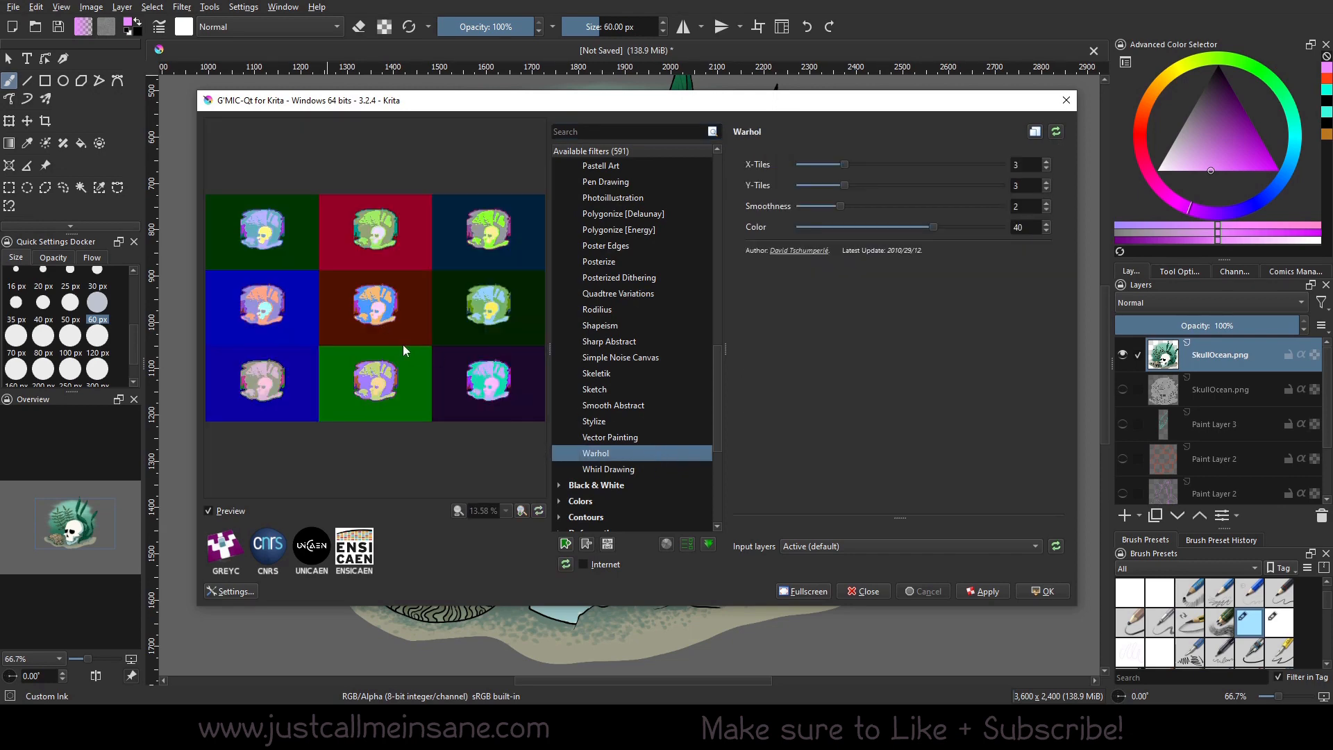
mouse_move(451, 362)
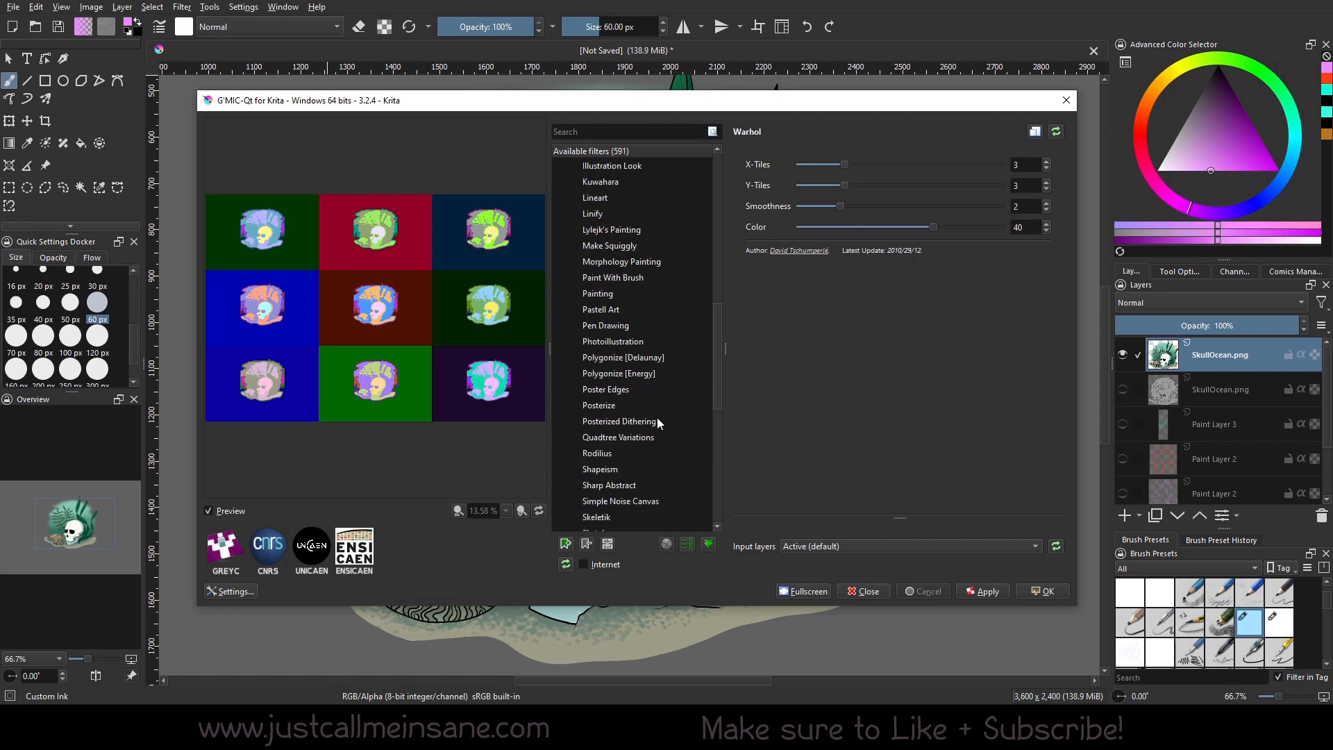
Find Cartoon in the Artistic filter list and preview it on the skull
scroll("up", 3)
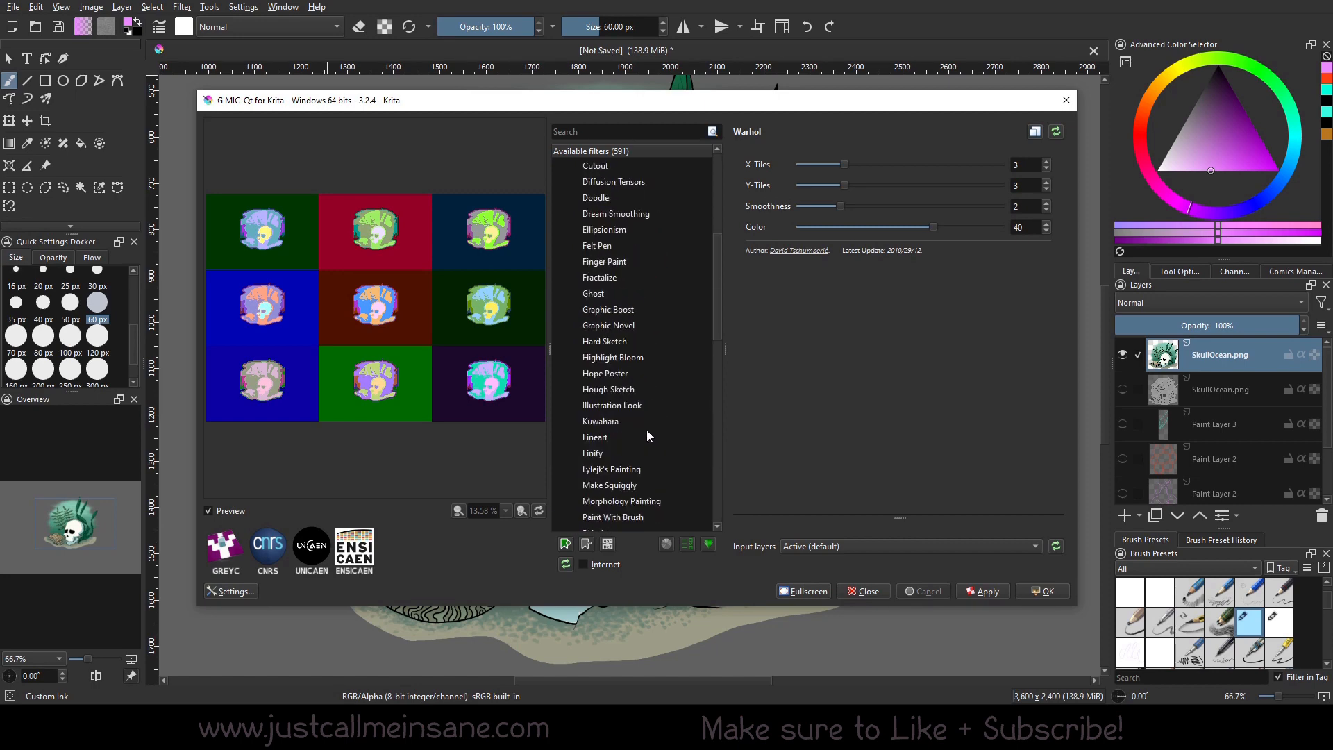
scroll("up", 3)
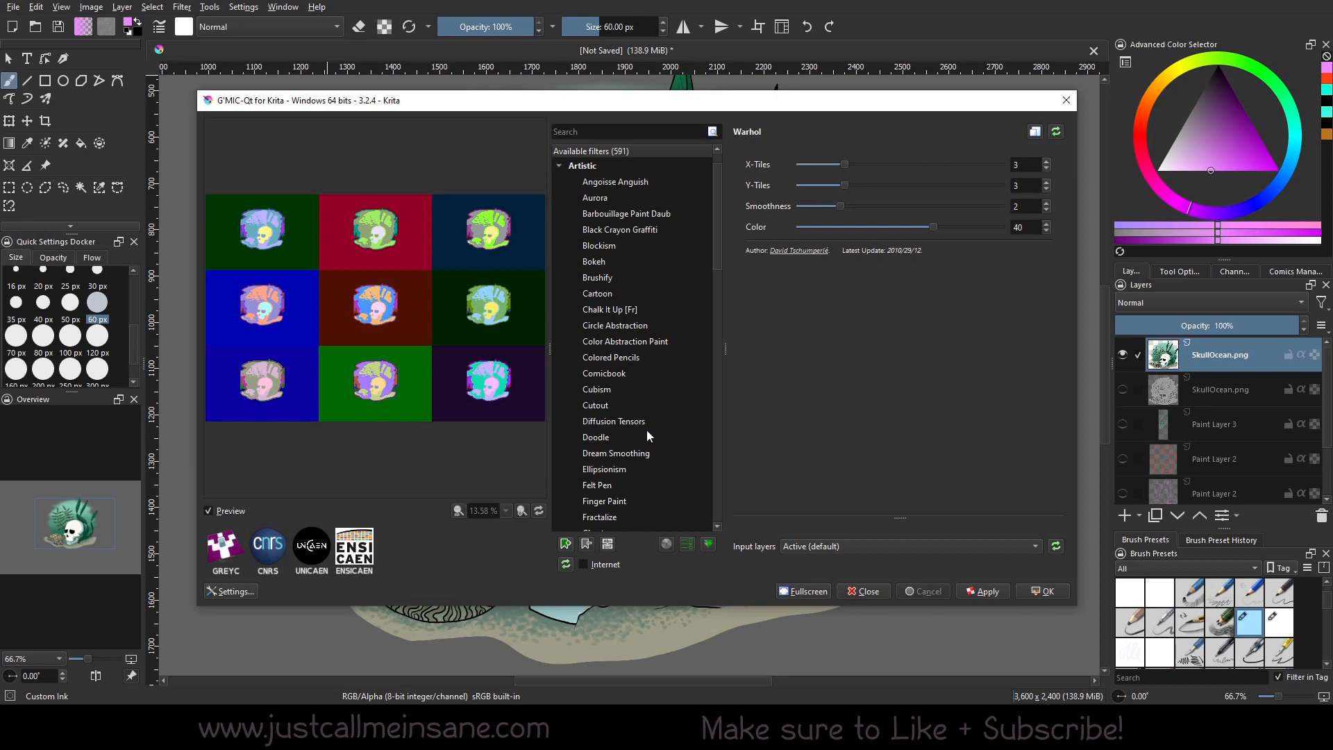
scroll("down", 3)
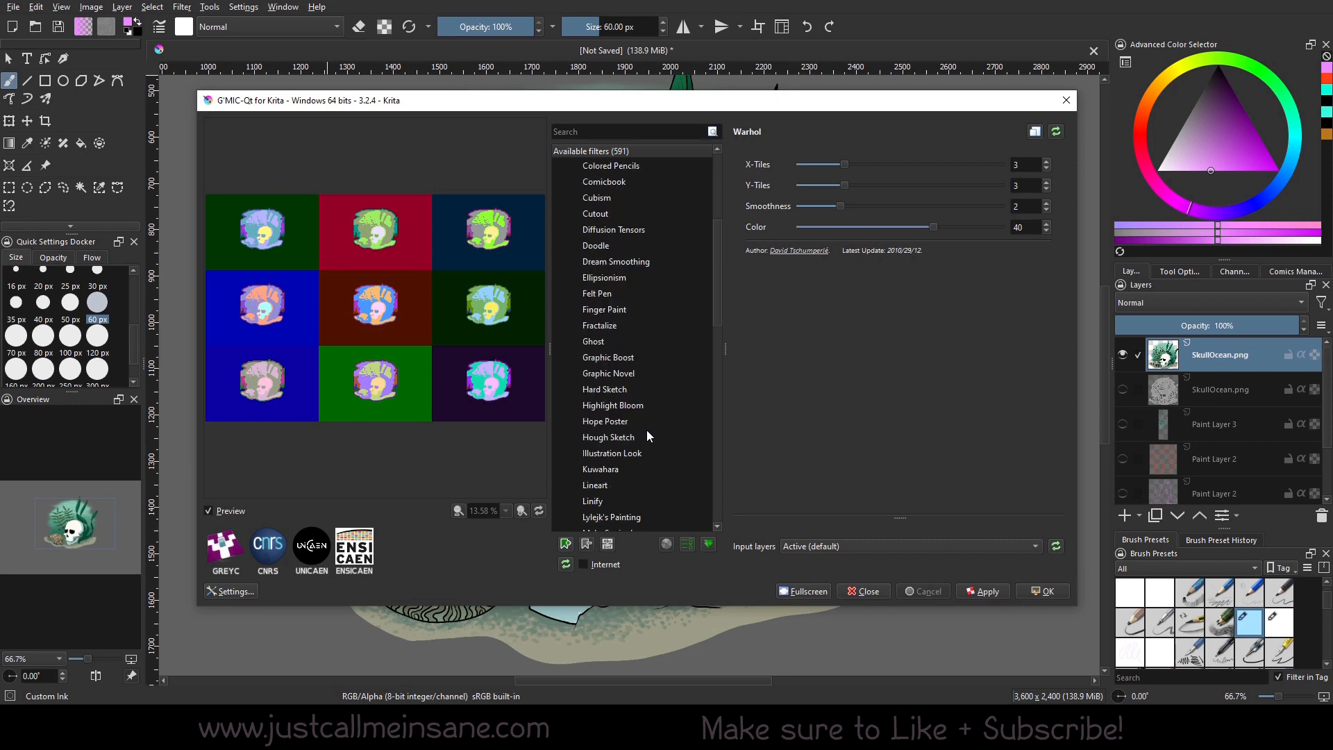
scroll("down", 3)
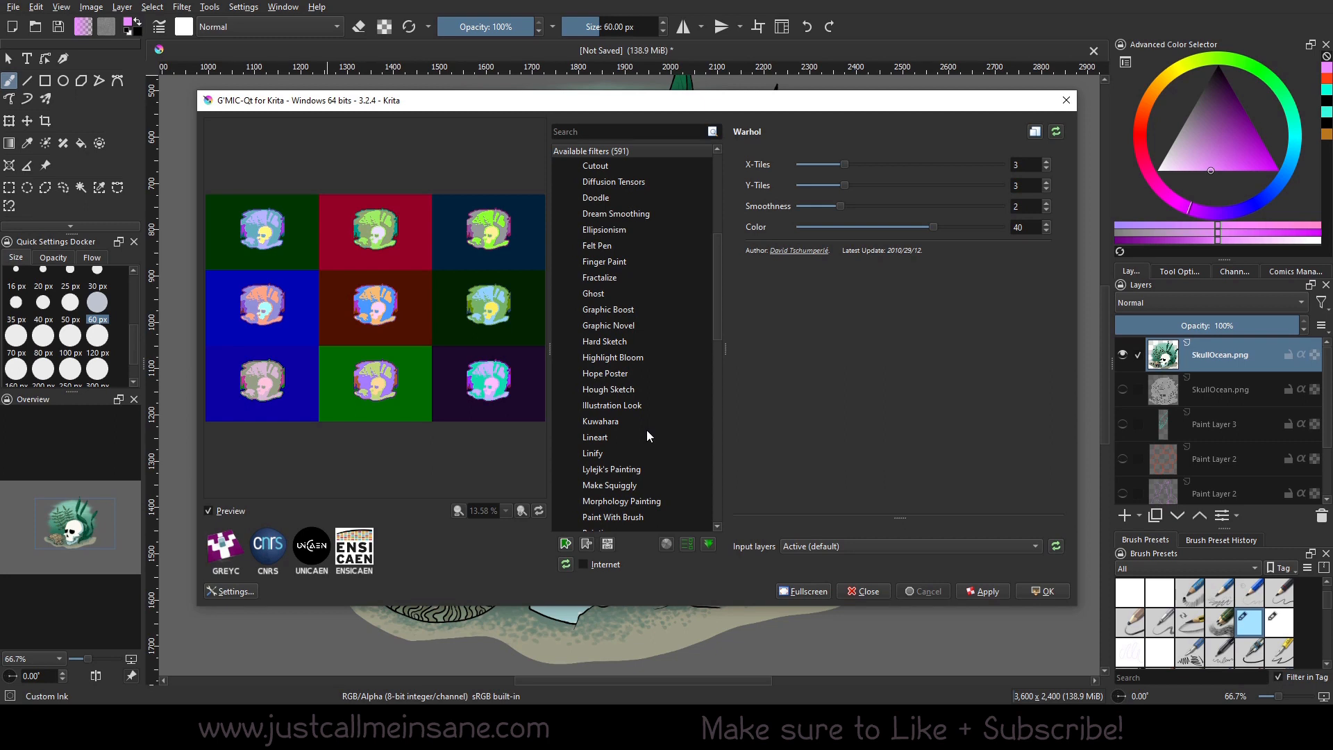
scroll("up", 3)
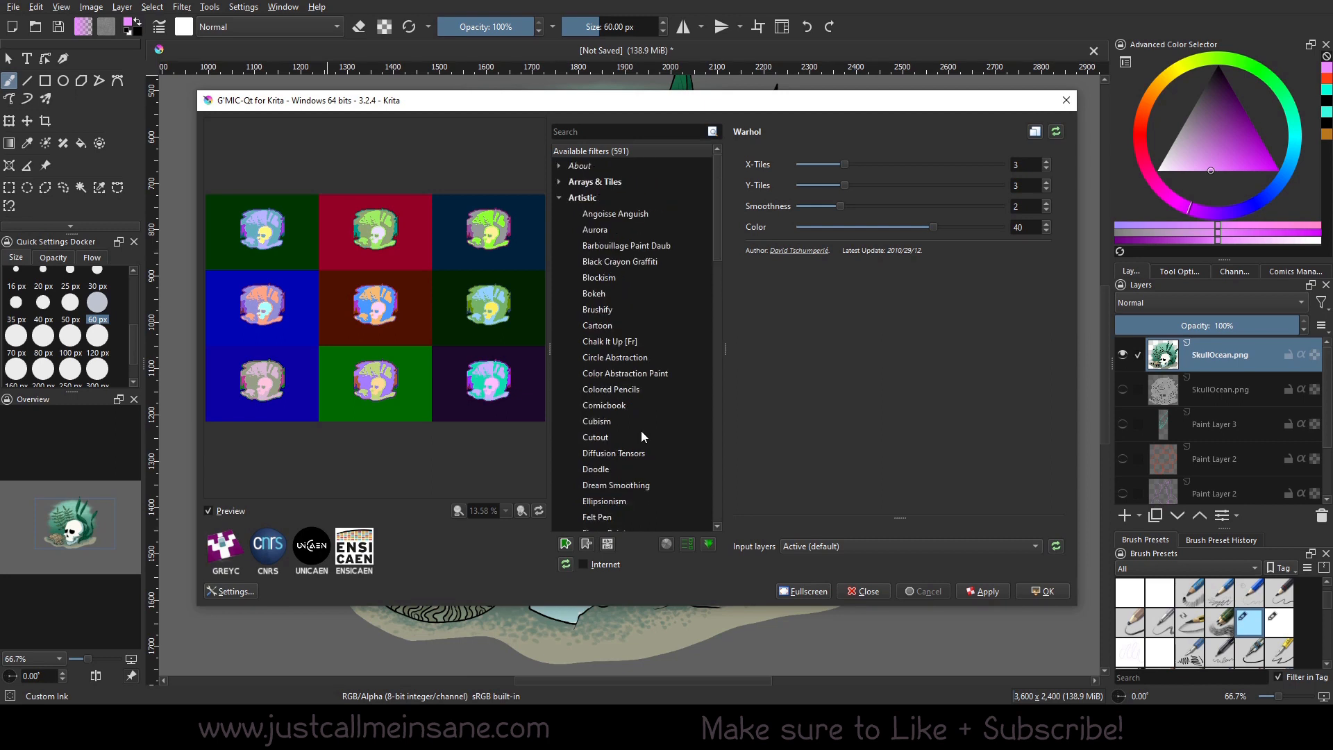
mouse_move(1303, 442)
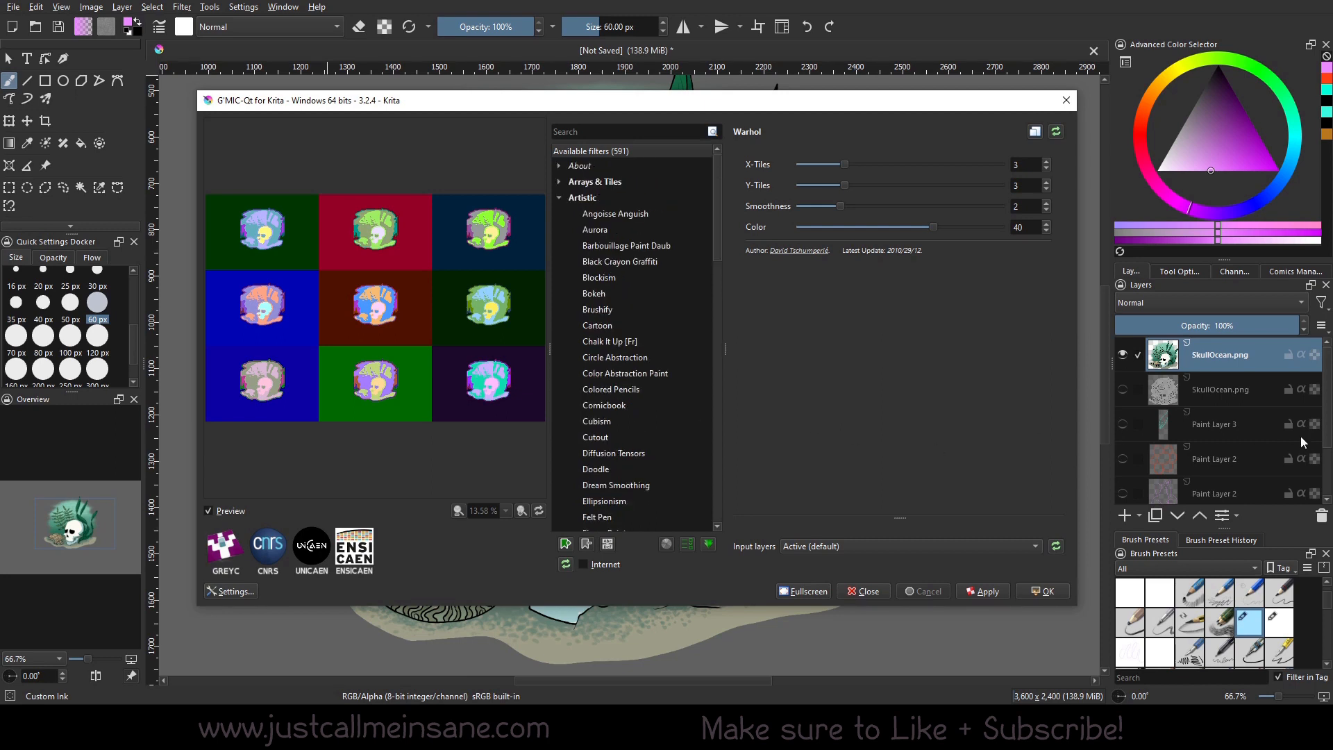
mouse_move(798, 382)
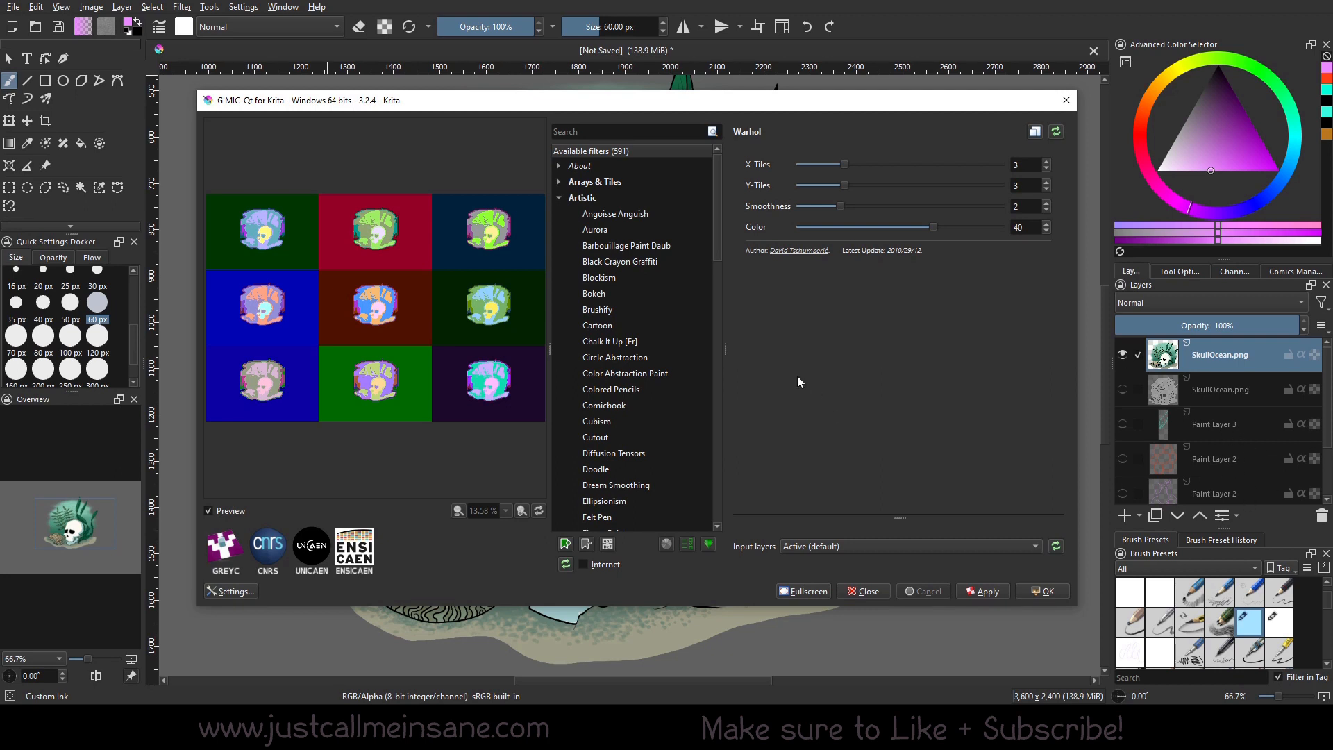
mouse_move(678, 315)
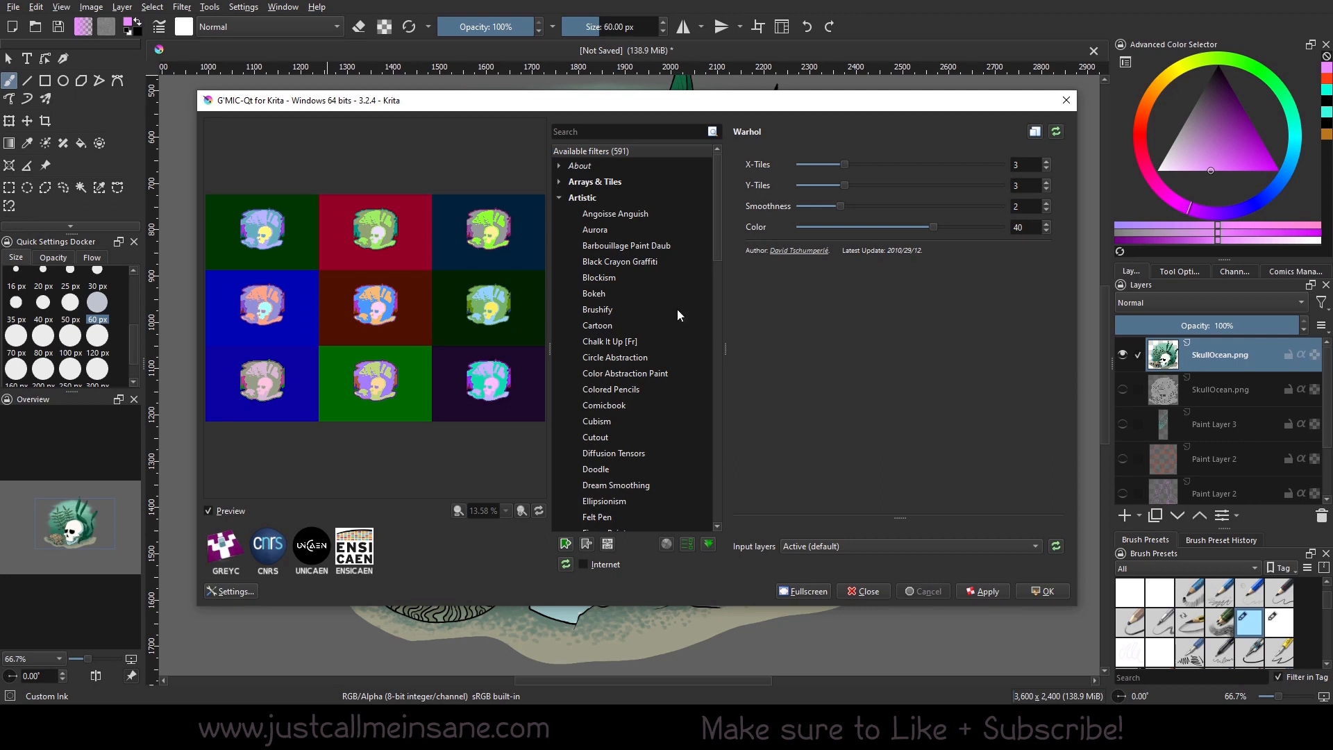
mouse_move(633, 384)
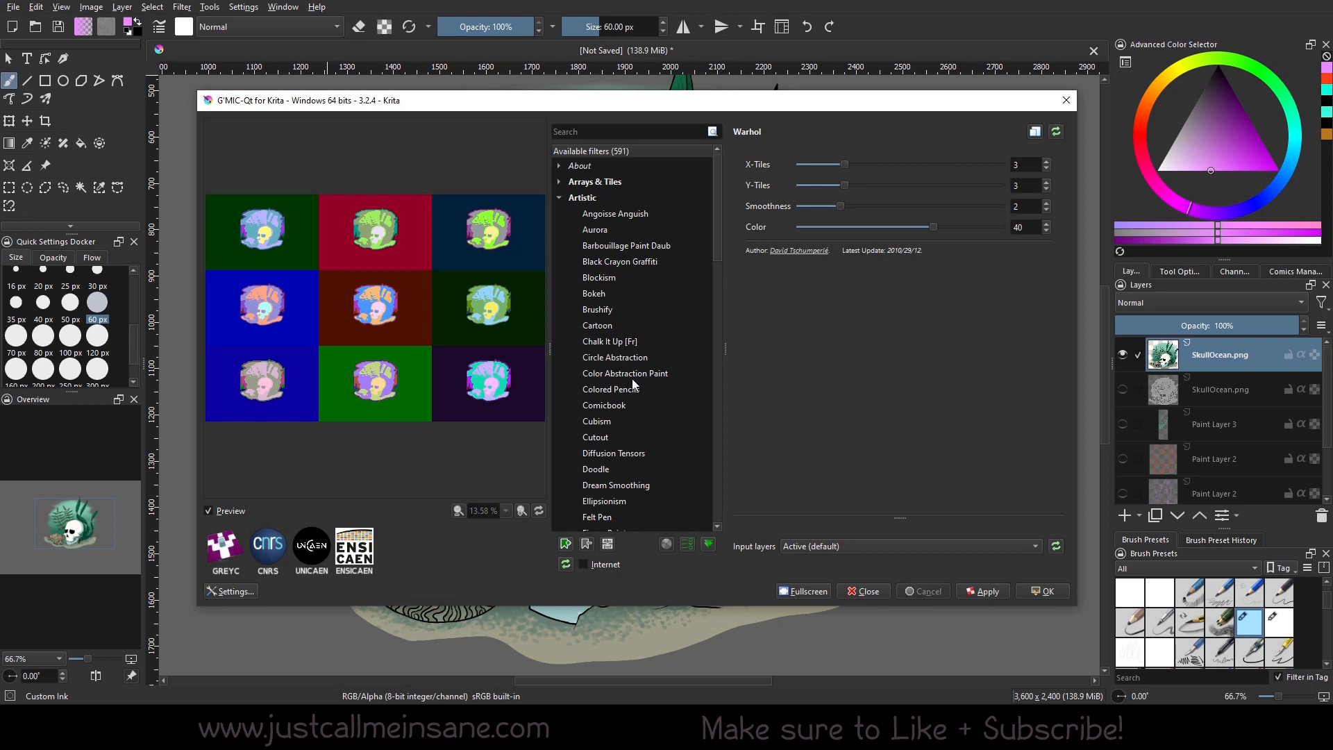
mouse_move(875, 371)
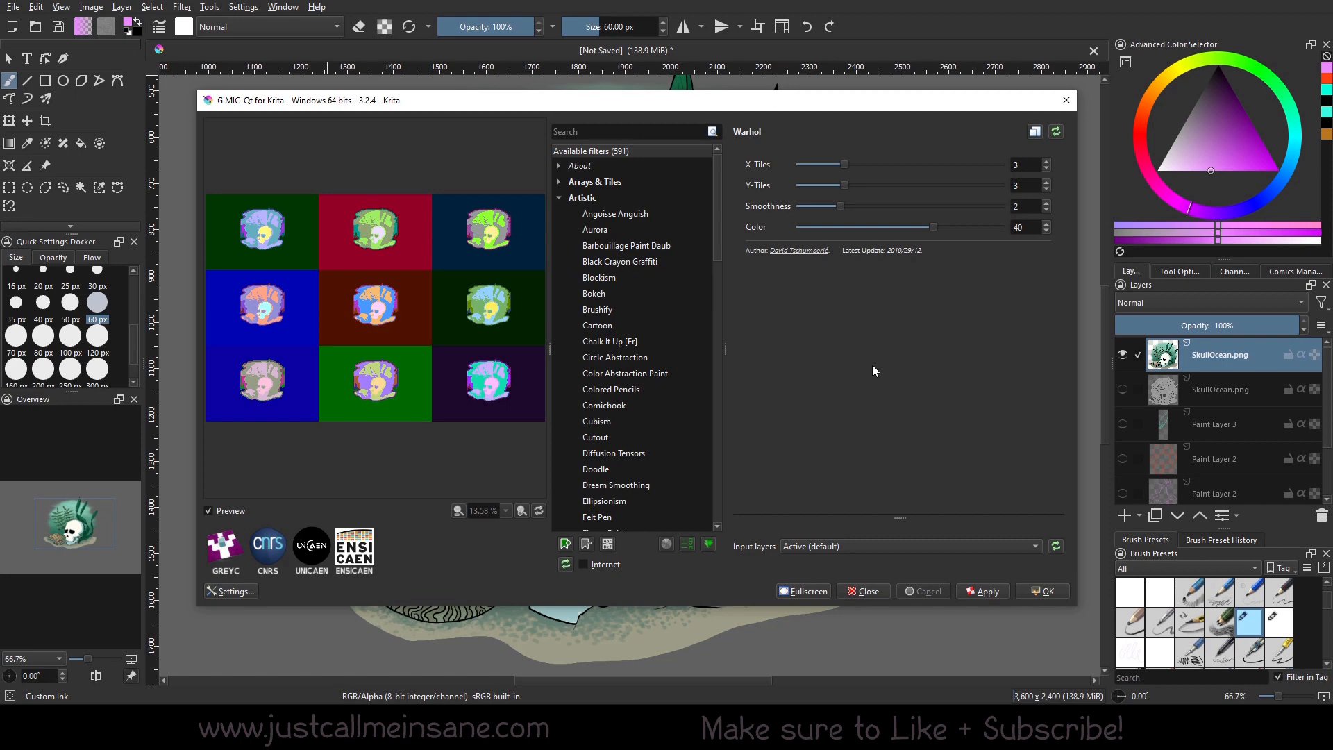
left_click(598, 326)
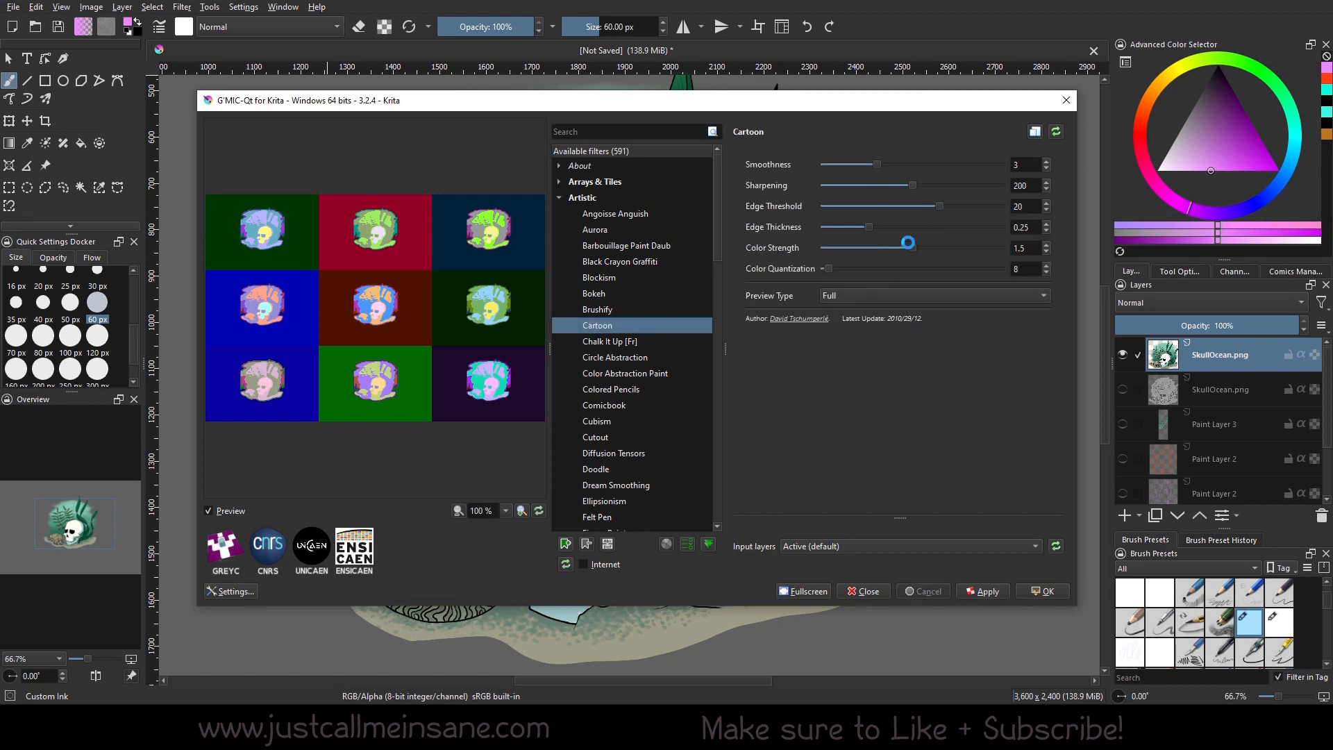
Select the Graphic Boost filter to show its pencil settings
scroll("down", 3)
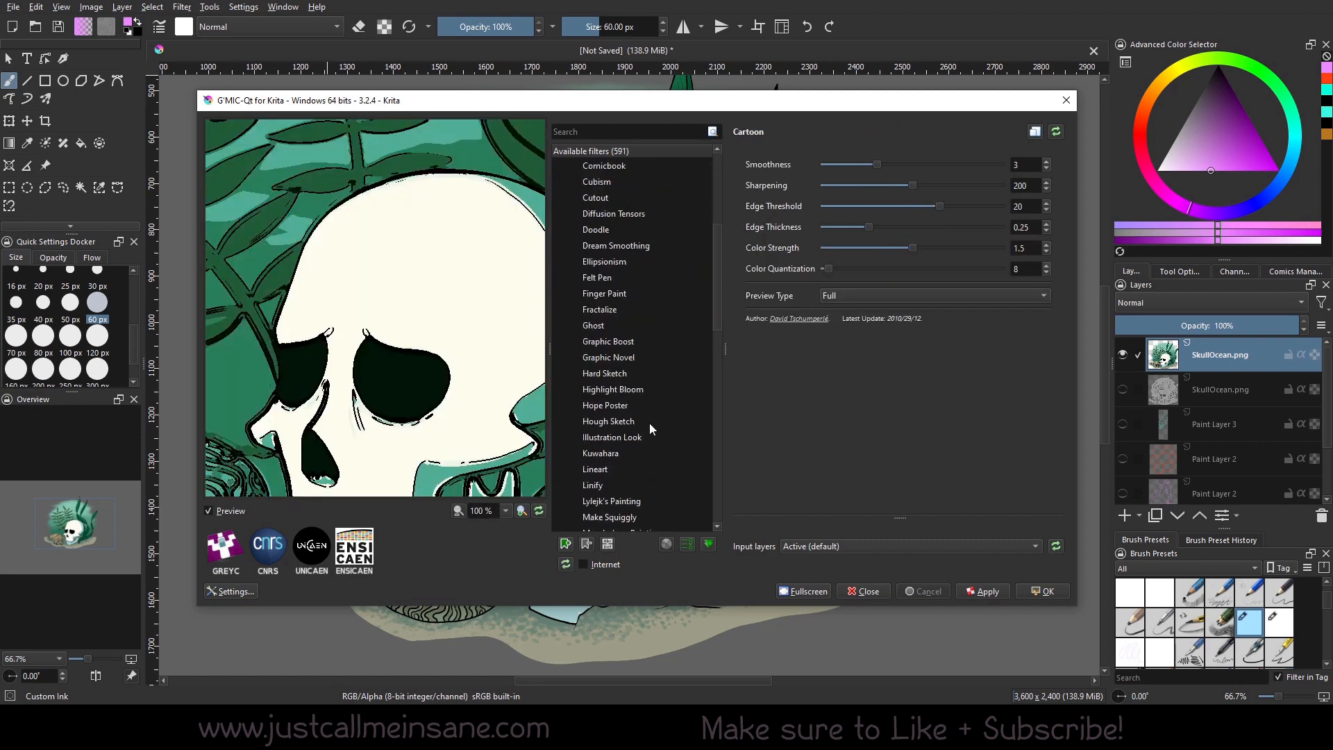
scroll("up", 3)
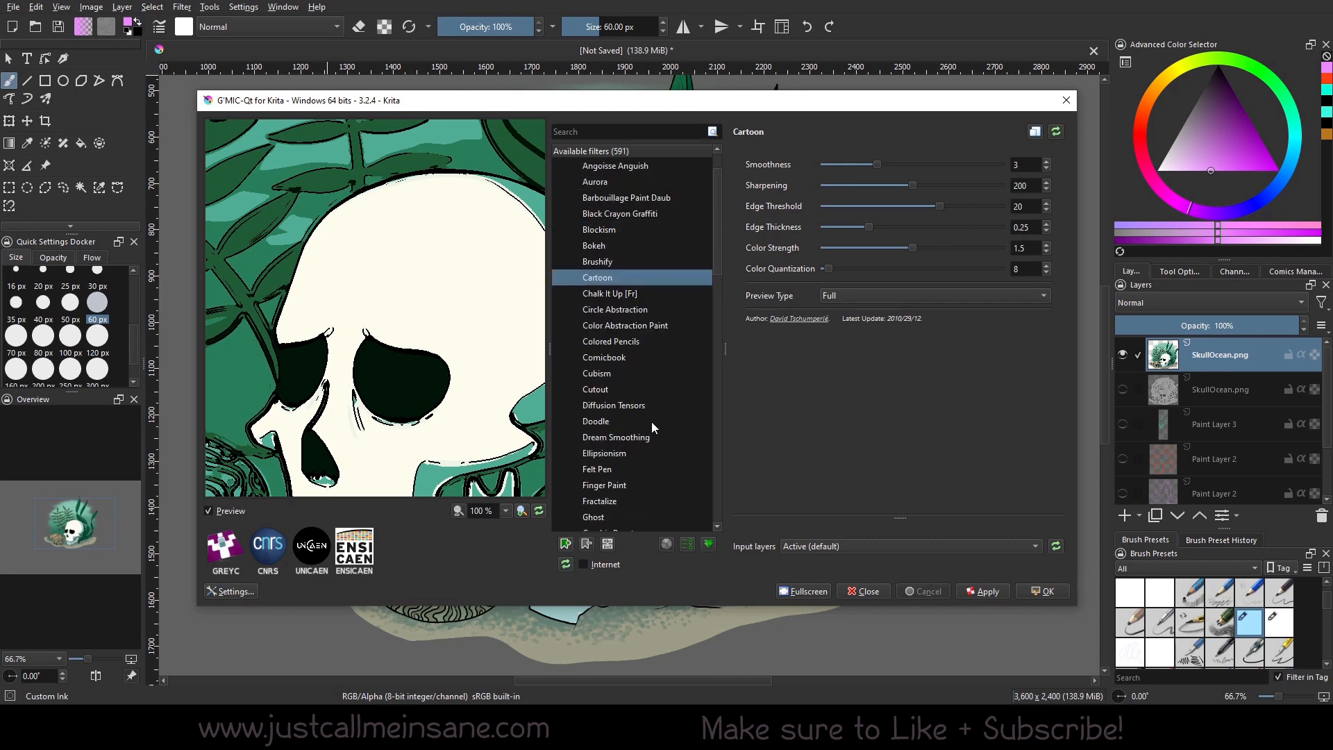
left_click(608, 452)
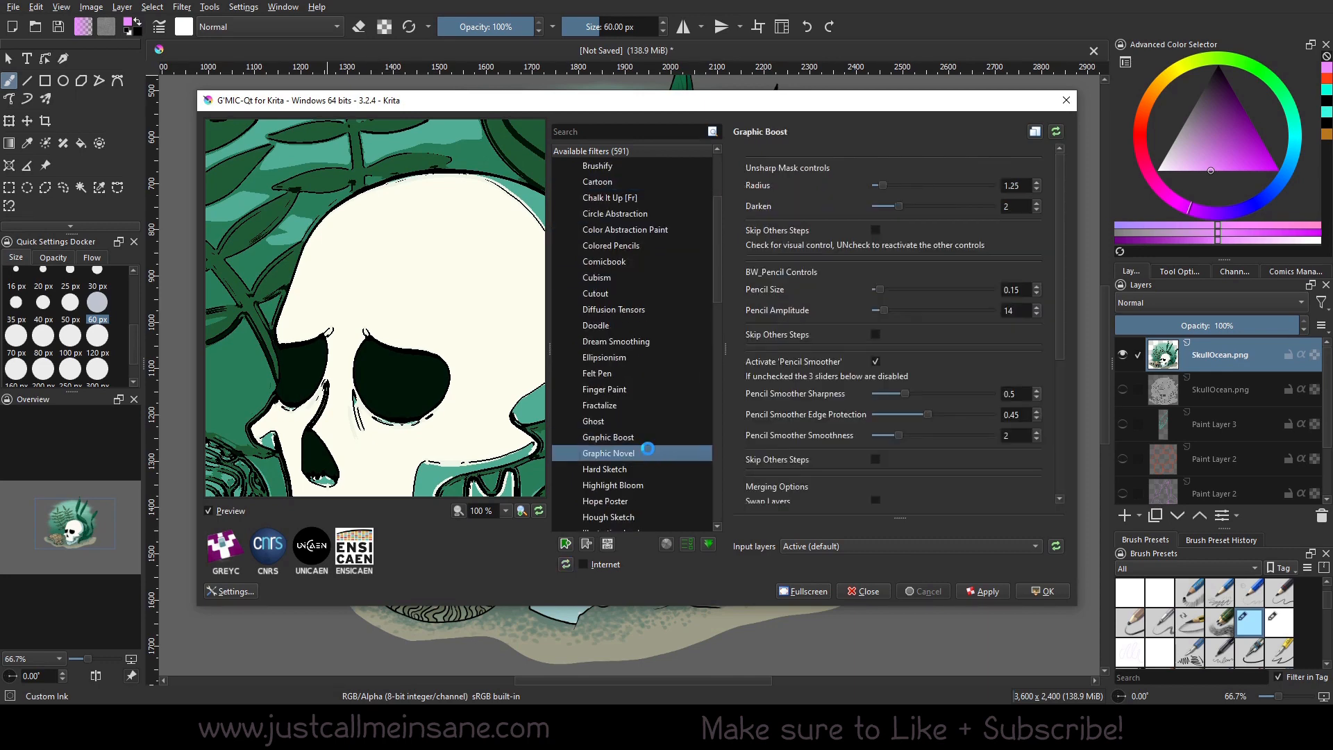
Preview the Graphic Novel filter, with red-orange inked lines on black
left_click(609, 452)
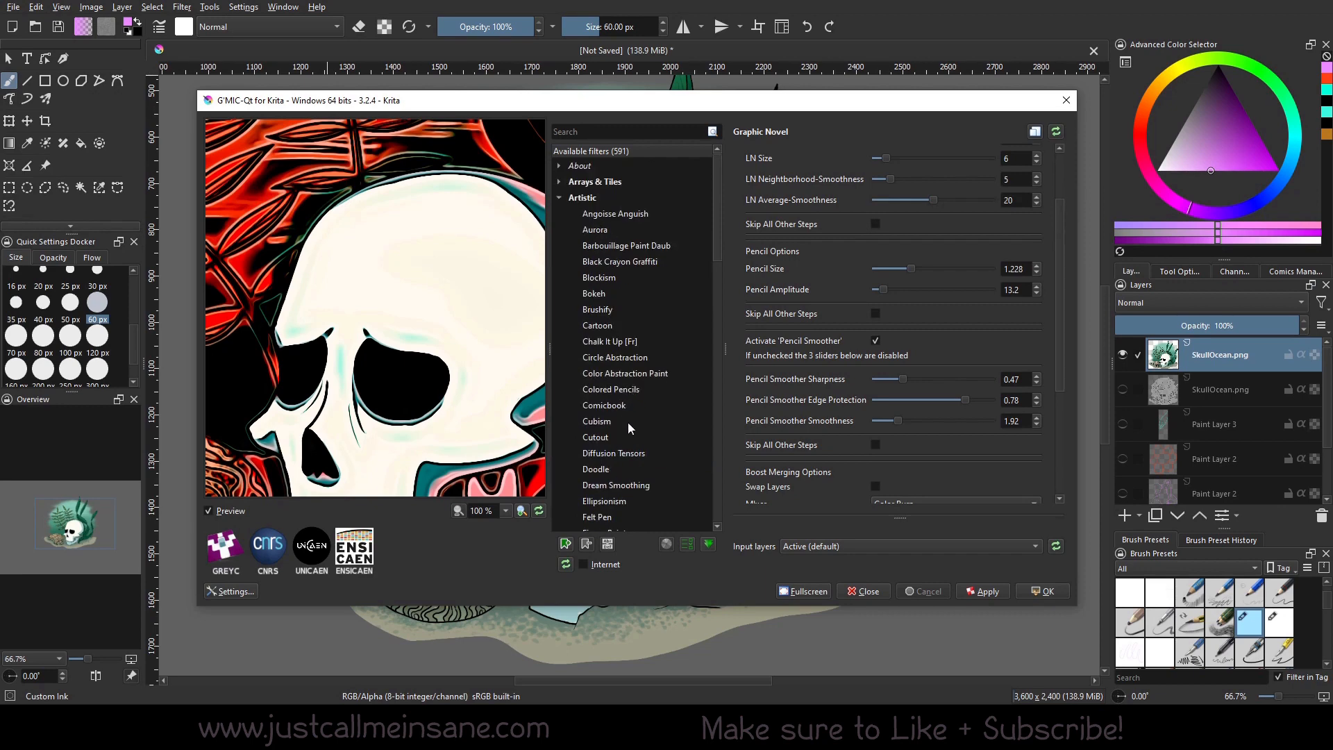
mouse_move(651, 301)
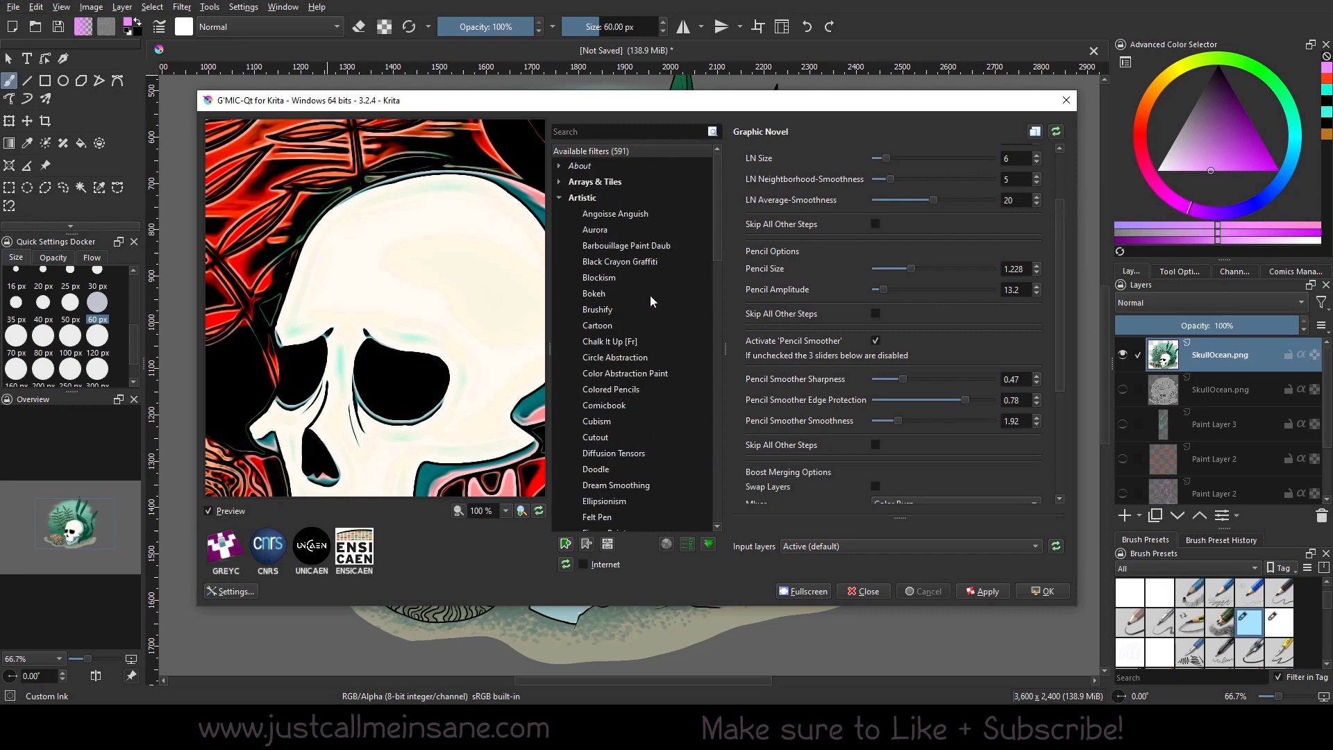
scroll("down", 3)
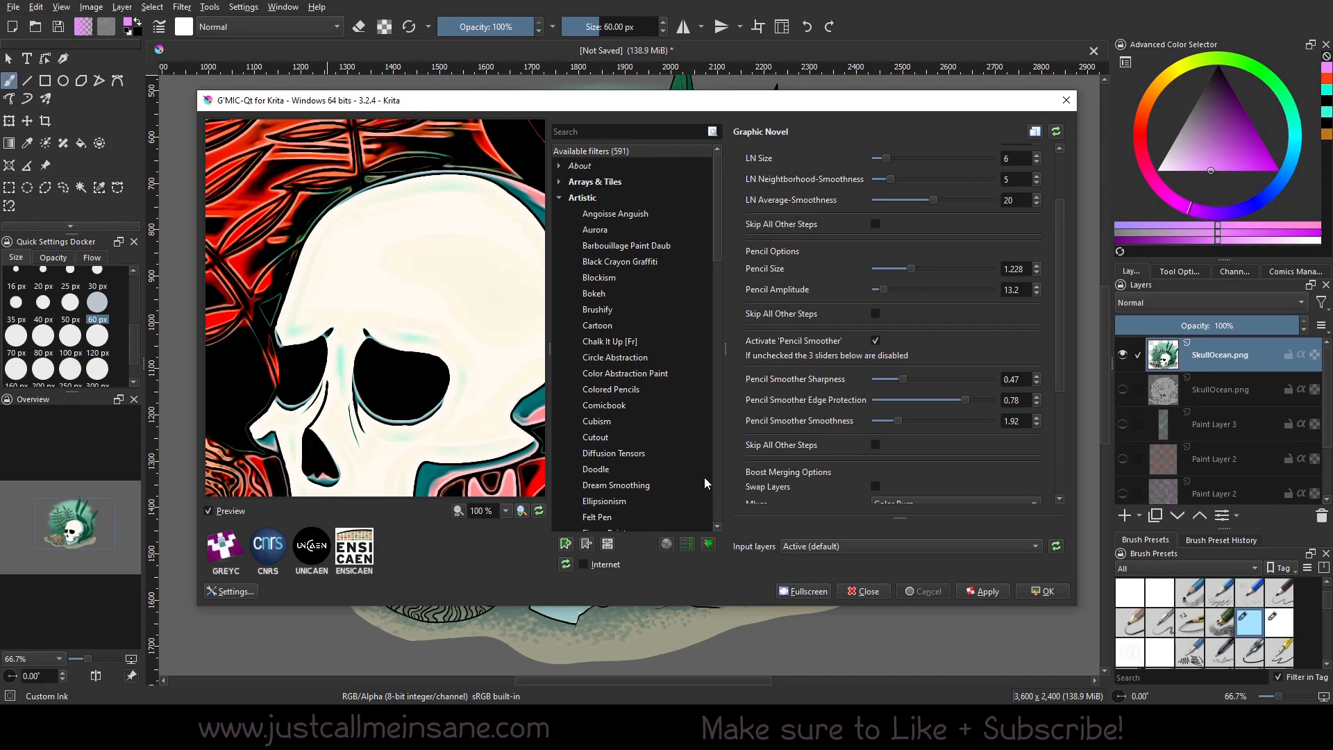
mouse_move(562, 212)
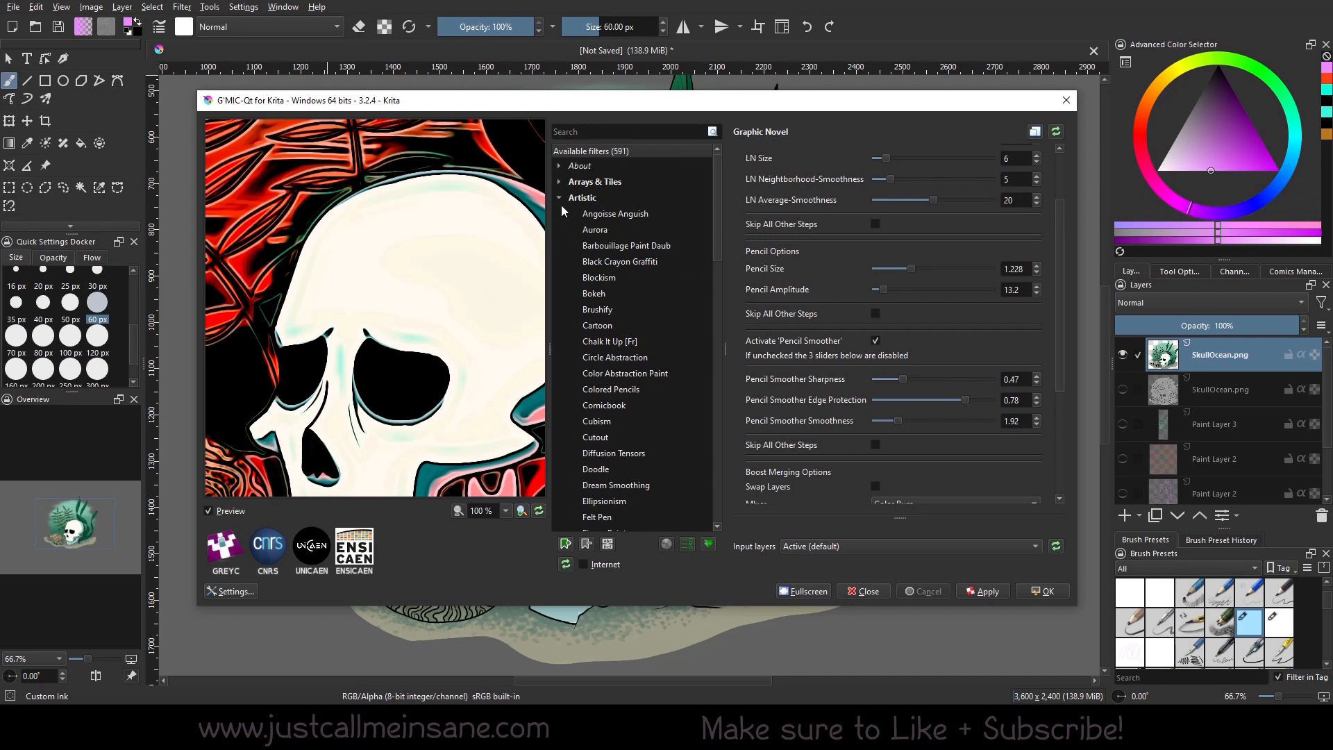
Collapse the Artistic category and expand Colors in the G'MIC-Qt filter tree
left_click(558, 198)
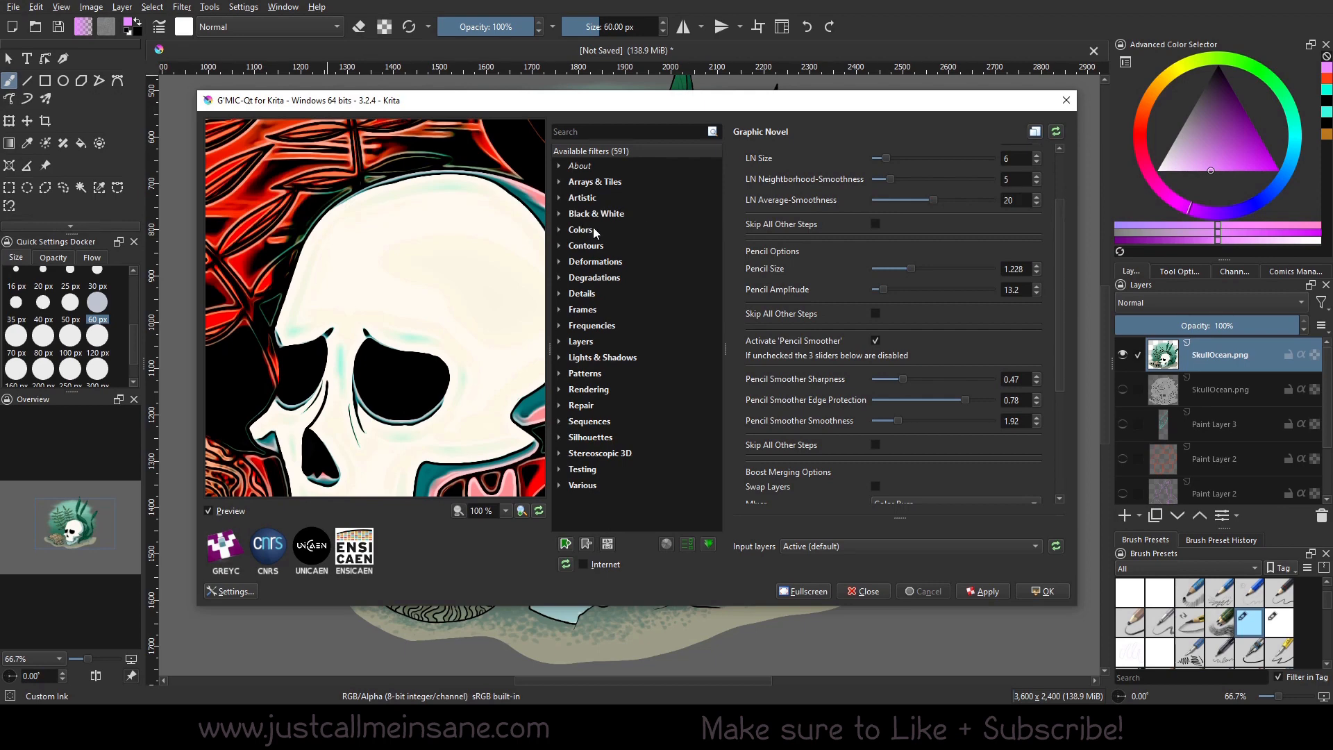
left_click(580, 230)
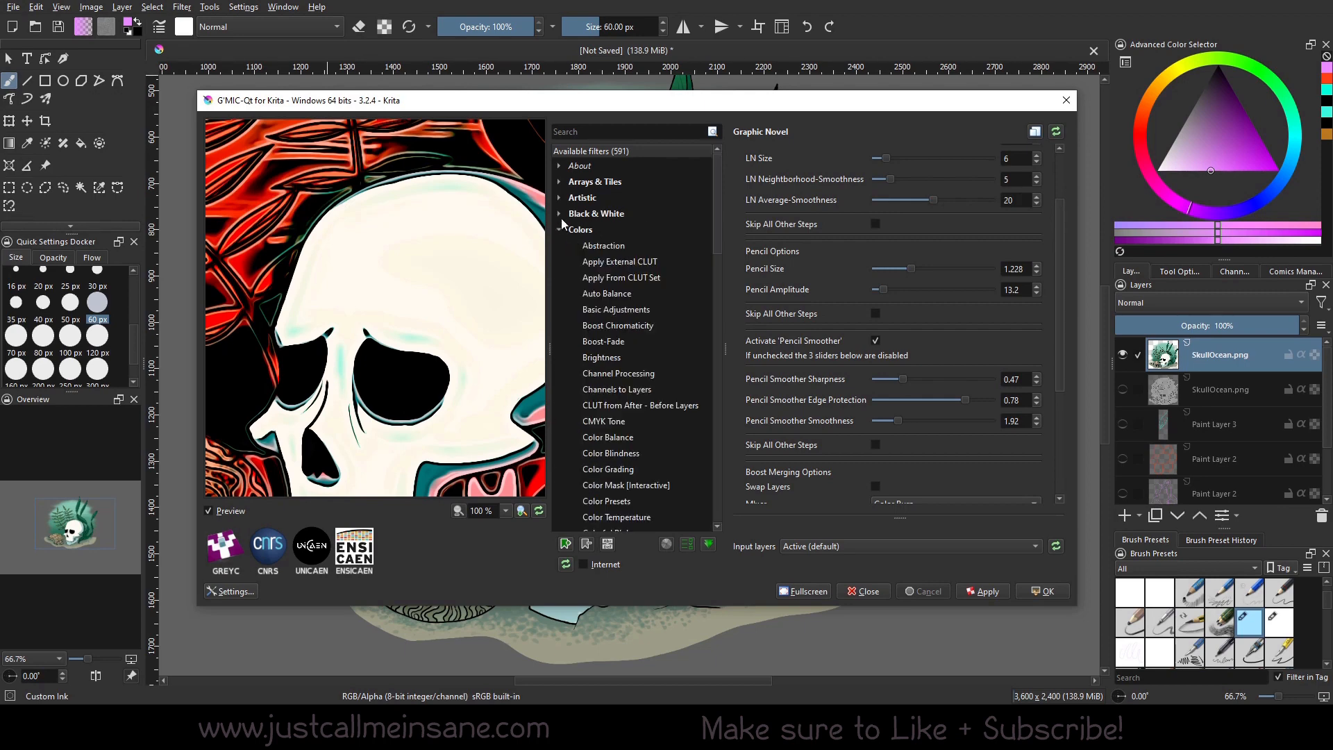
scroll("down", 3)
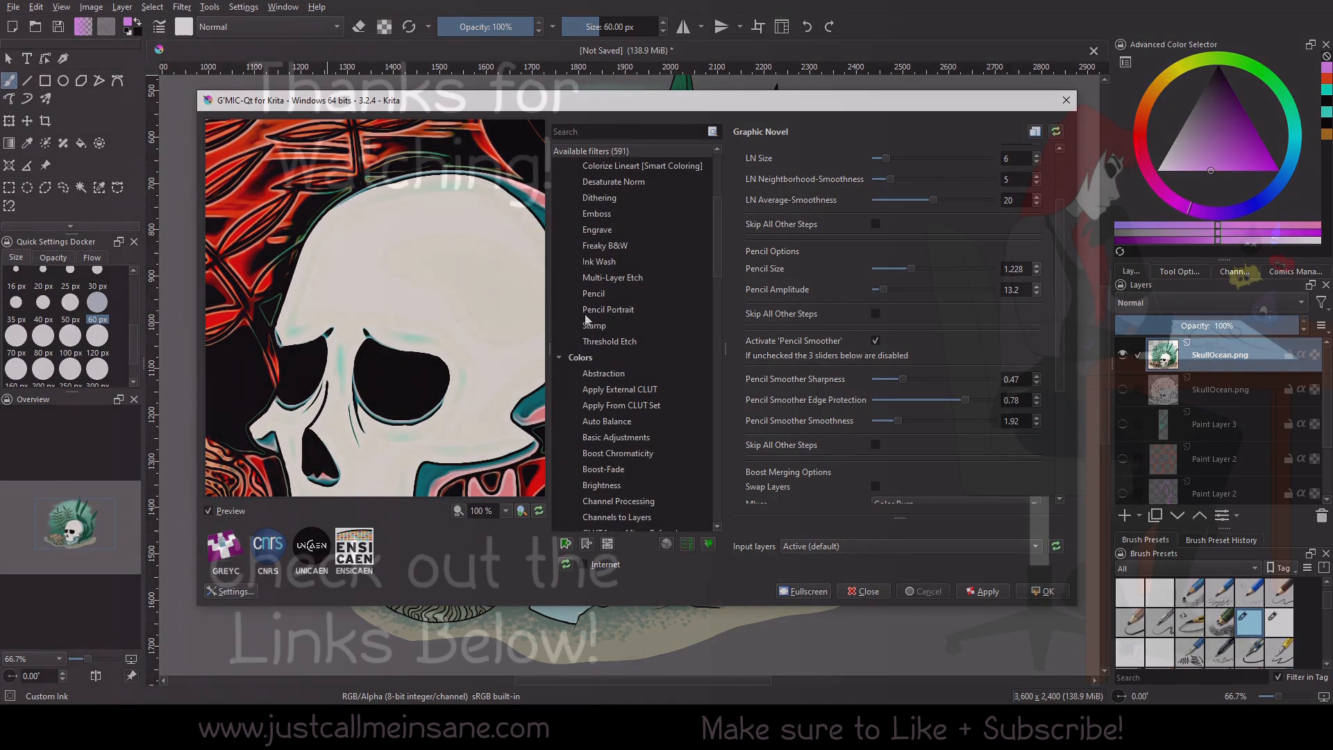
Fold the Colors category, leaving the Black & White filters shown
left_click(581, 357)
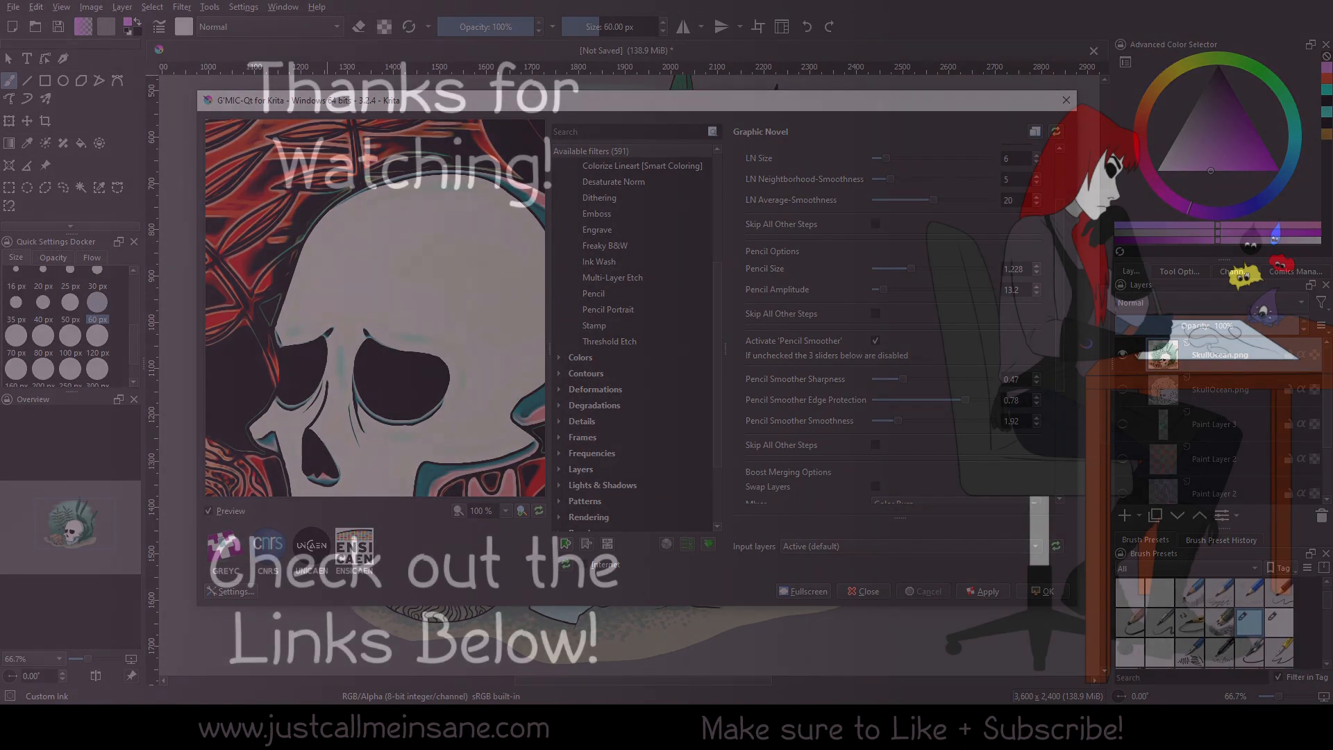